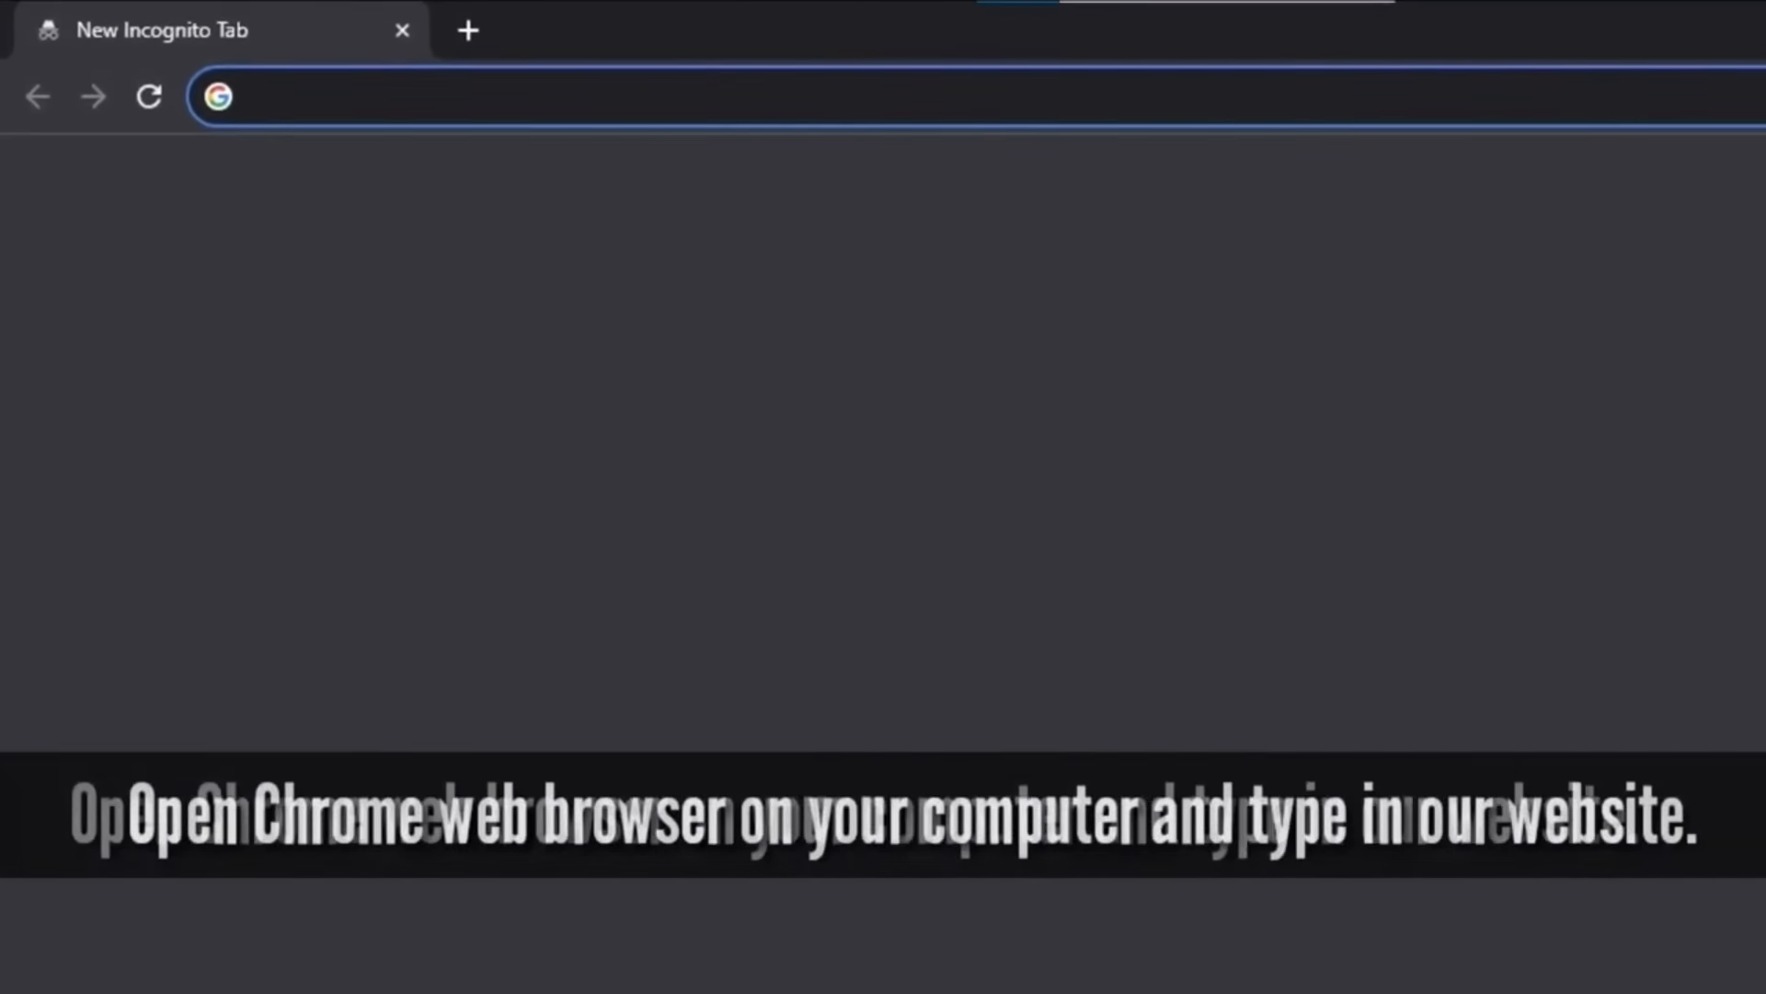
type("www.mile")
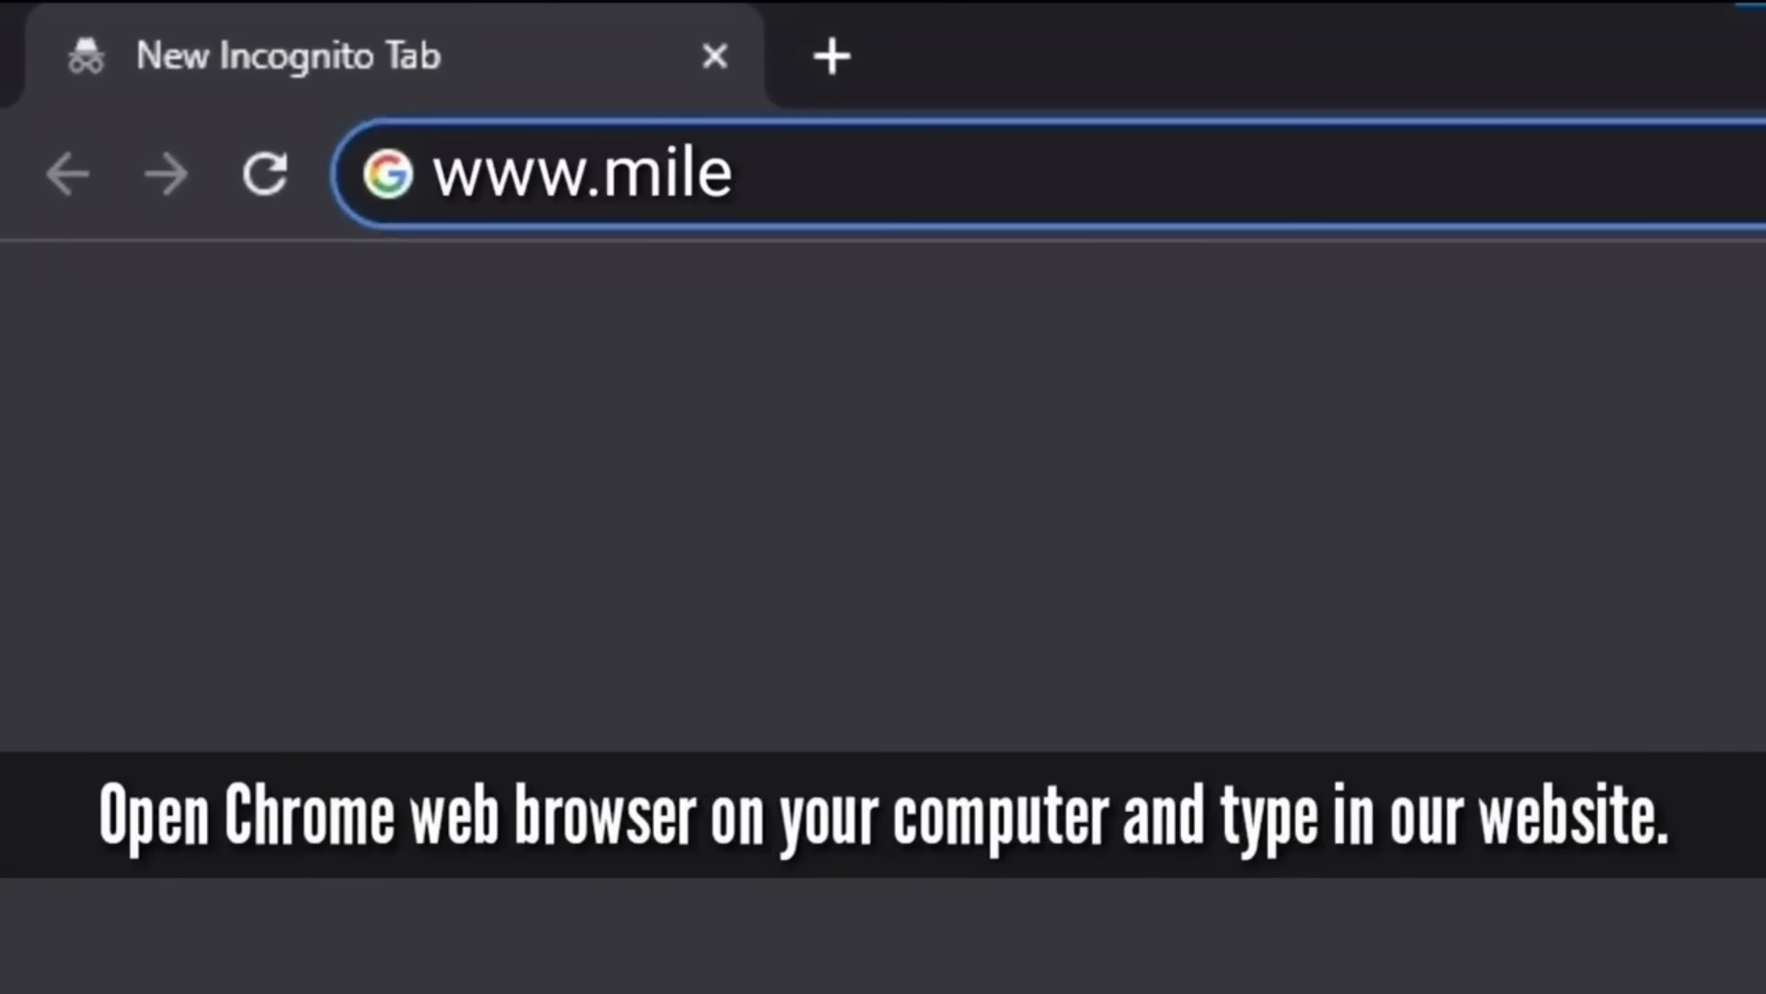
type("stonestudy.com.au")
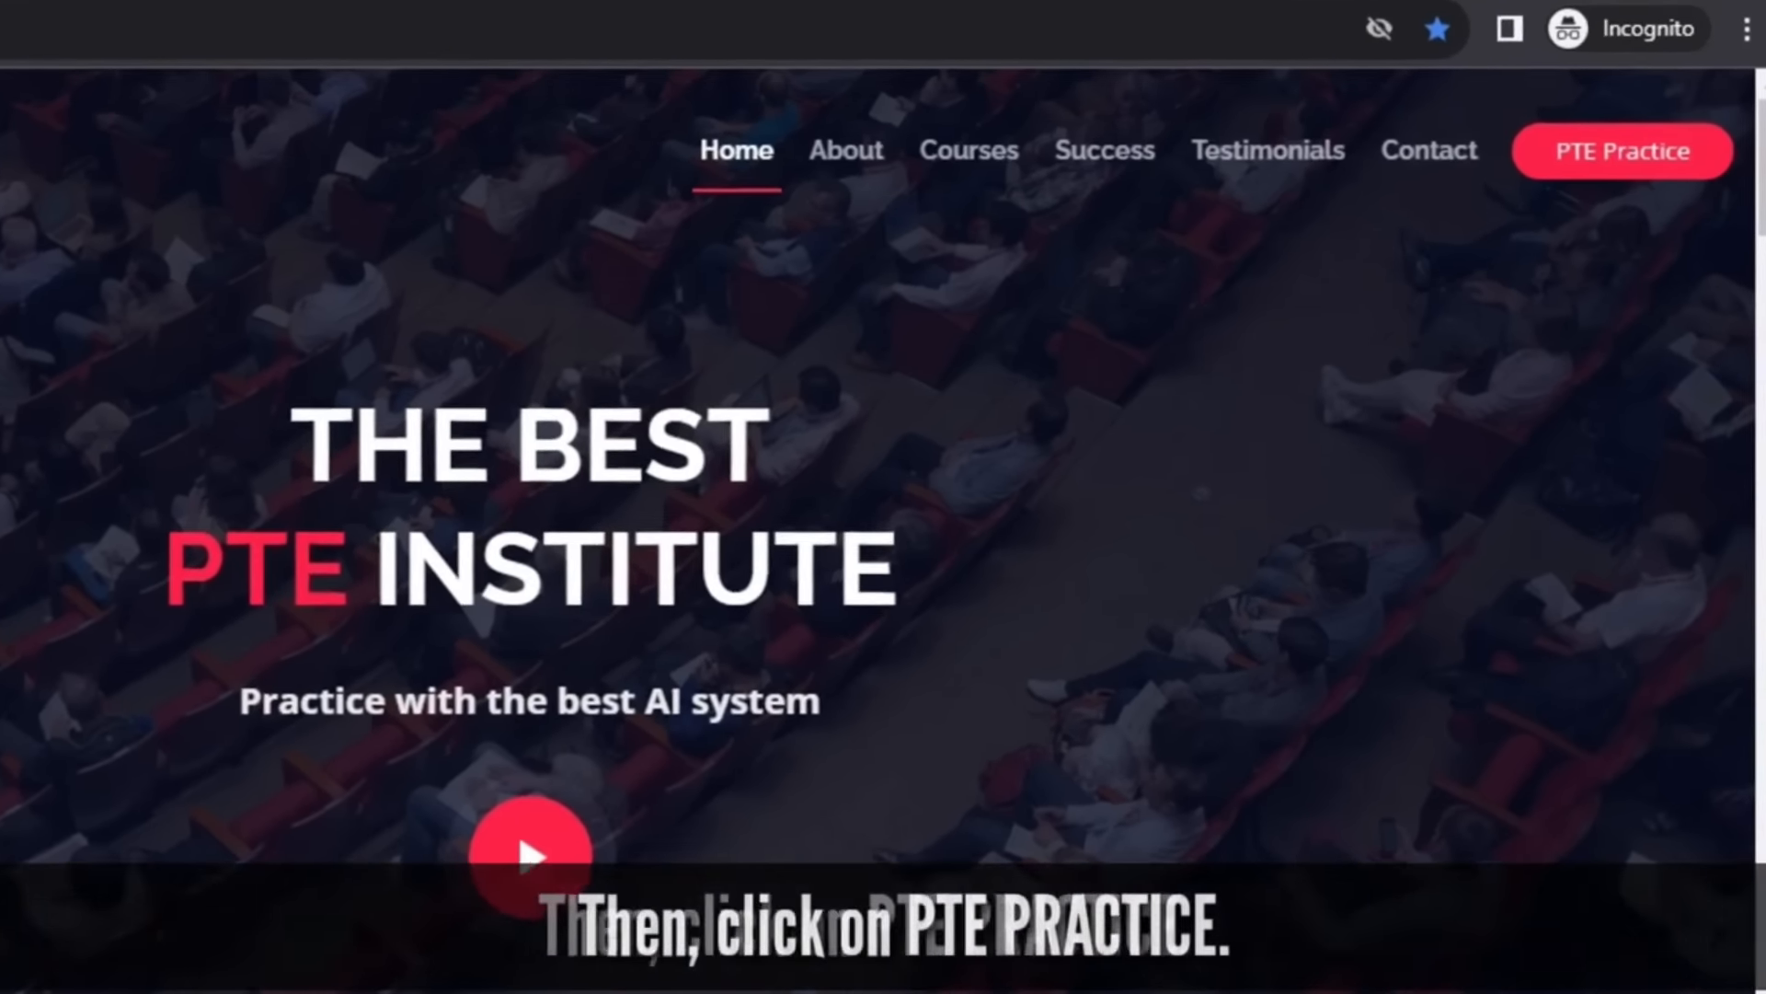
left_click(1620, 149)
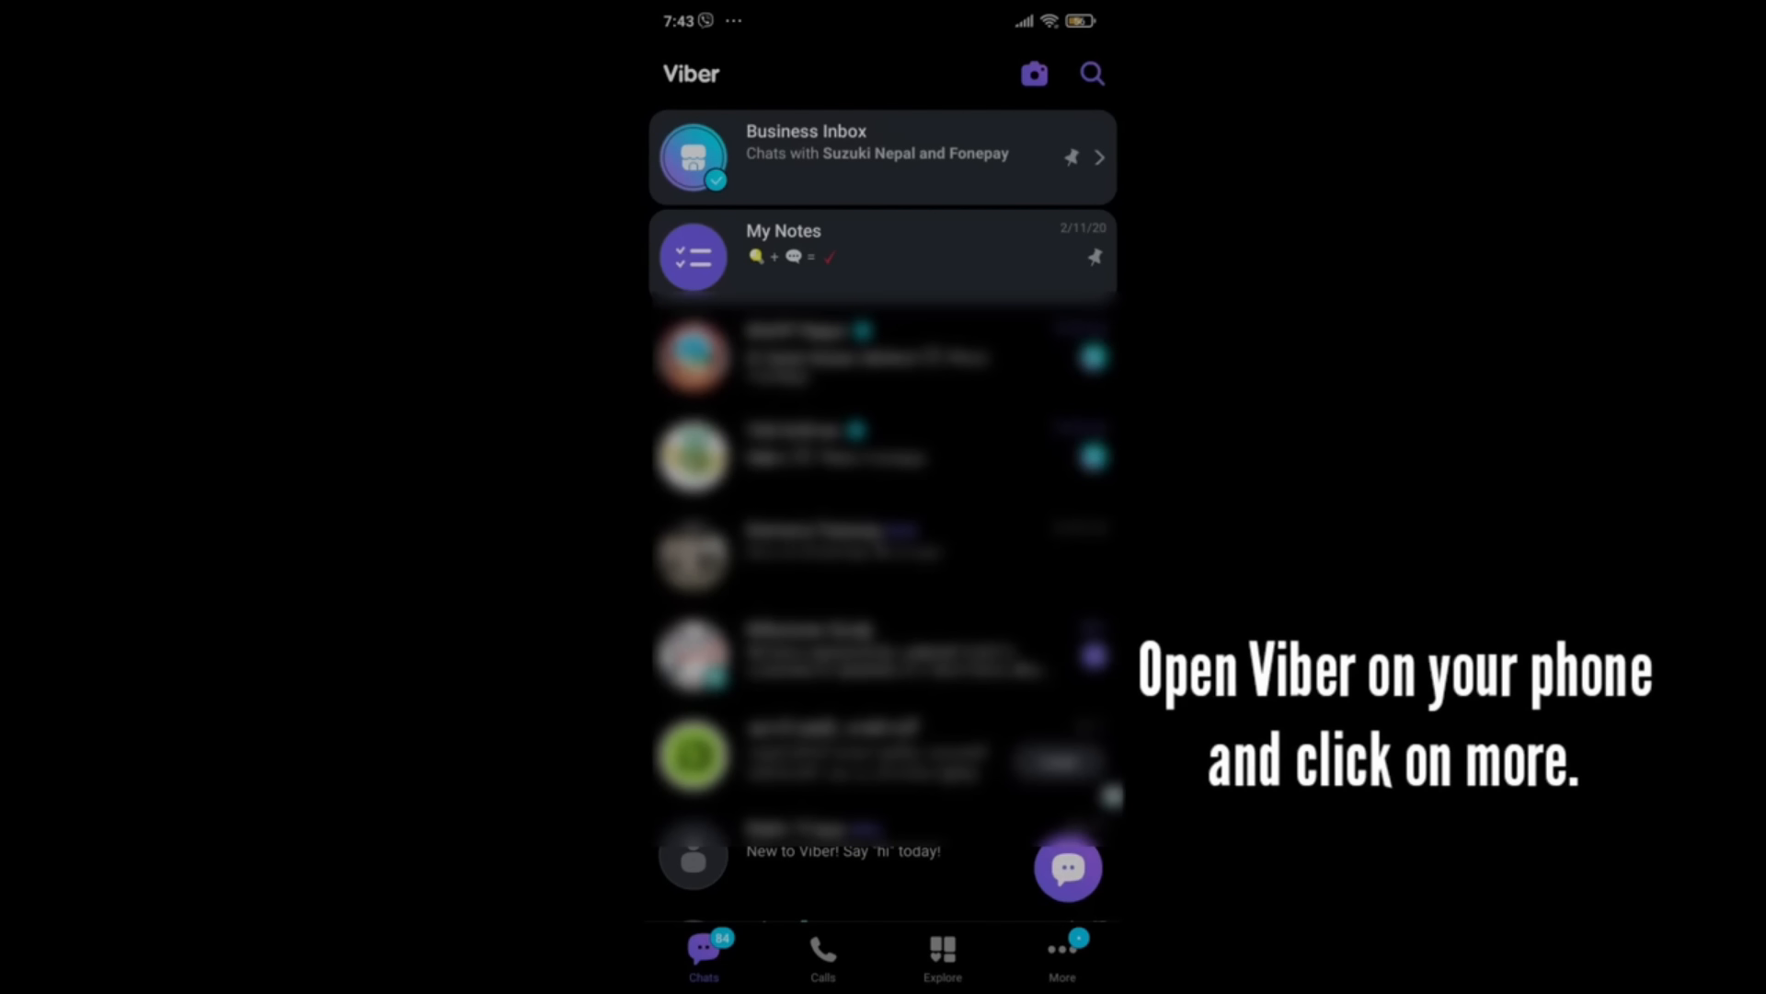
left_click(1060, 951)
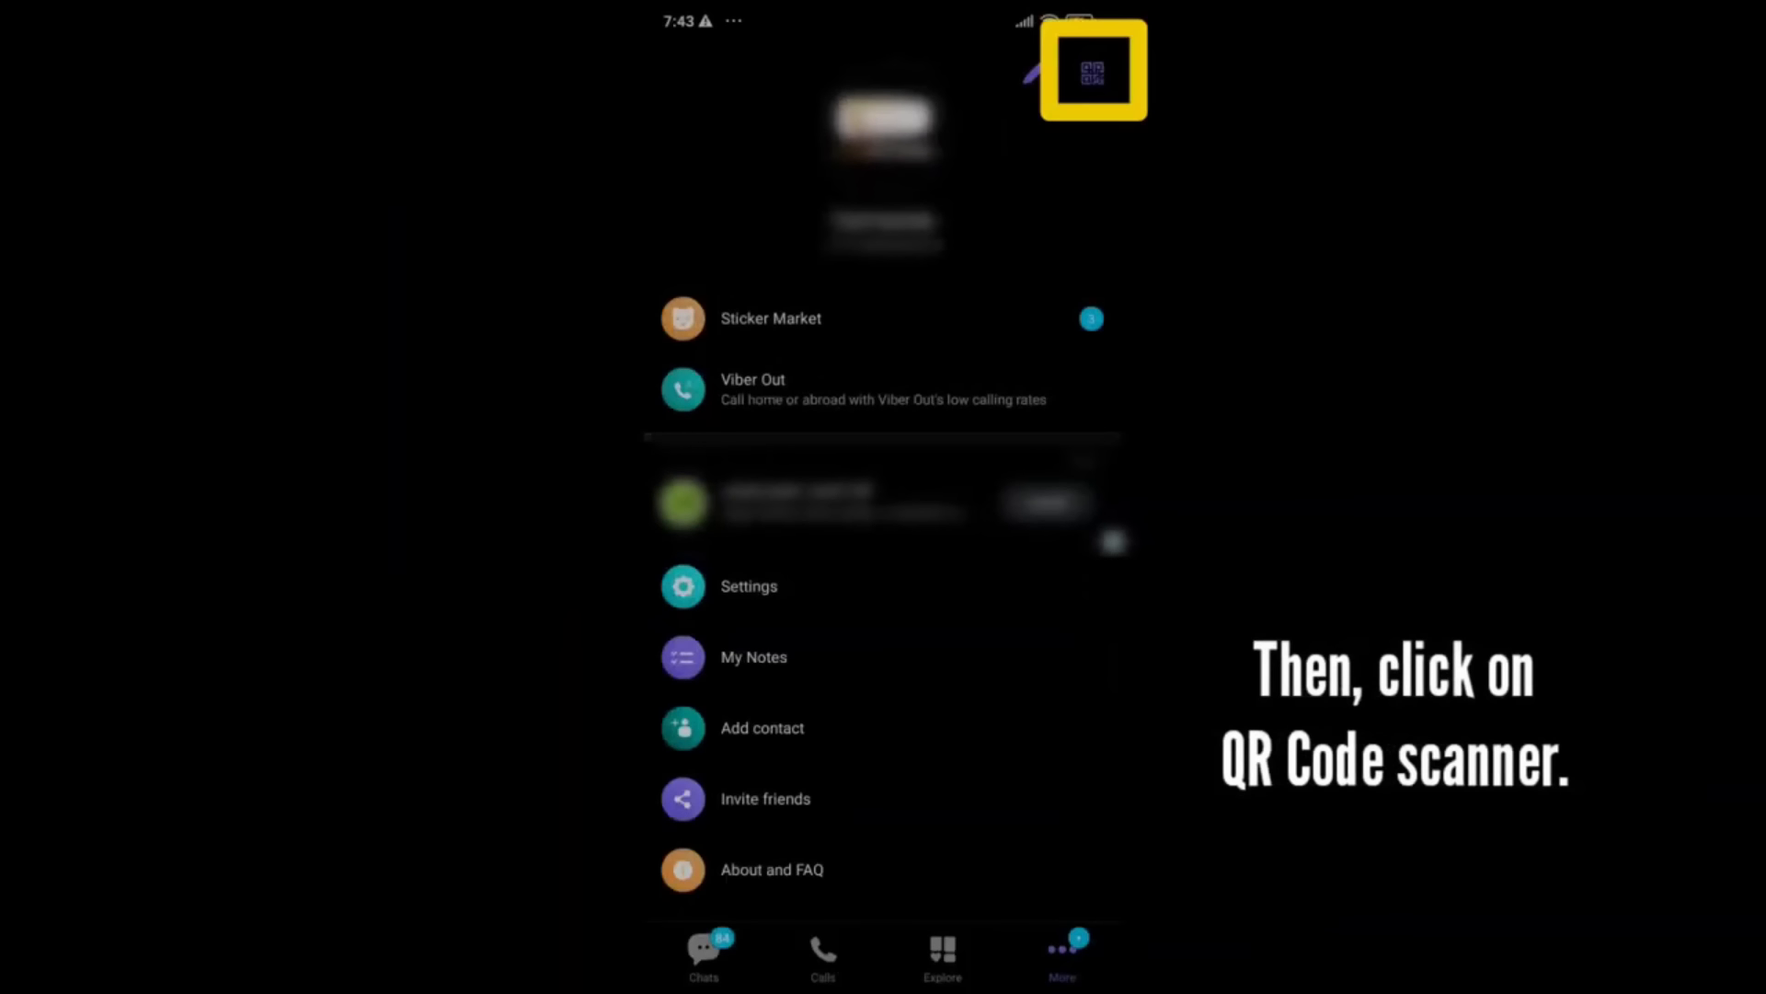
left_click(1089, 68)
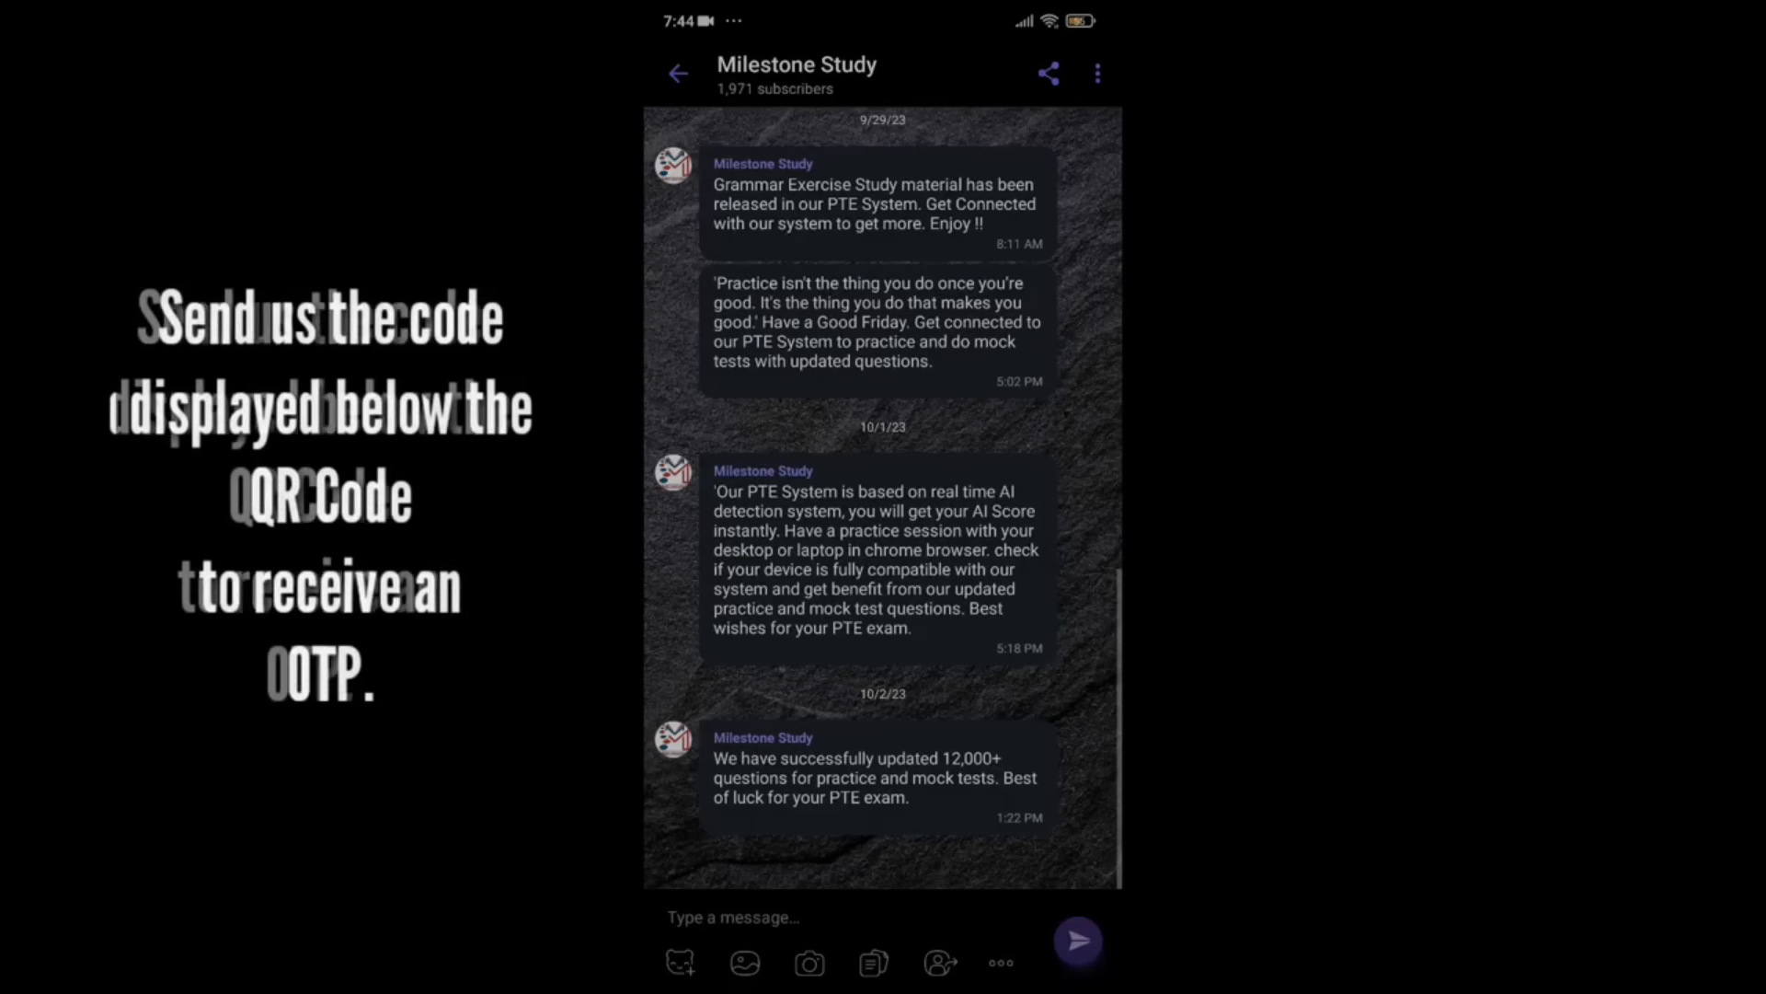
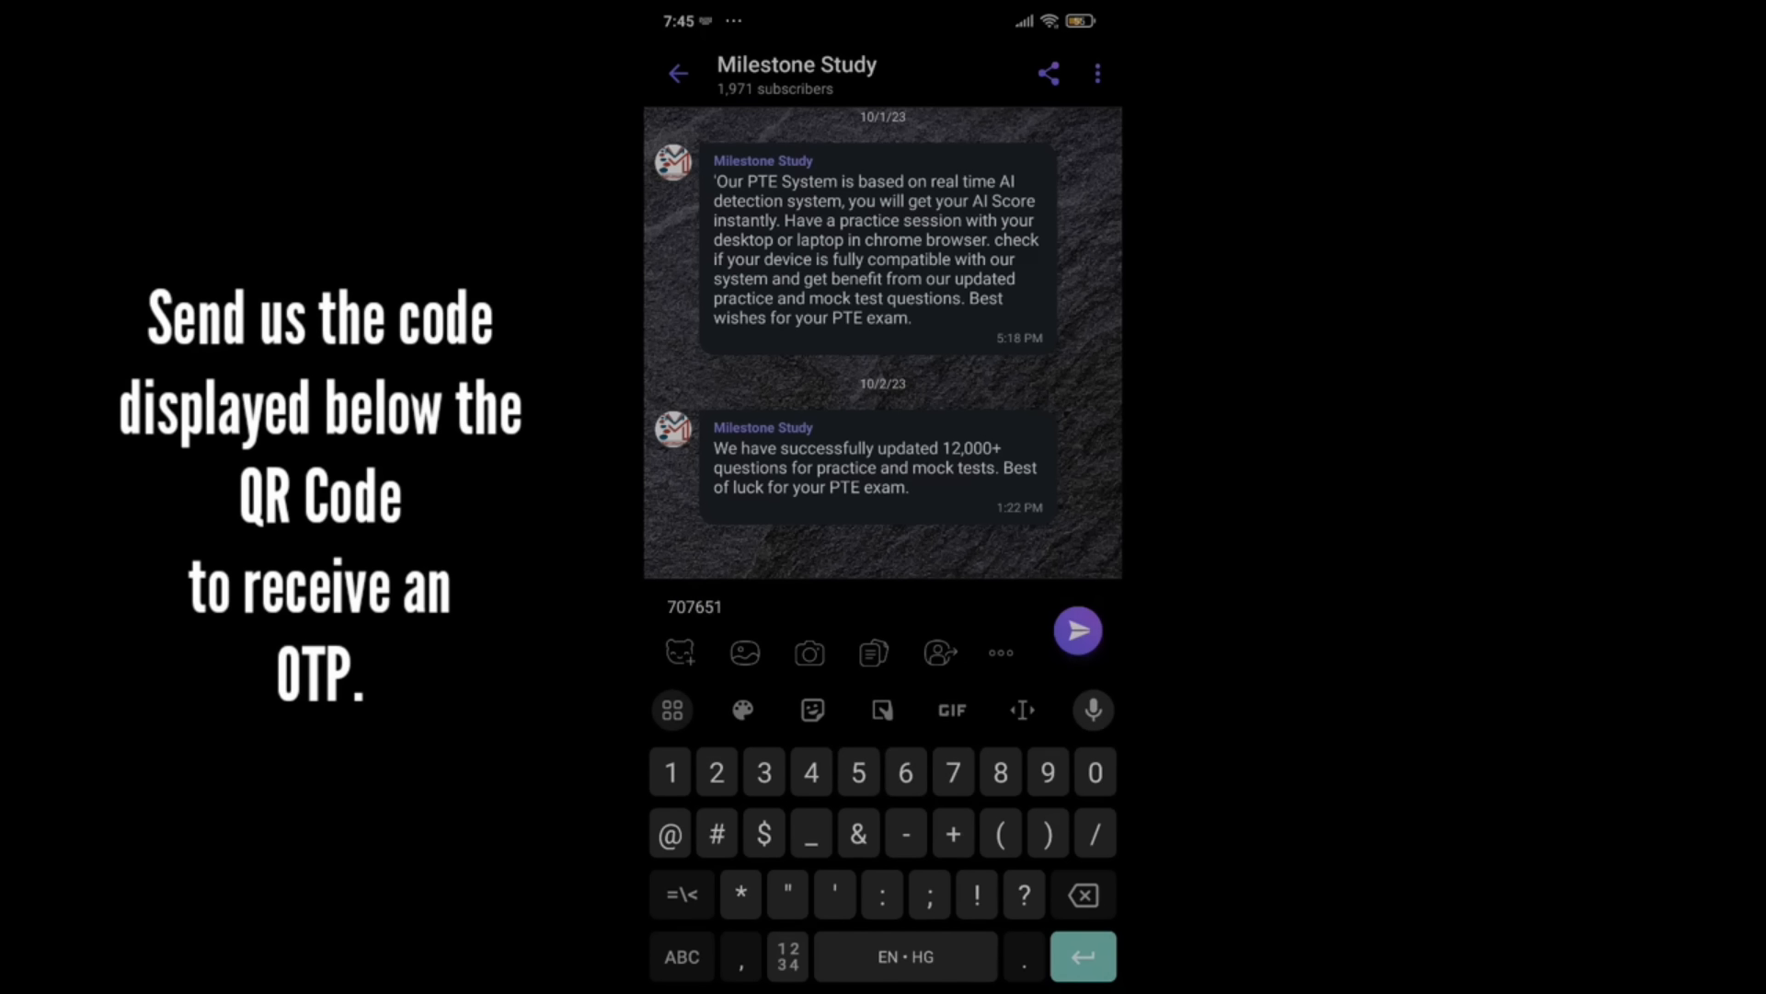
left_click(1076, 629)
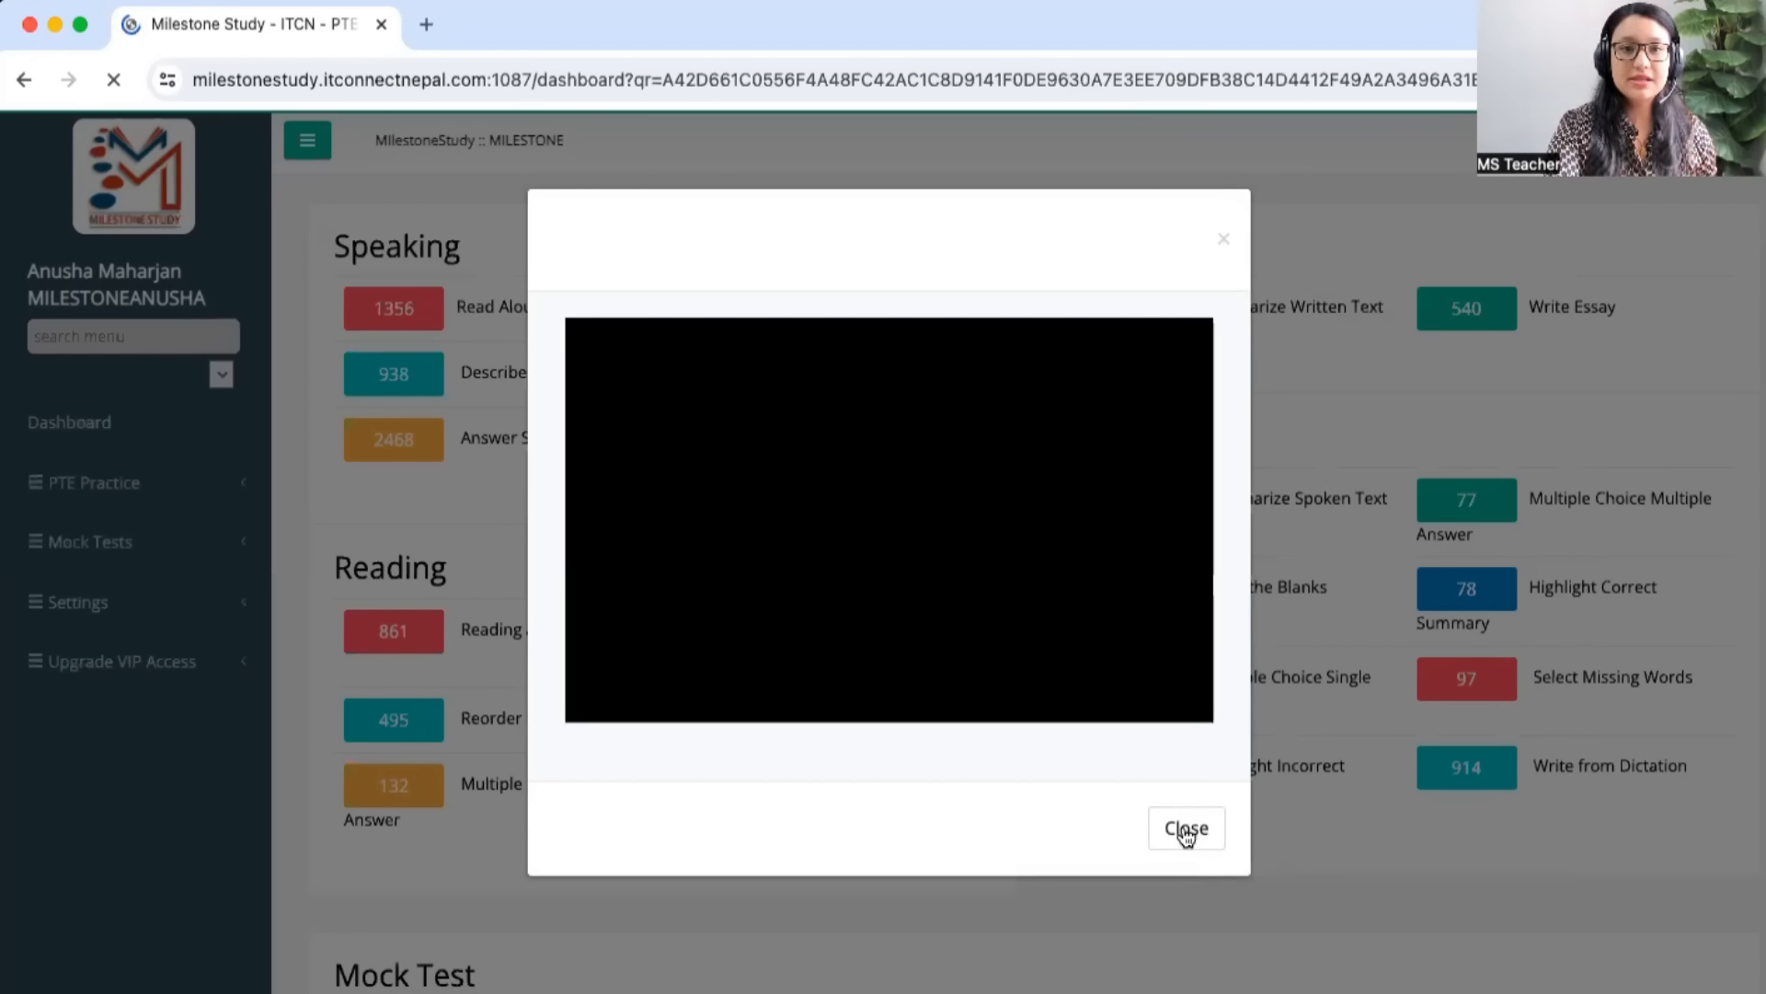
Close the dashboard video popup and expand PTE Practice > Study materials in the sidebar
left_click(1185, 828)
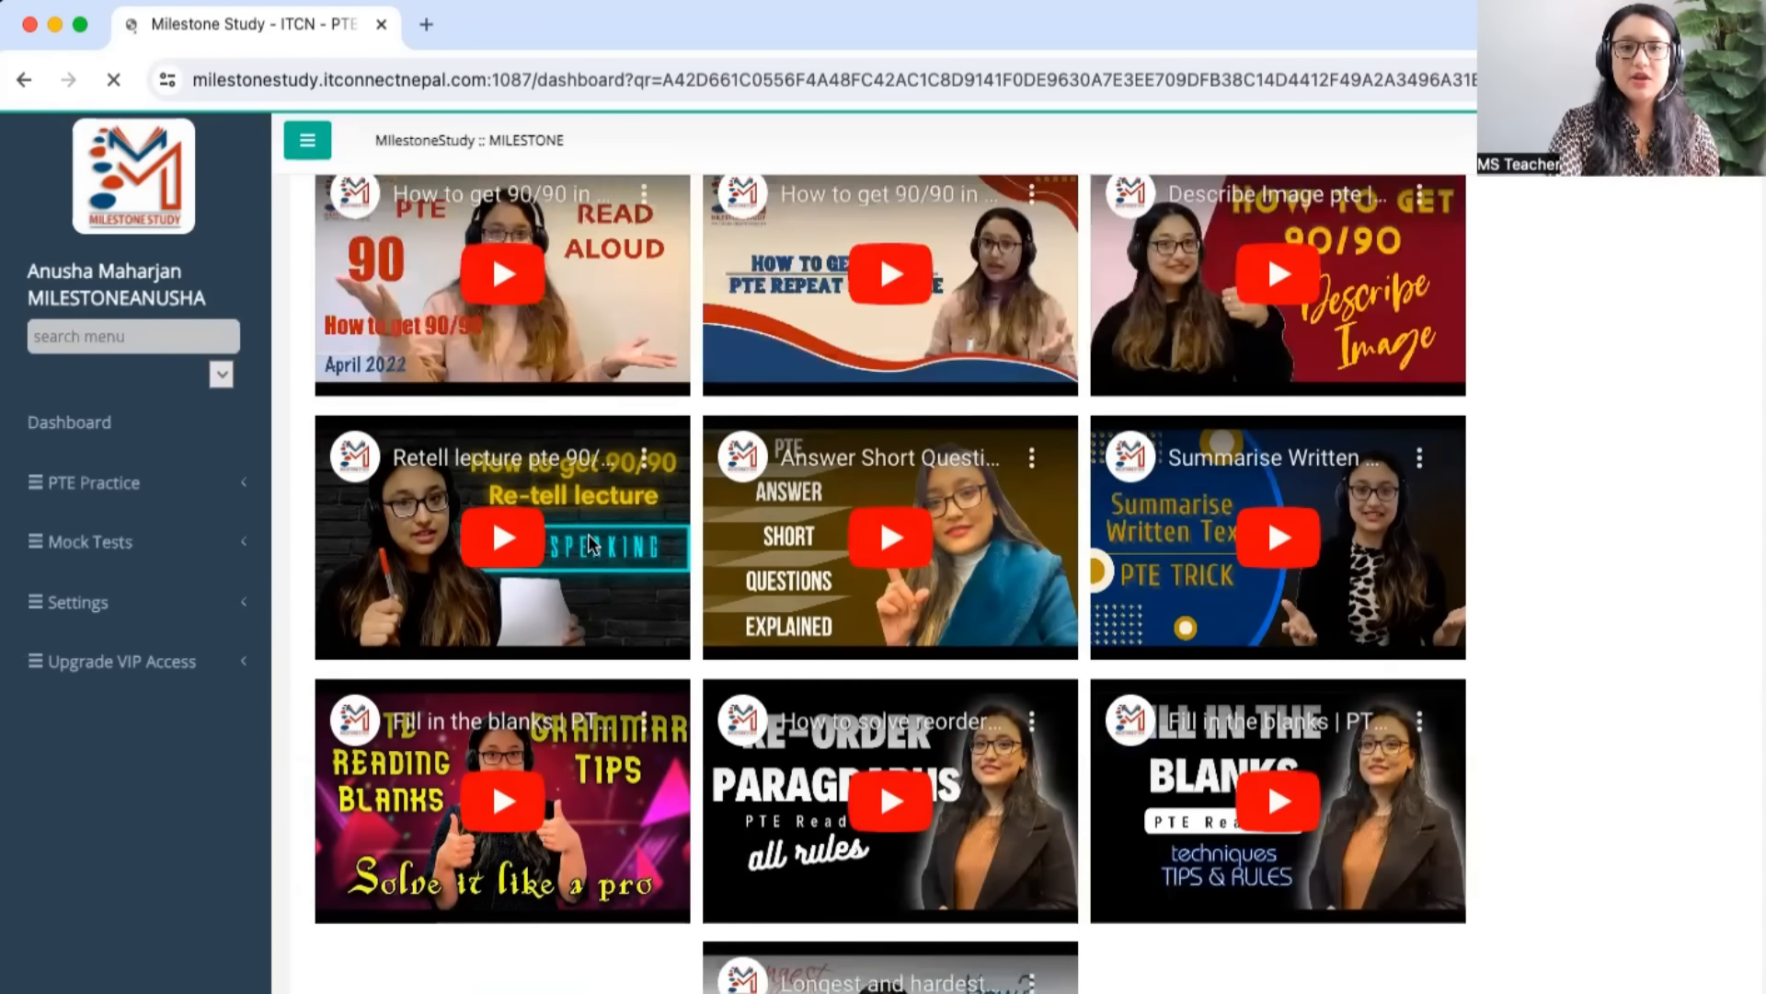
scroll("down", 3)
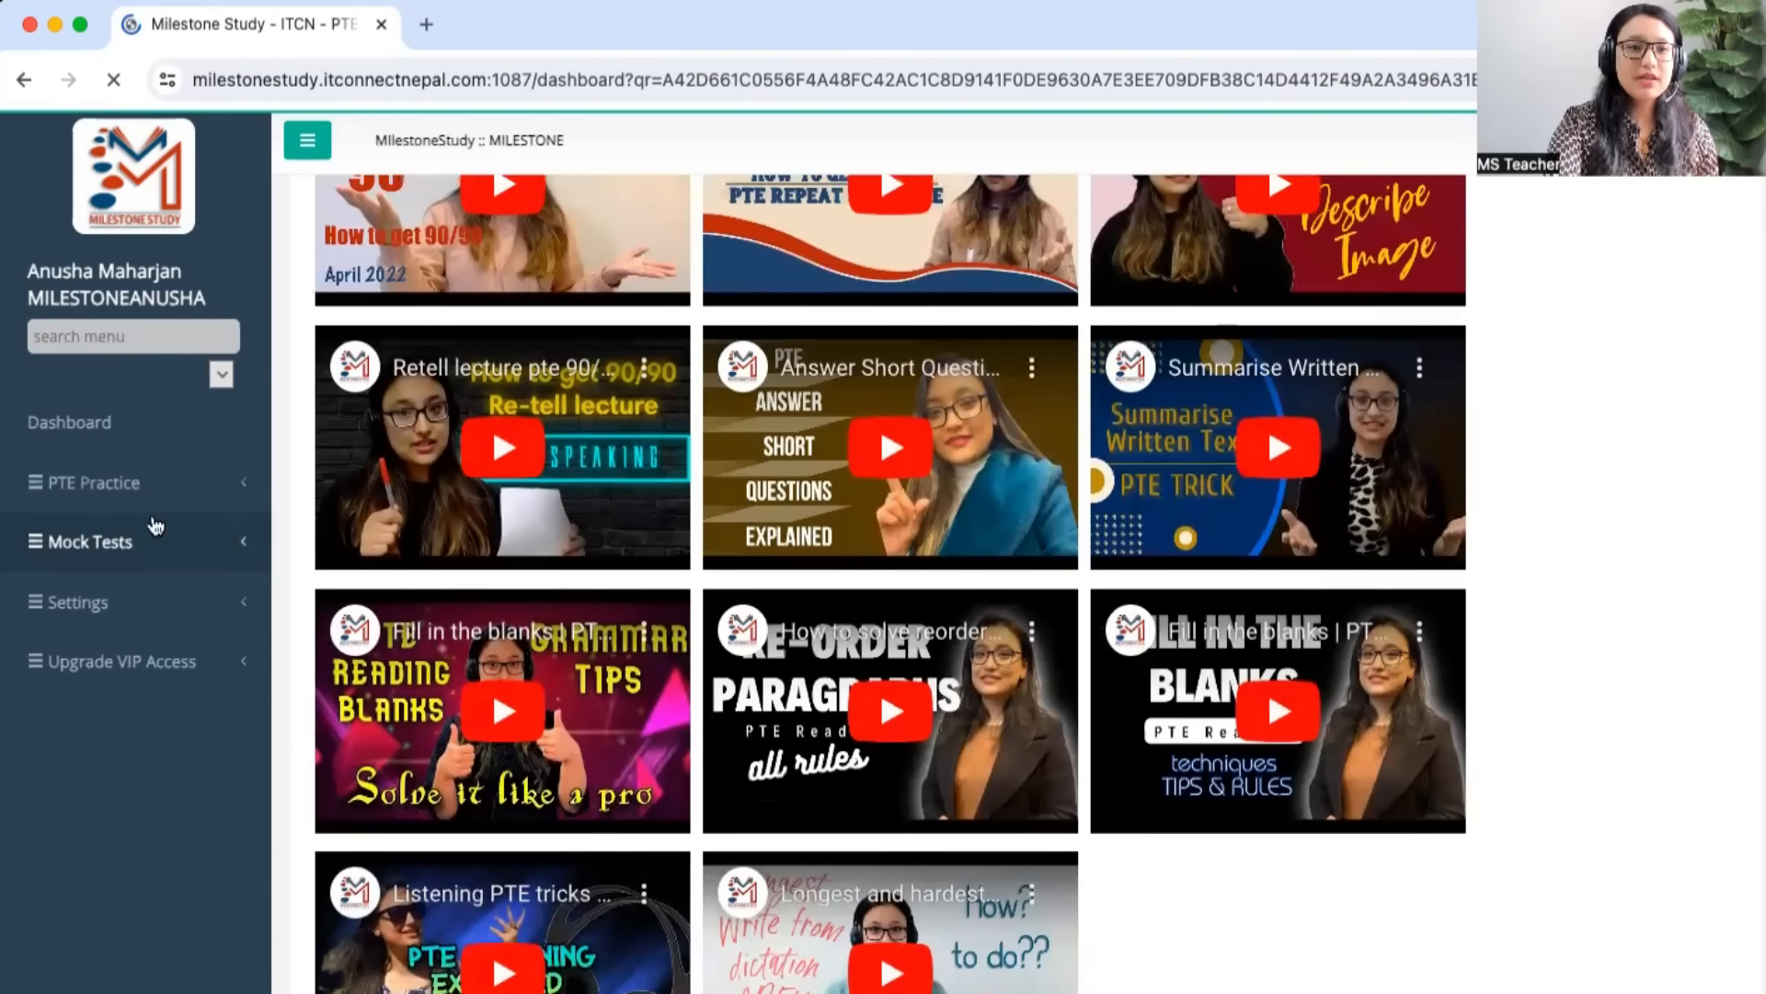
left_click(94, 482)
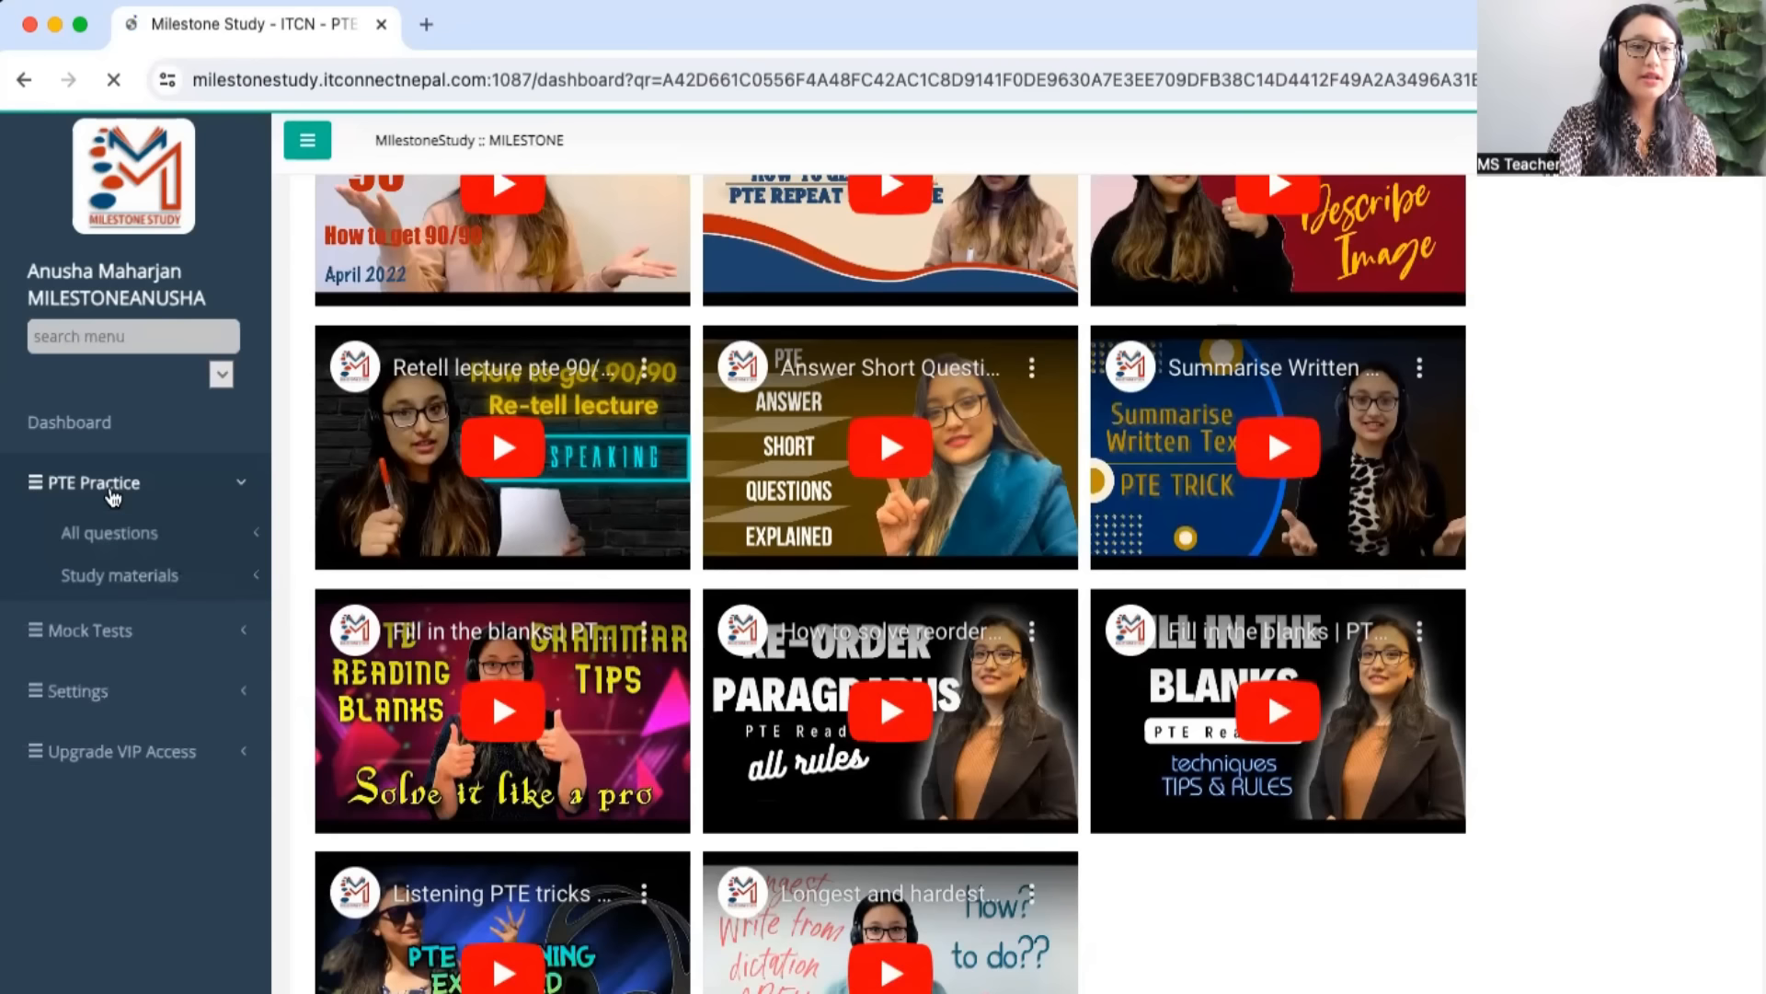
left_click(119, 574)
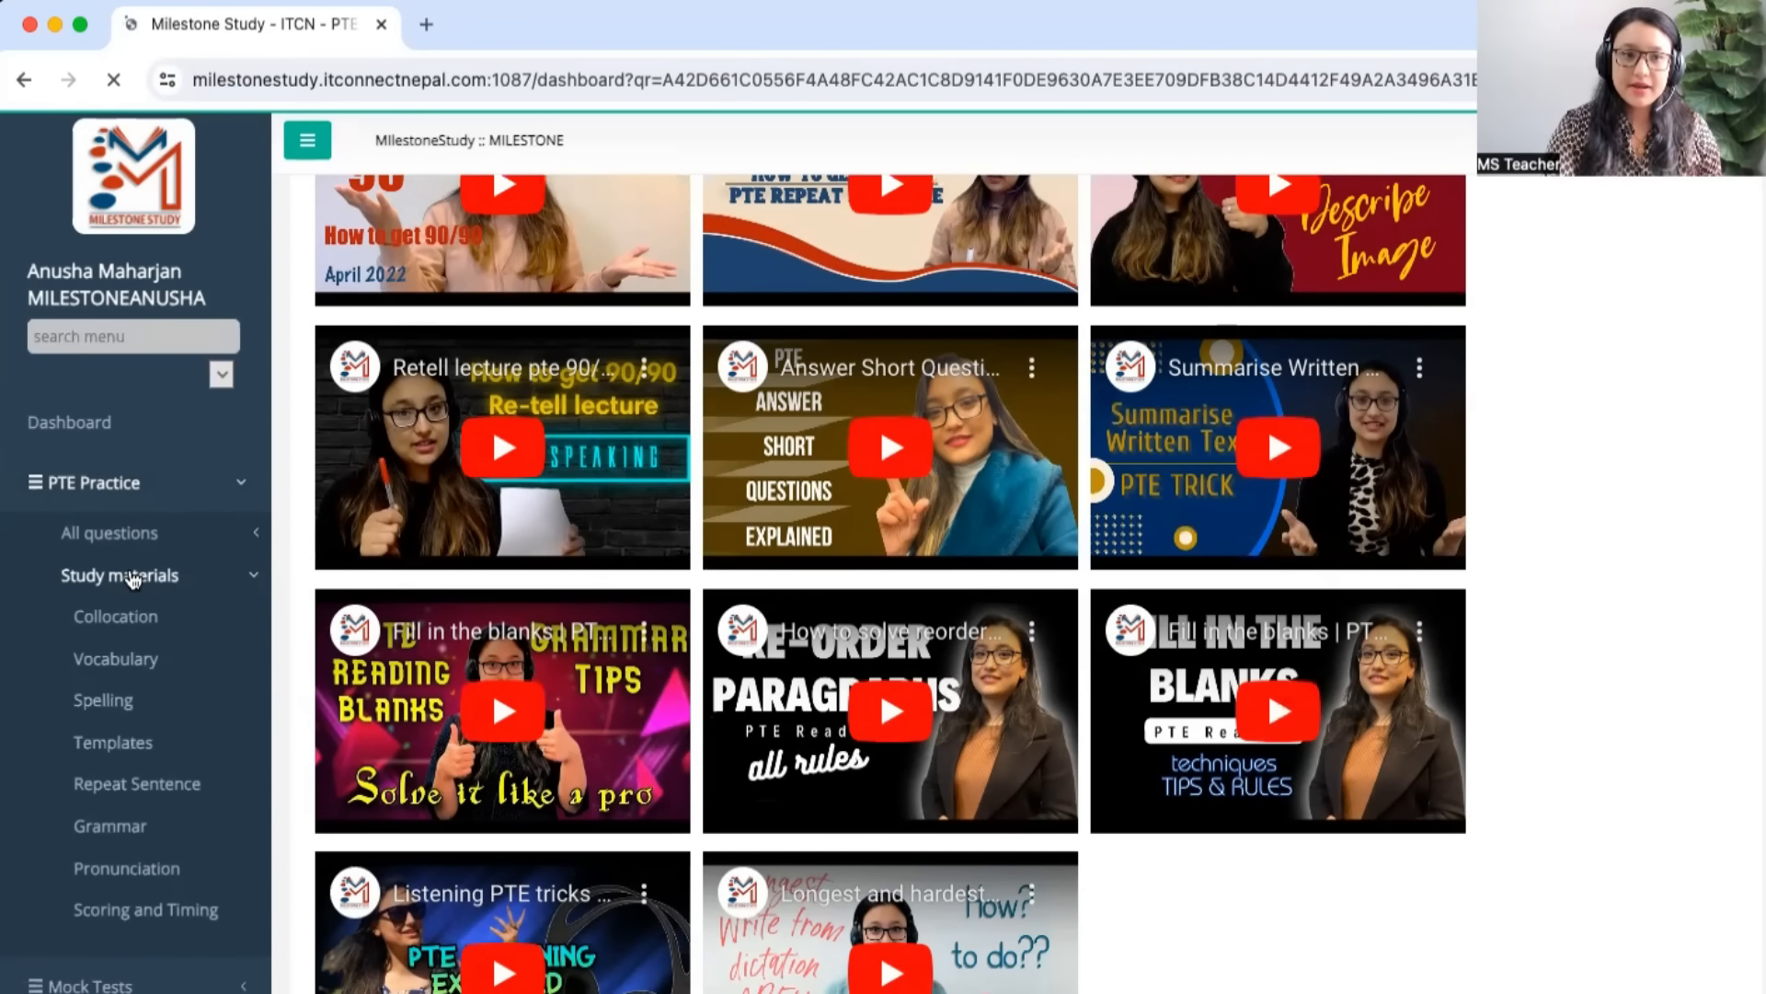
Re-expand the study materials categories and open the Templates category
left_click(307, 140)
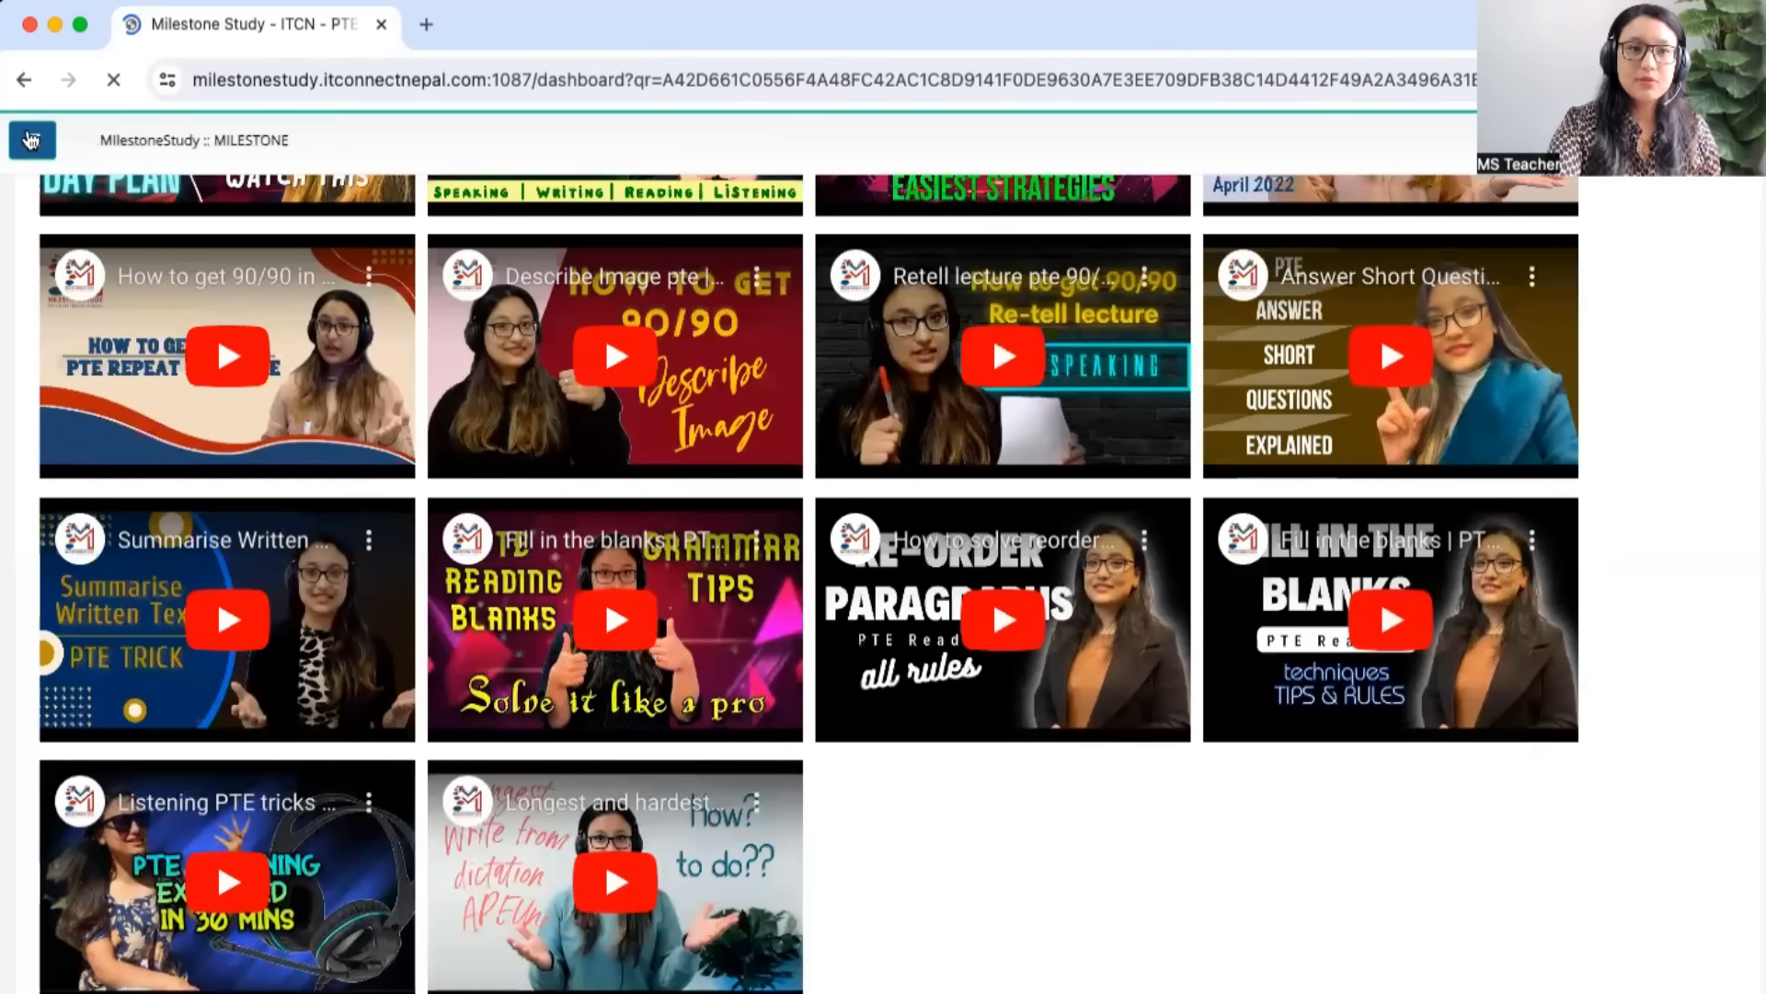
left_click(31, 140)
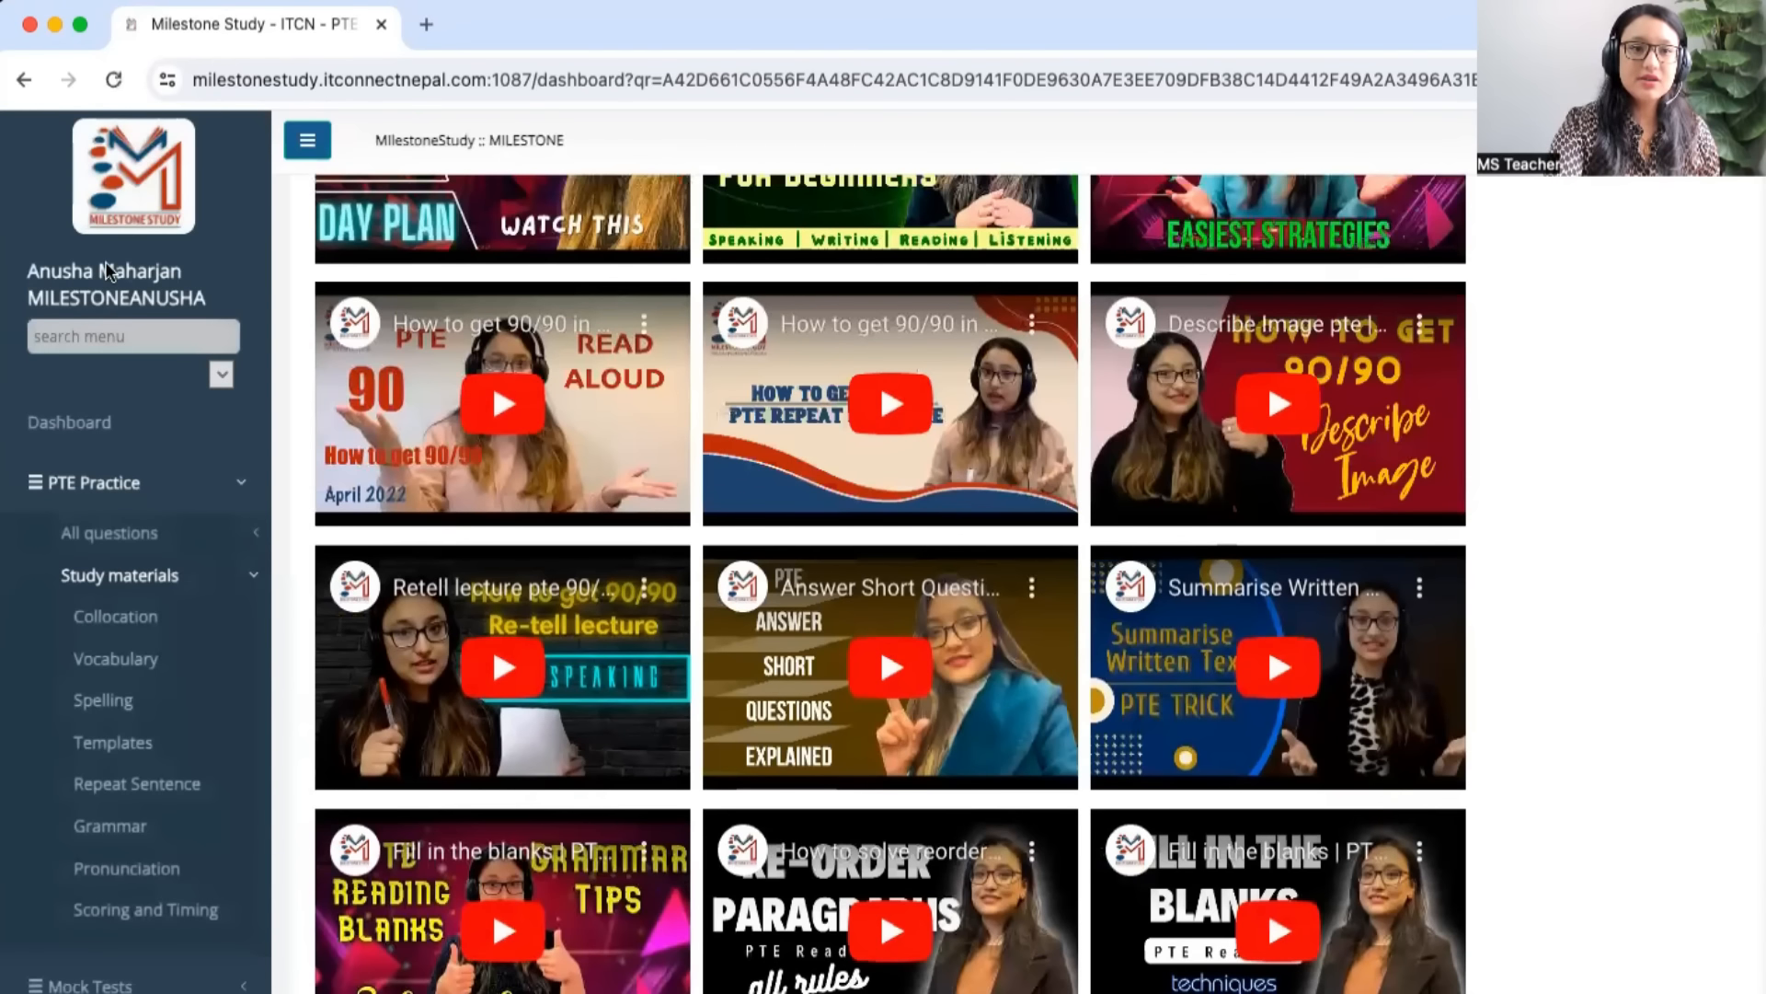
left_click(120, 574)
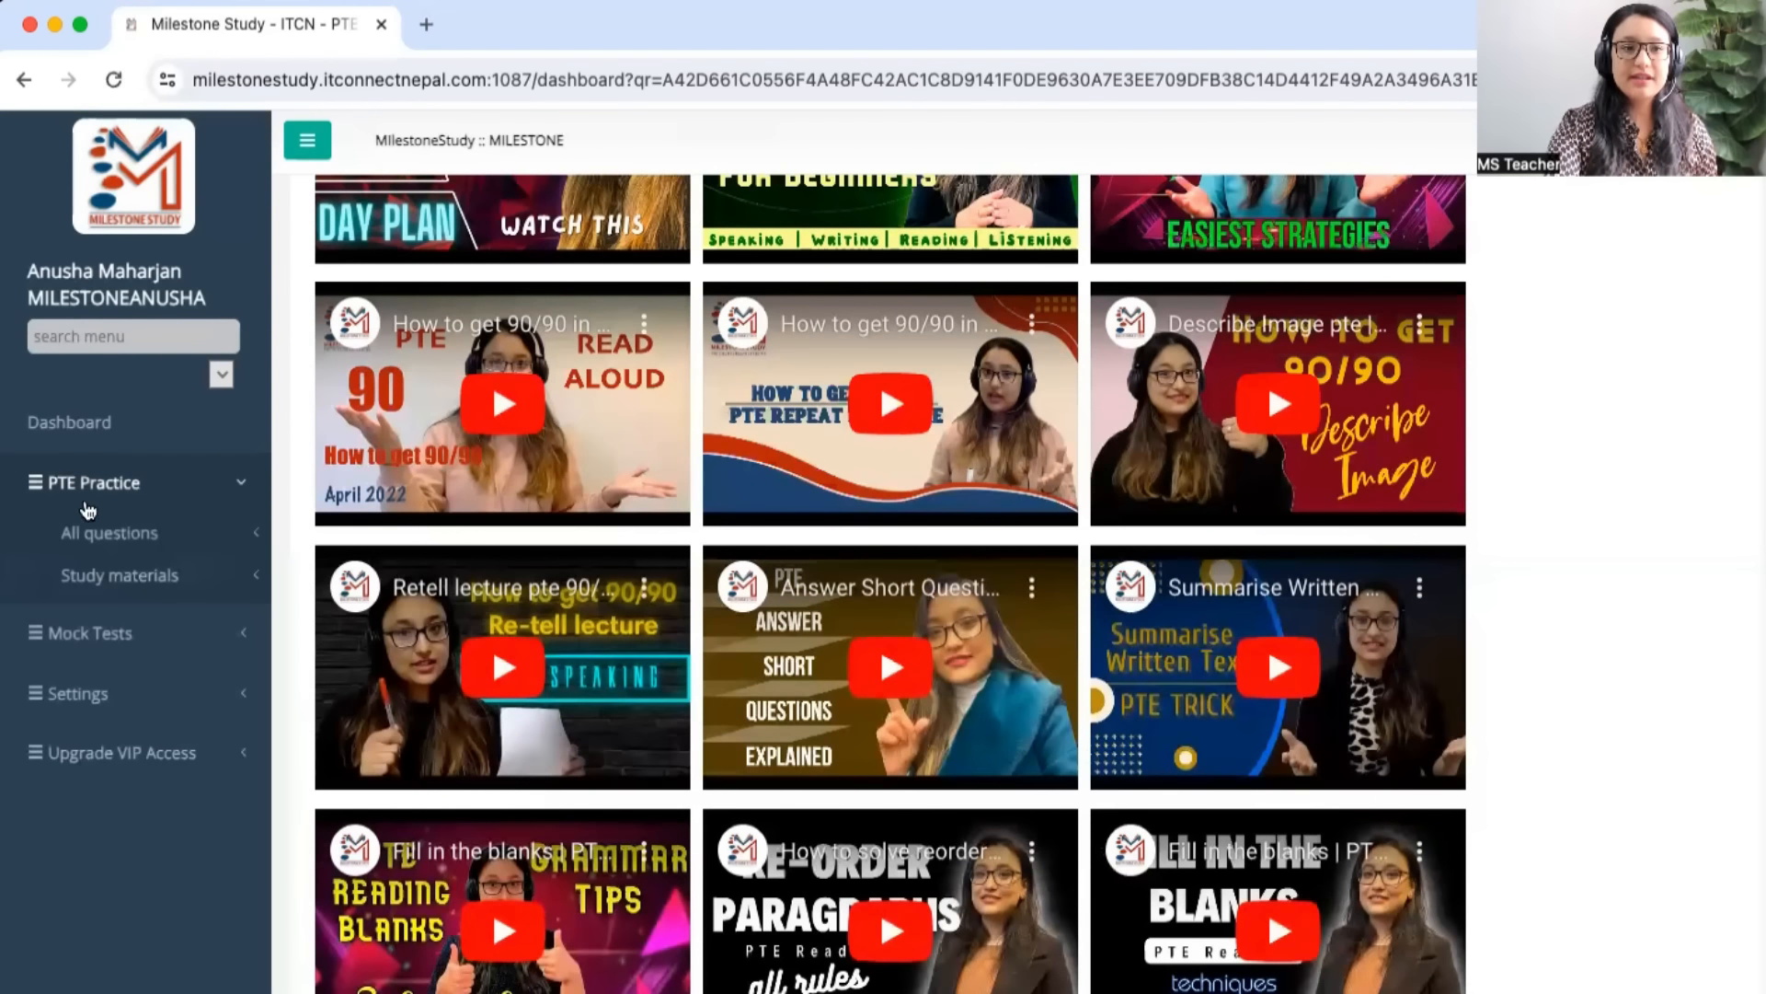
left_click(118, 574)
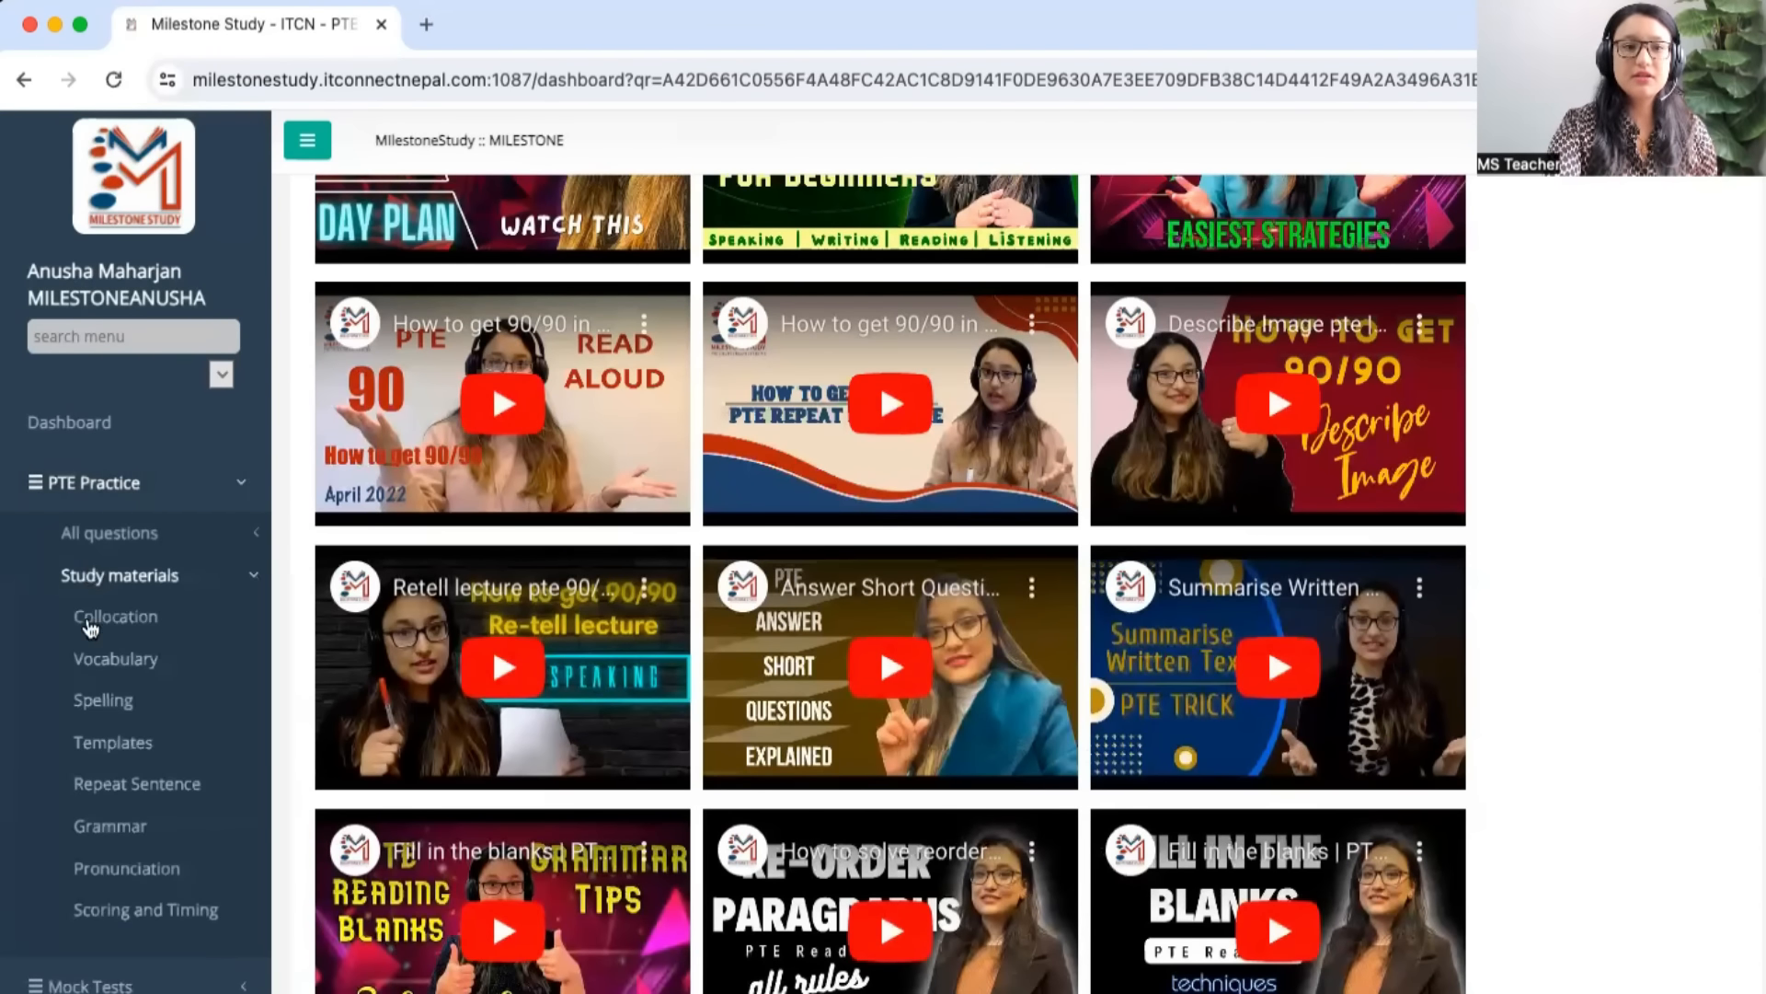
left_click(112, 741)
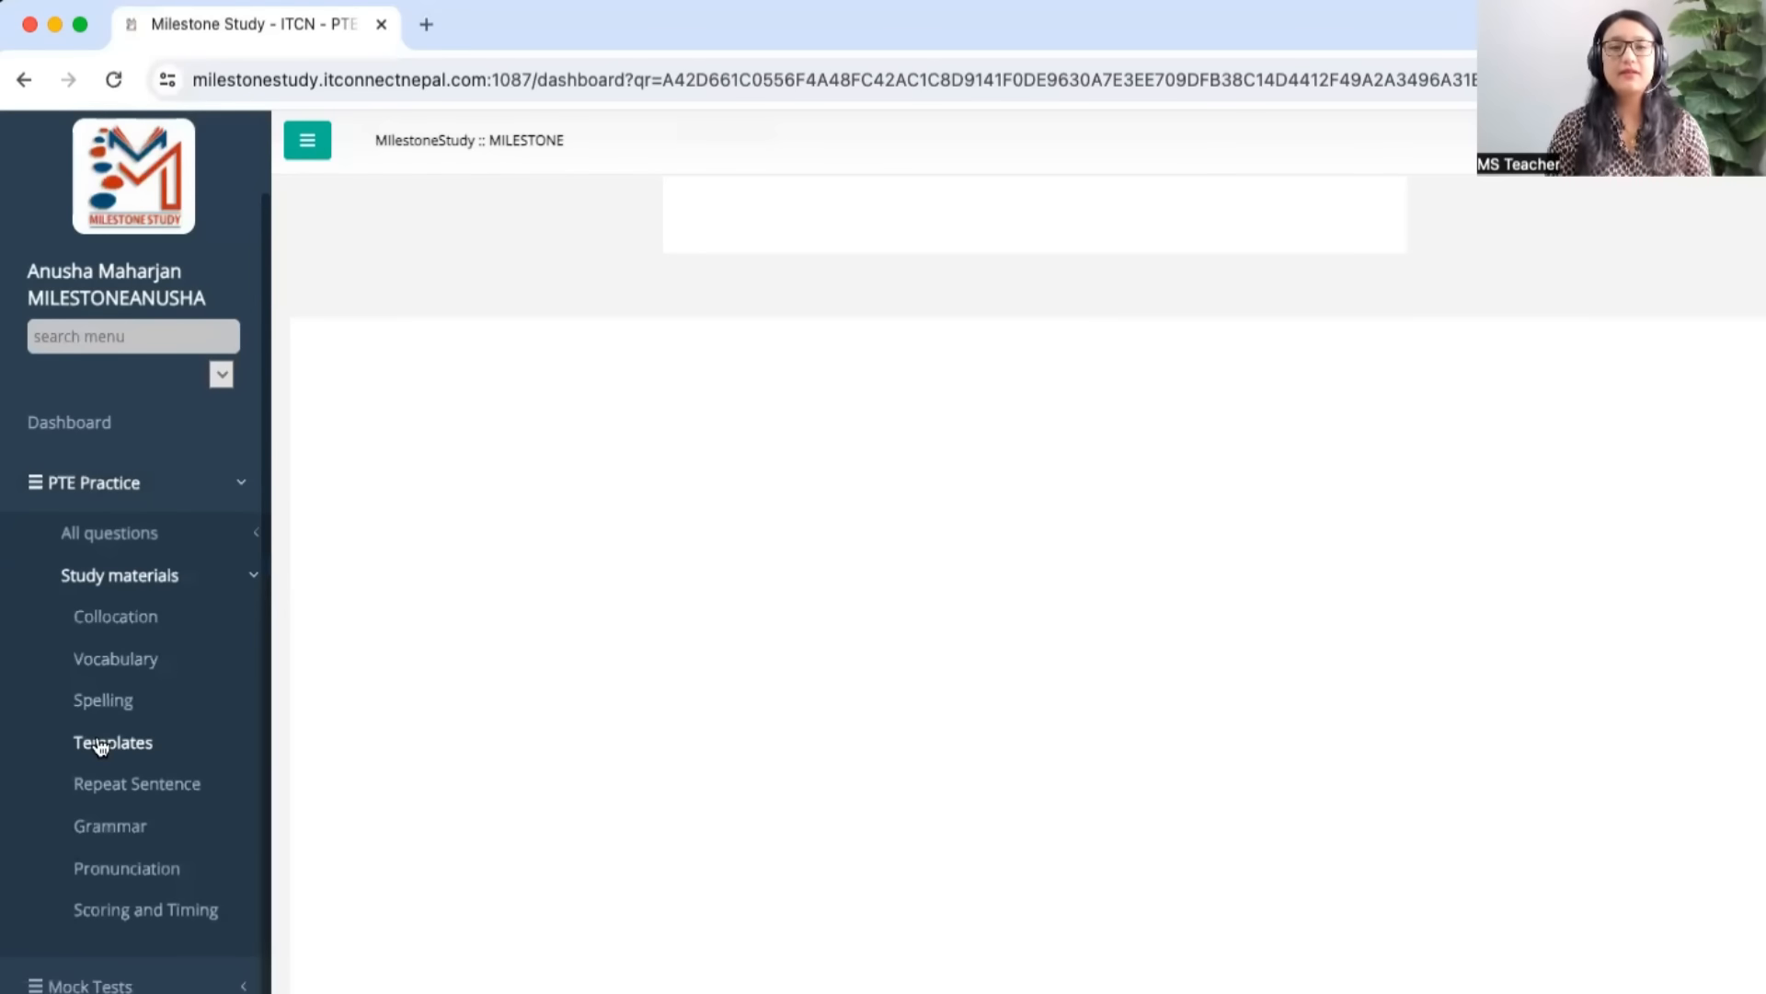
Load the Templates page and scroll down to template 03, Summarize Spoken Text
left_click(112, 741)
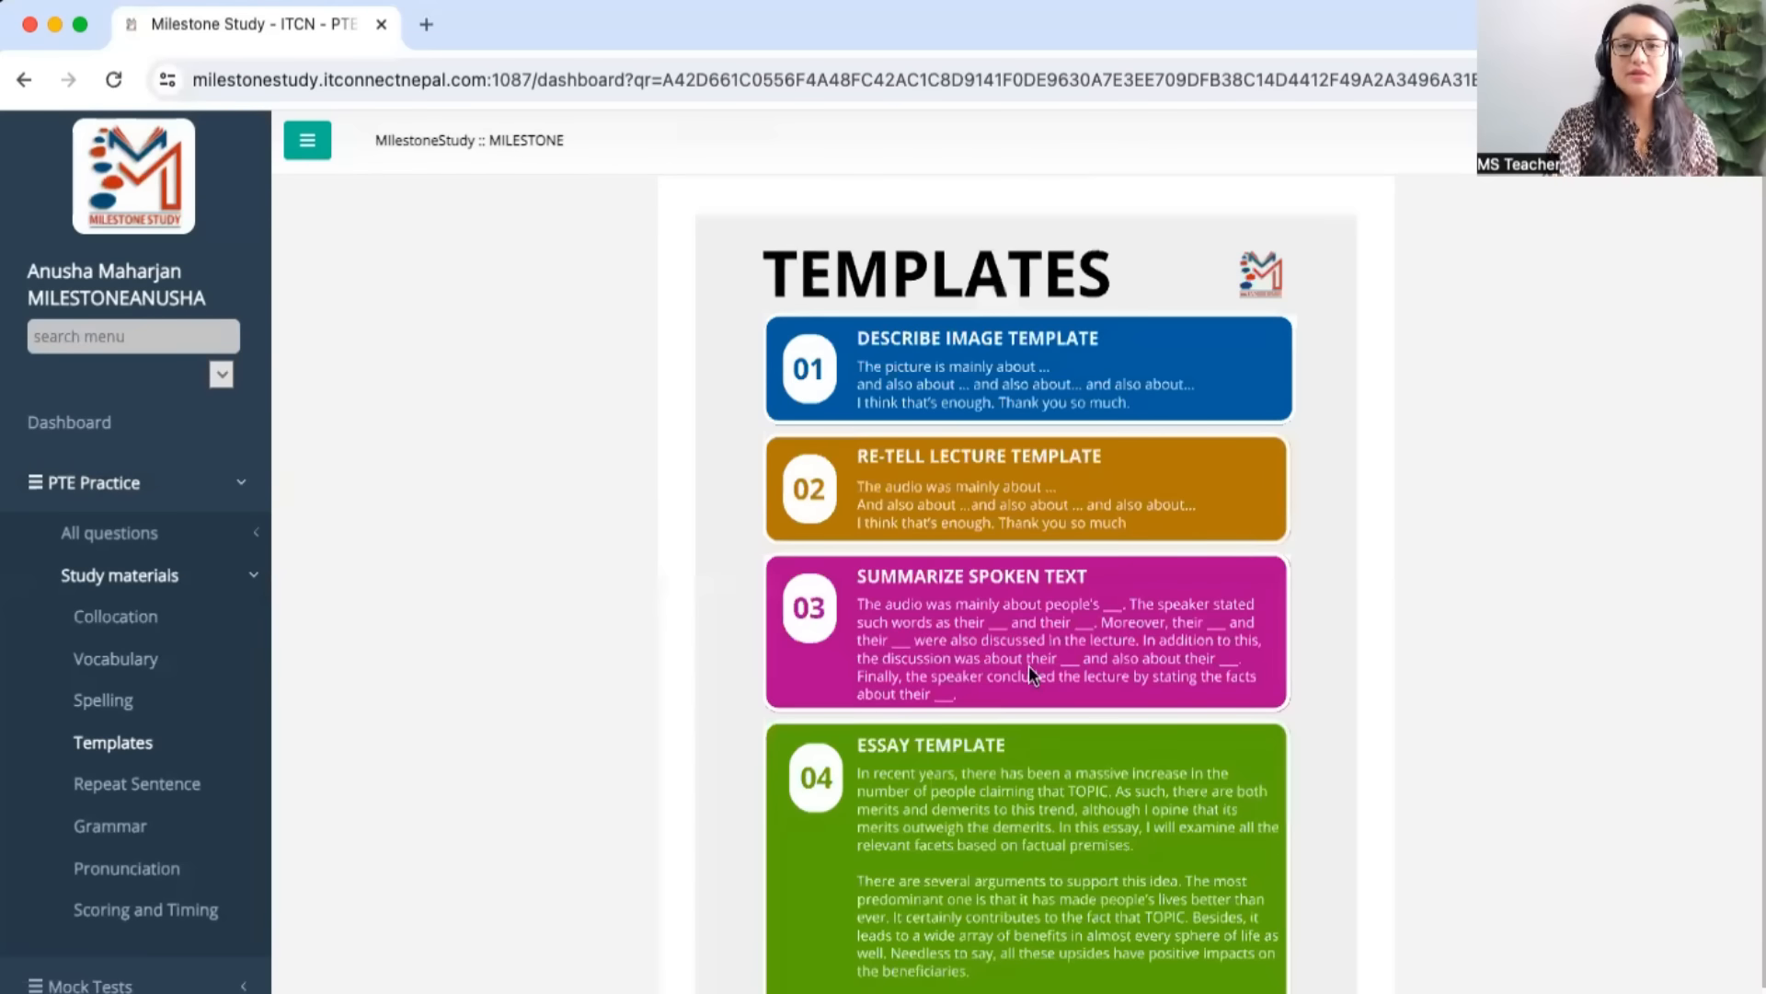
scroll("down", 3)
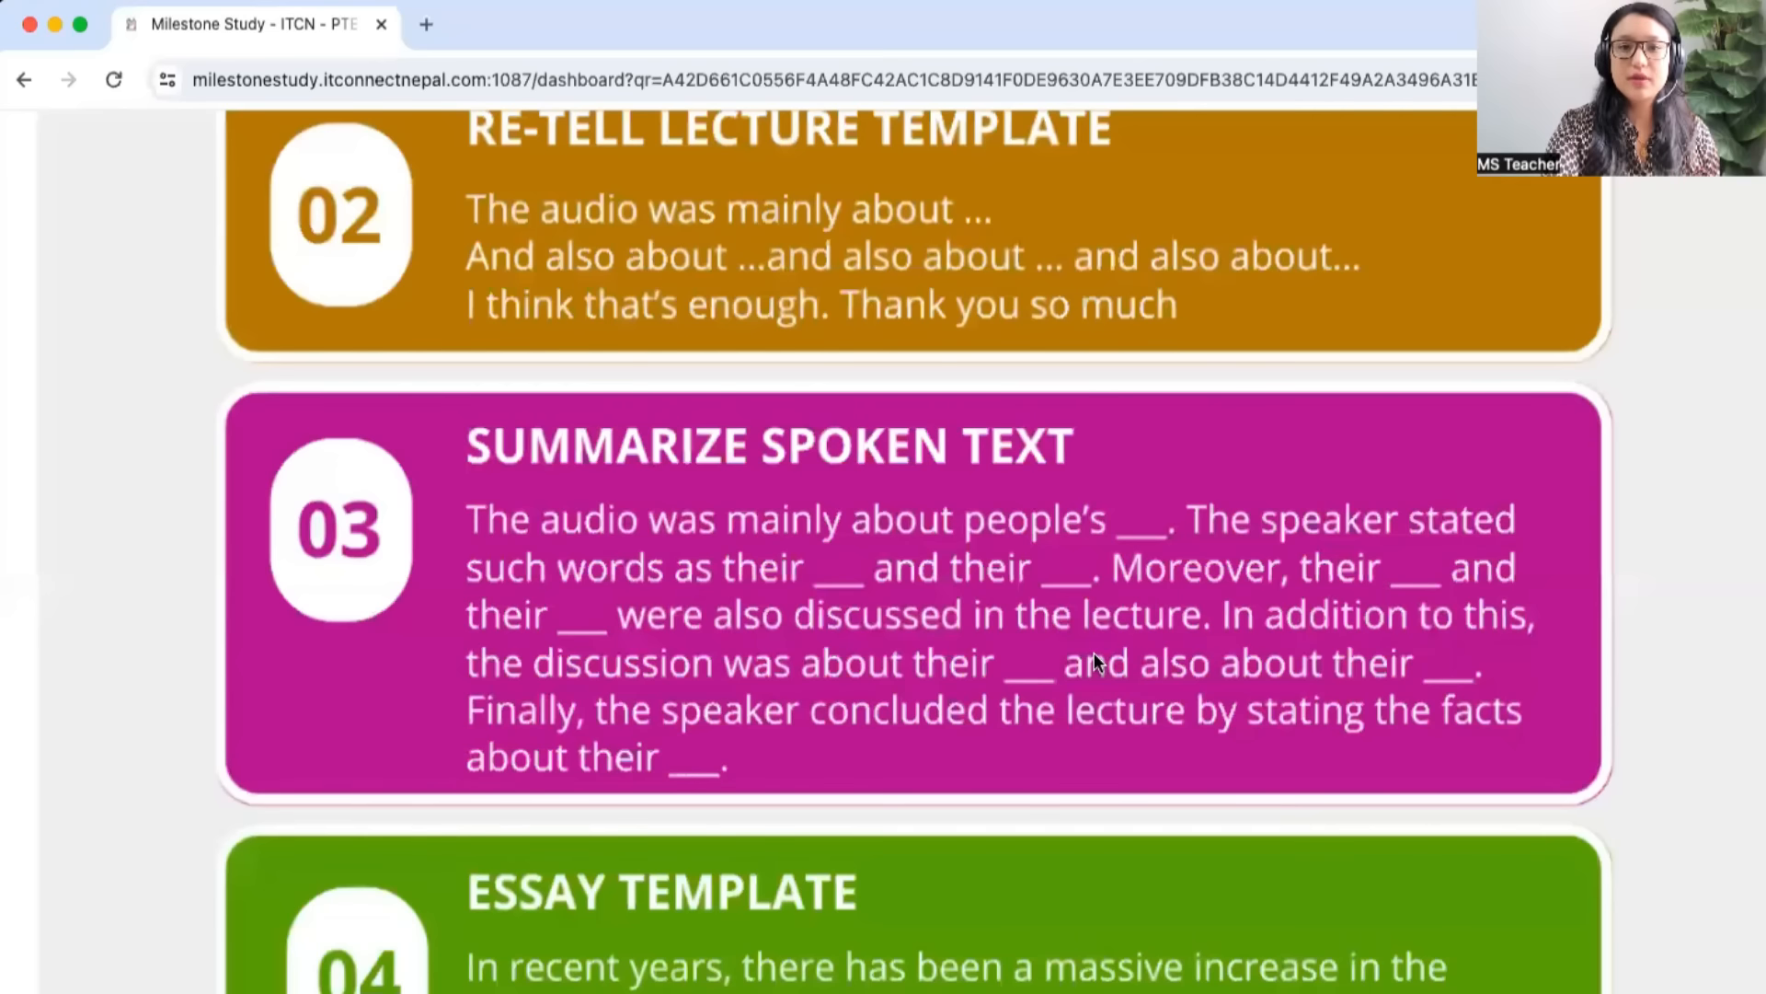
scroll("down", 3)
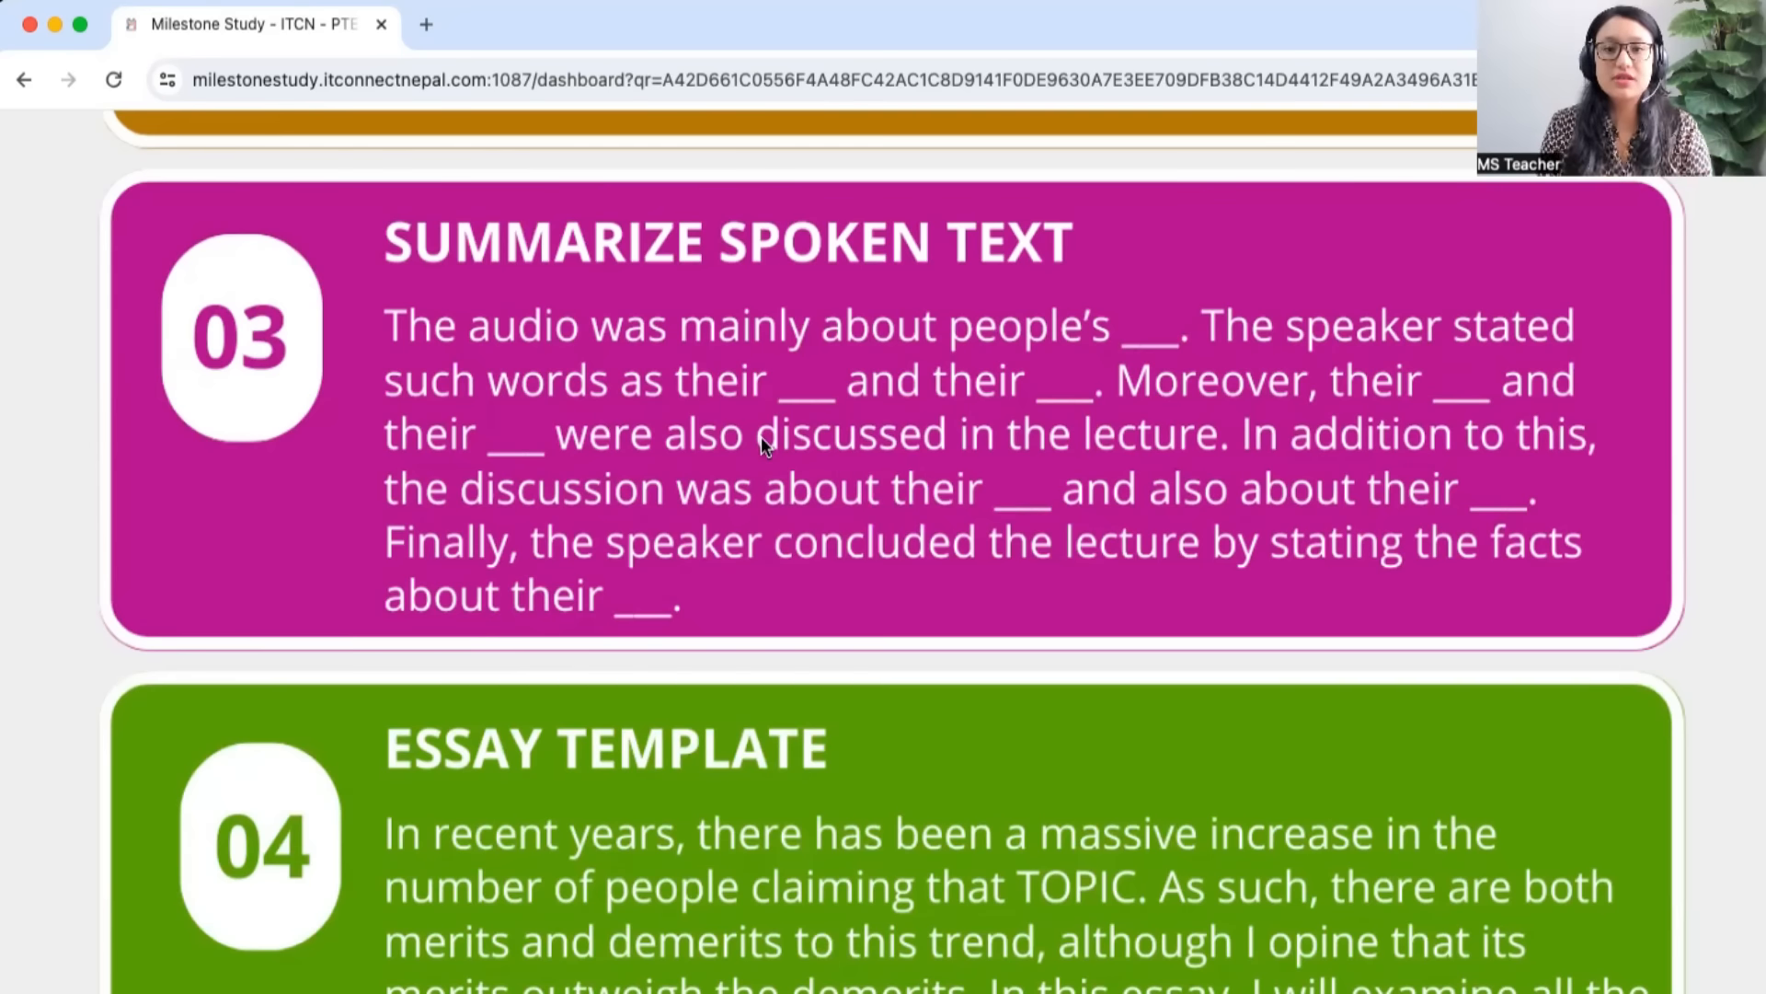
mouse_move(811, 569)
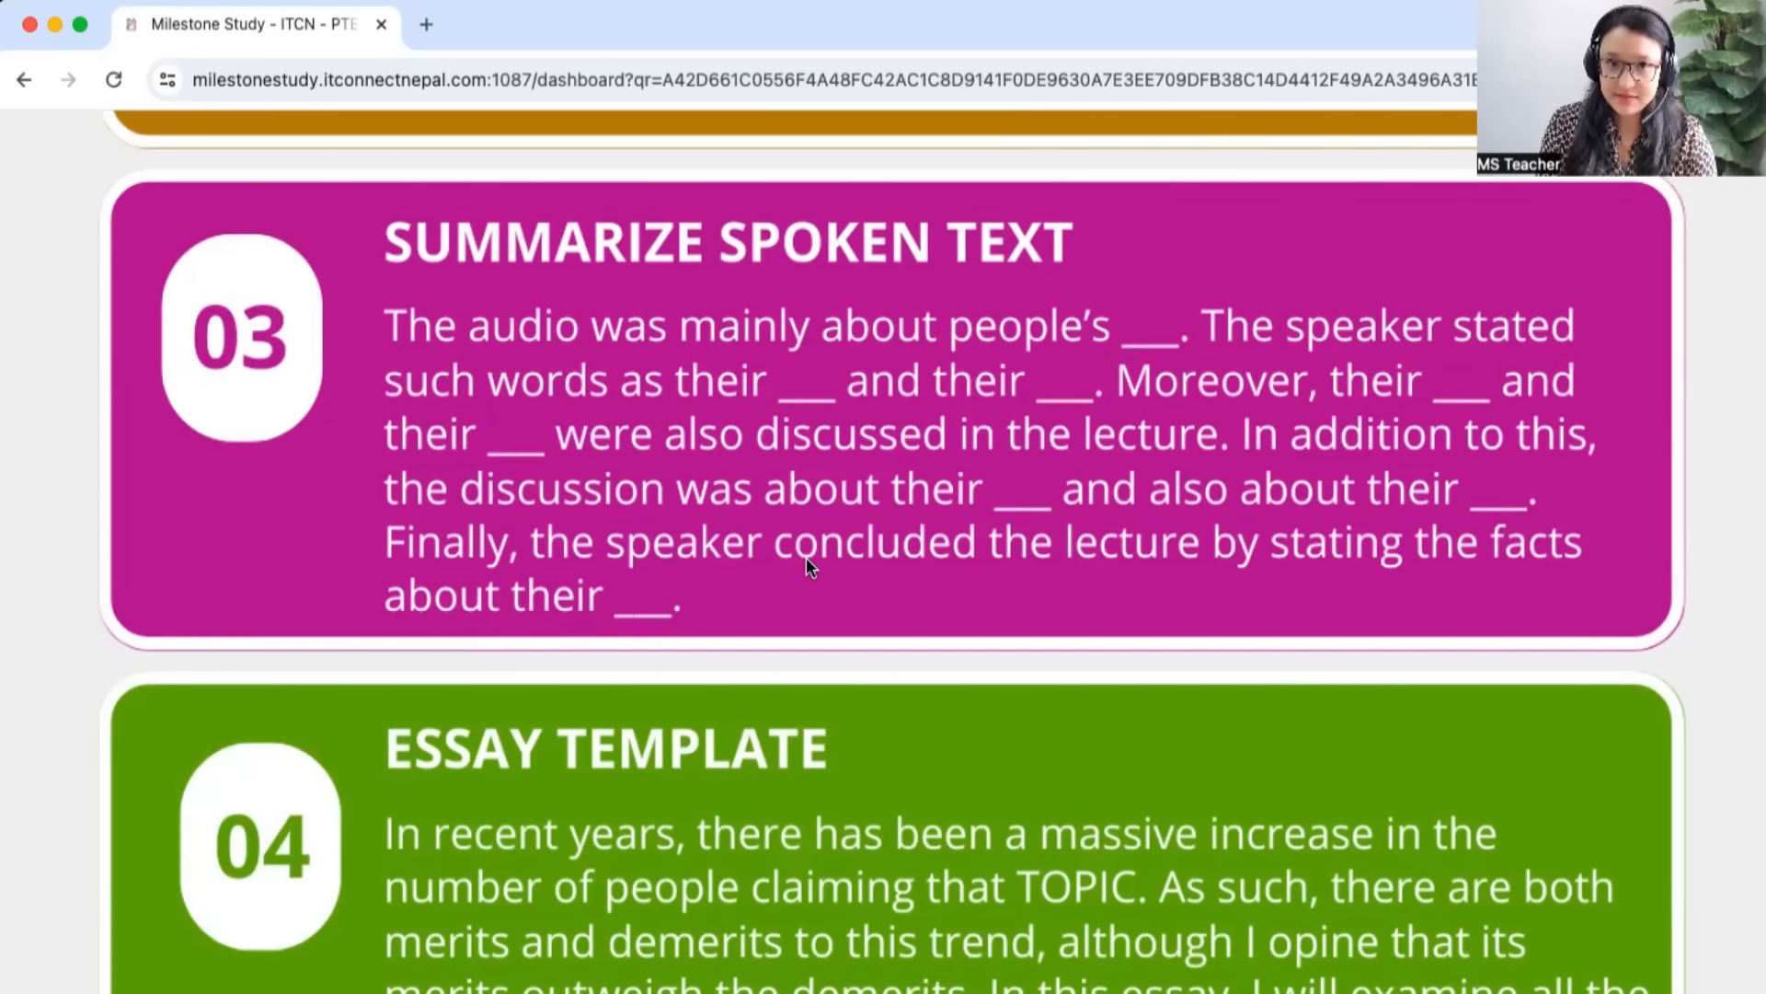
mouse_move(606, 346)
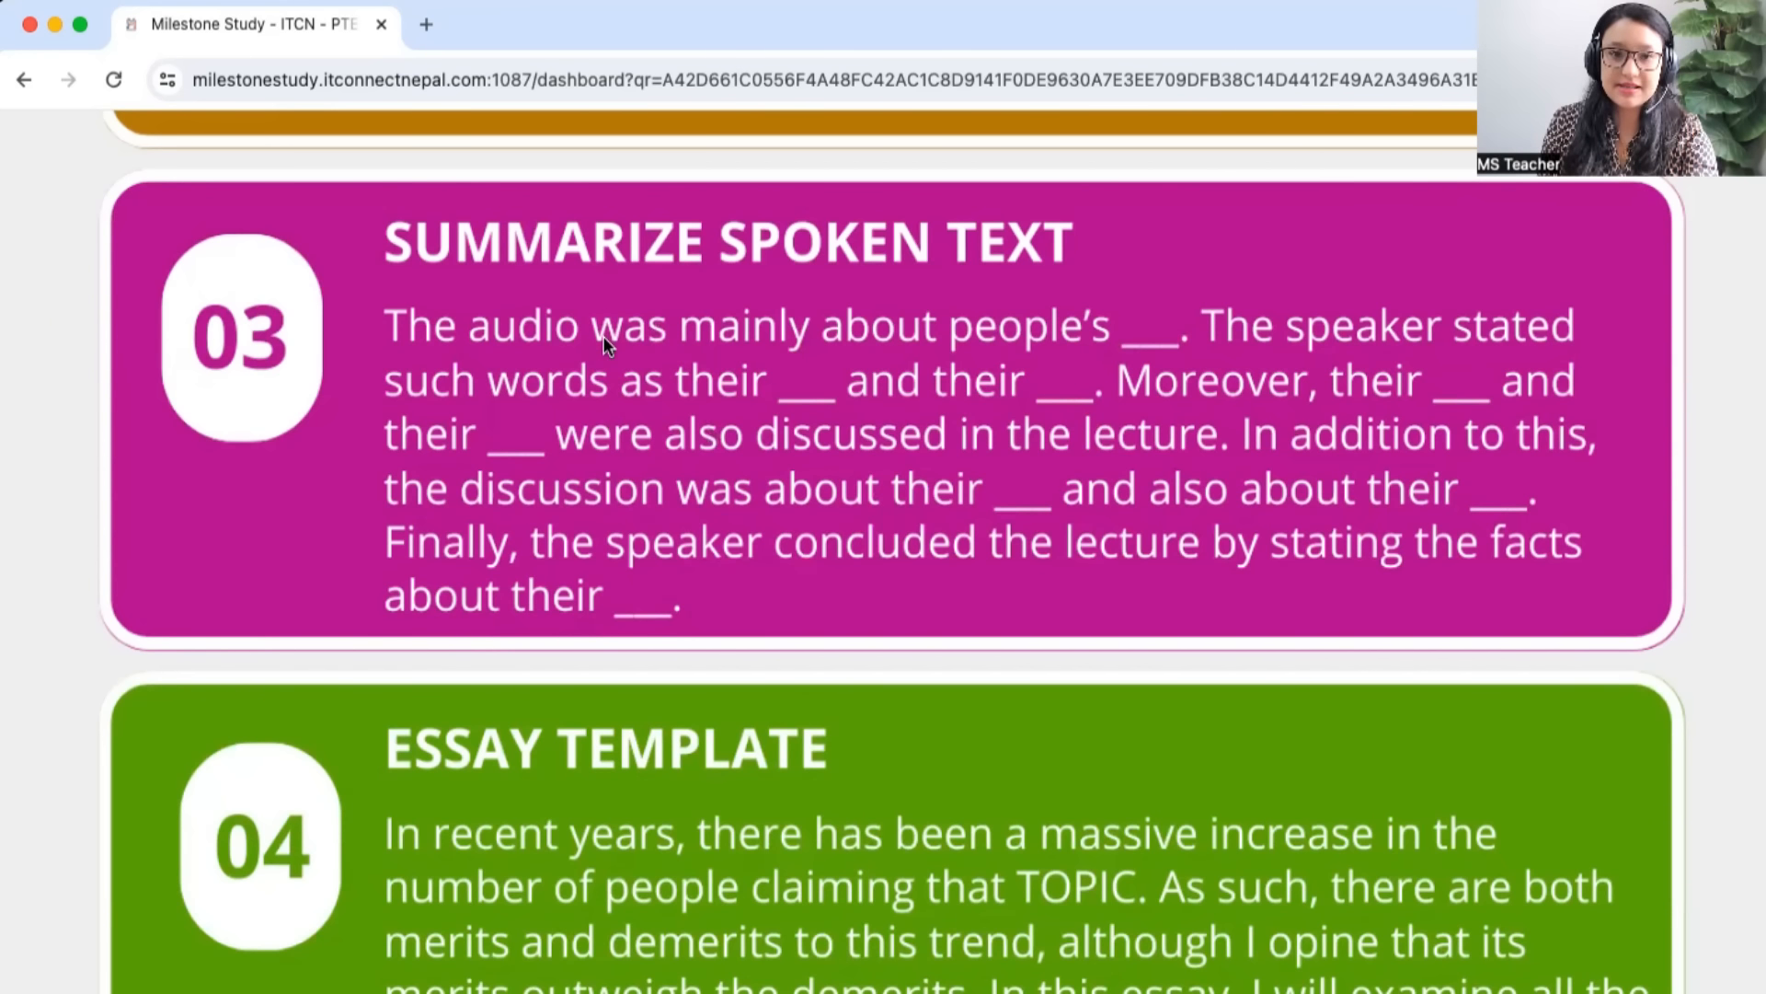
mouse_move(891, 456)
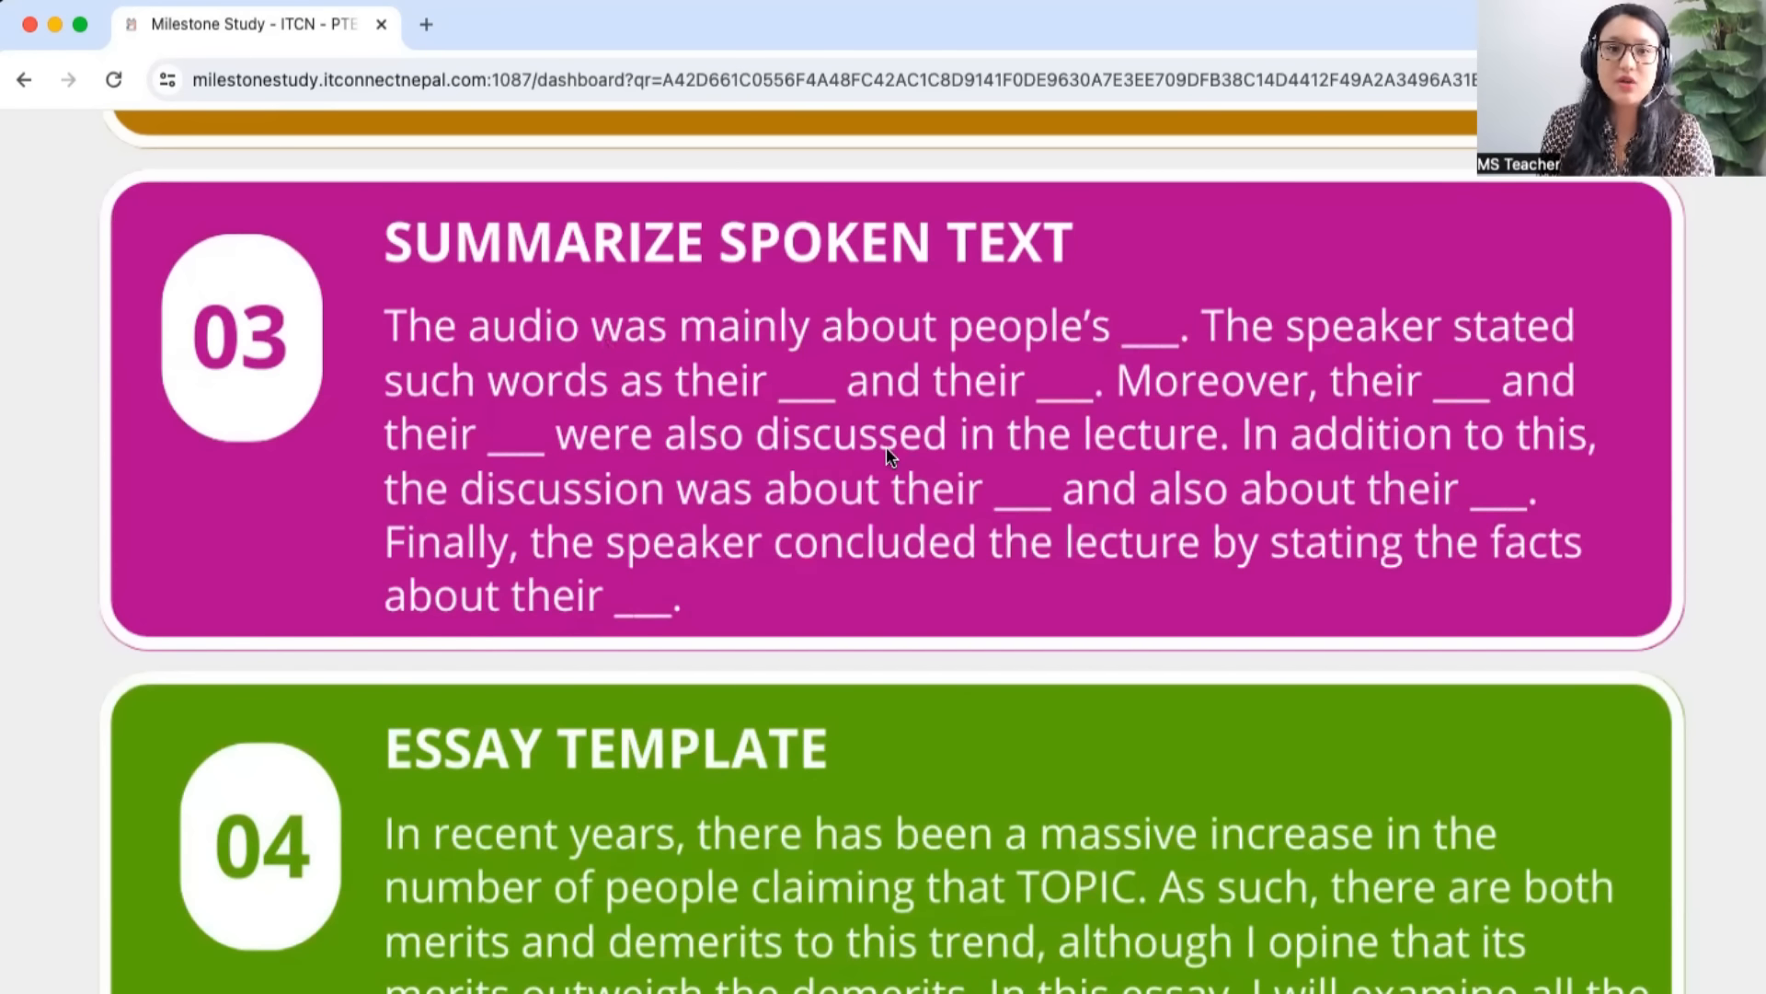
mouse_move(681, 500)
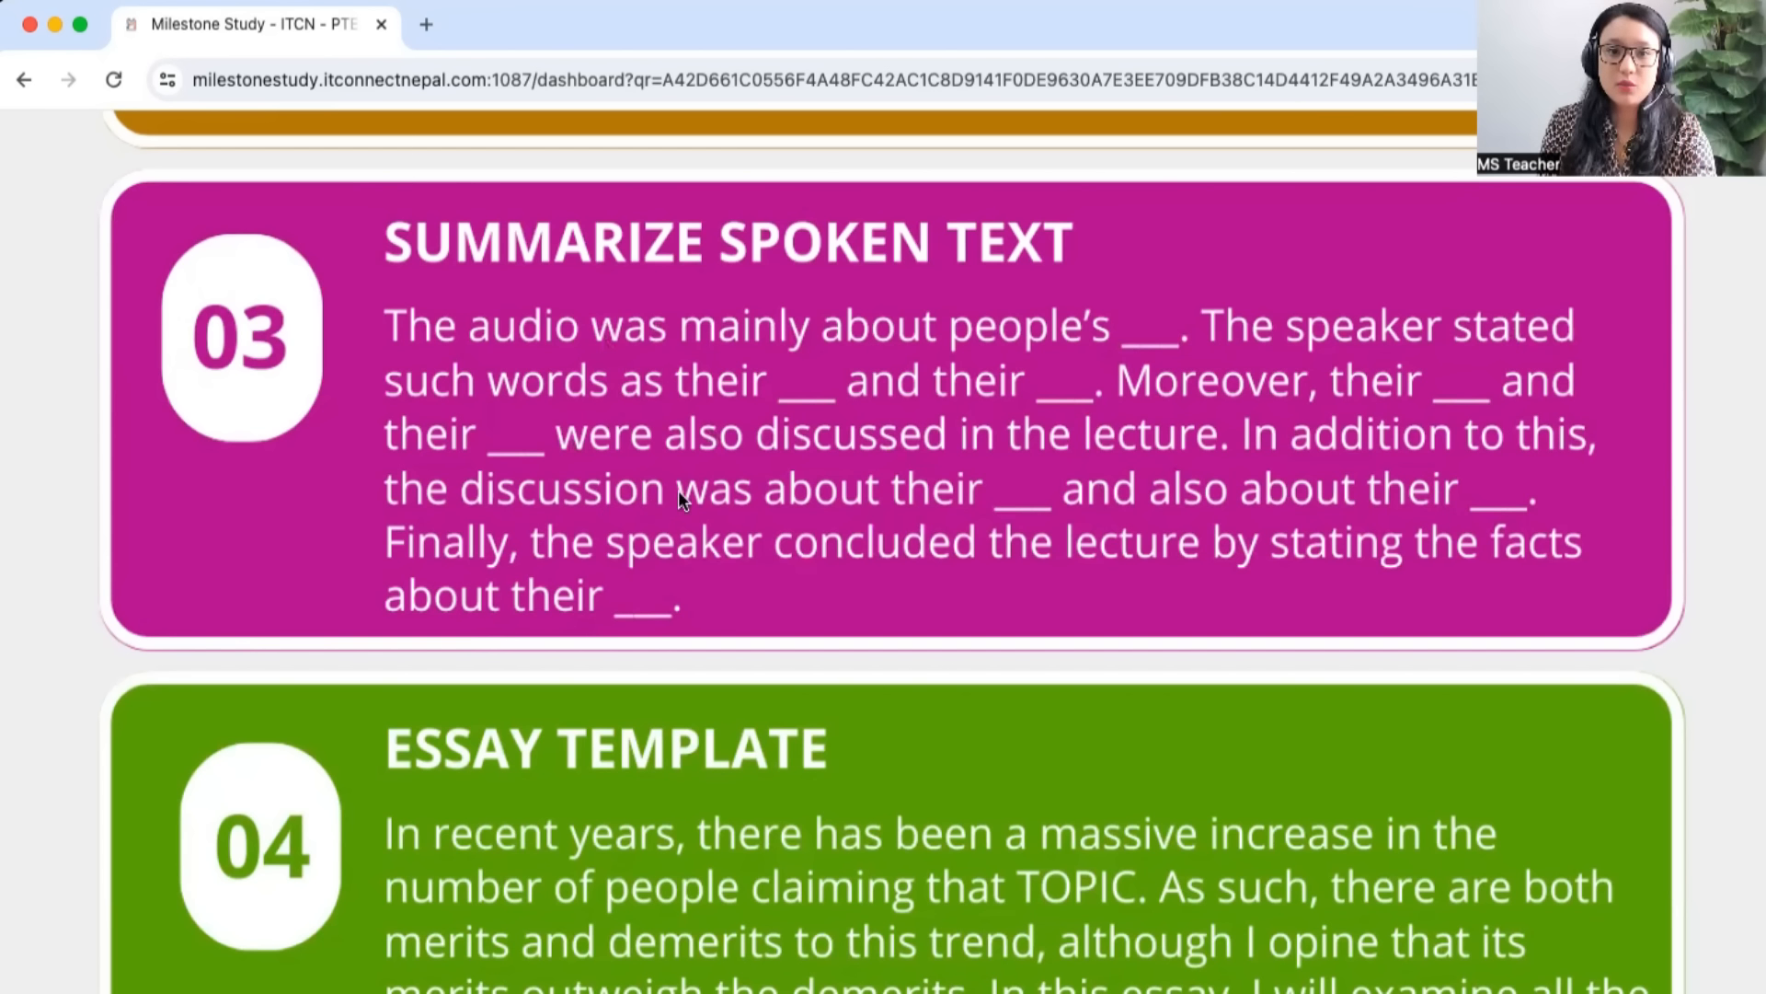
mouse_move(896, 667)
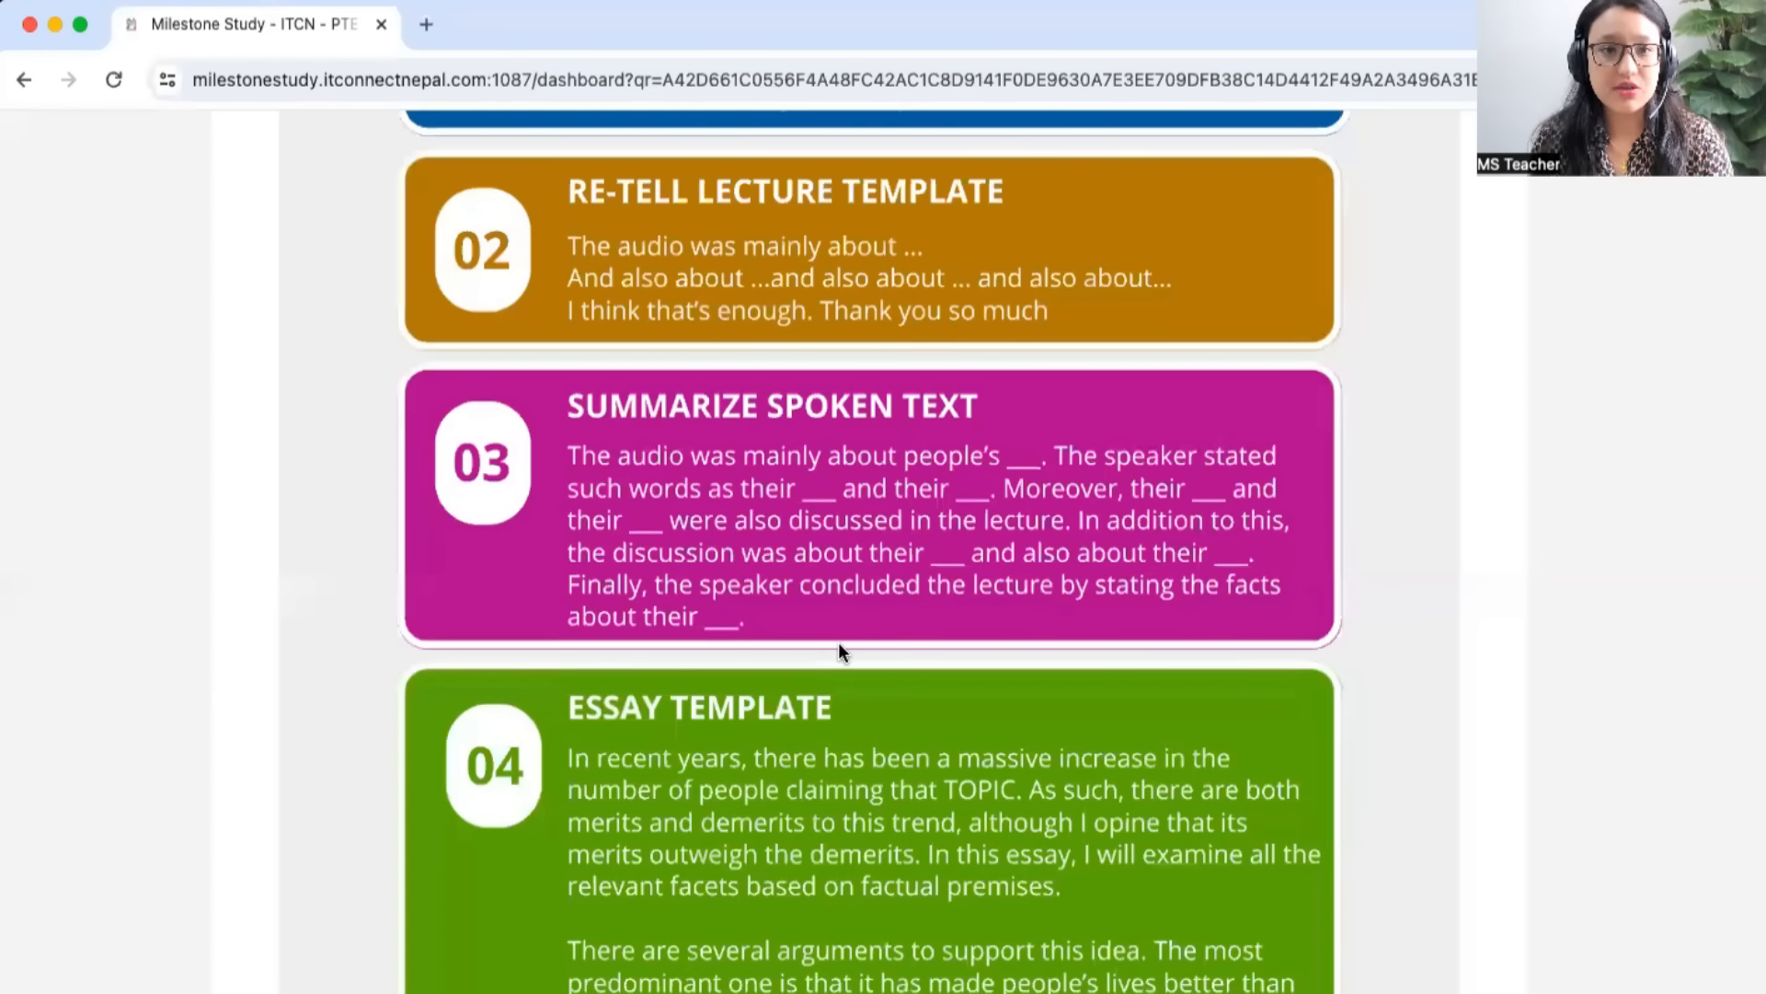
Open Practice > Listening > Summarize Spoken Text, loading the Telescopes and Eyes question
left_click(307, 139)
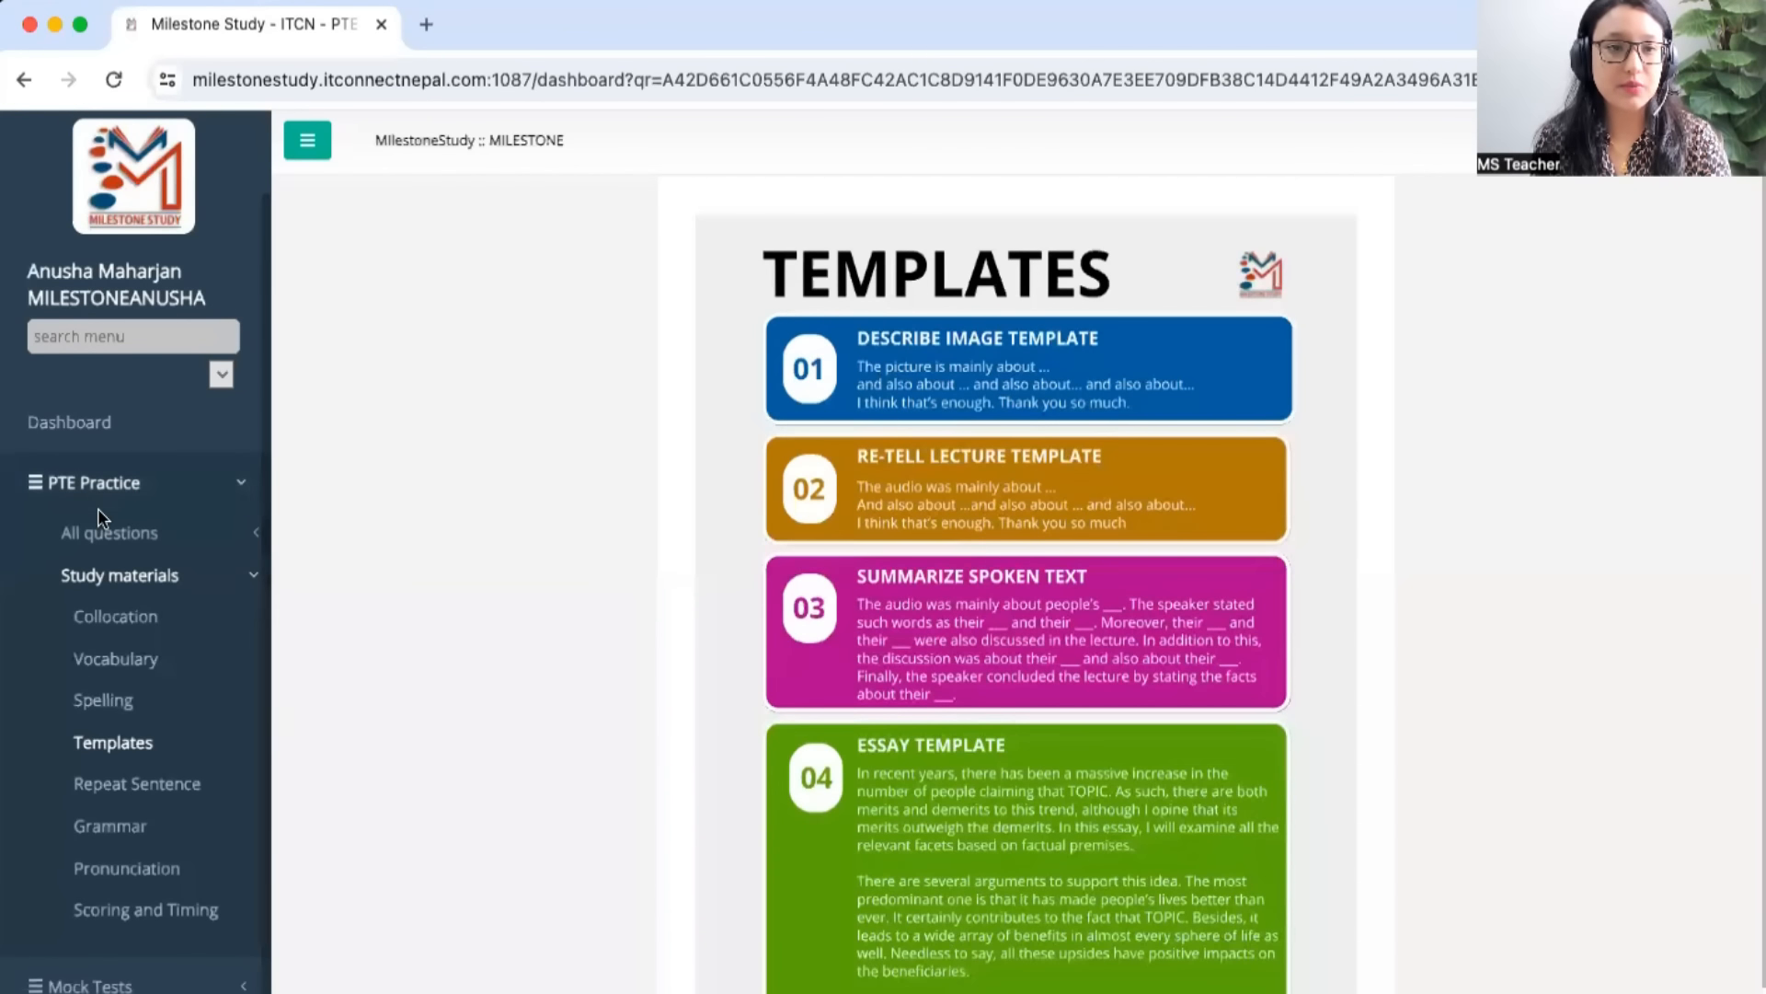
left_click(108, 531)
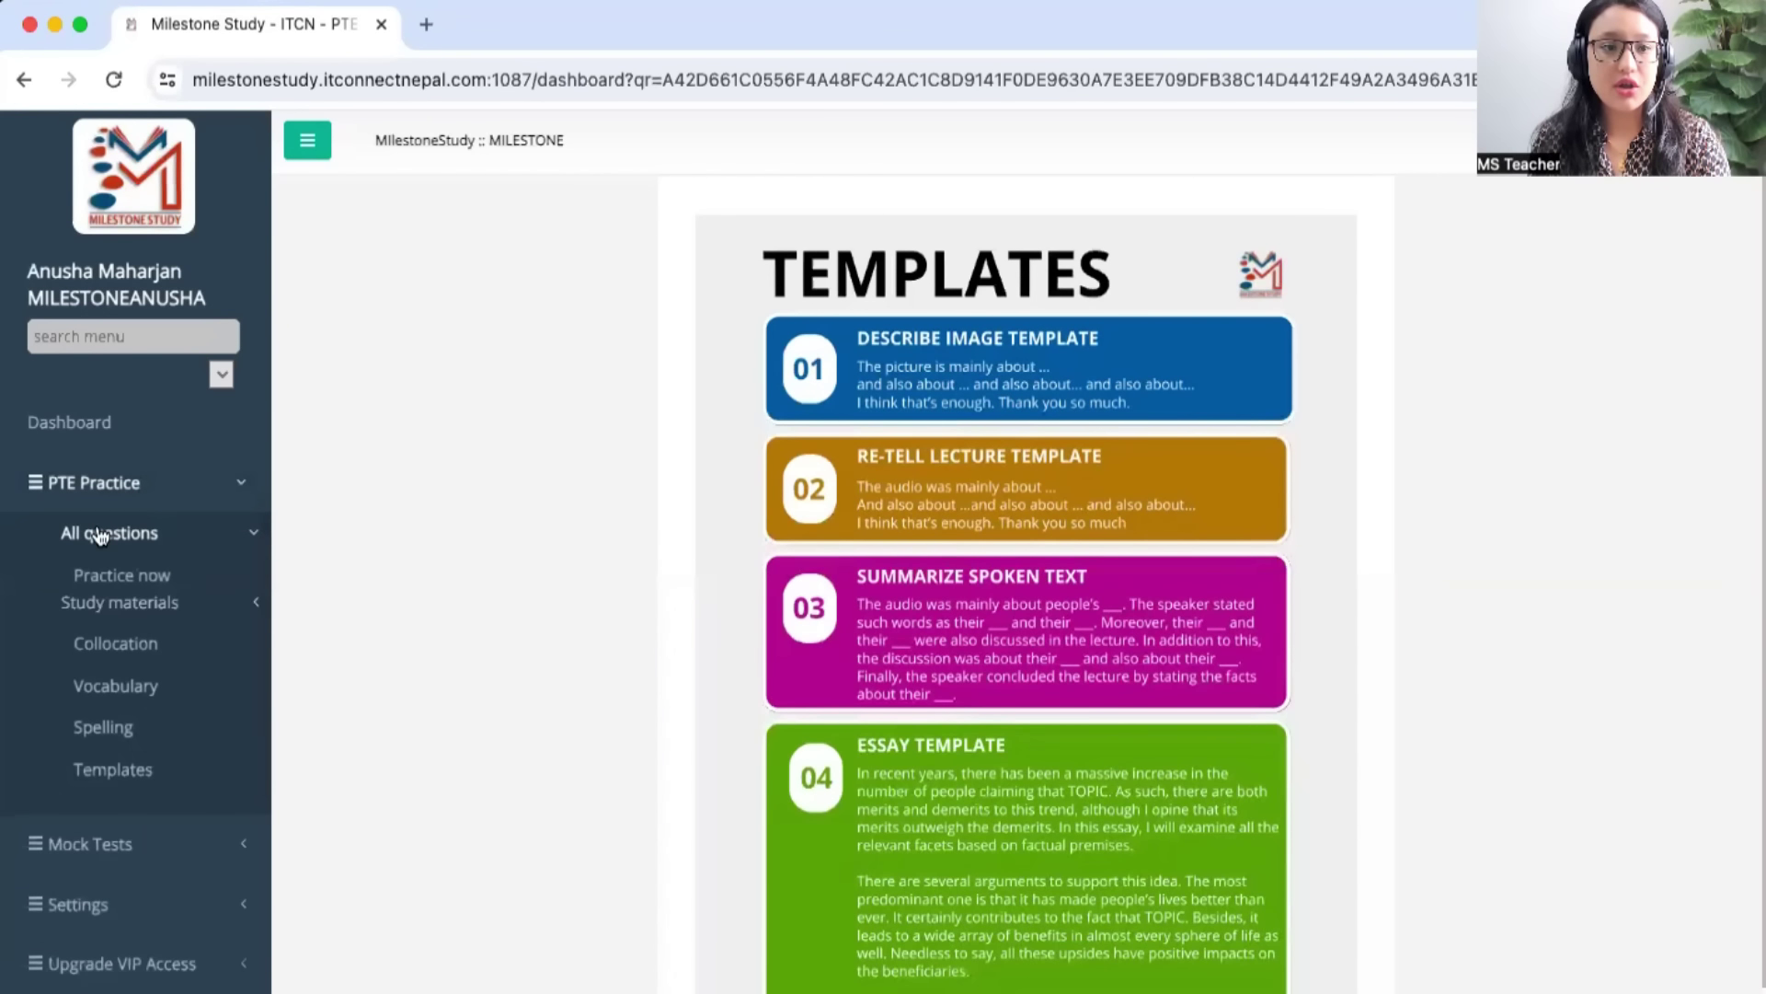
left_click(120, 602)
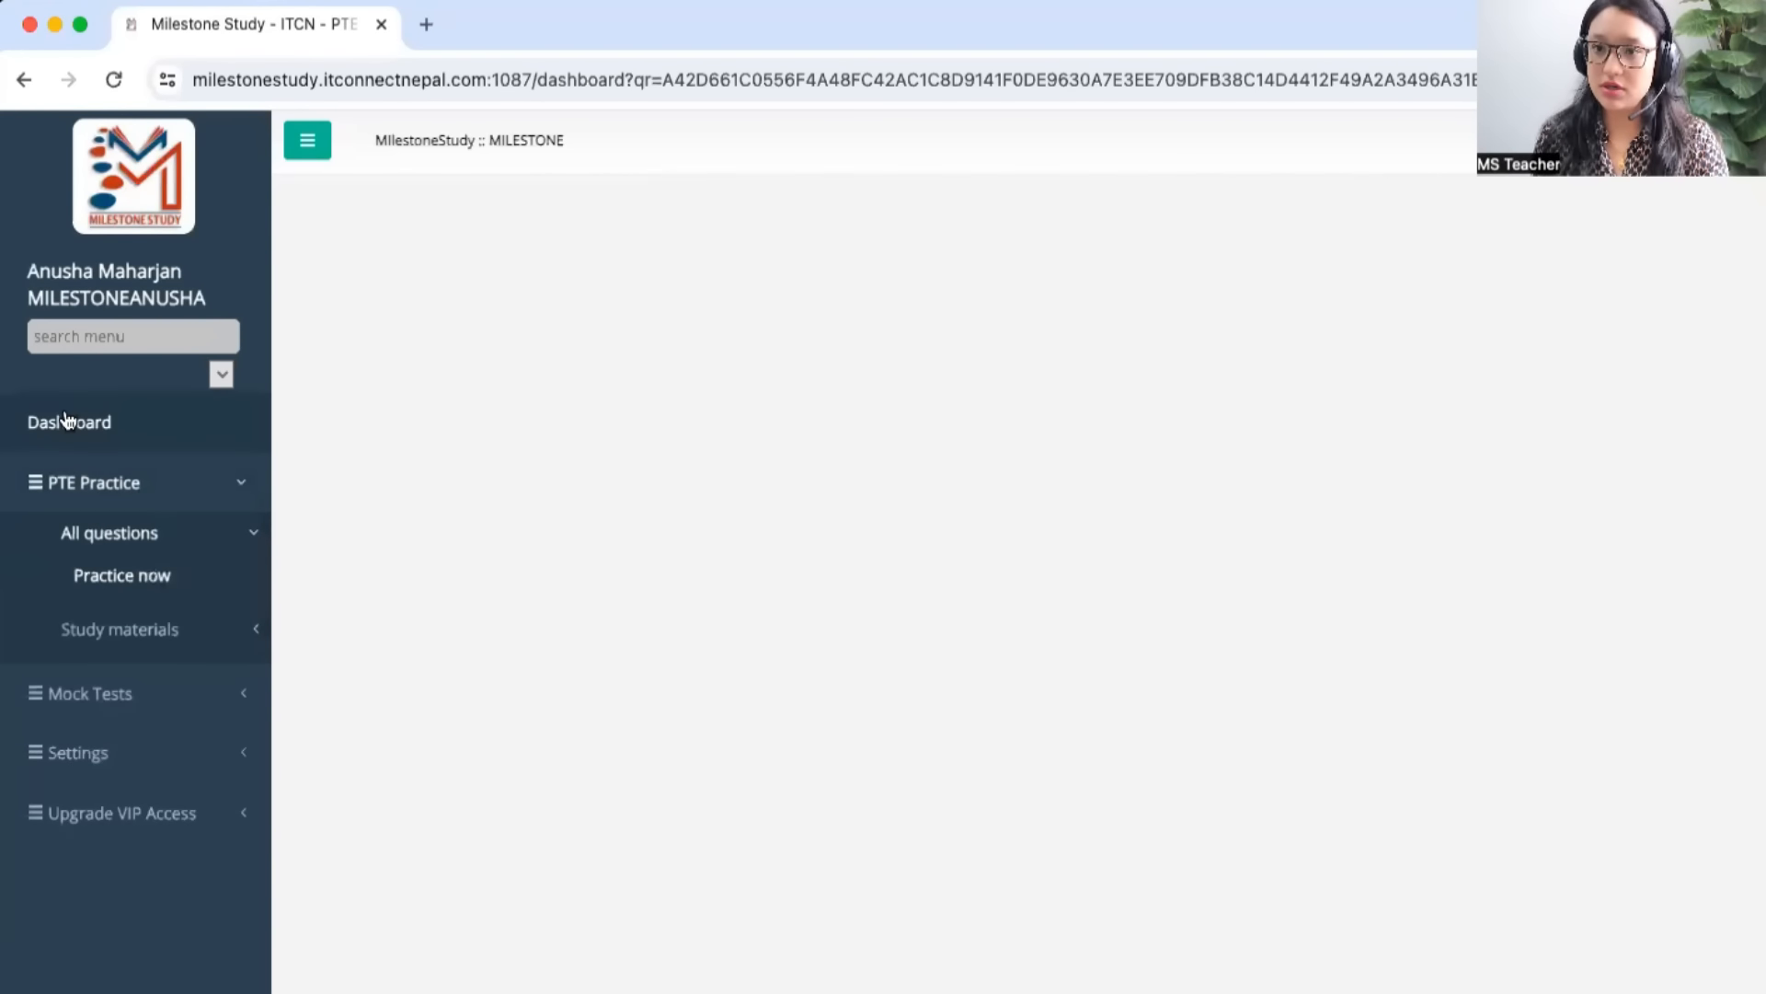
left_click(122, 574)
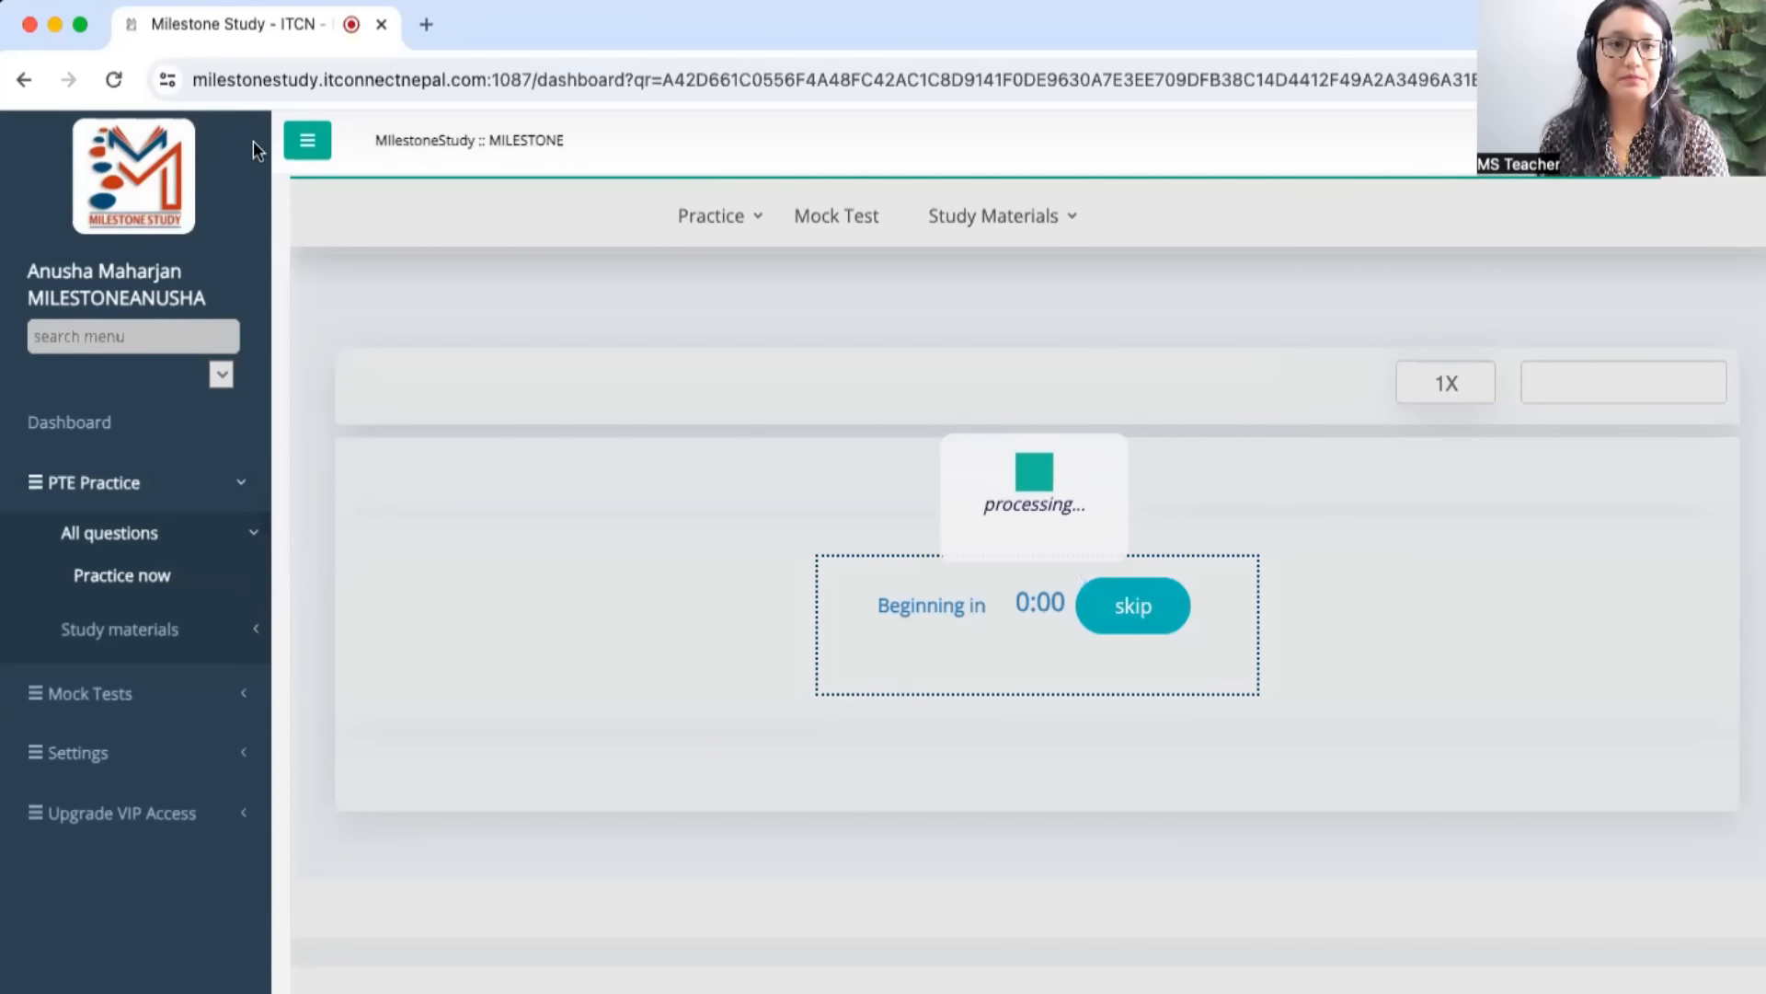
left_click(308, 140)
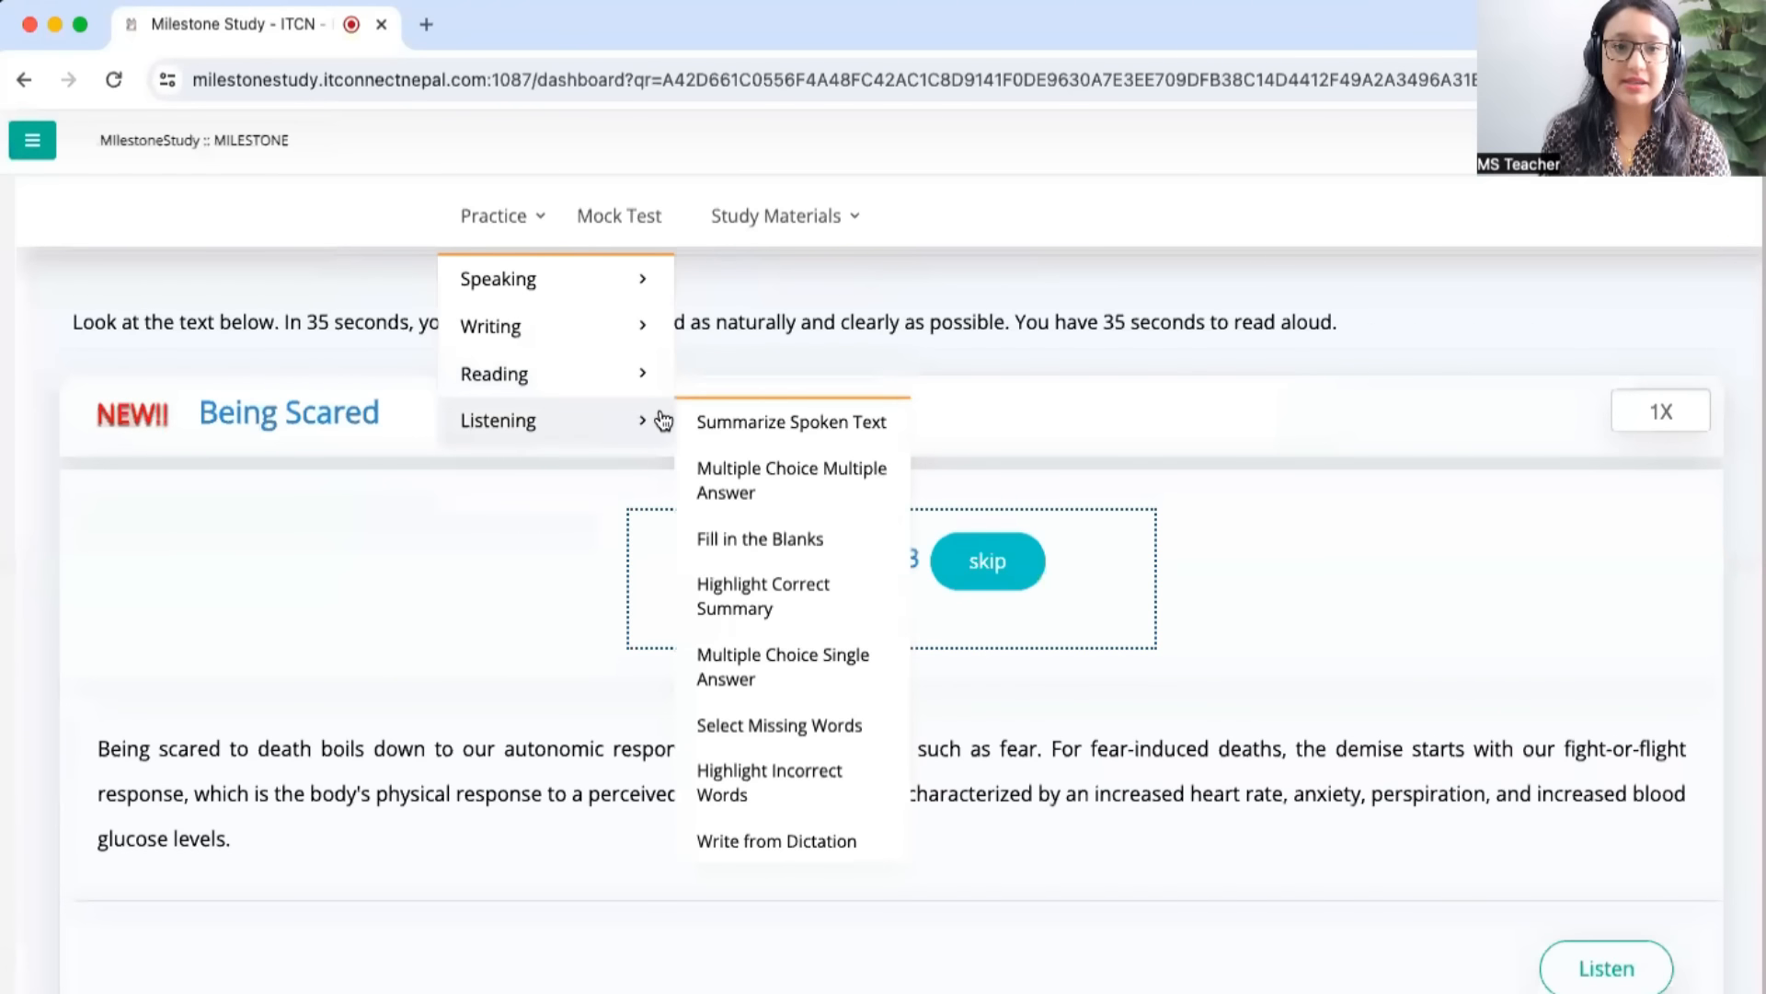
left_click(721, 429)
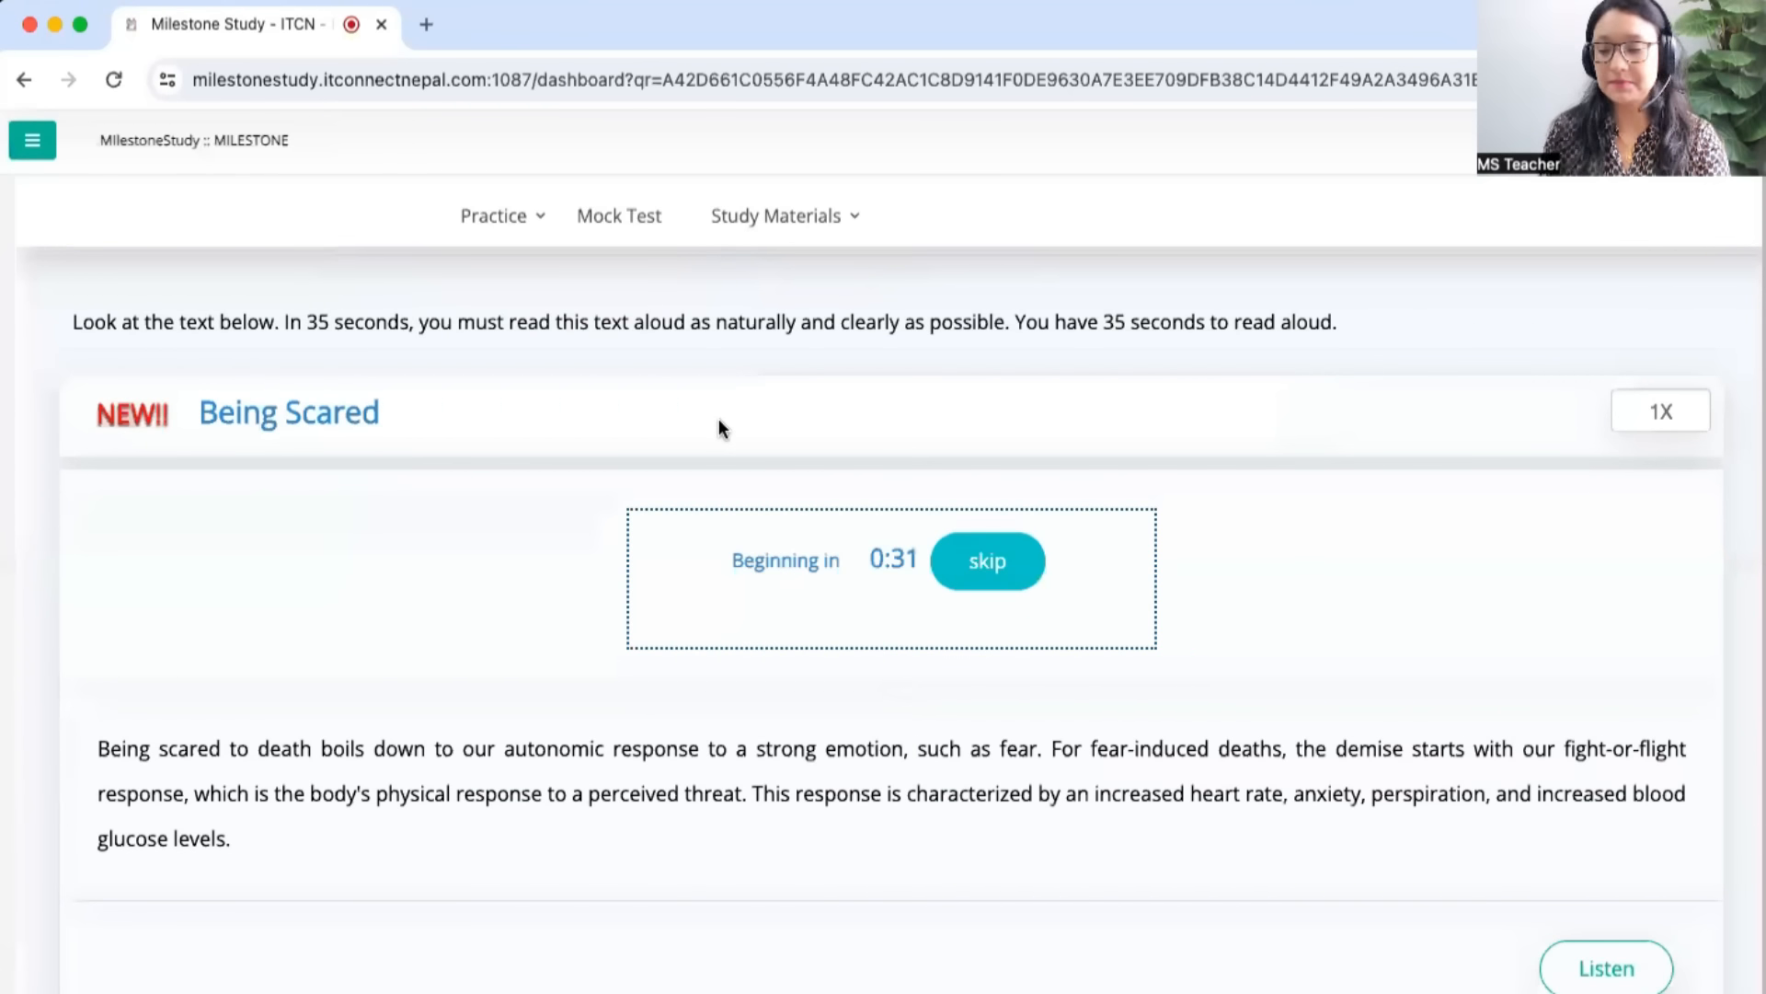
left_click(986, 559)
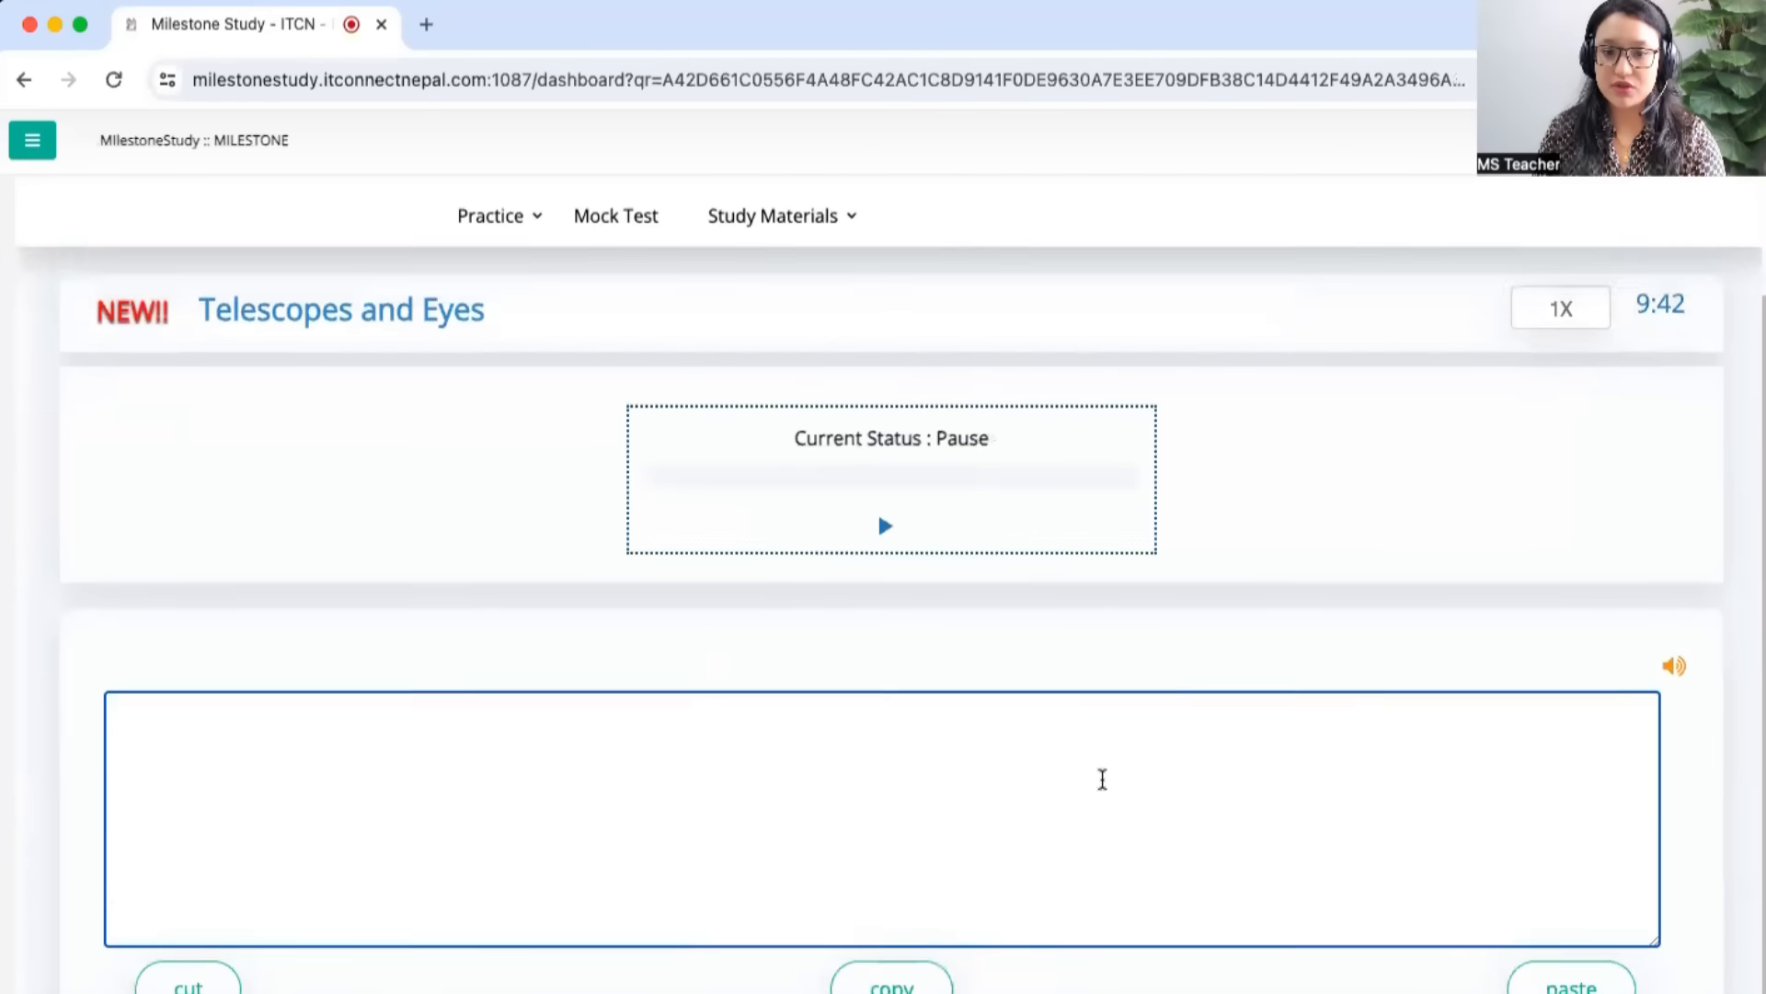
Scroll the question page up toward the question selector
scroll("up", 3)
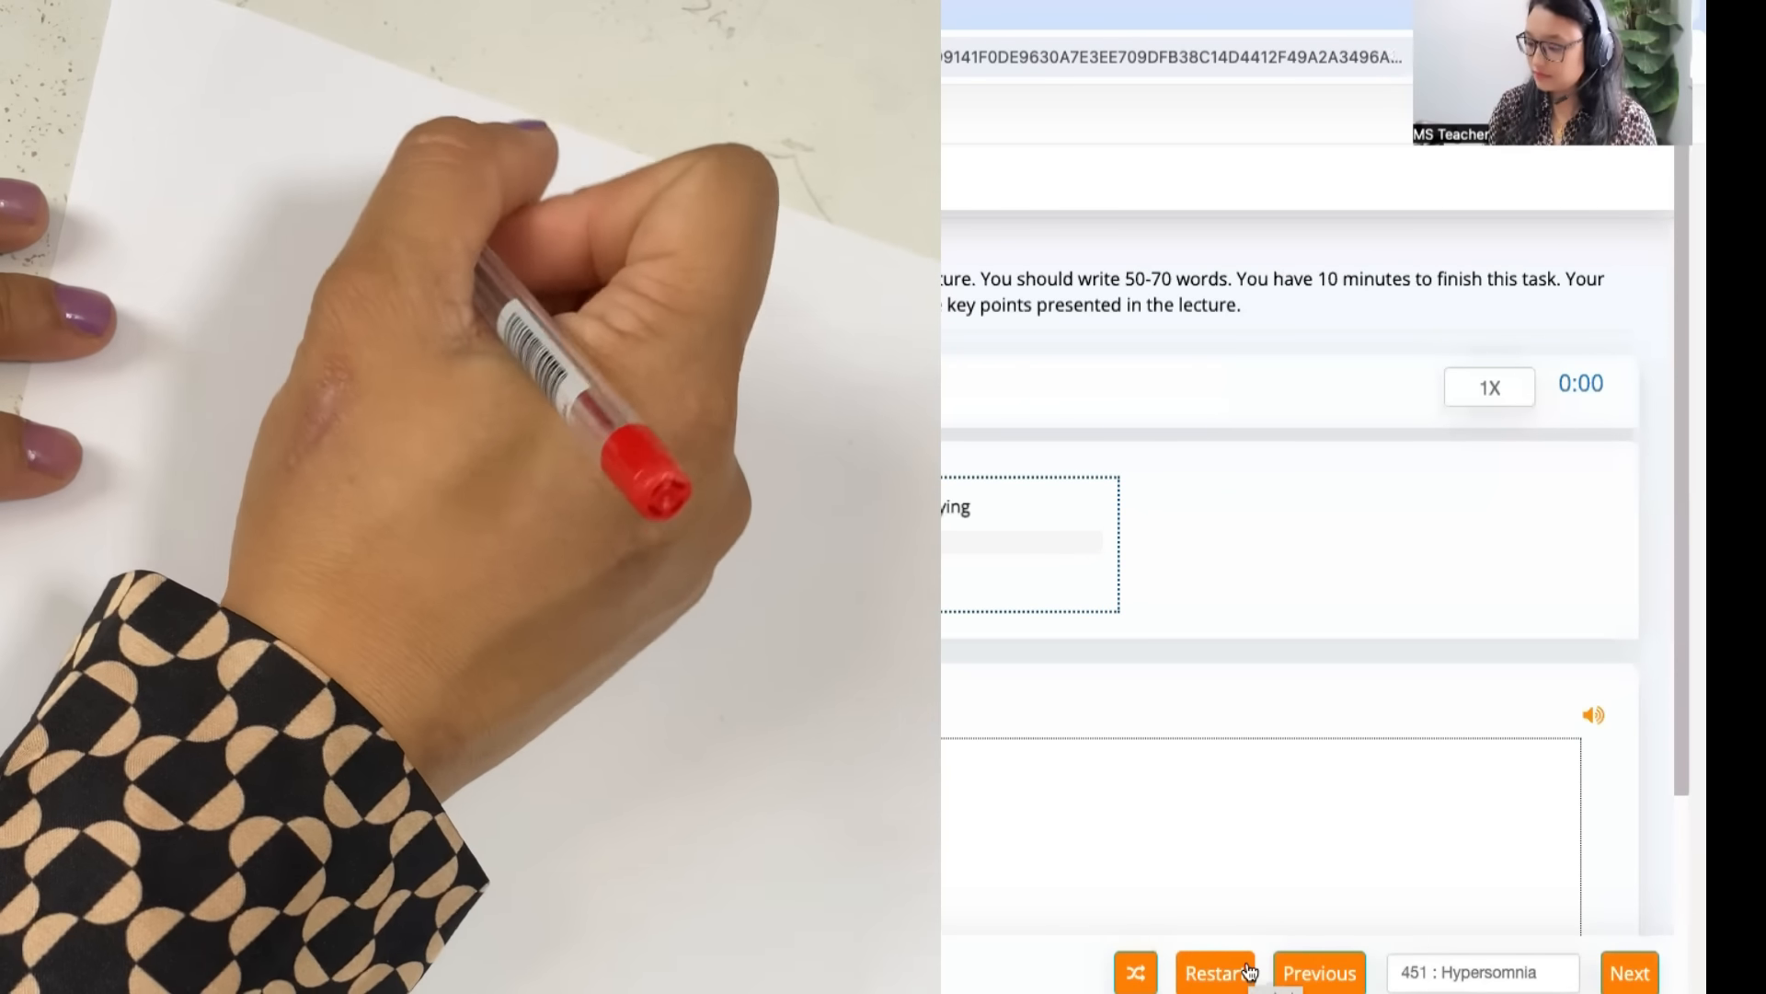
left_click(1214, 971)
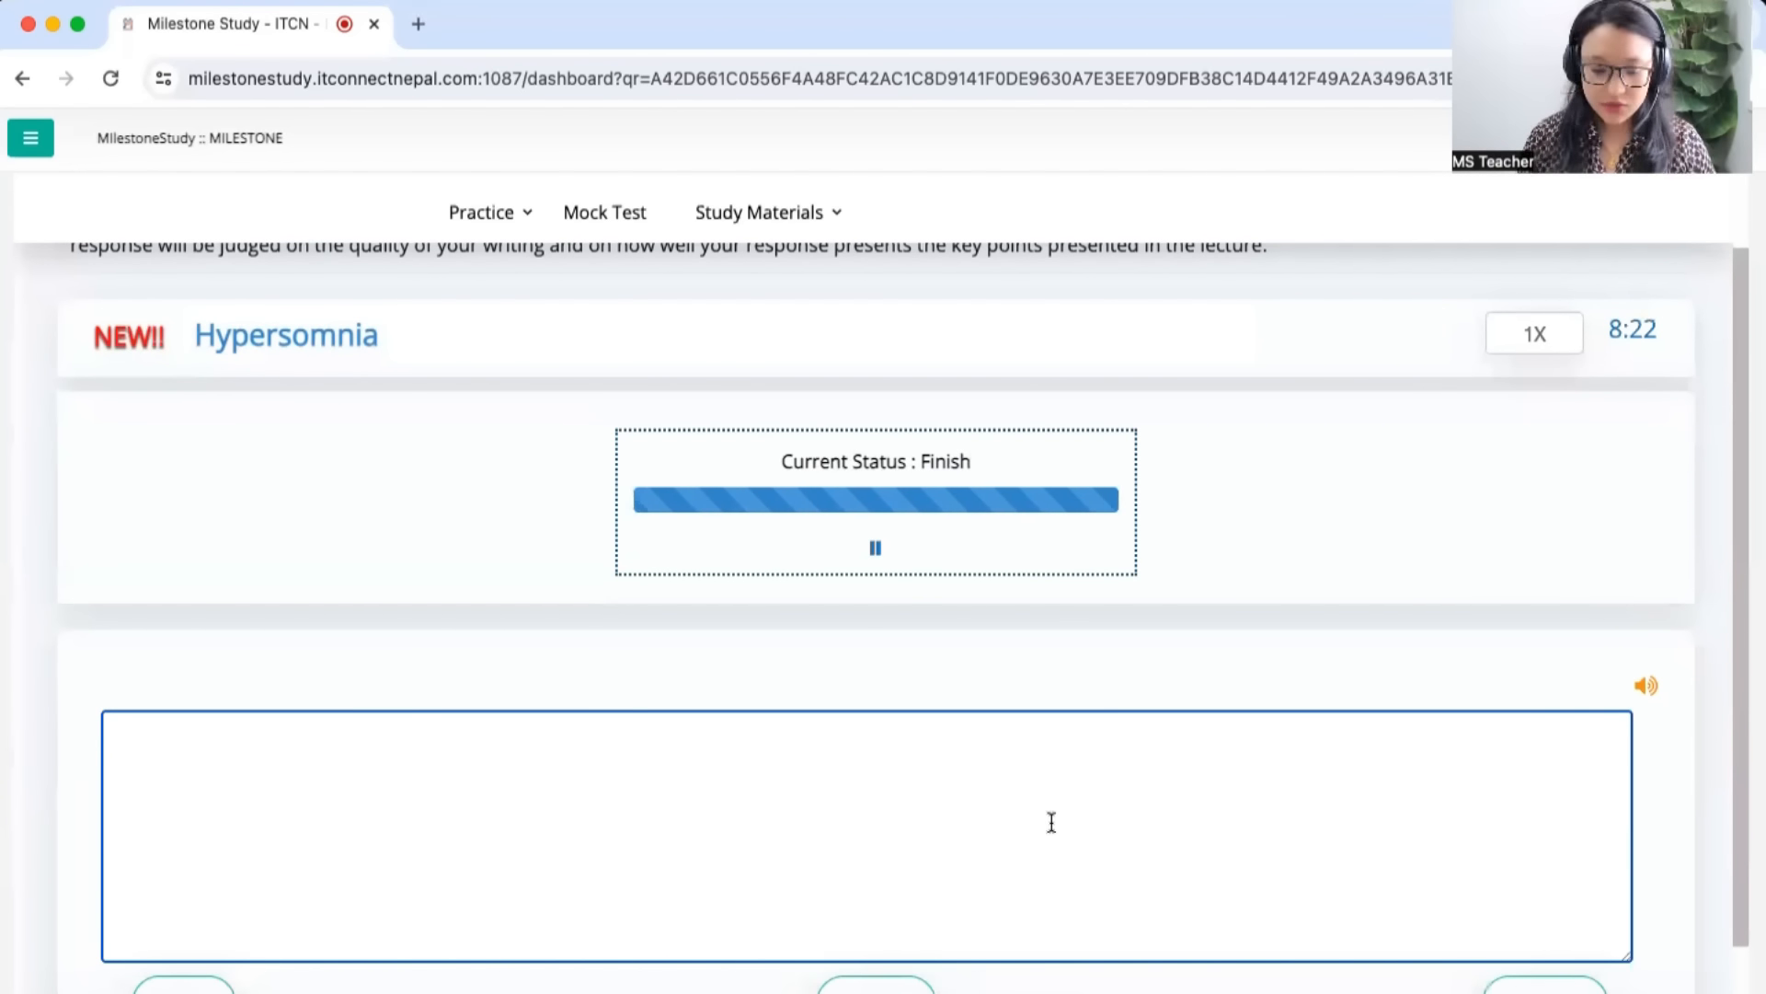
Type the template opening 'The audio was mainly about people's' in the response box
type("The audio")
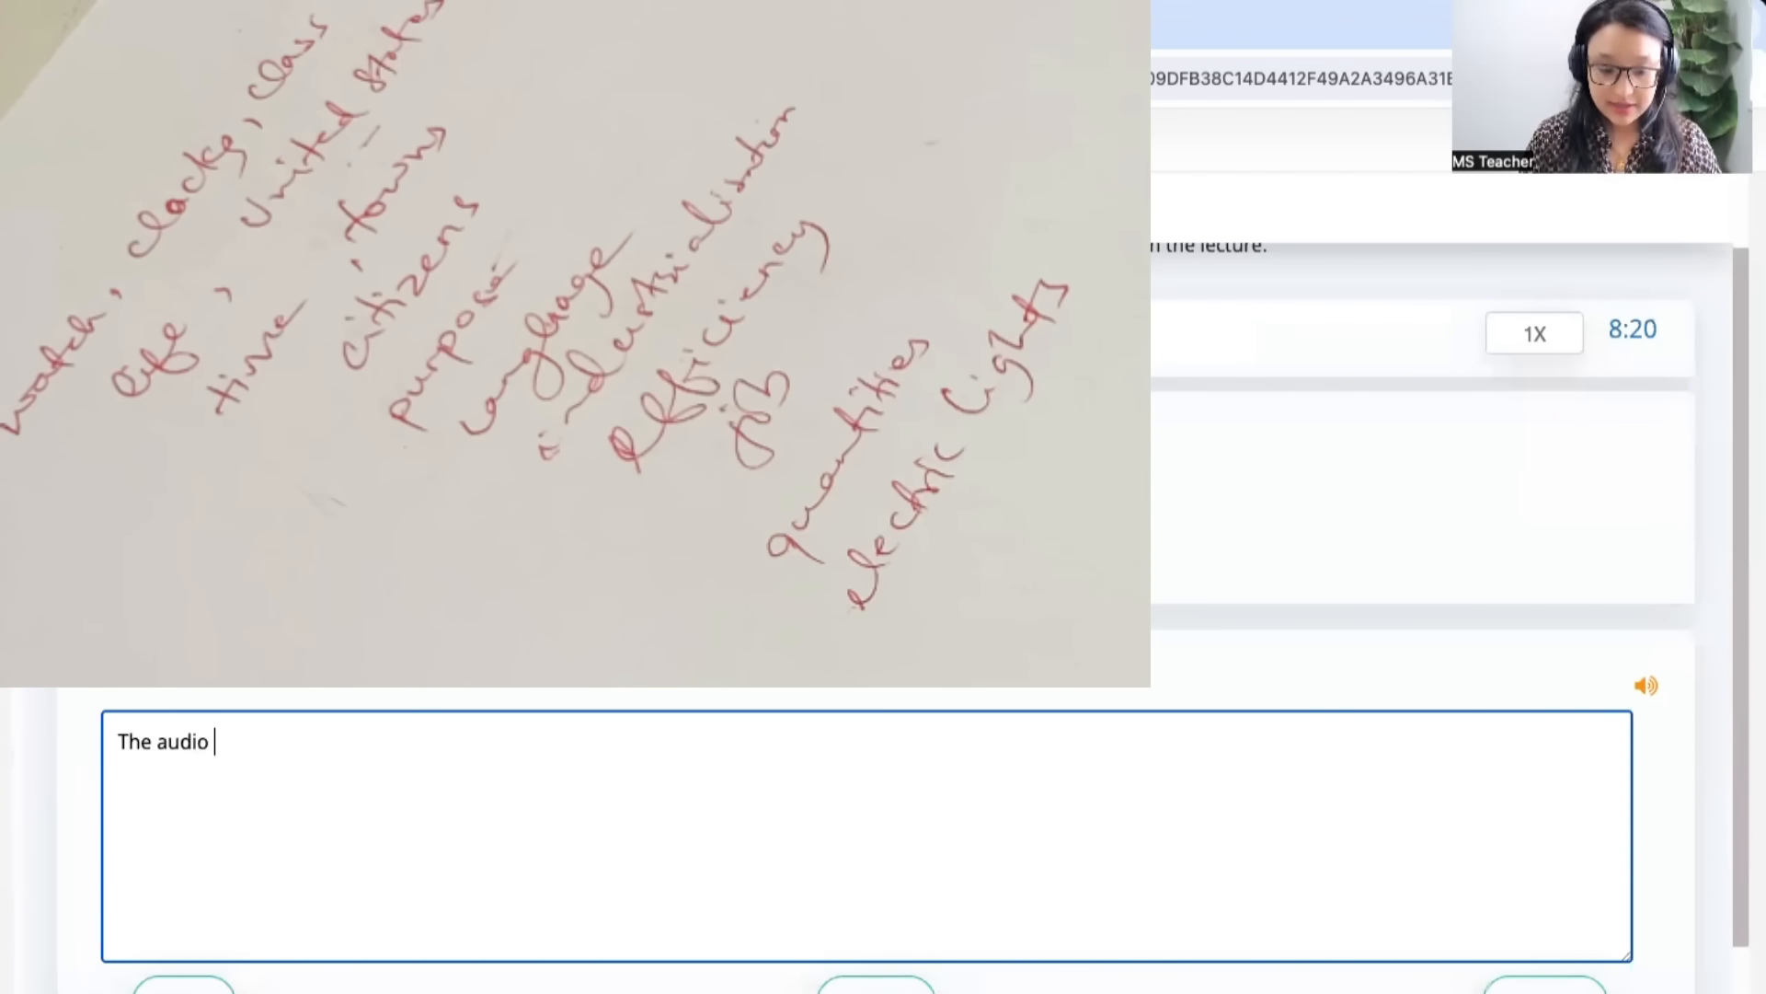
type("was mainly ab")
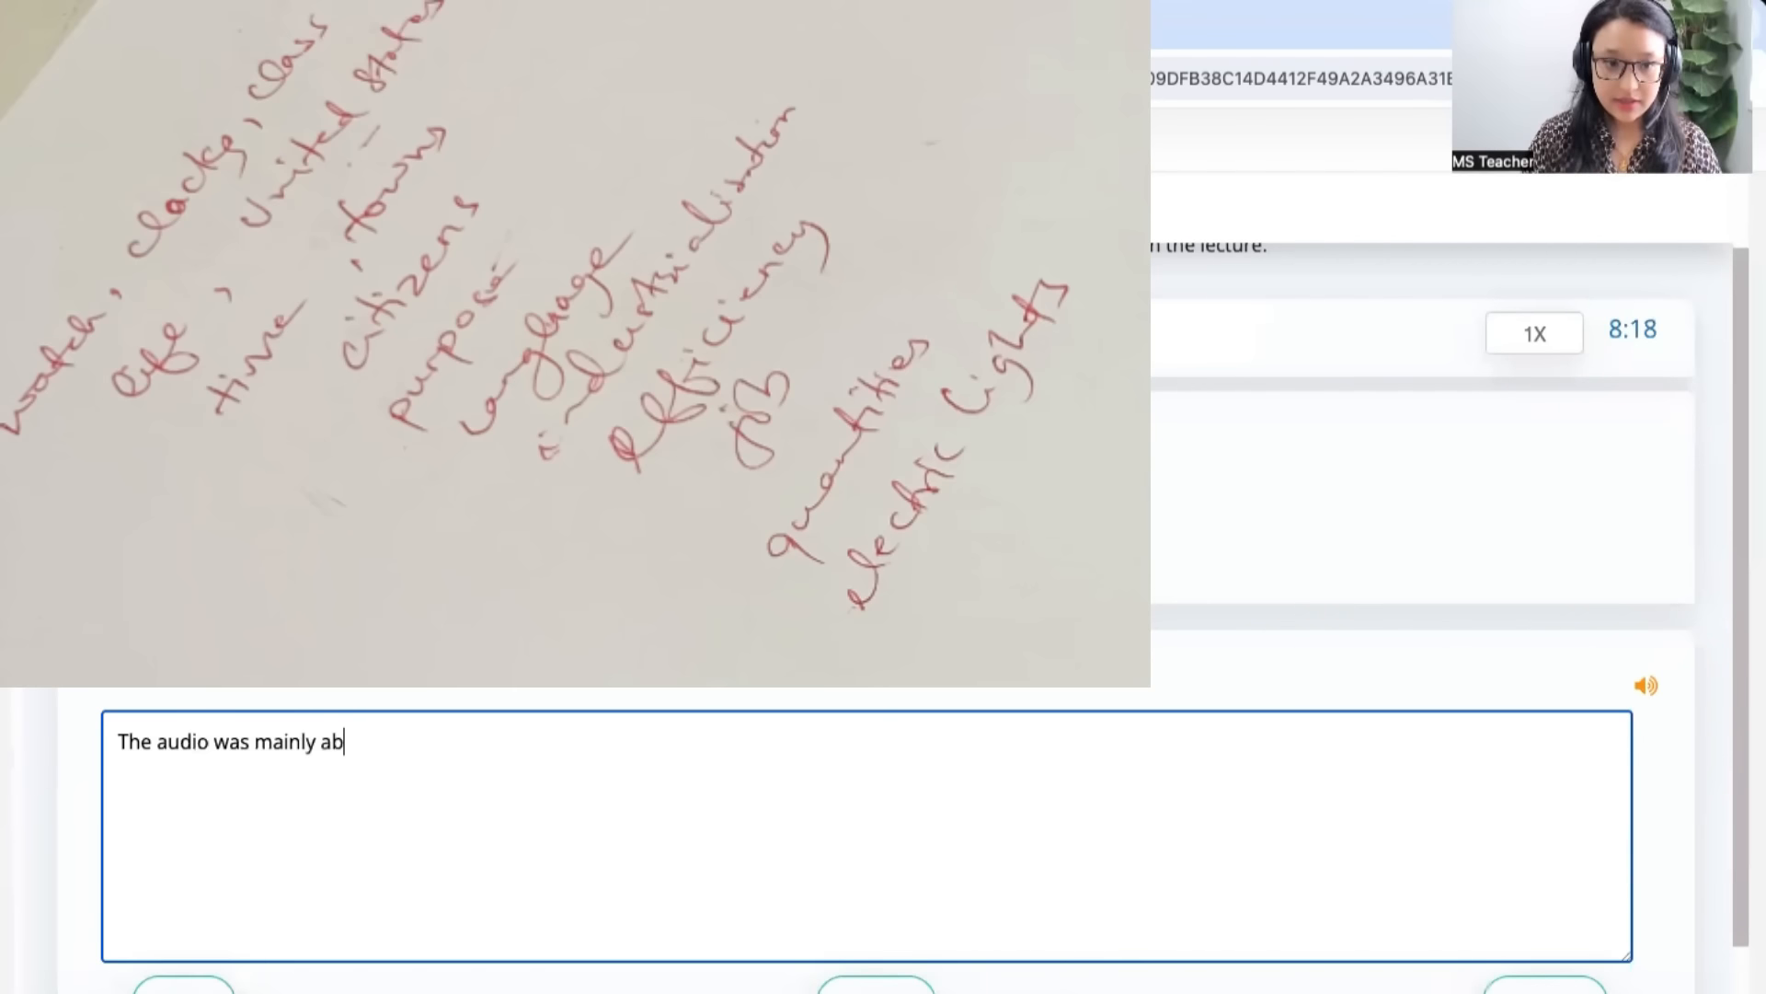
type("out people's")
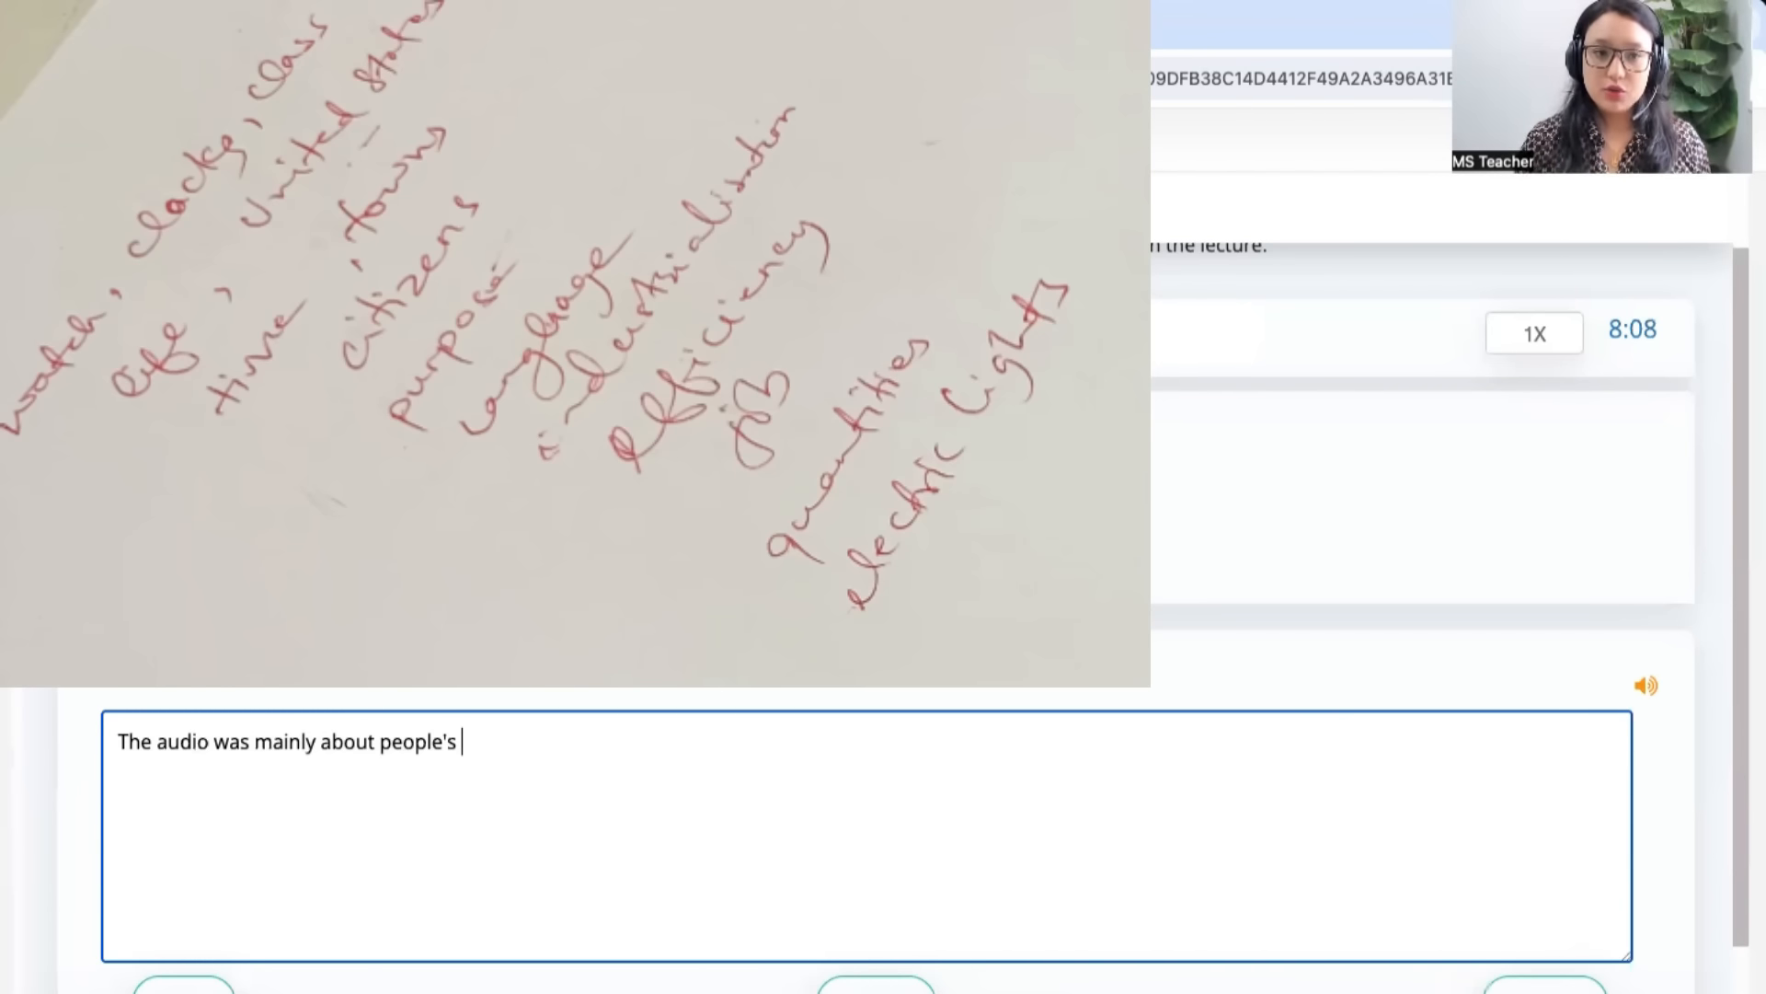
right_click(970, 785)
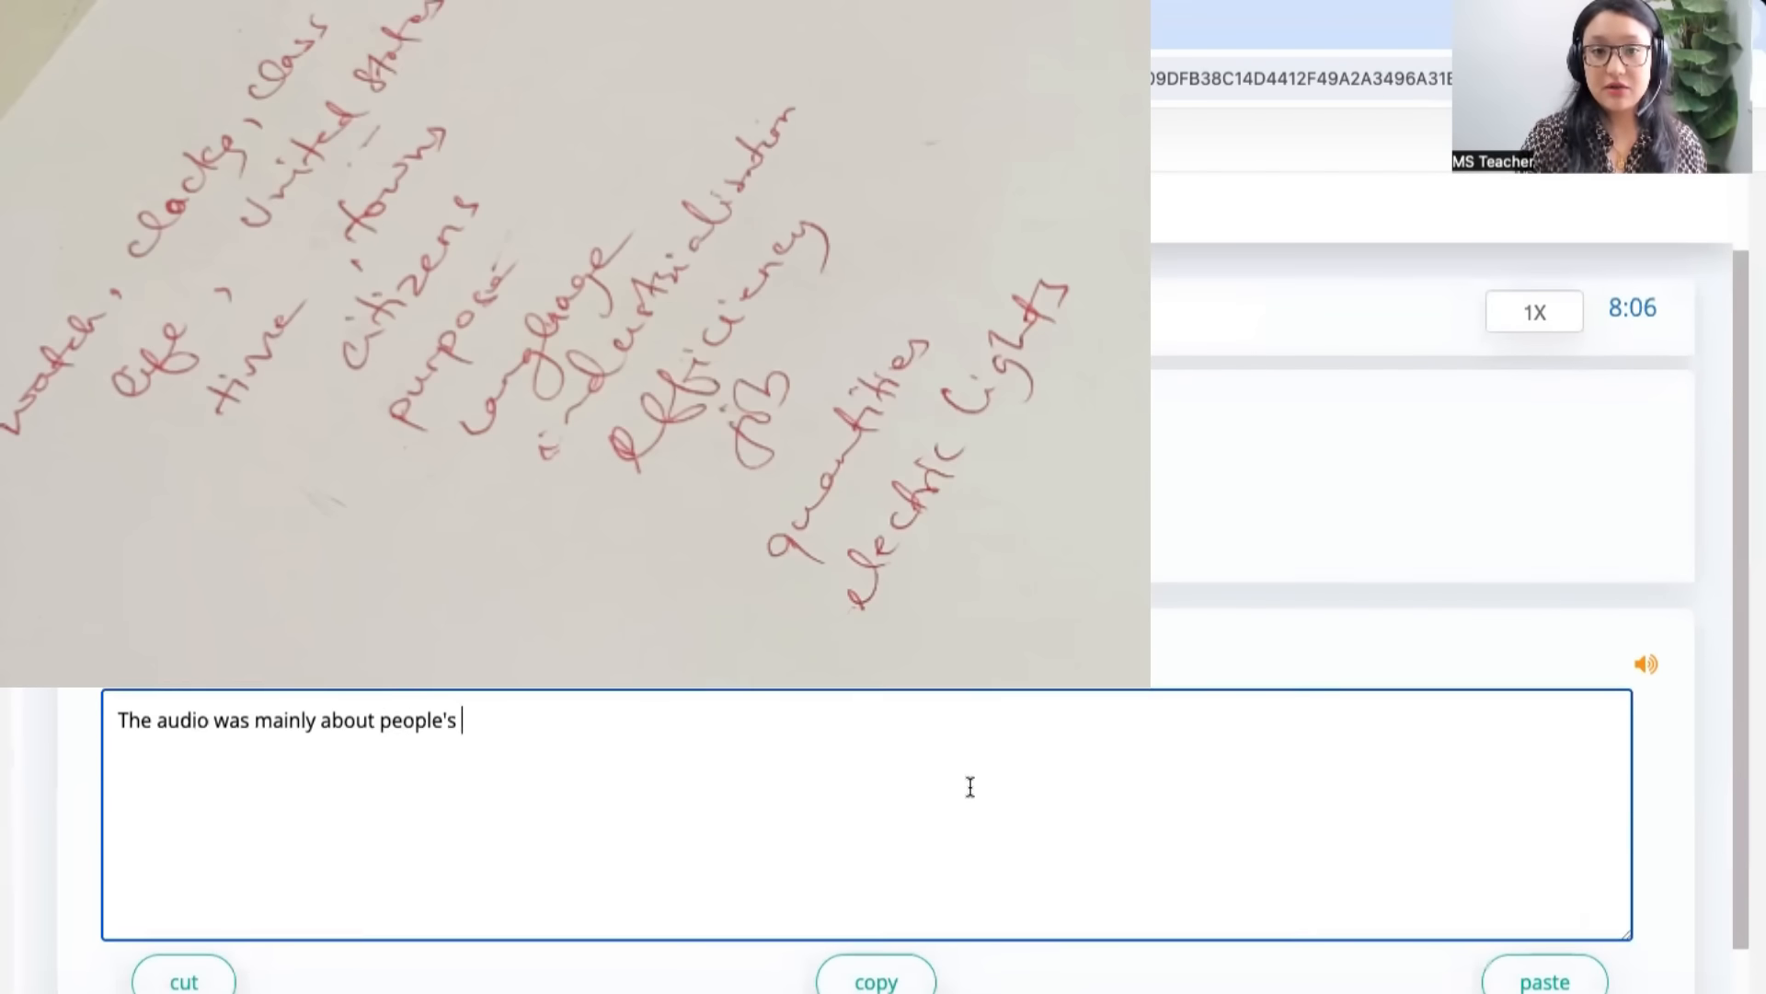
mouse_move(887, 776)
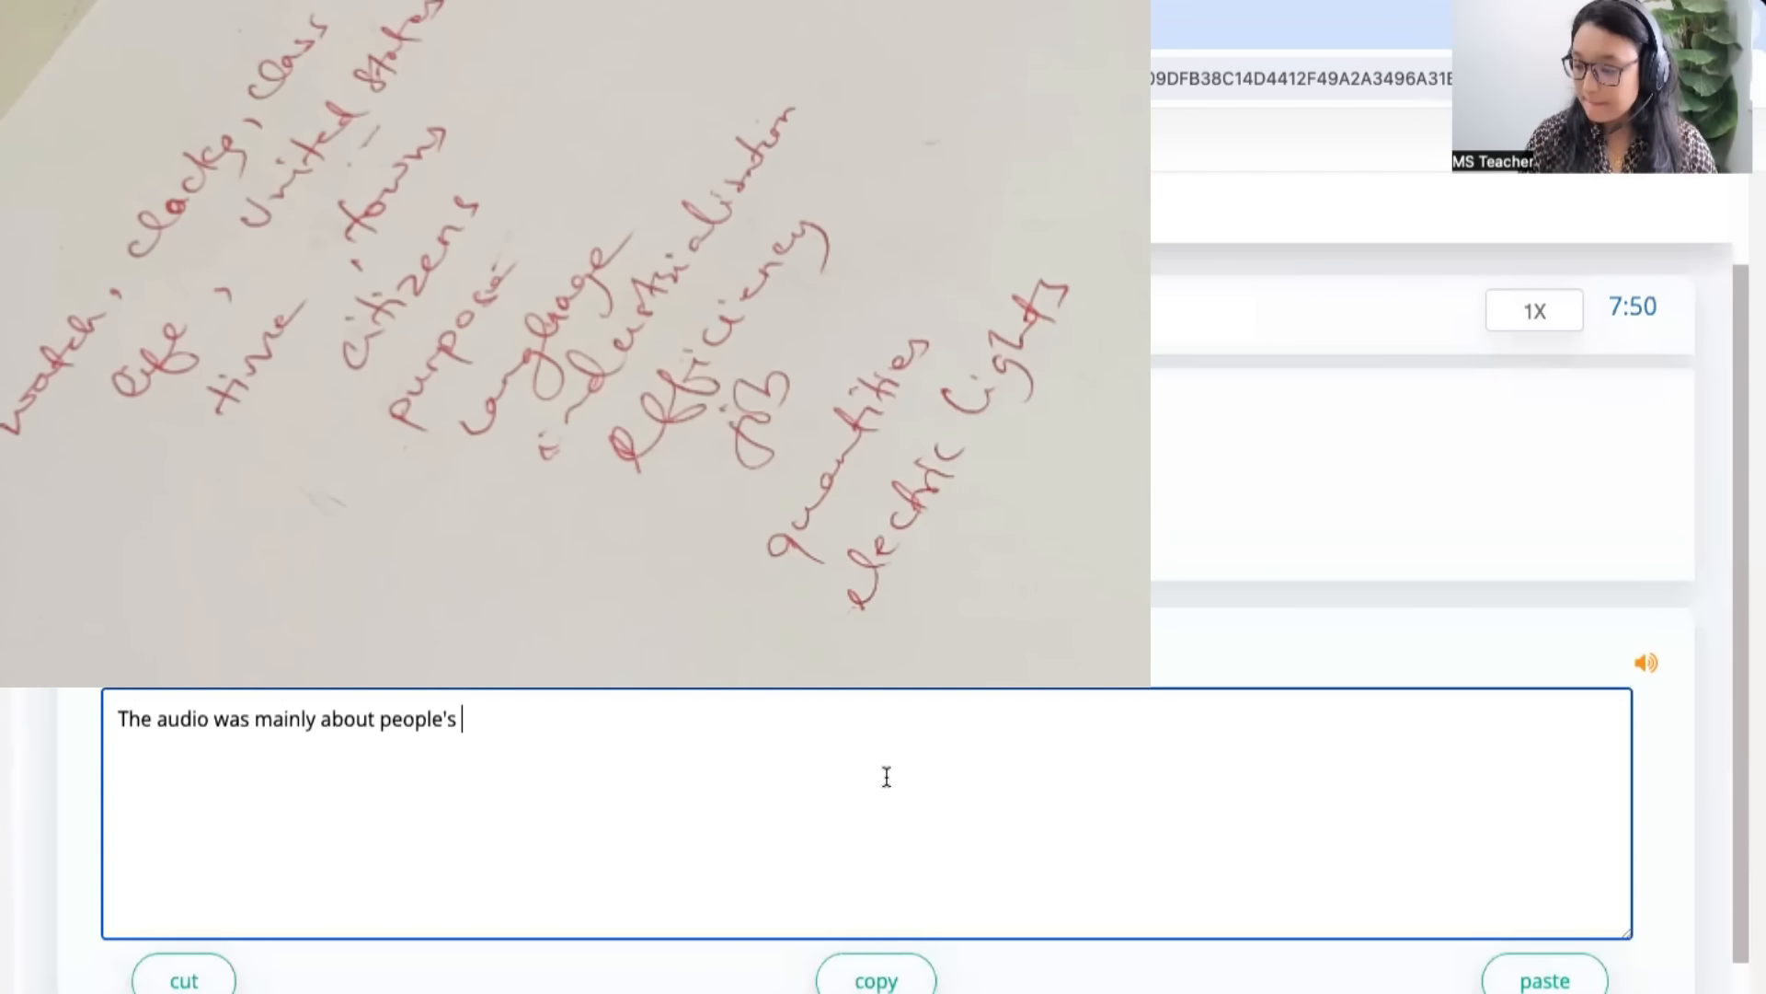
Continue with 'efficiency. The speaker stated such words as their'
type("efficie")
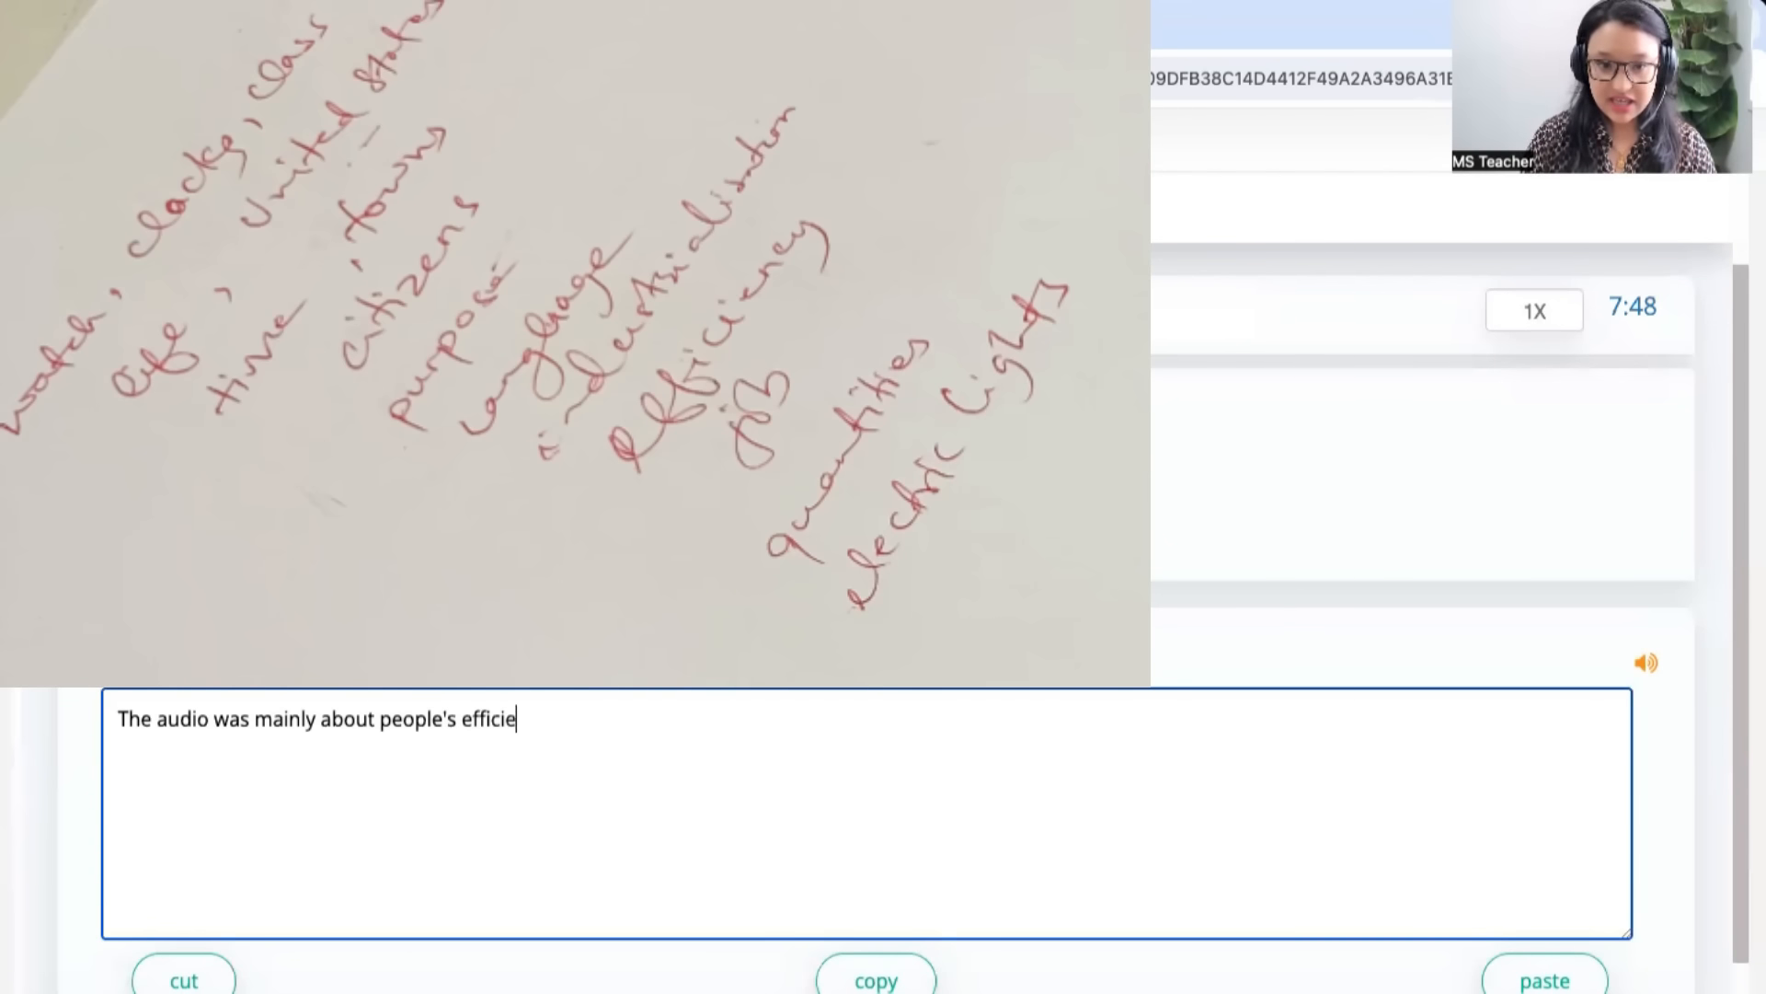
type("ncy. The s")
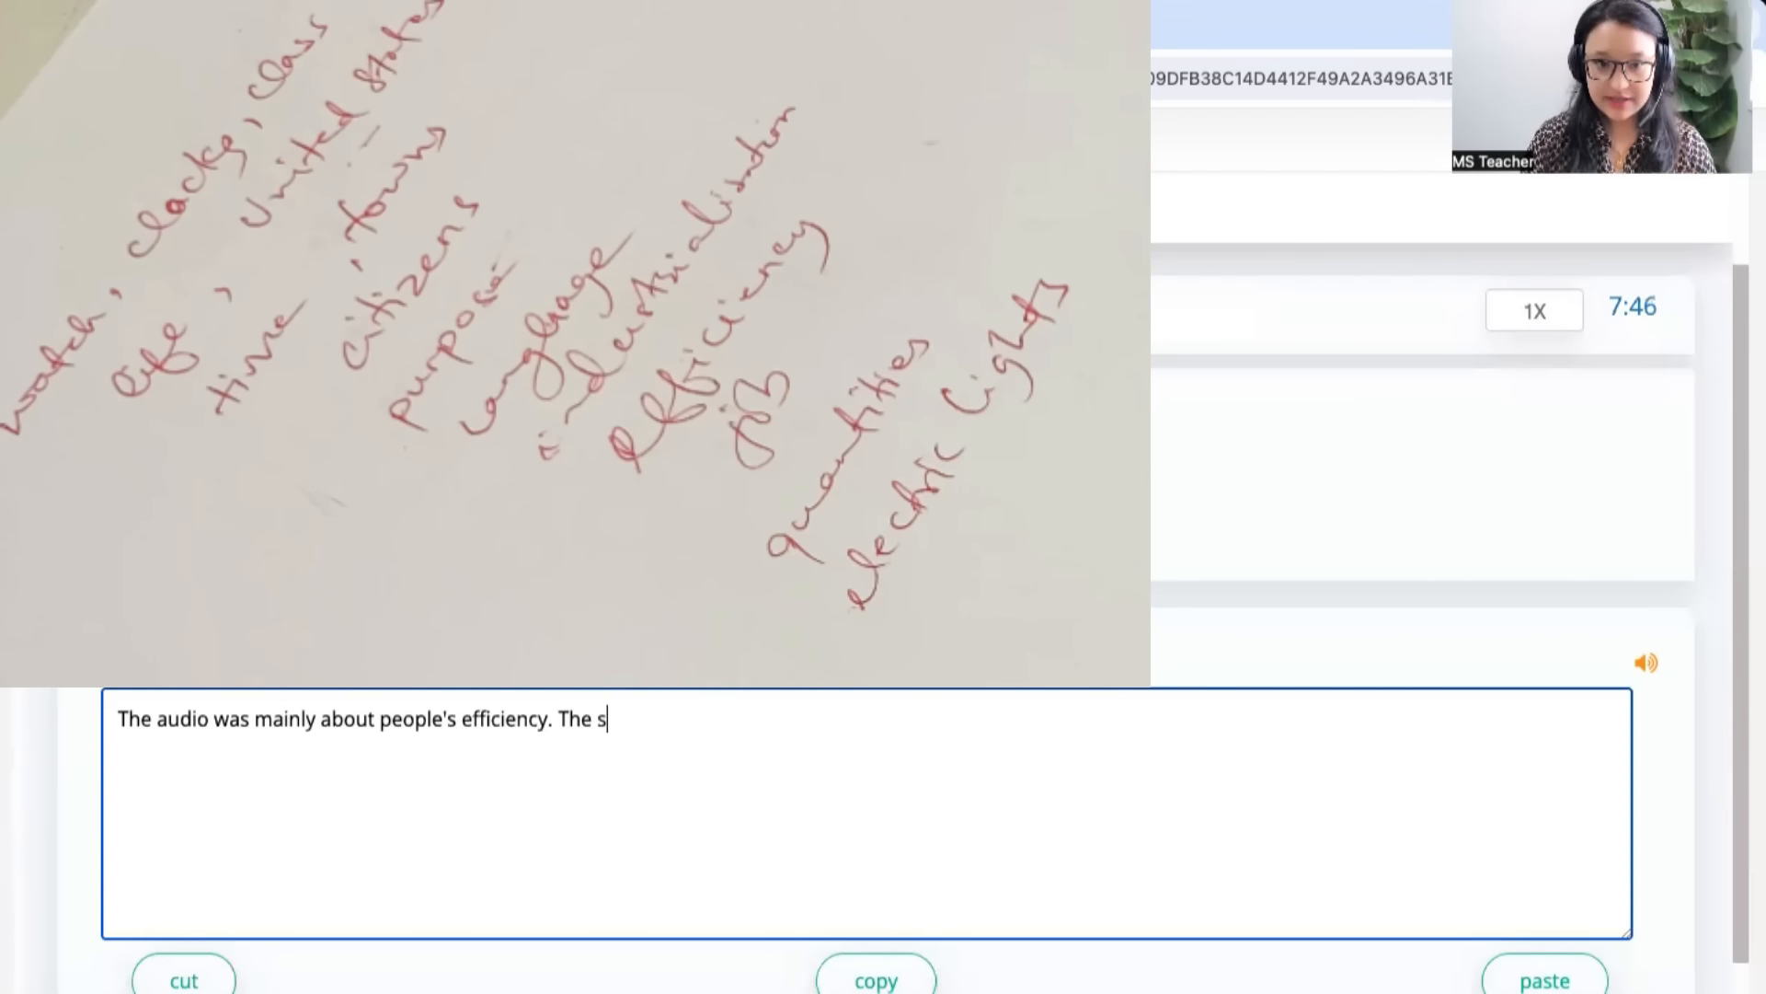
type("peaker st")
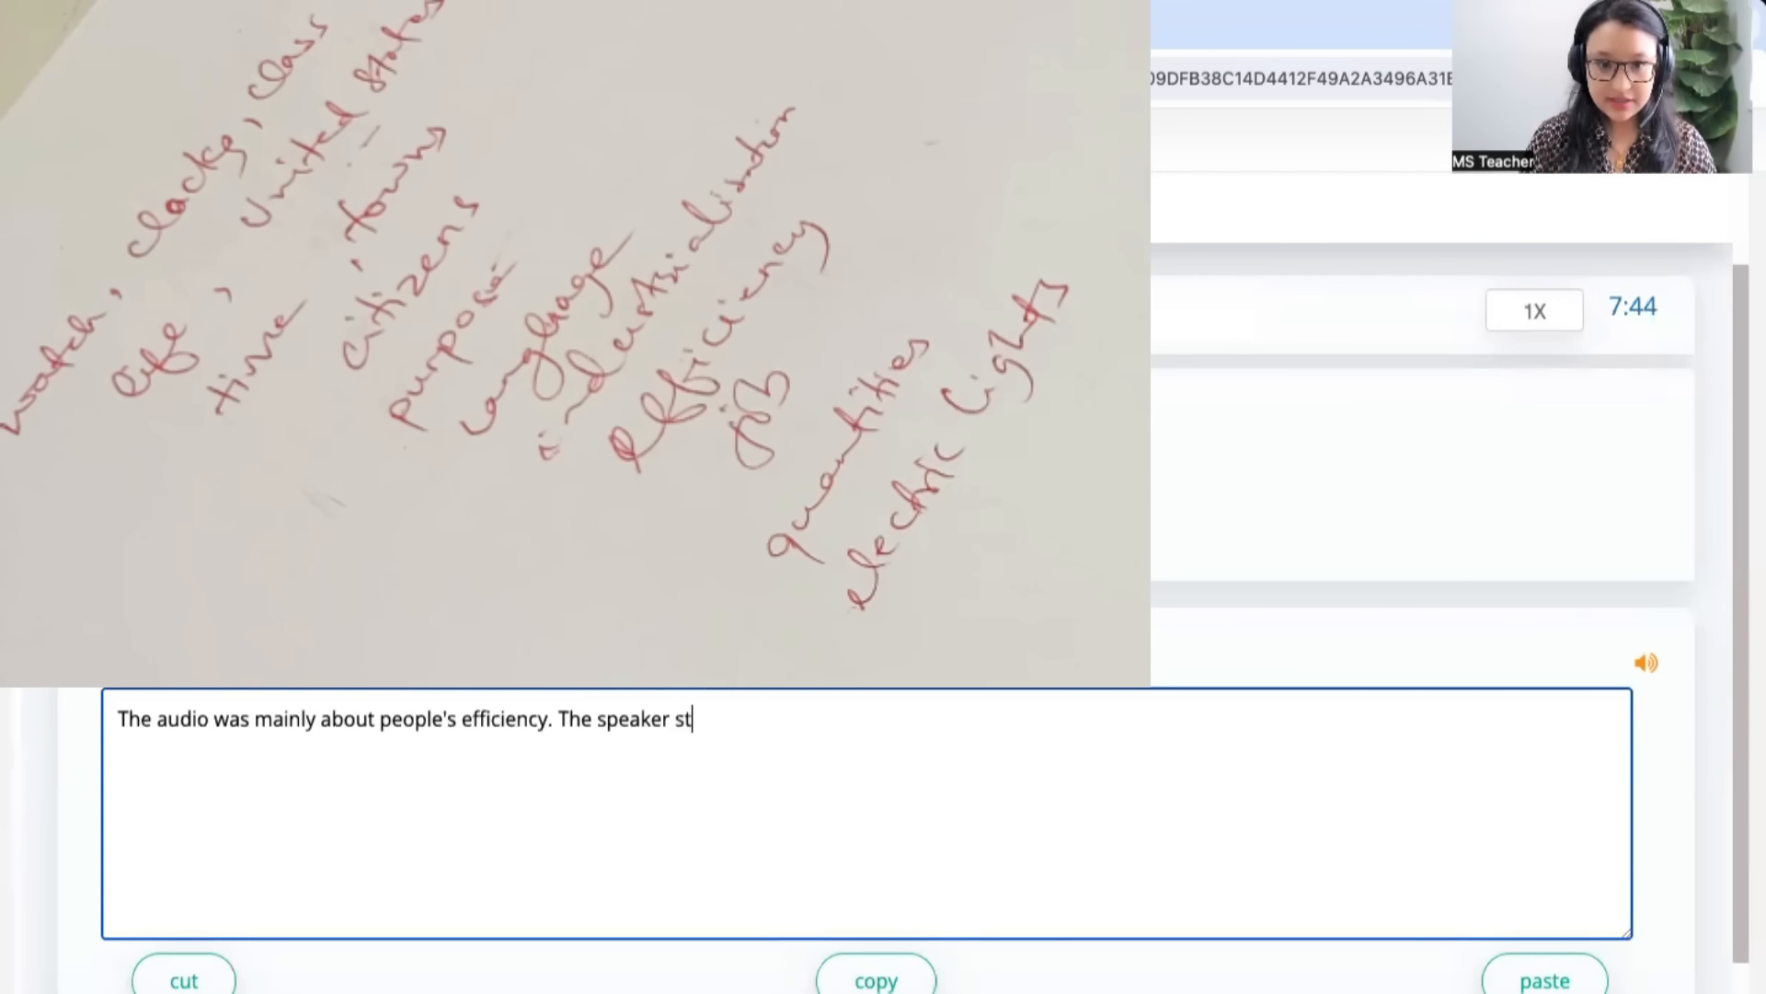
type("ated such words")
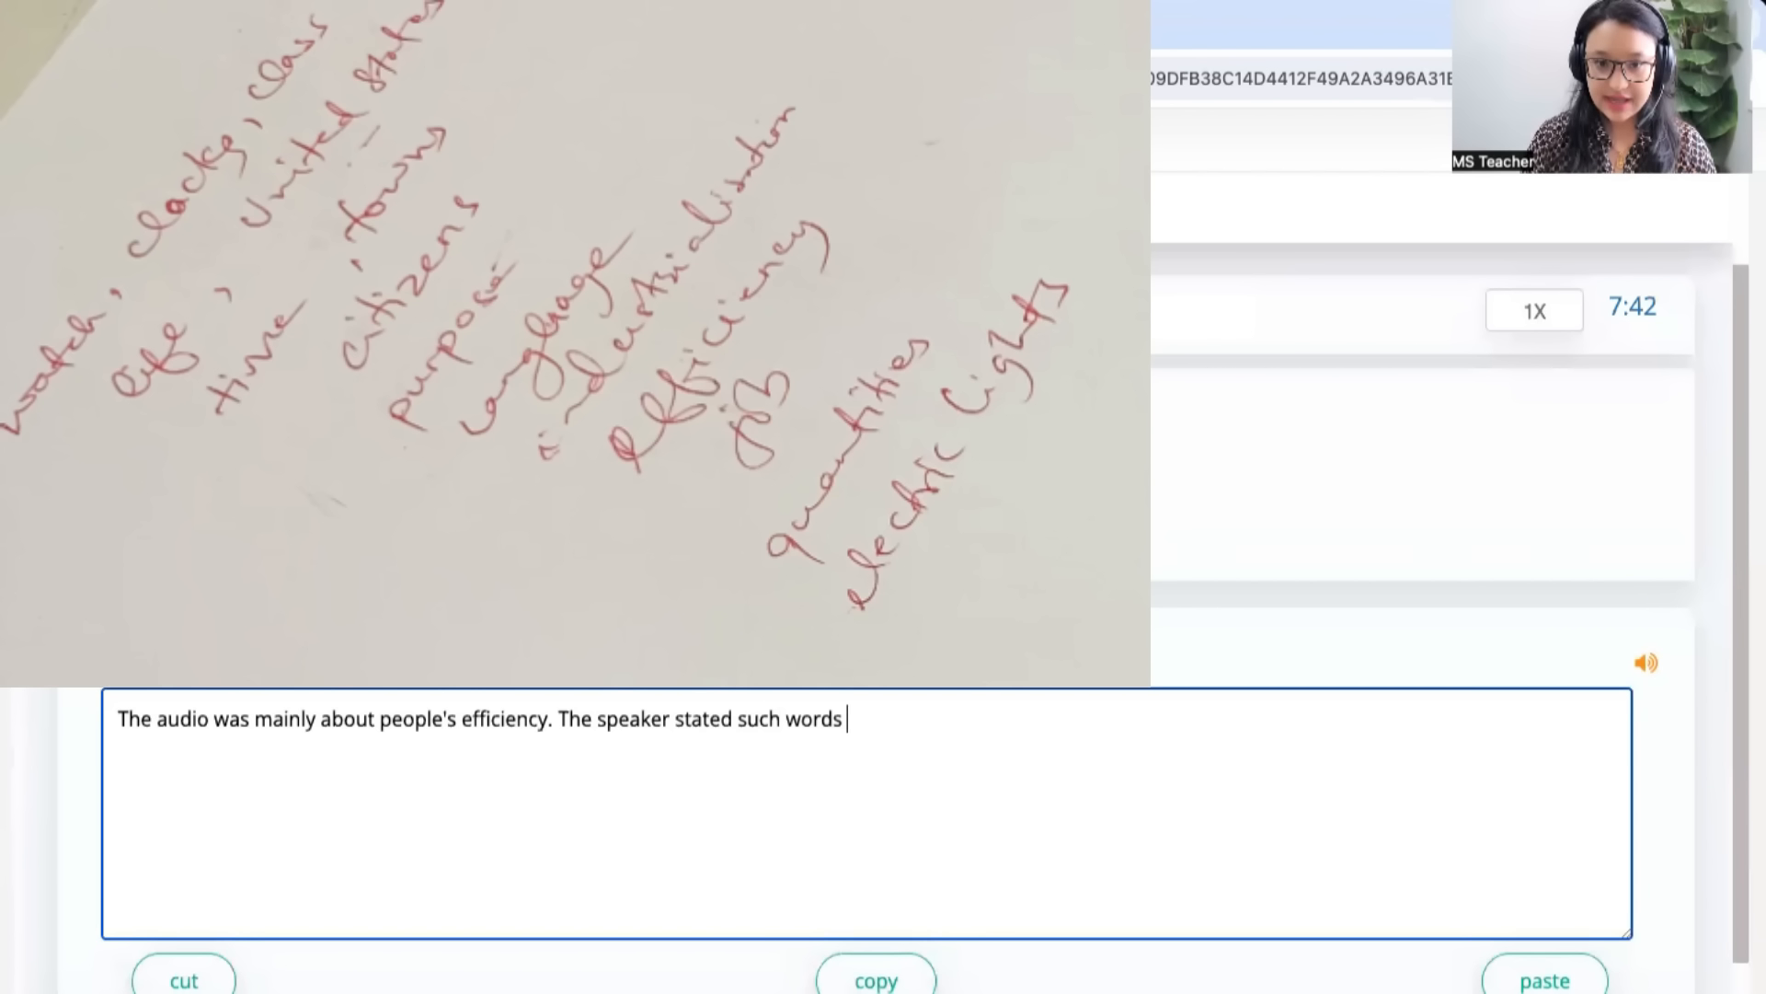
type("as their")
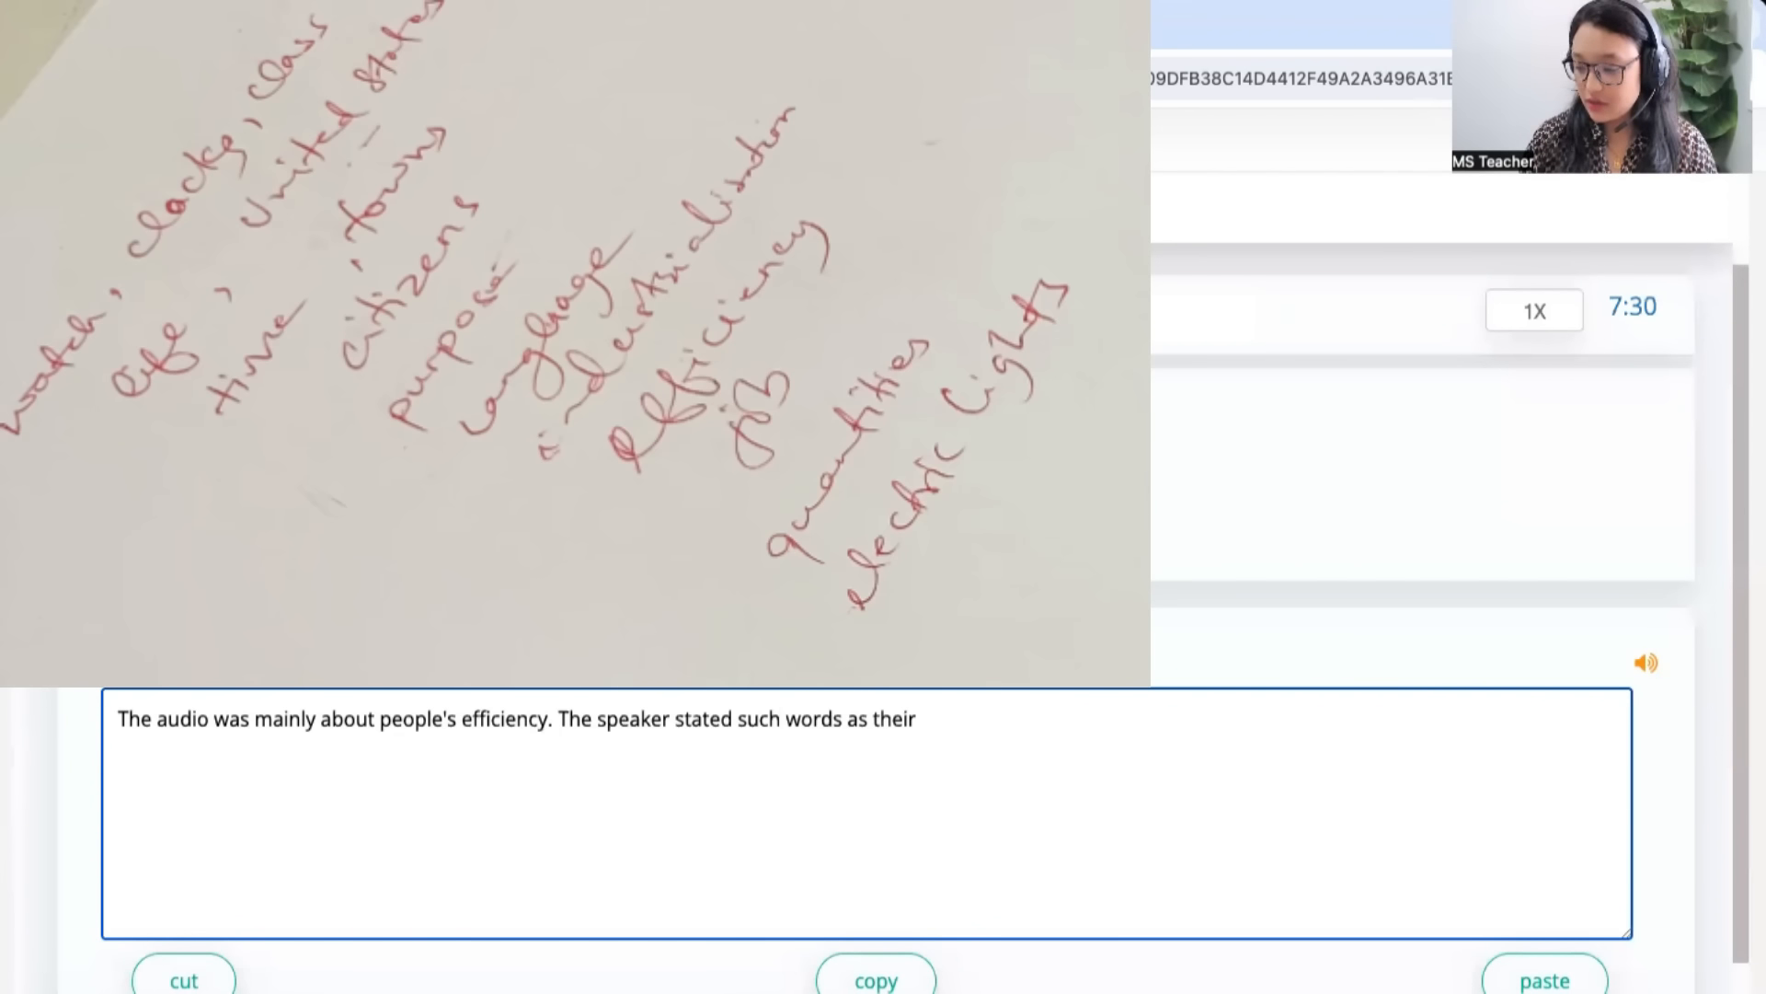
Add 'towns and their citizens.' and begin the third sentence
type("to")
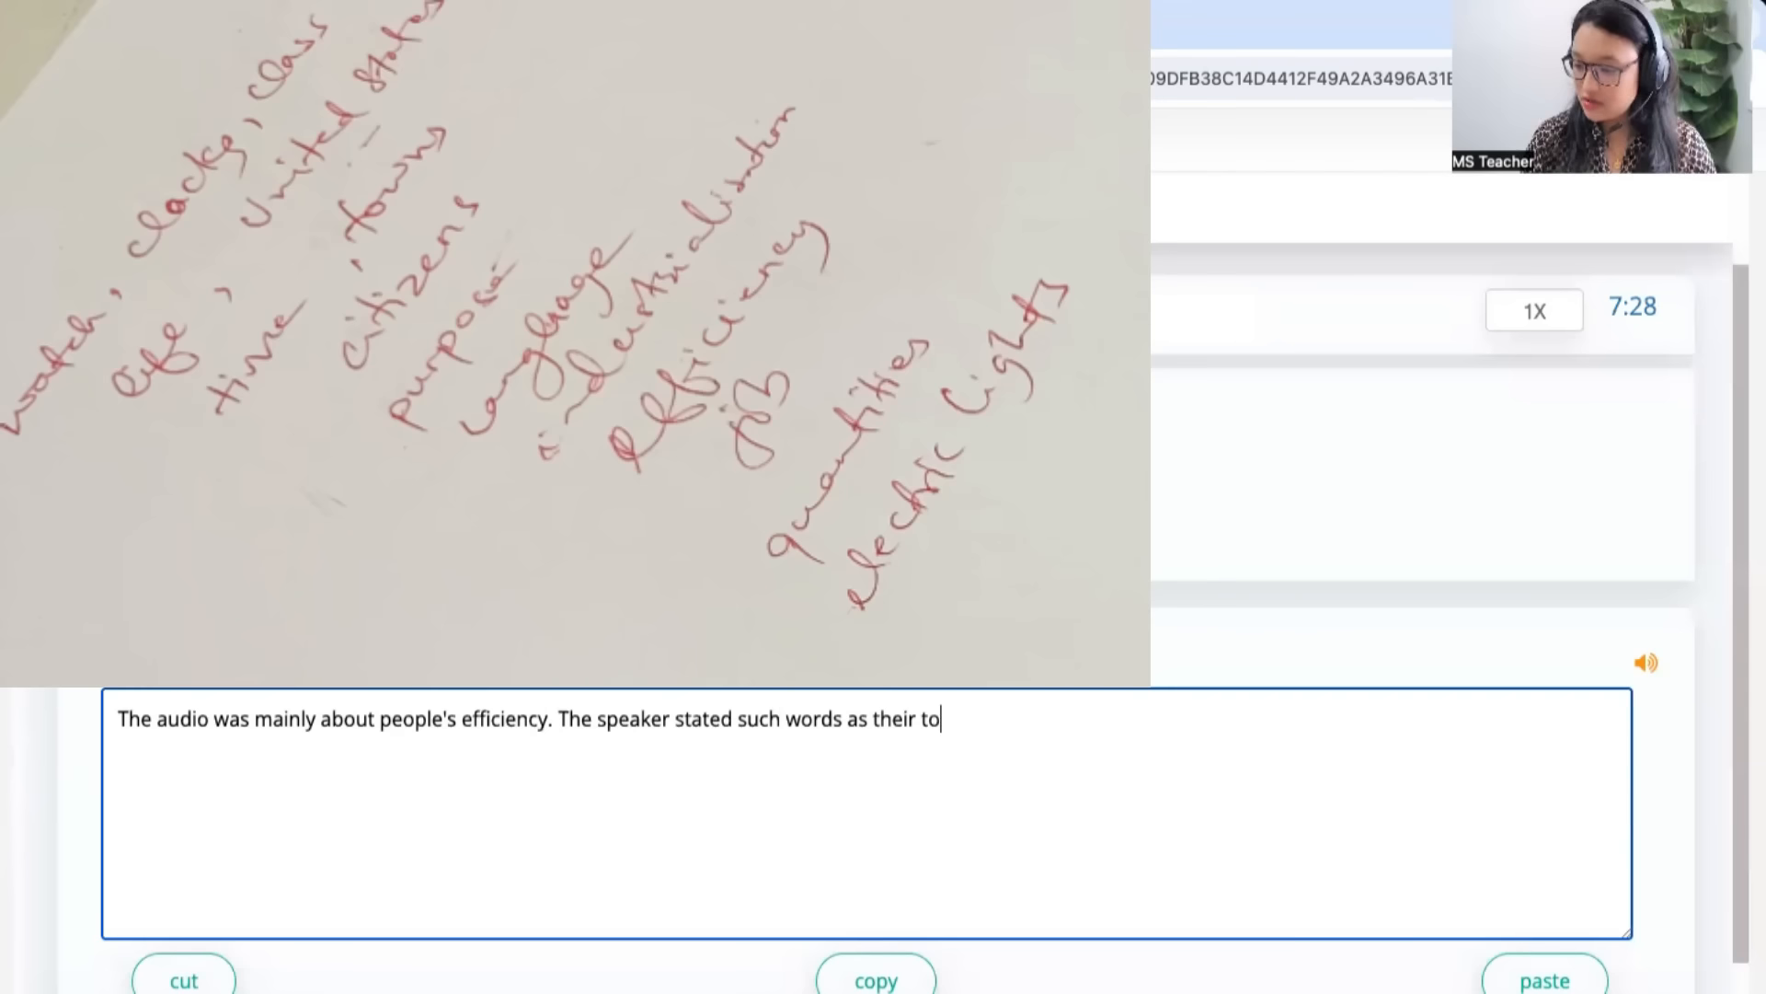
type("wns a")
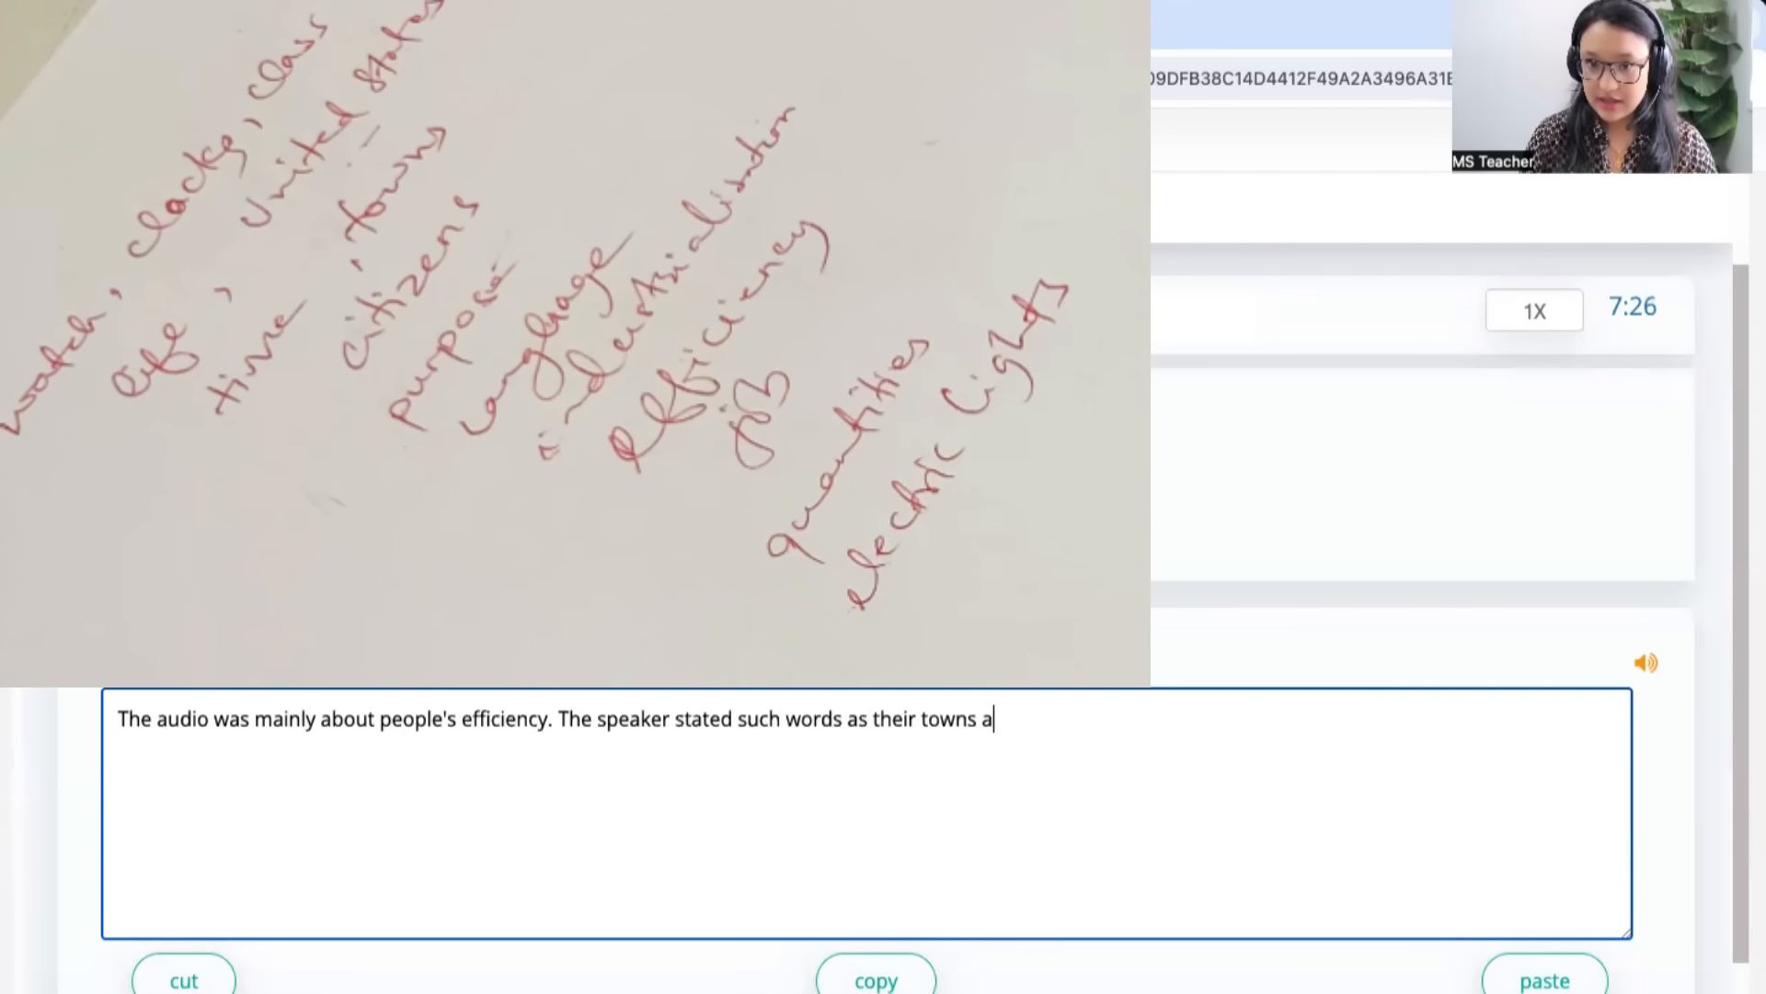
type("nd their cit")
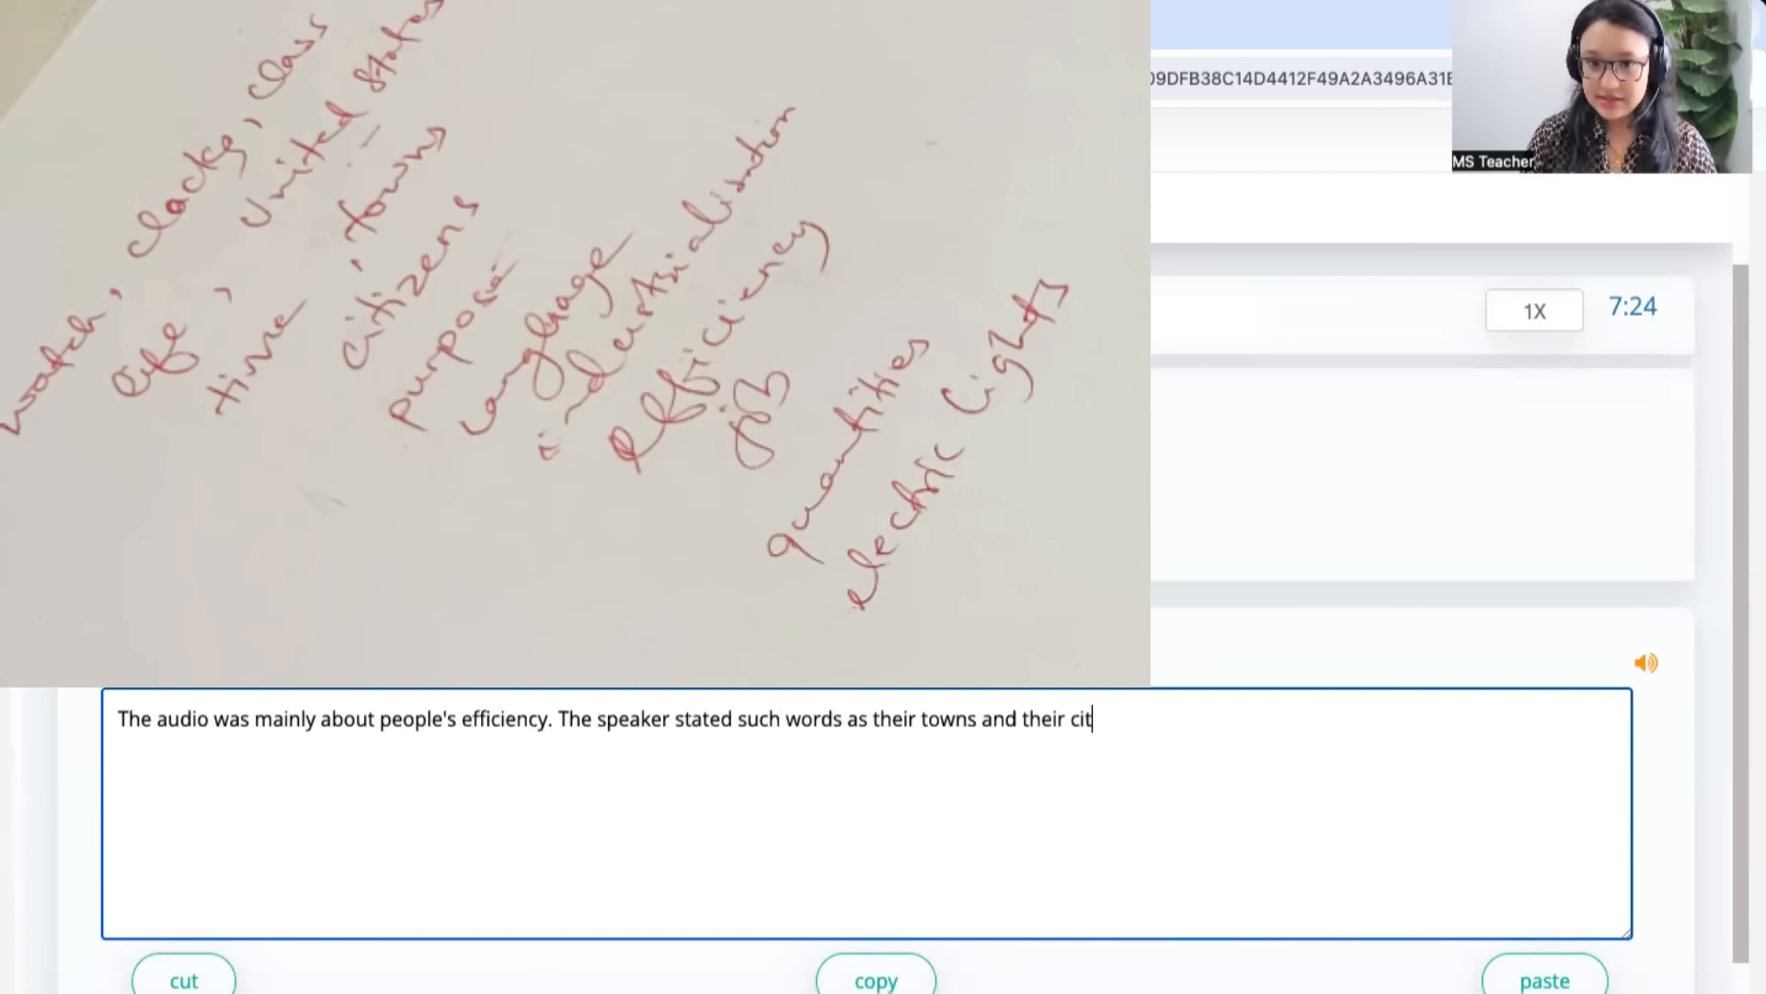
type("izens. THe")
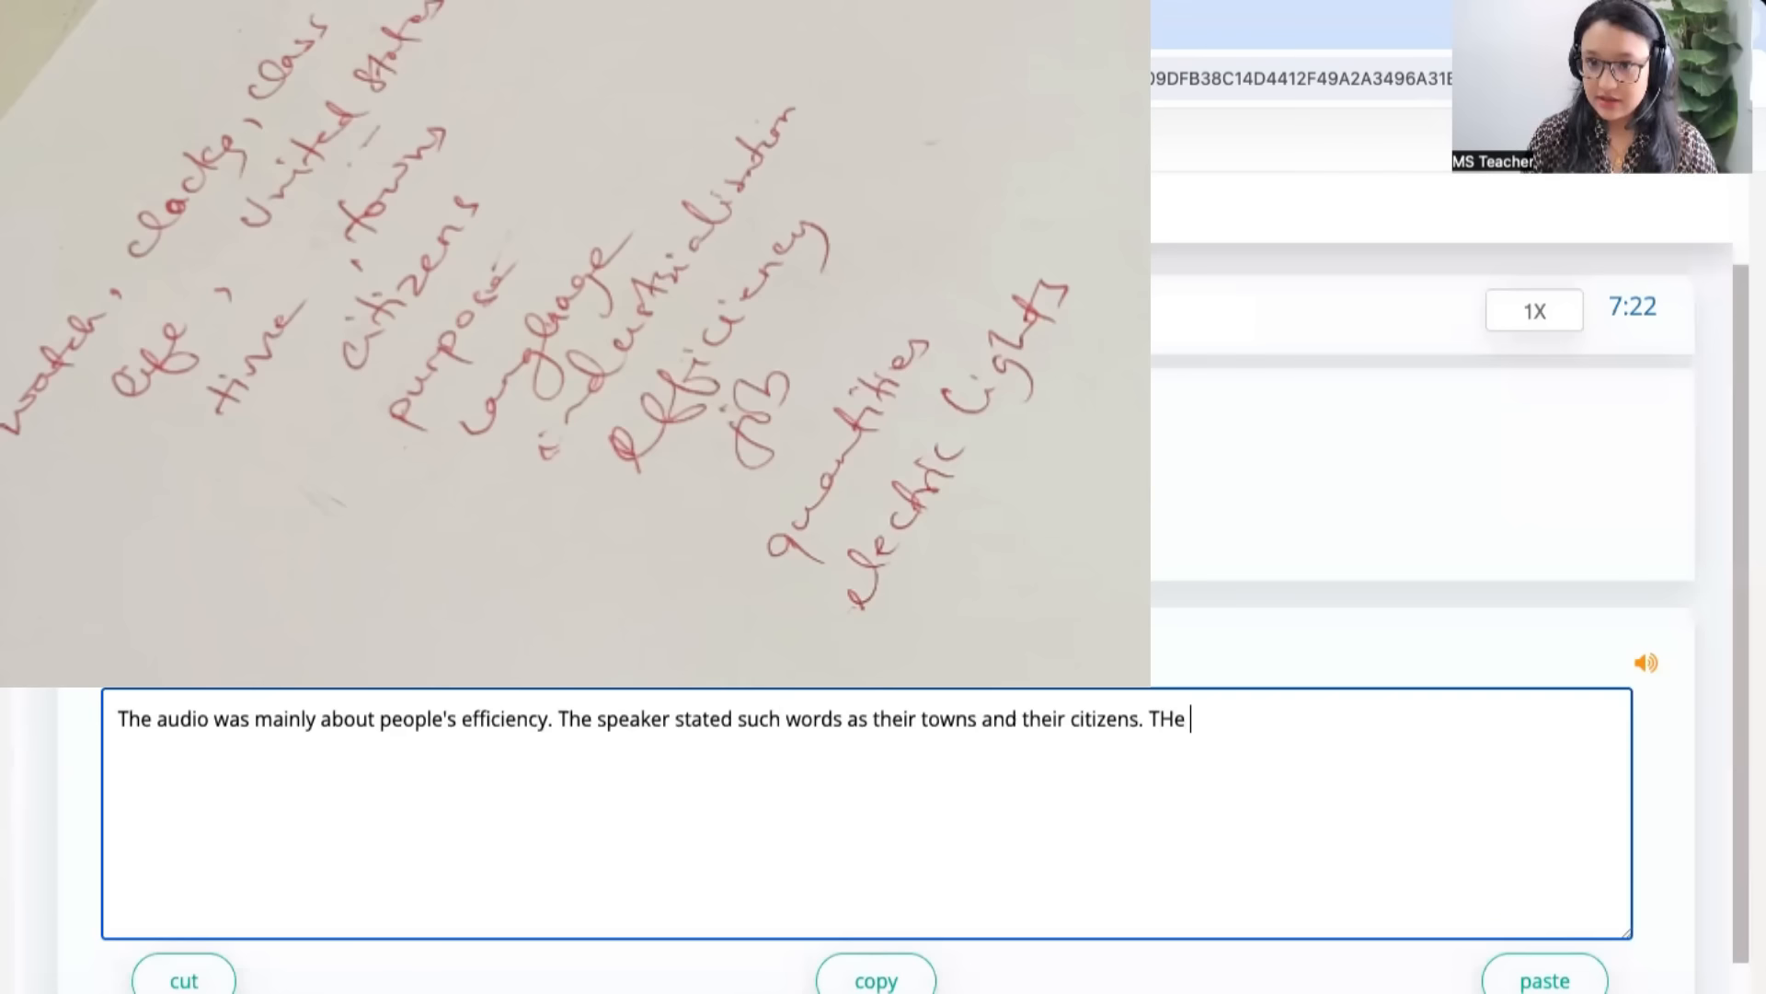
type("Mov")
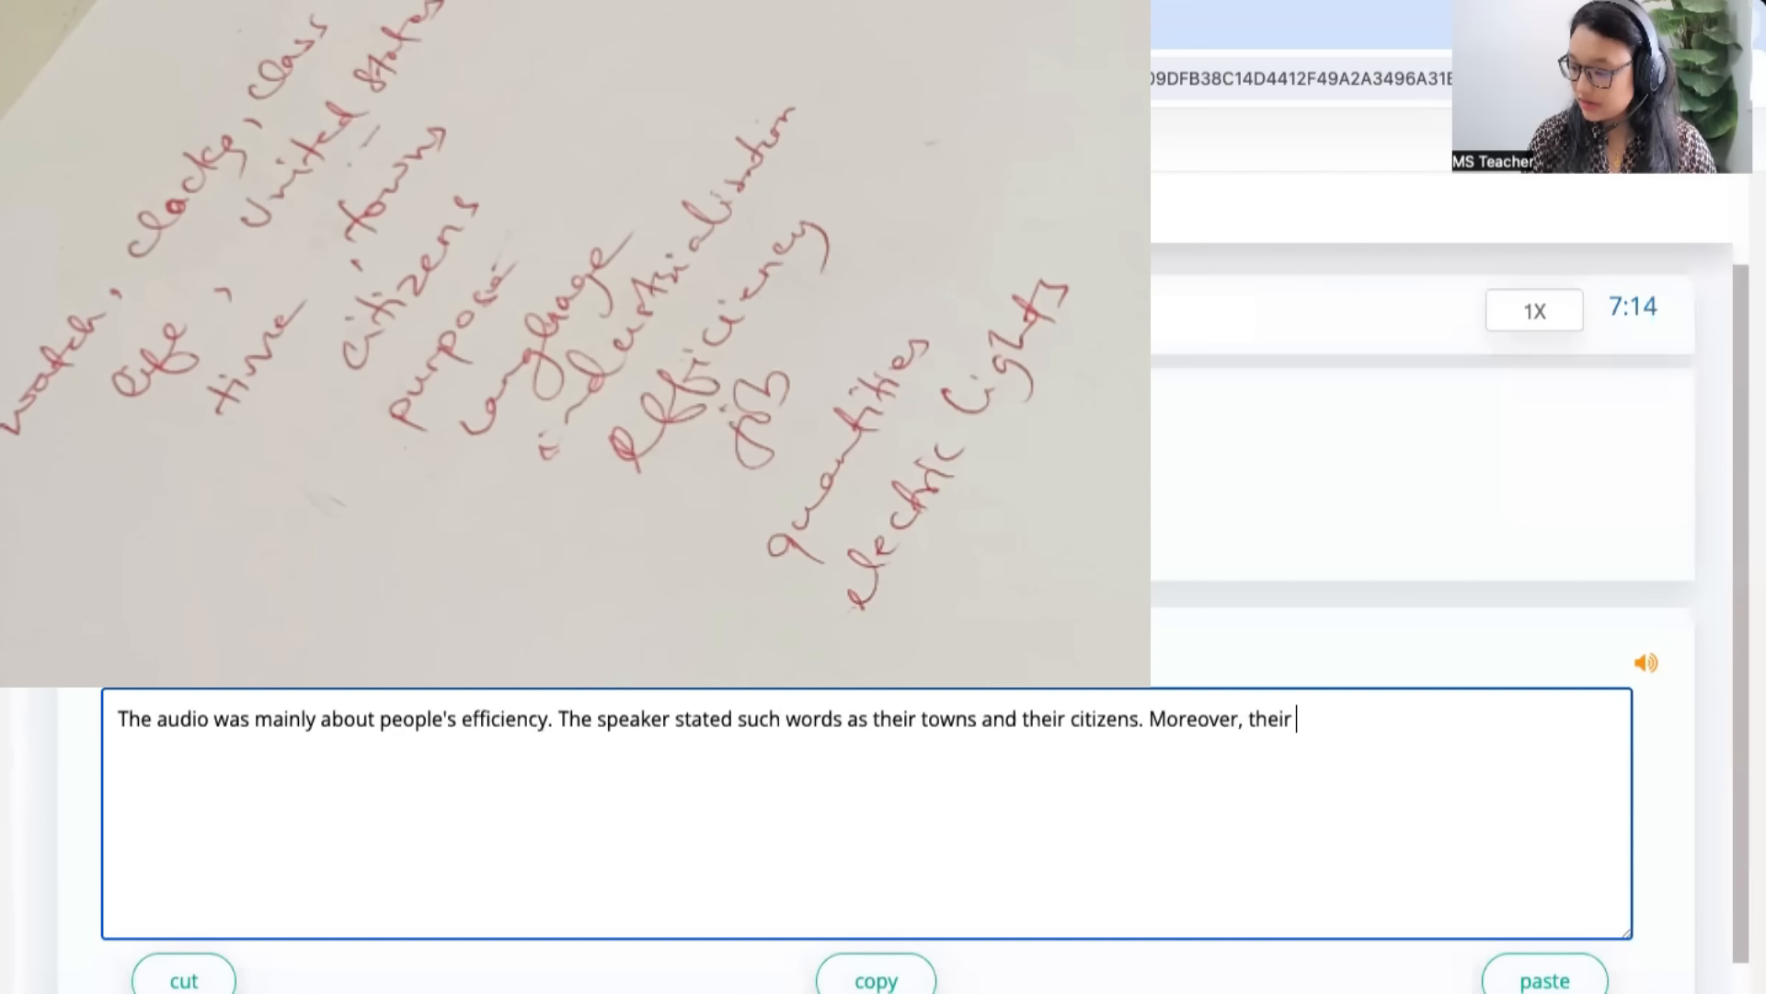
Type 'language and their' and 'their time', then backspace the mistaken words
type("languag")
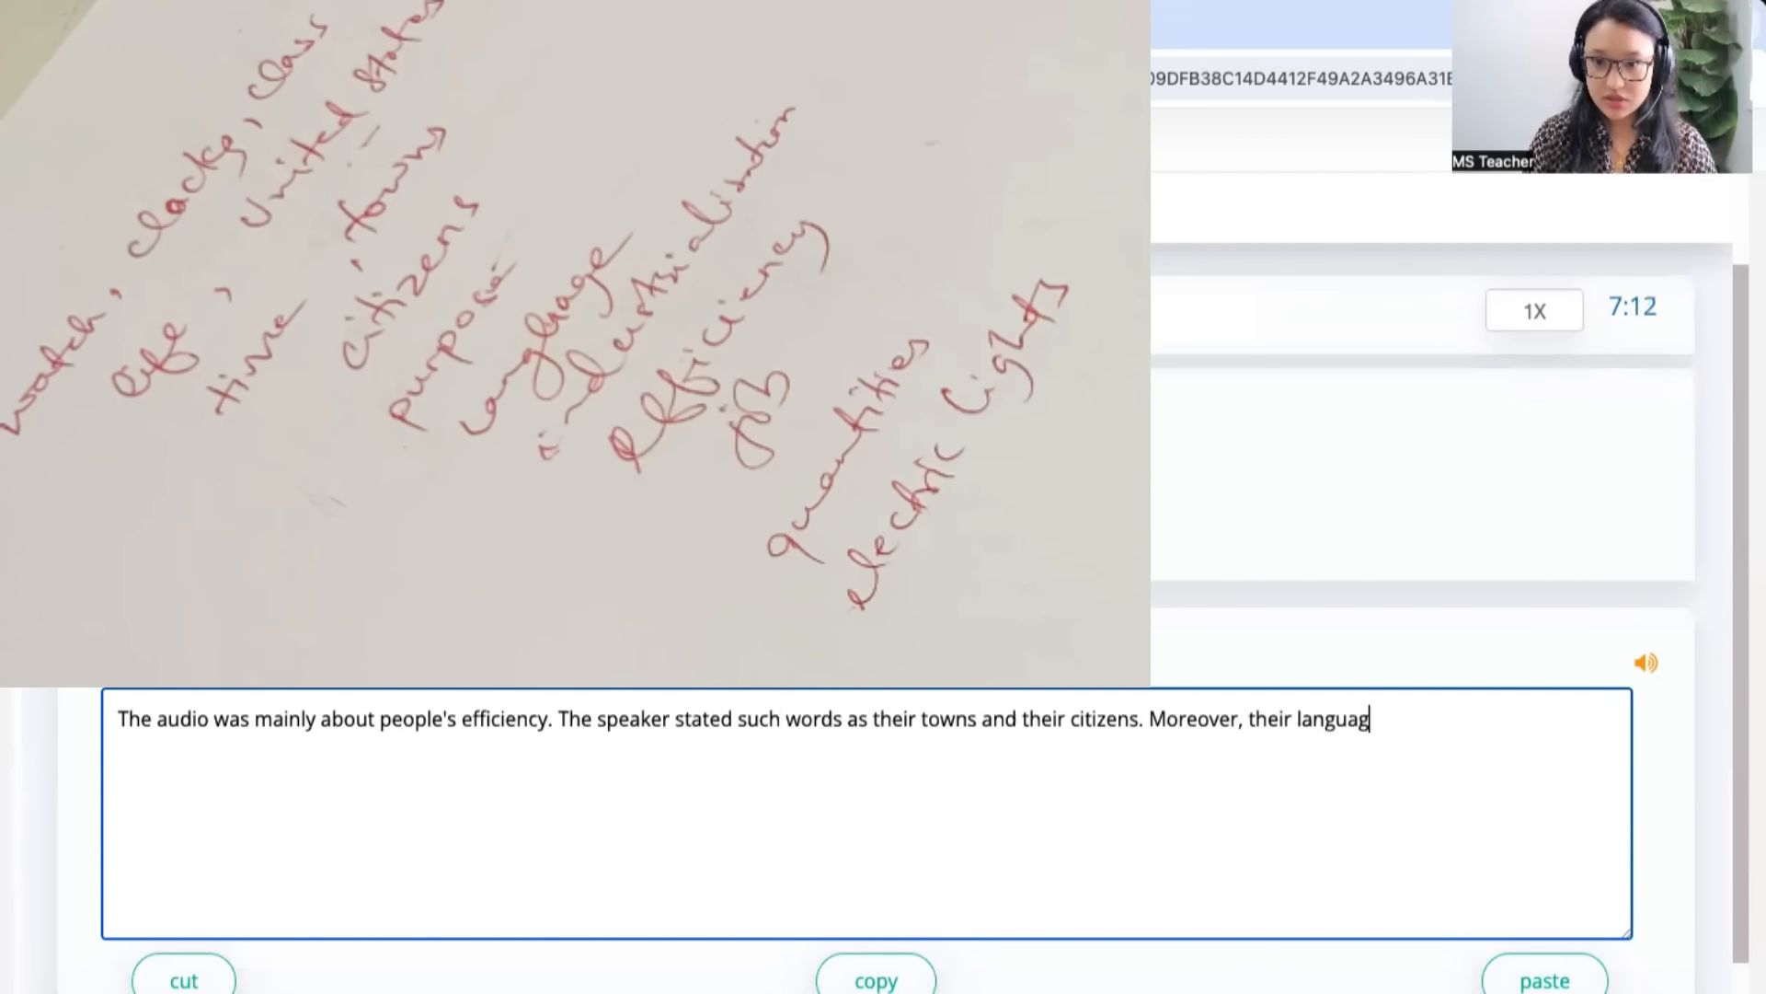
type("e and their")
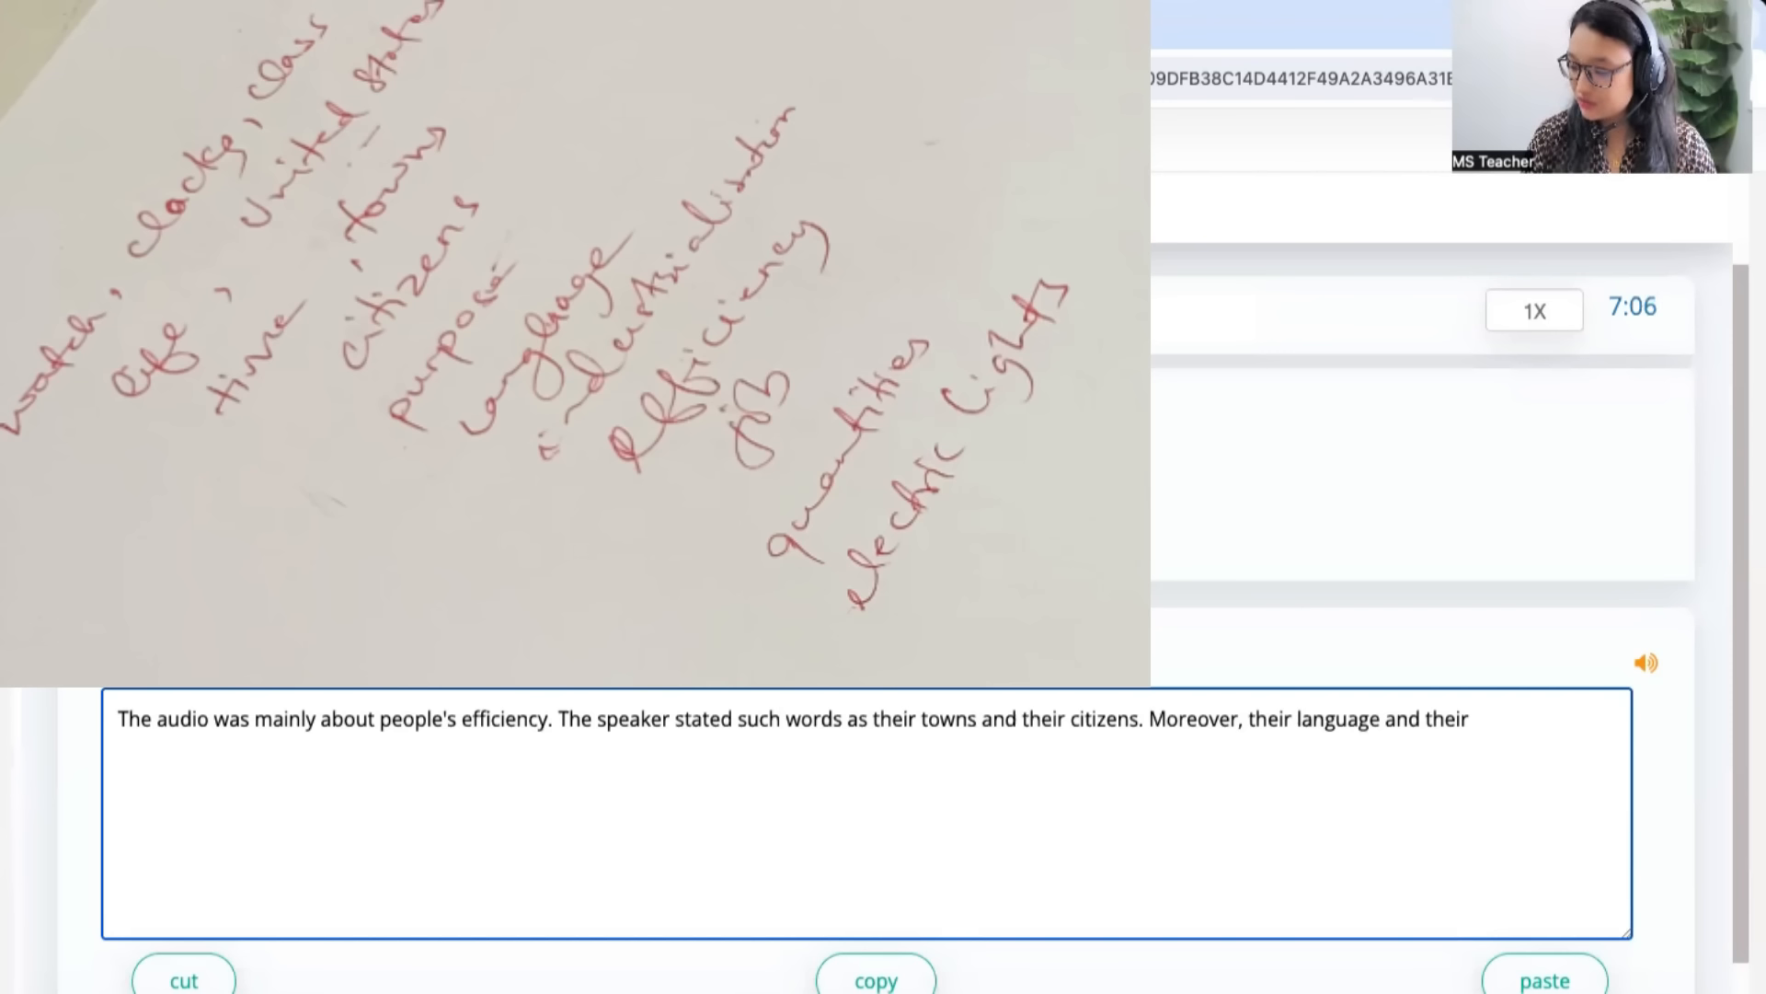
key("Backspace")
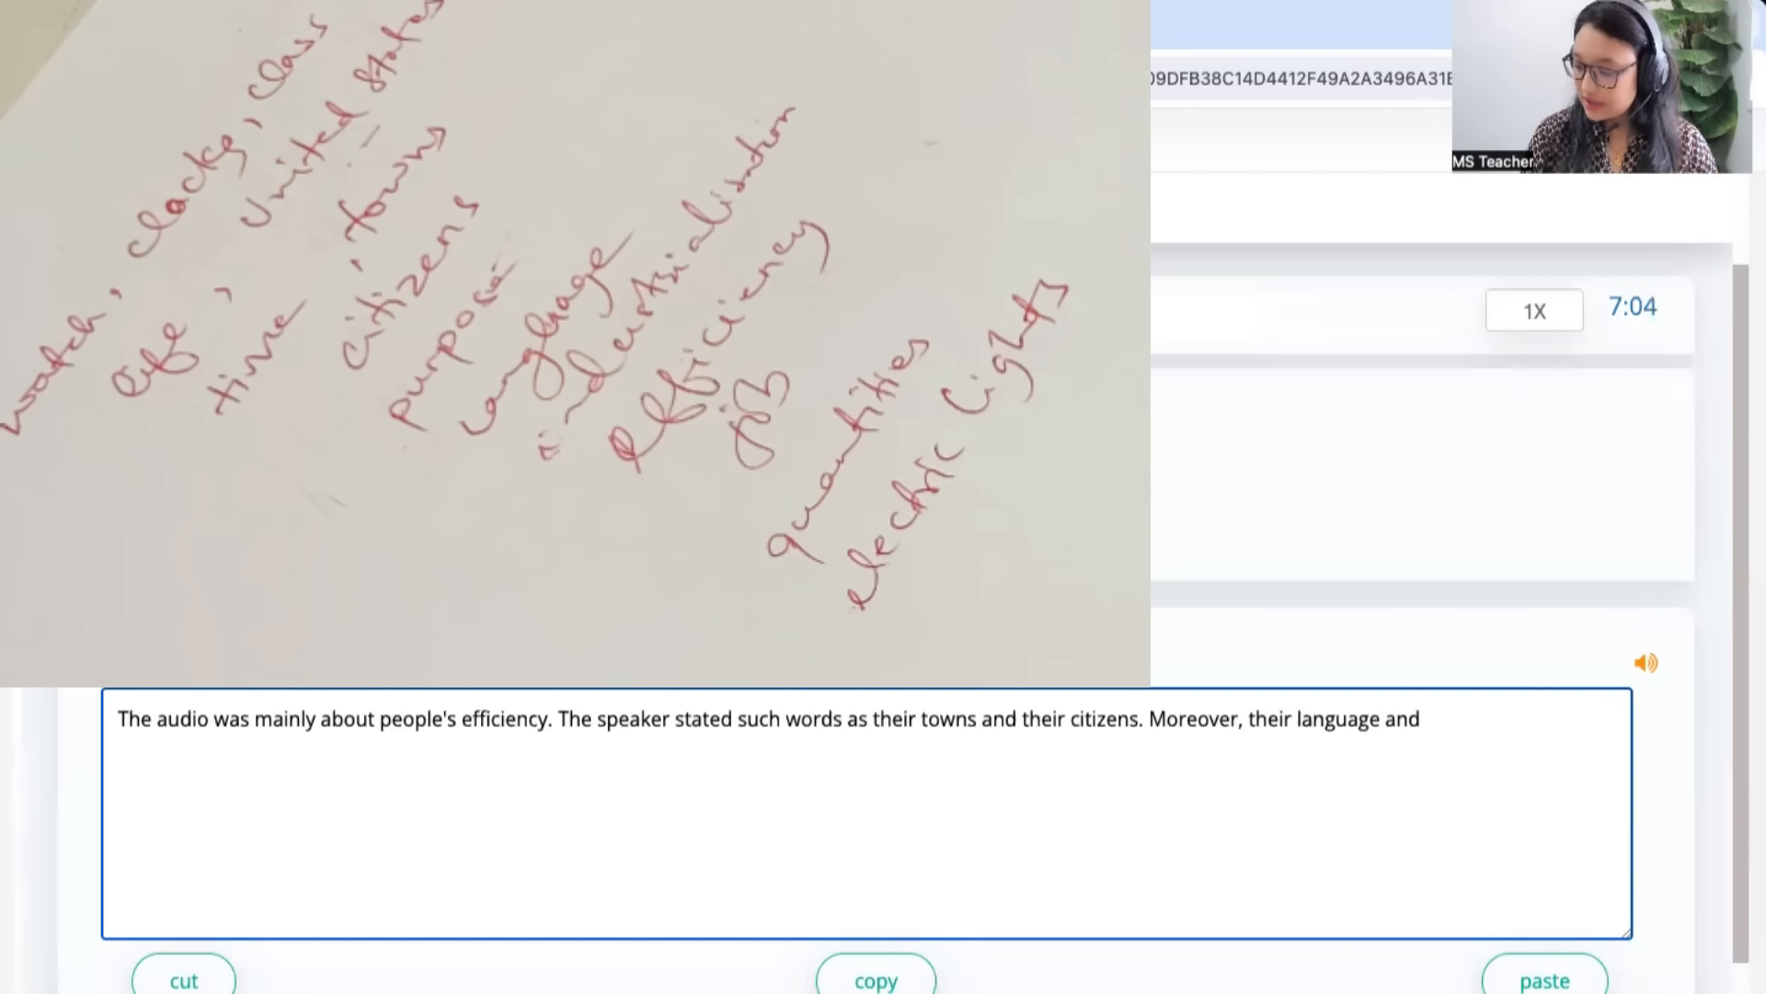
type("th")
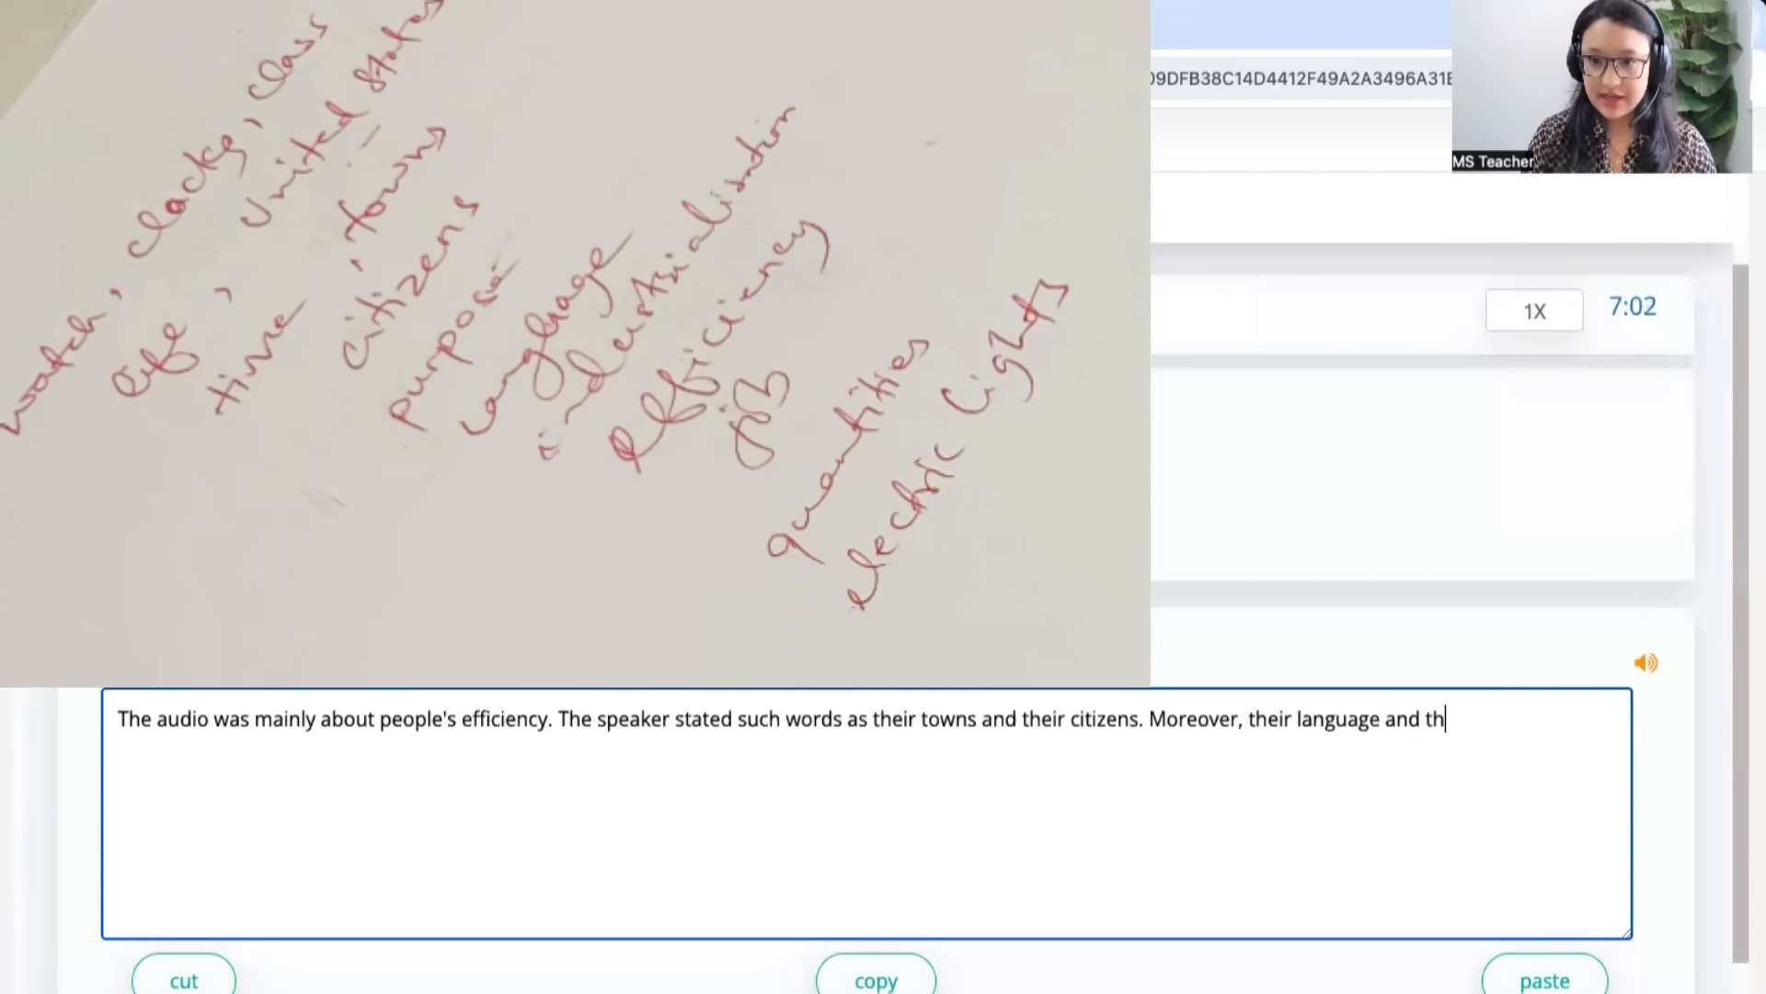
type("eir time")
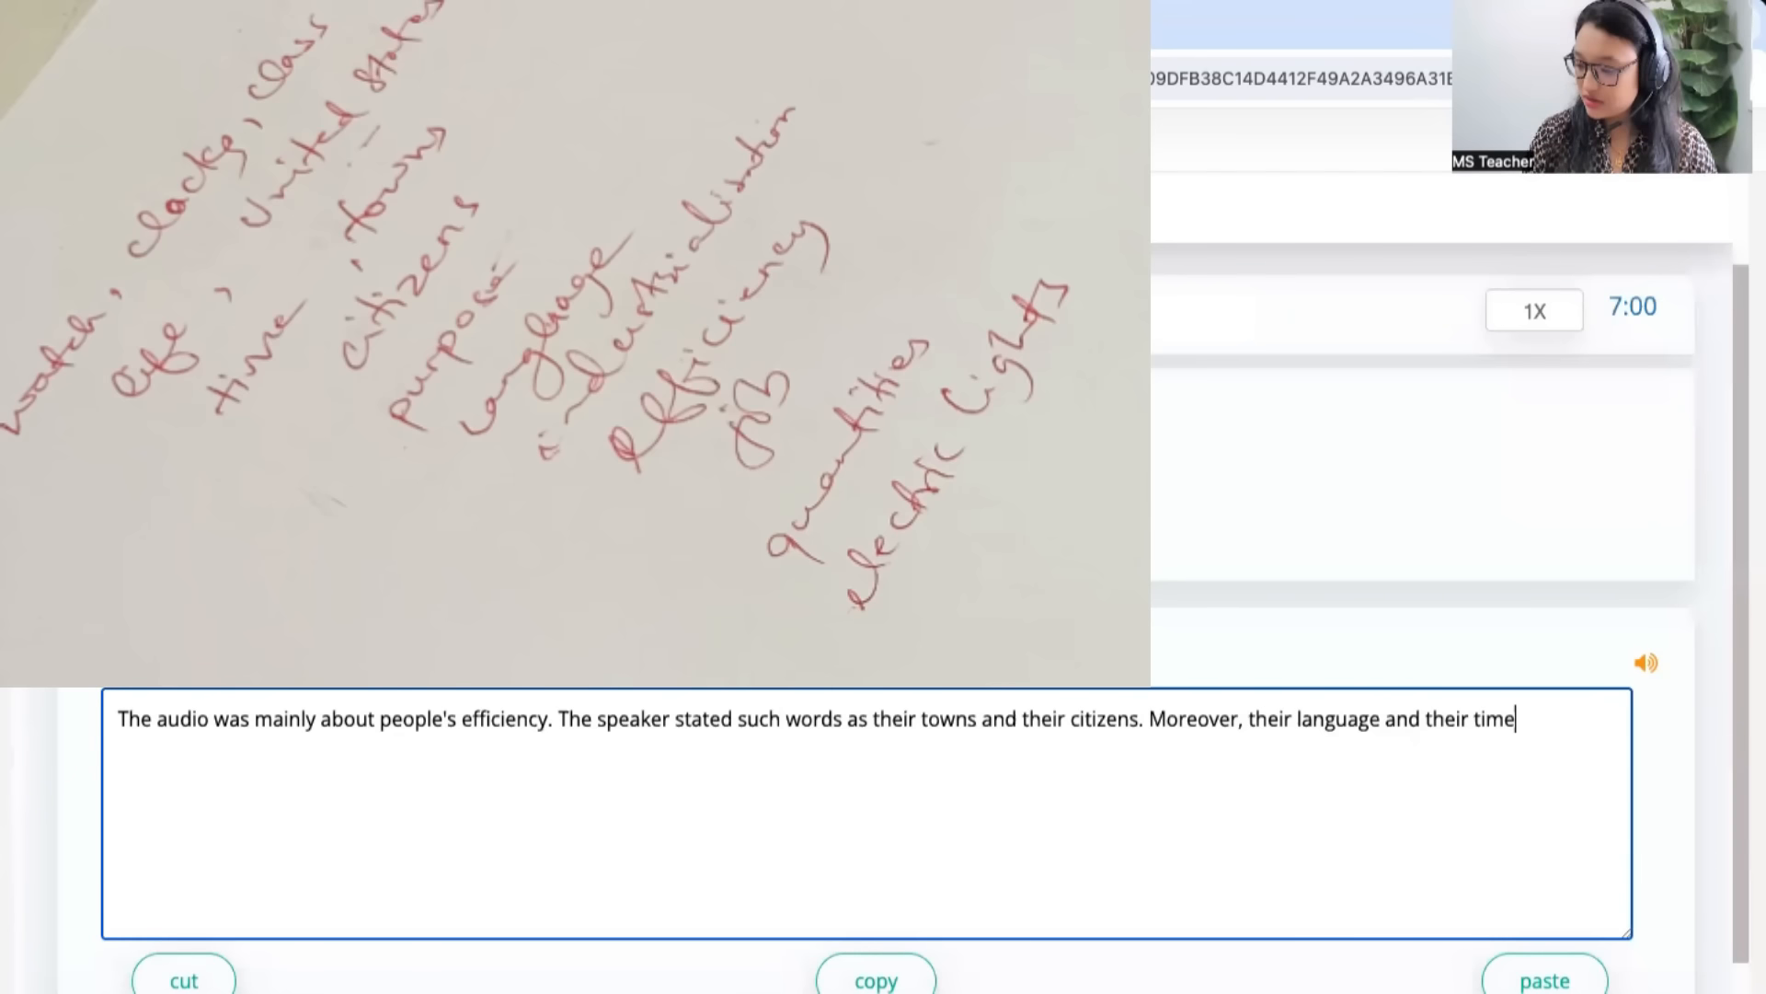
key("Backspace")
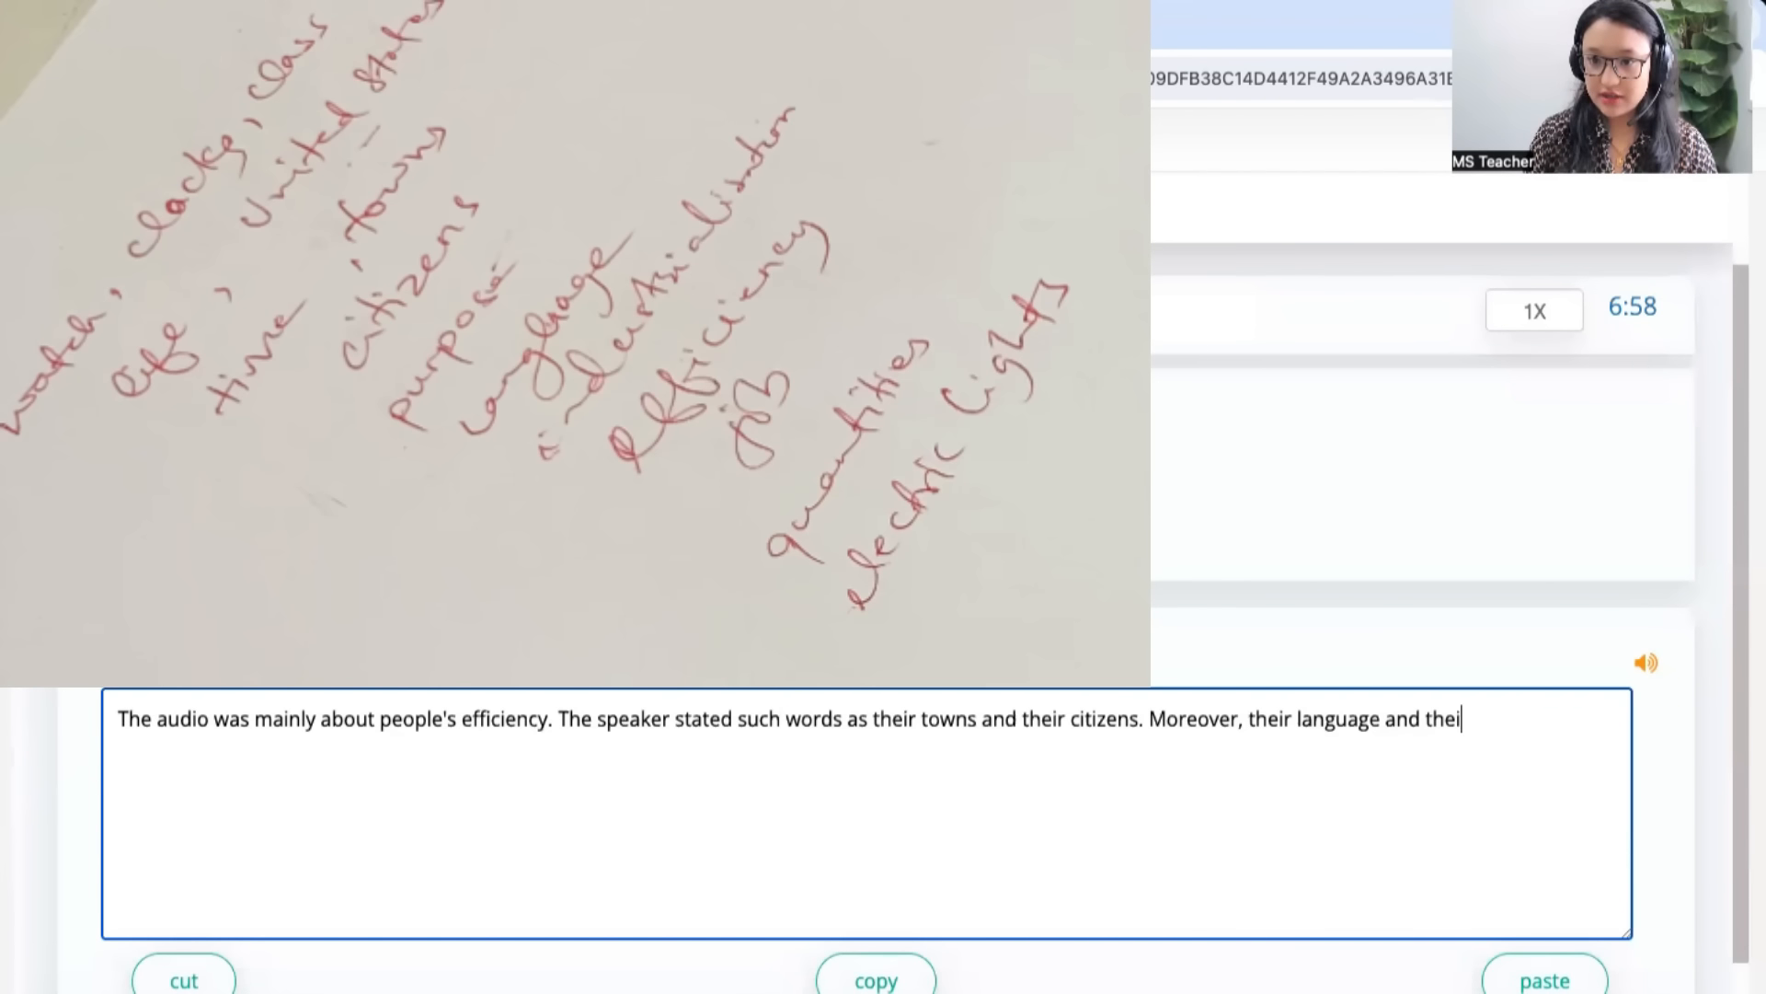
key("backspace")
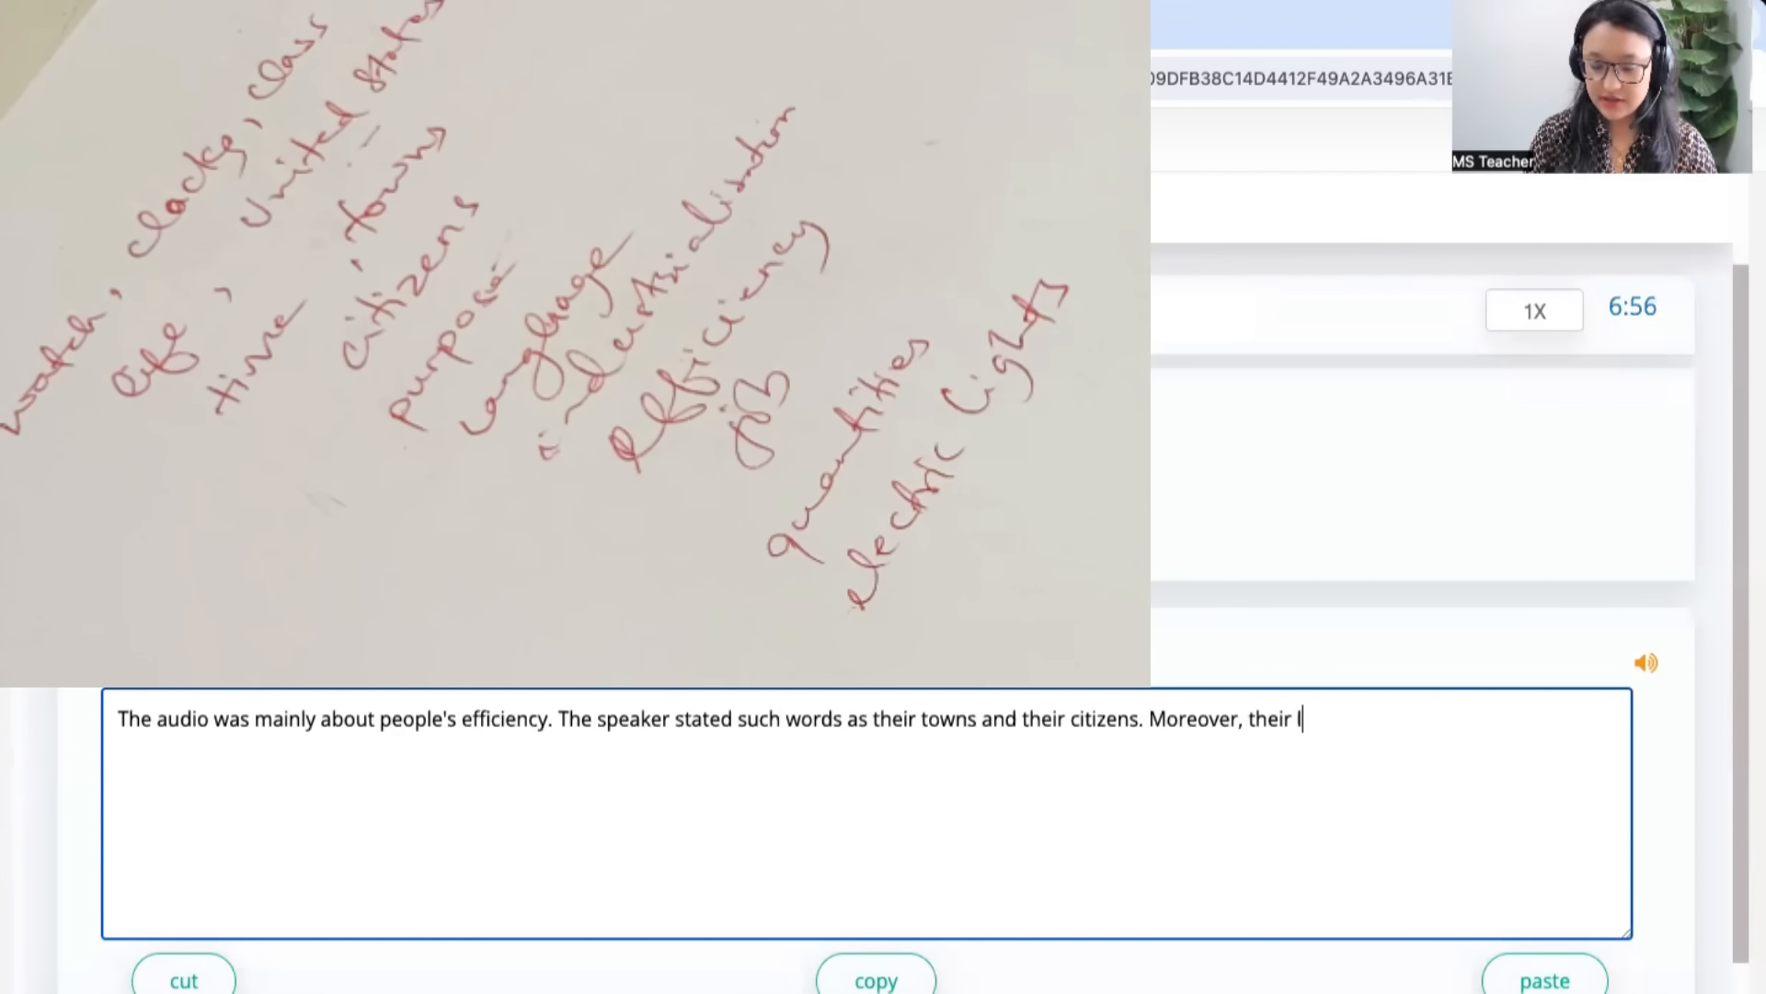
key("Backspace")
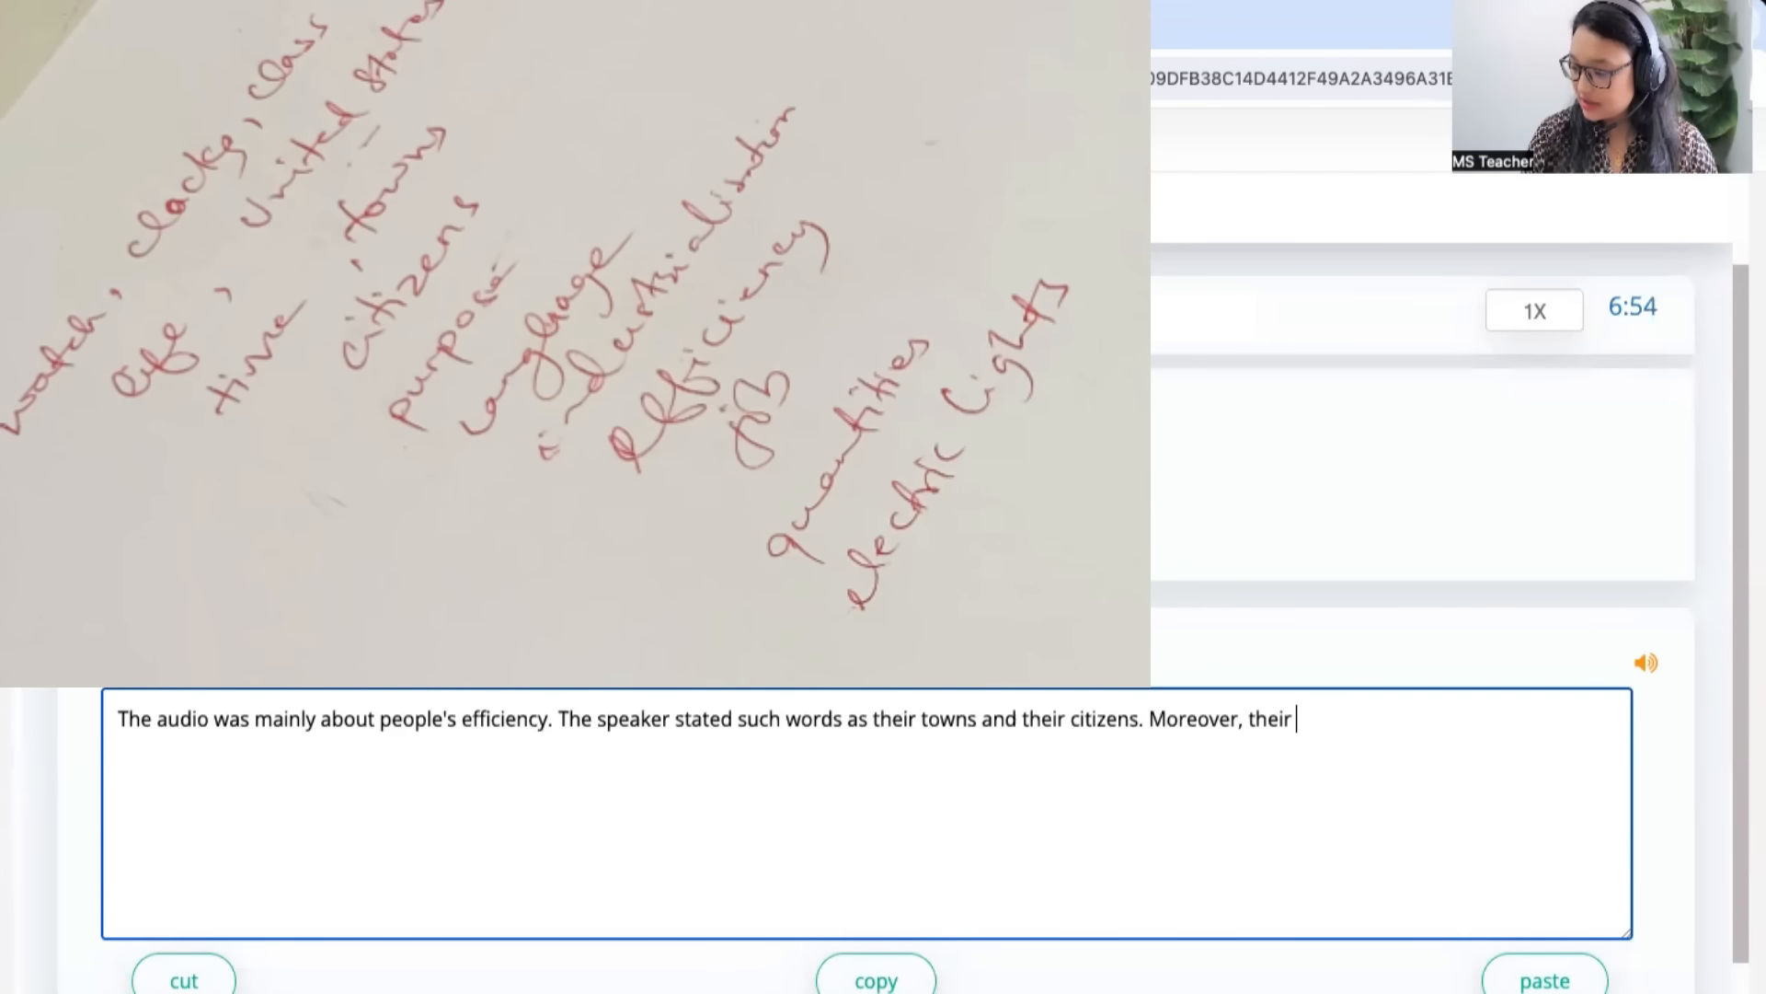
Finish the sentence: 'clocks and ... lights were also discussed in the lecture.'
type("clocks and their electric")
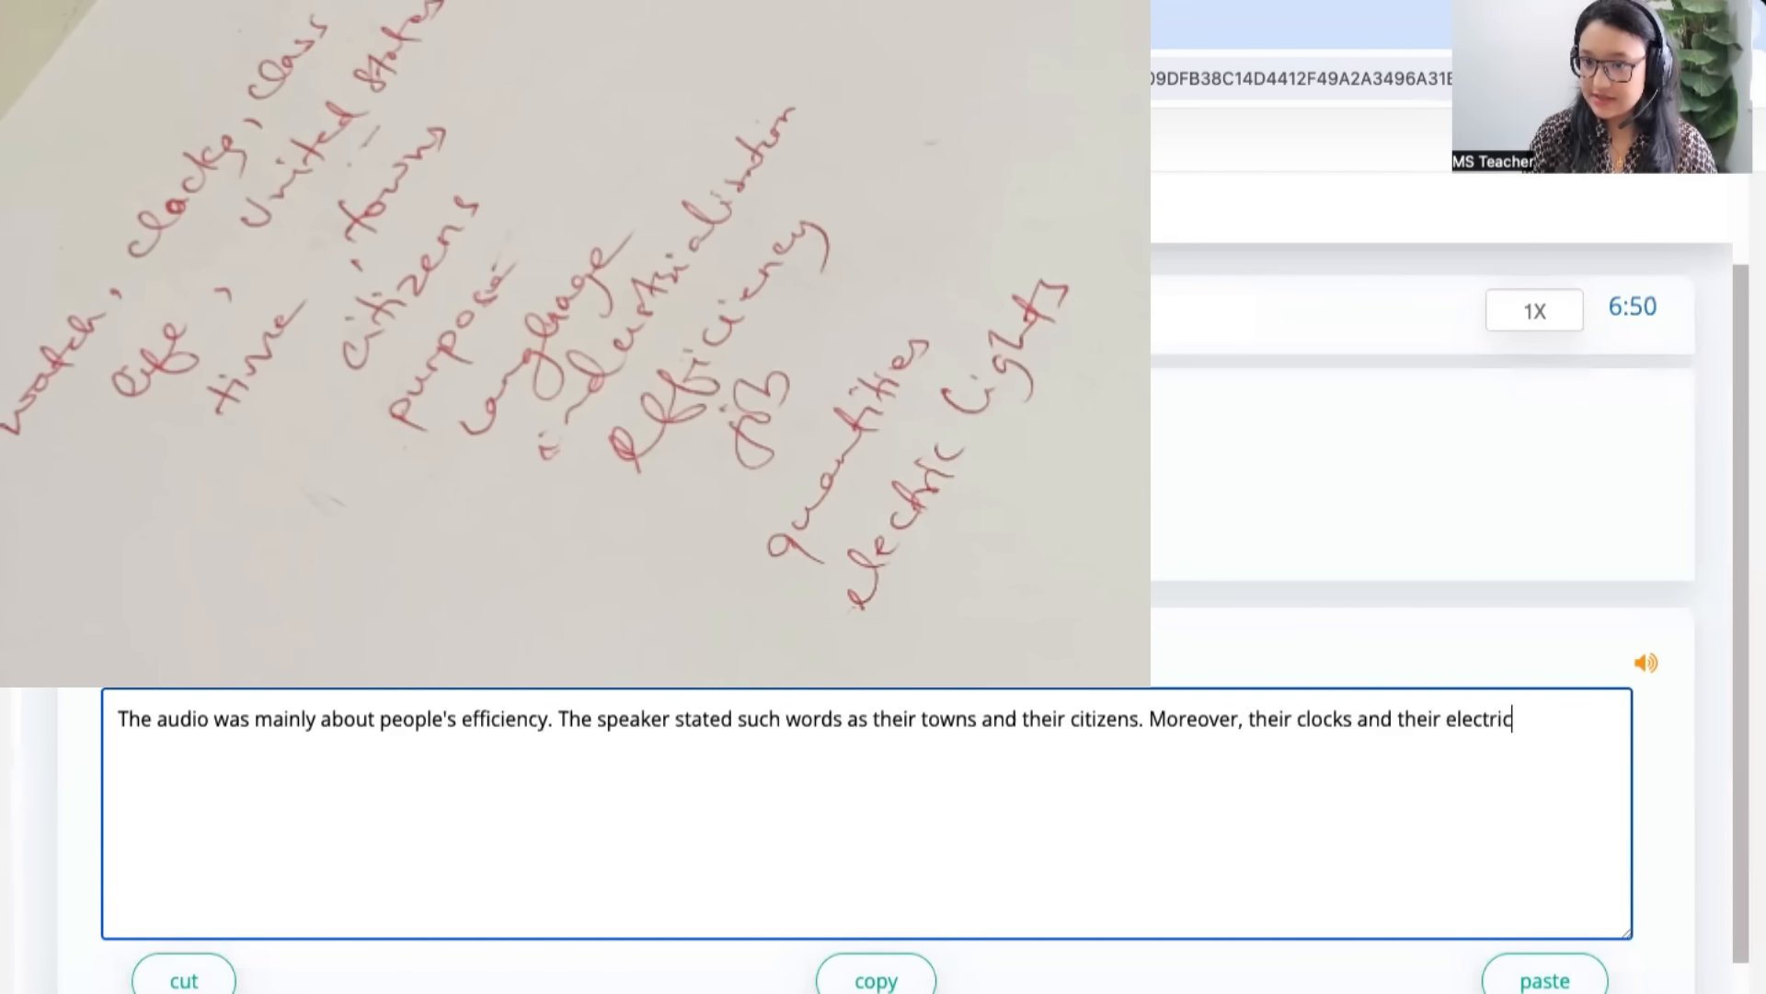
type("lights were")
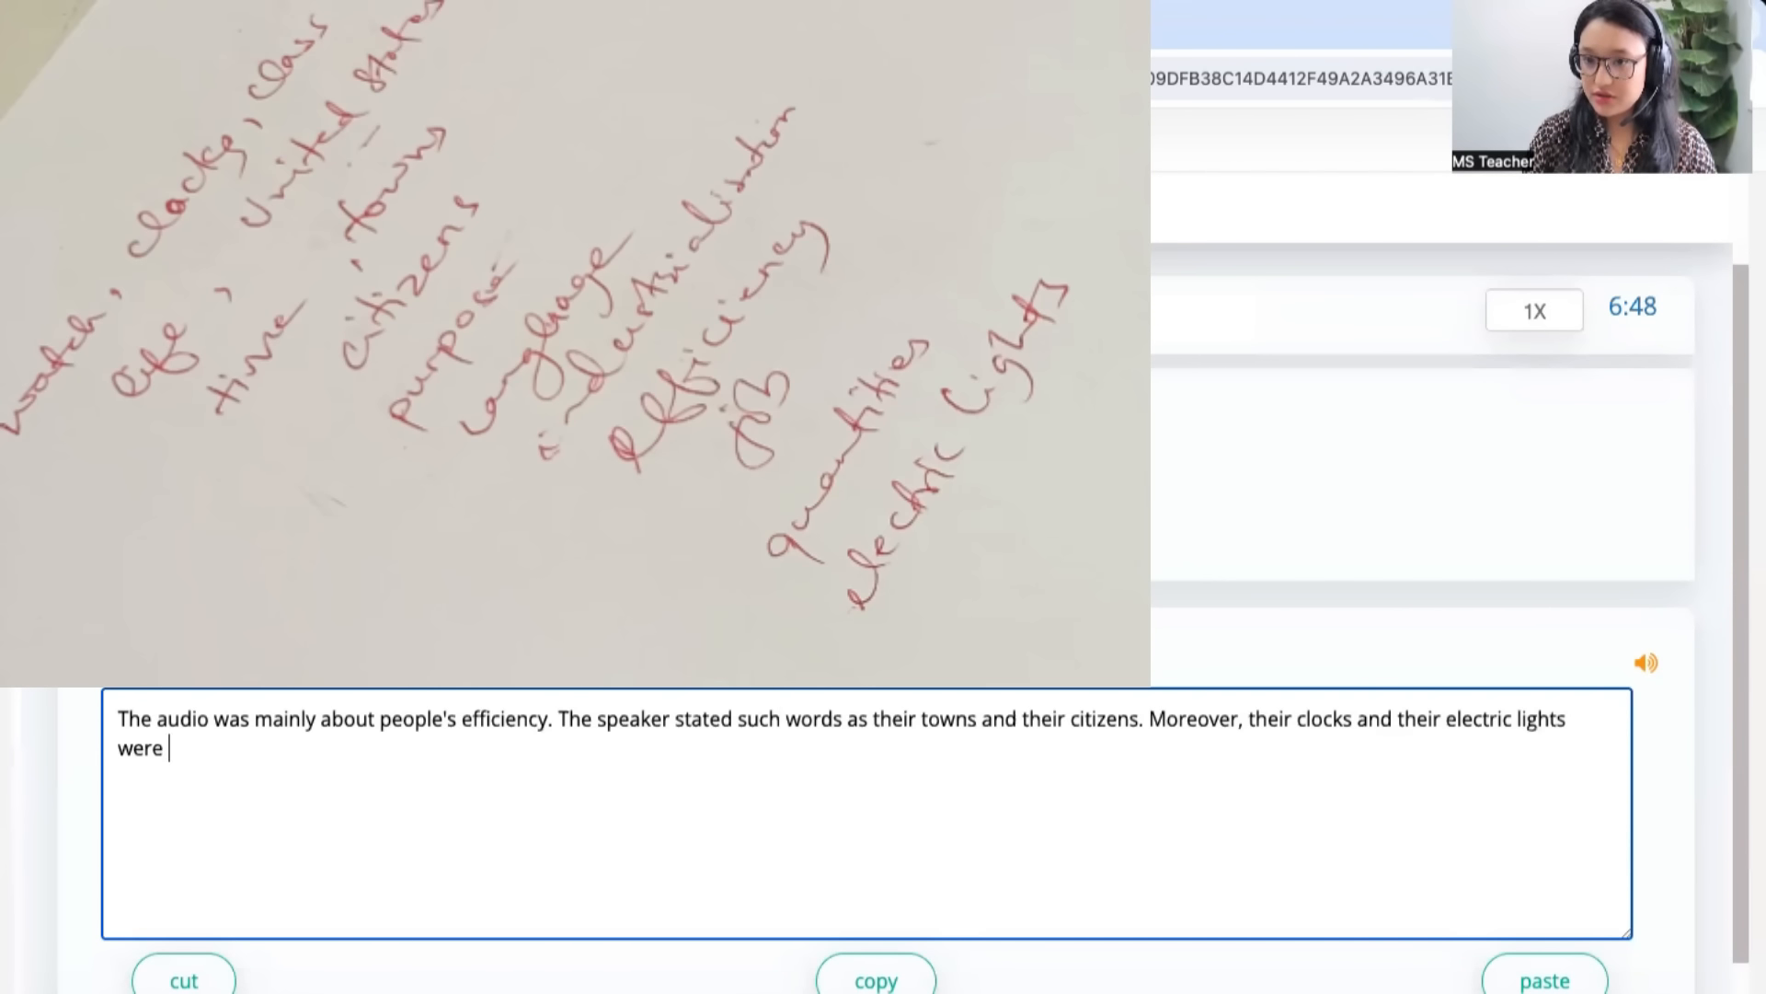
type("also discussed")
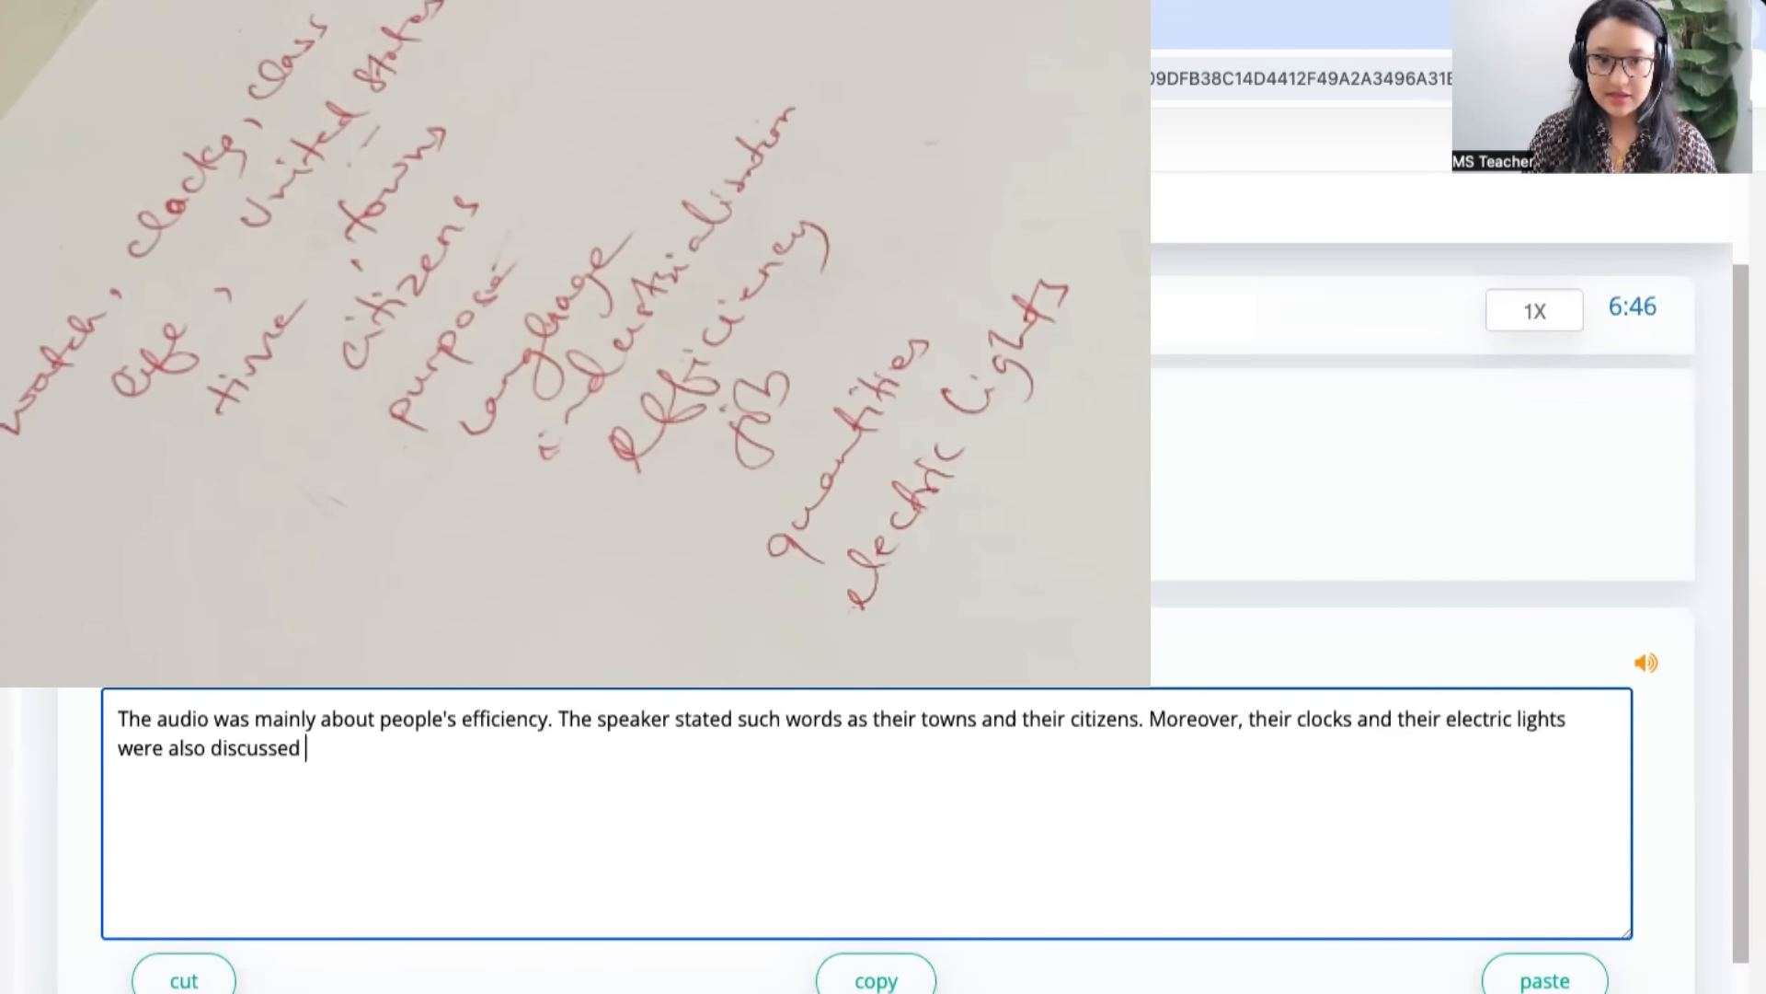
type("in the lec")
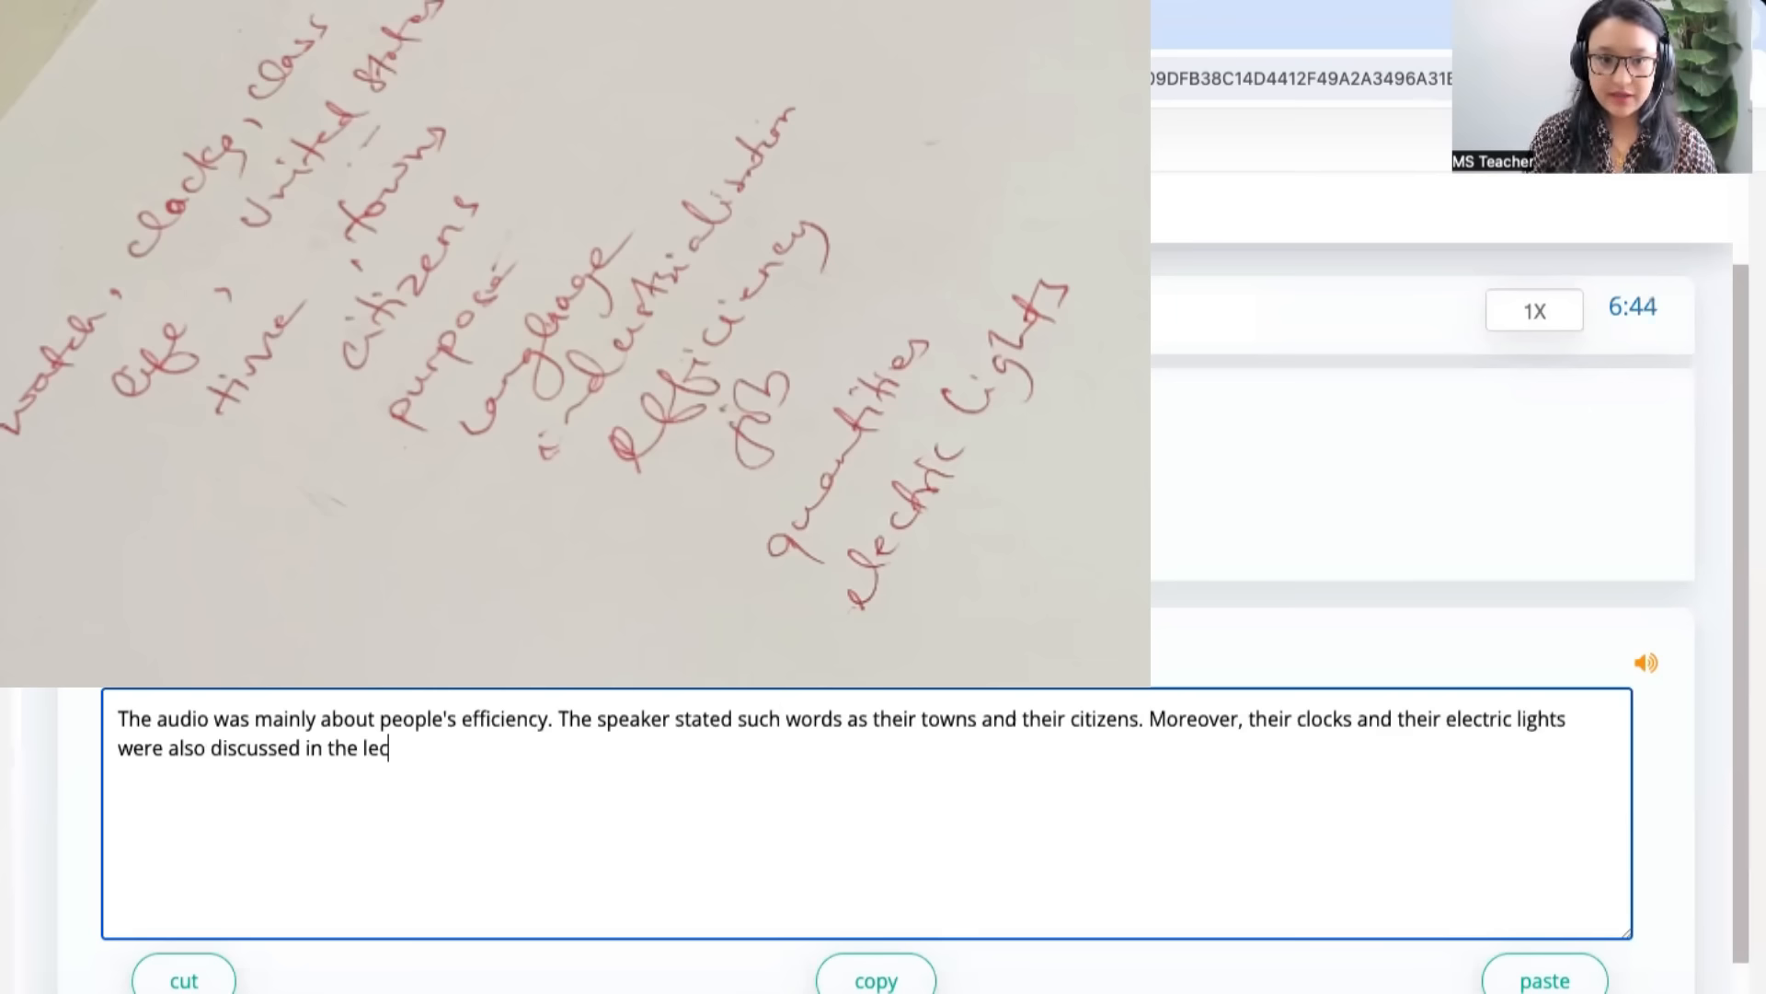
type("ture.")
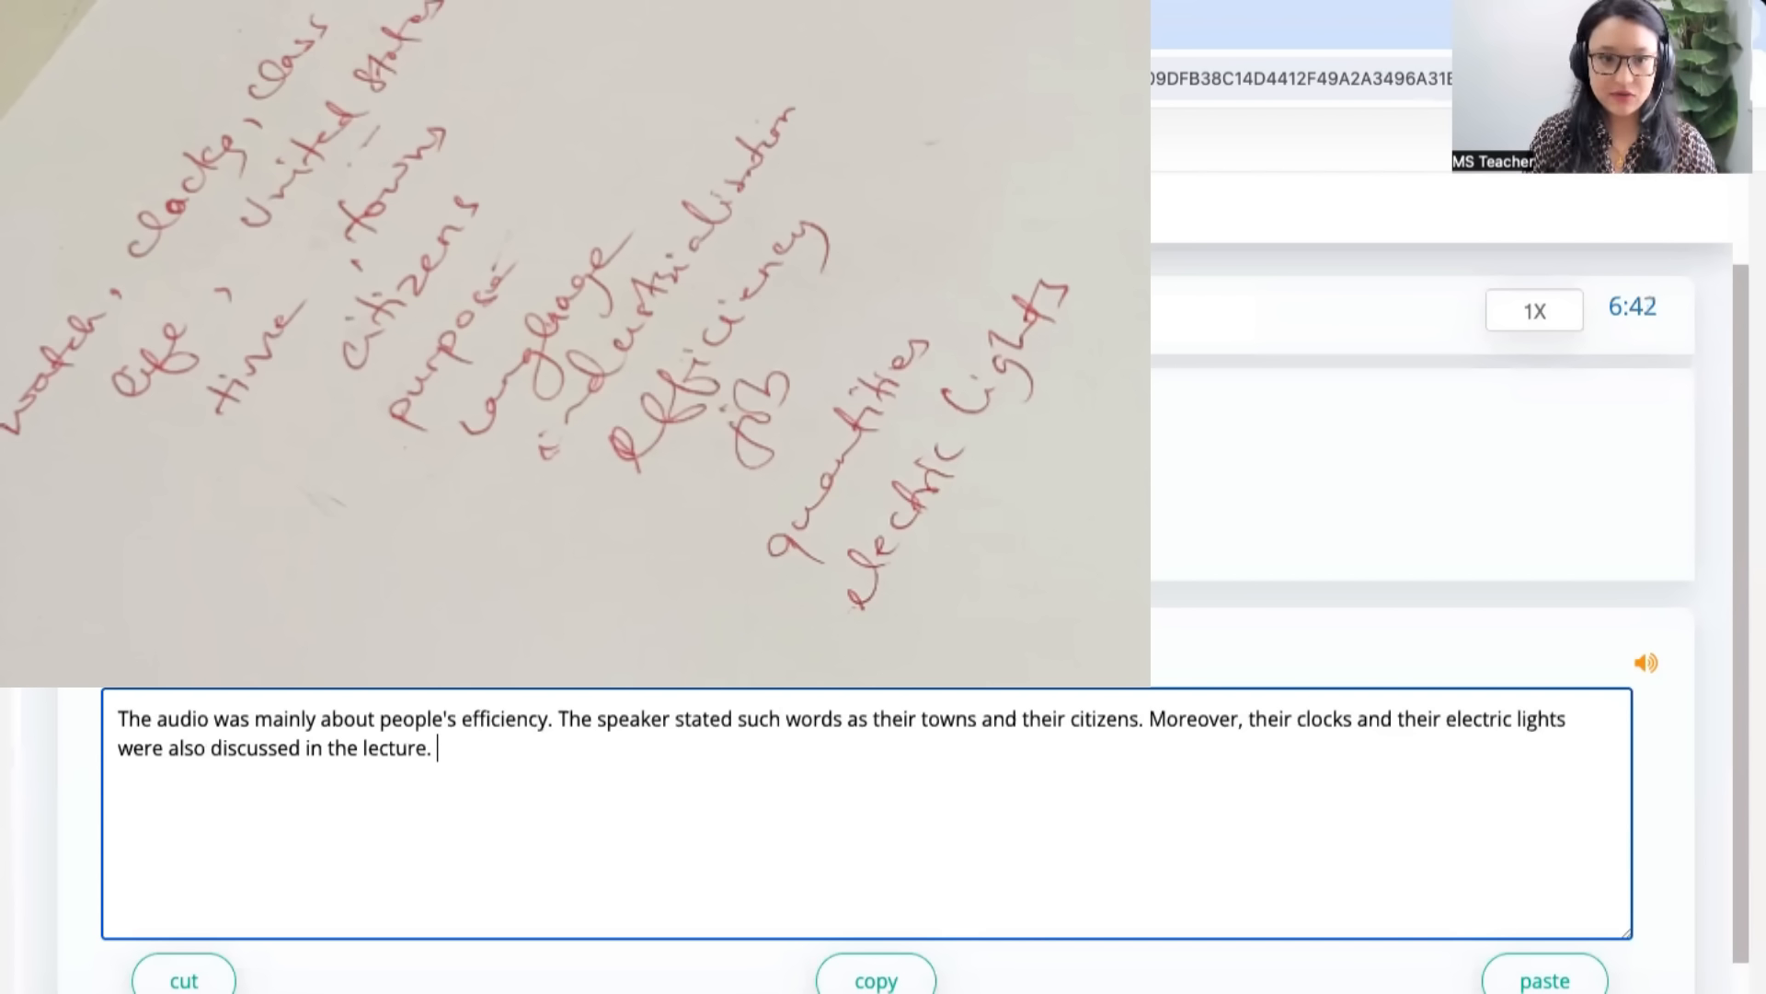
Type 'In addition to this, the discussion was about their time and also about their clocks.'
type("In ad")
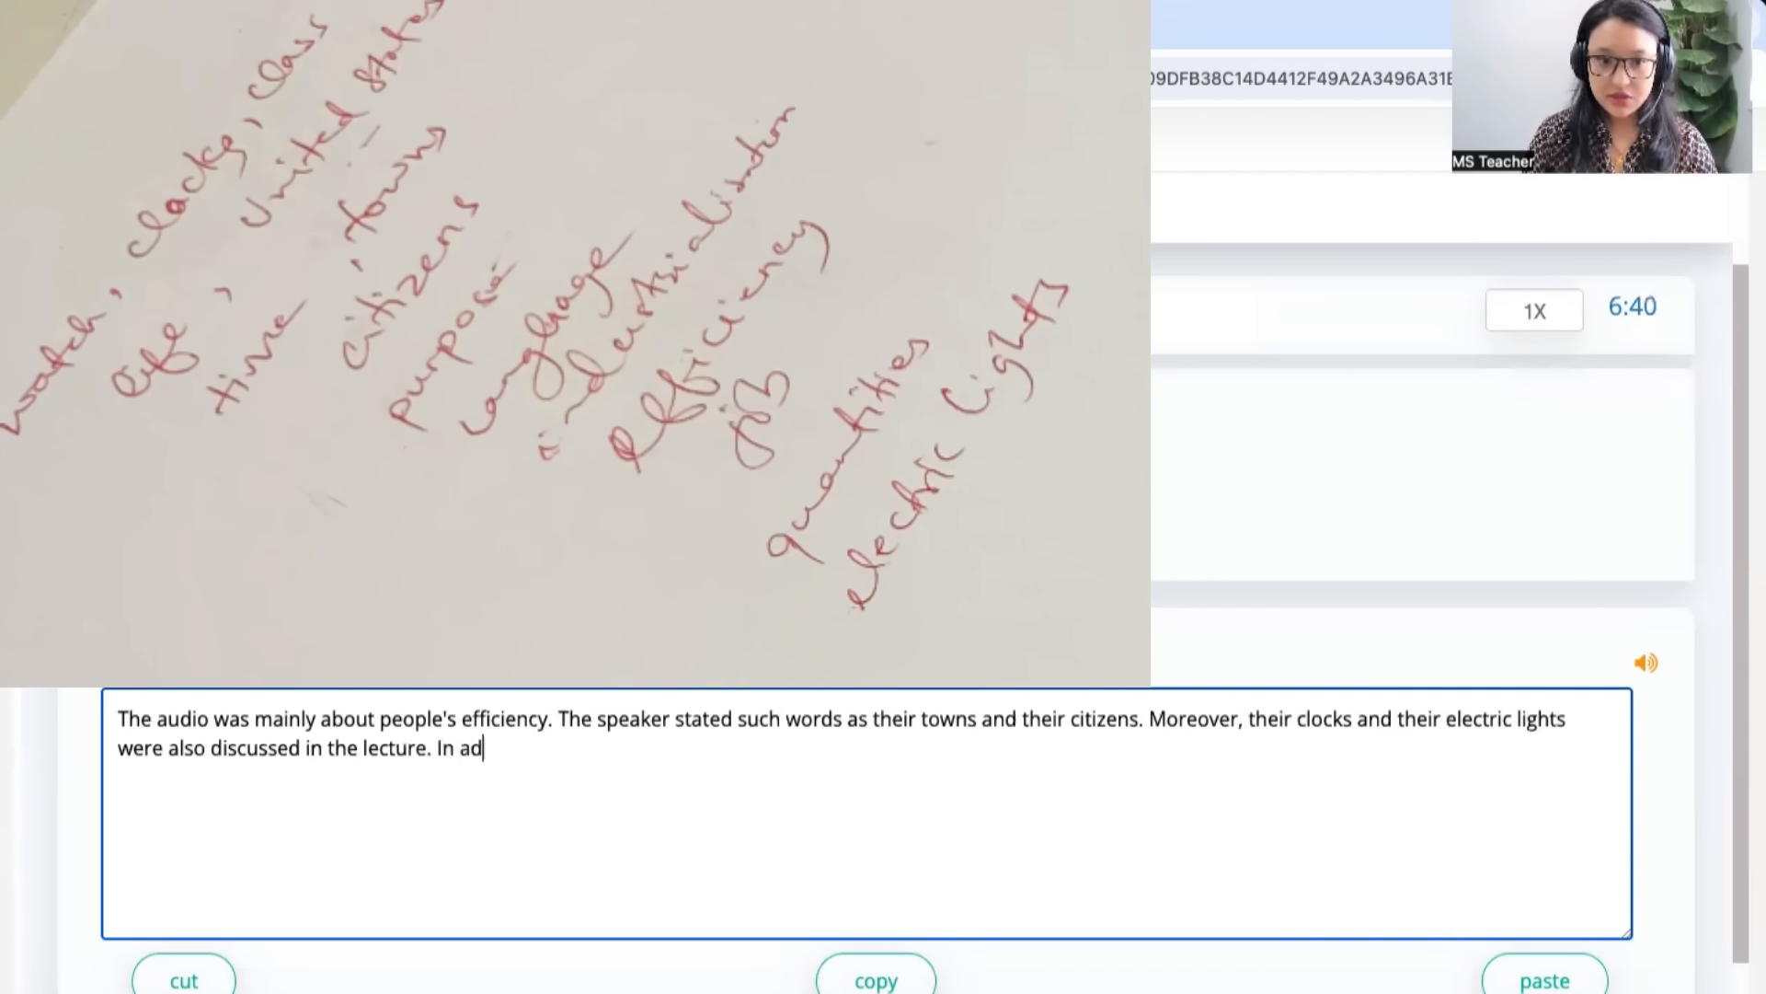
type("dition to this, the dis")
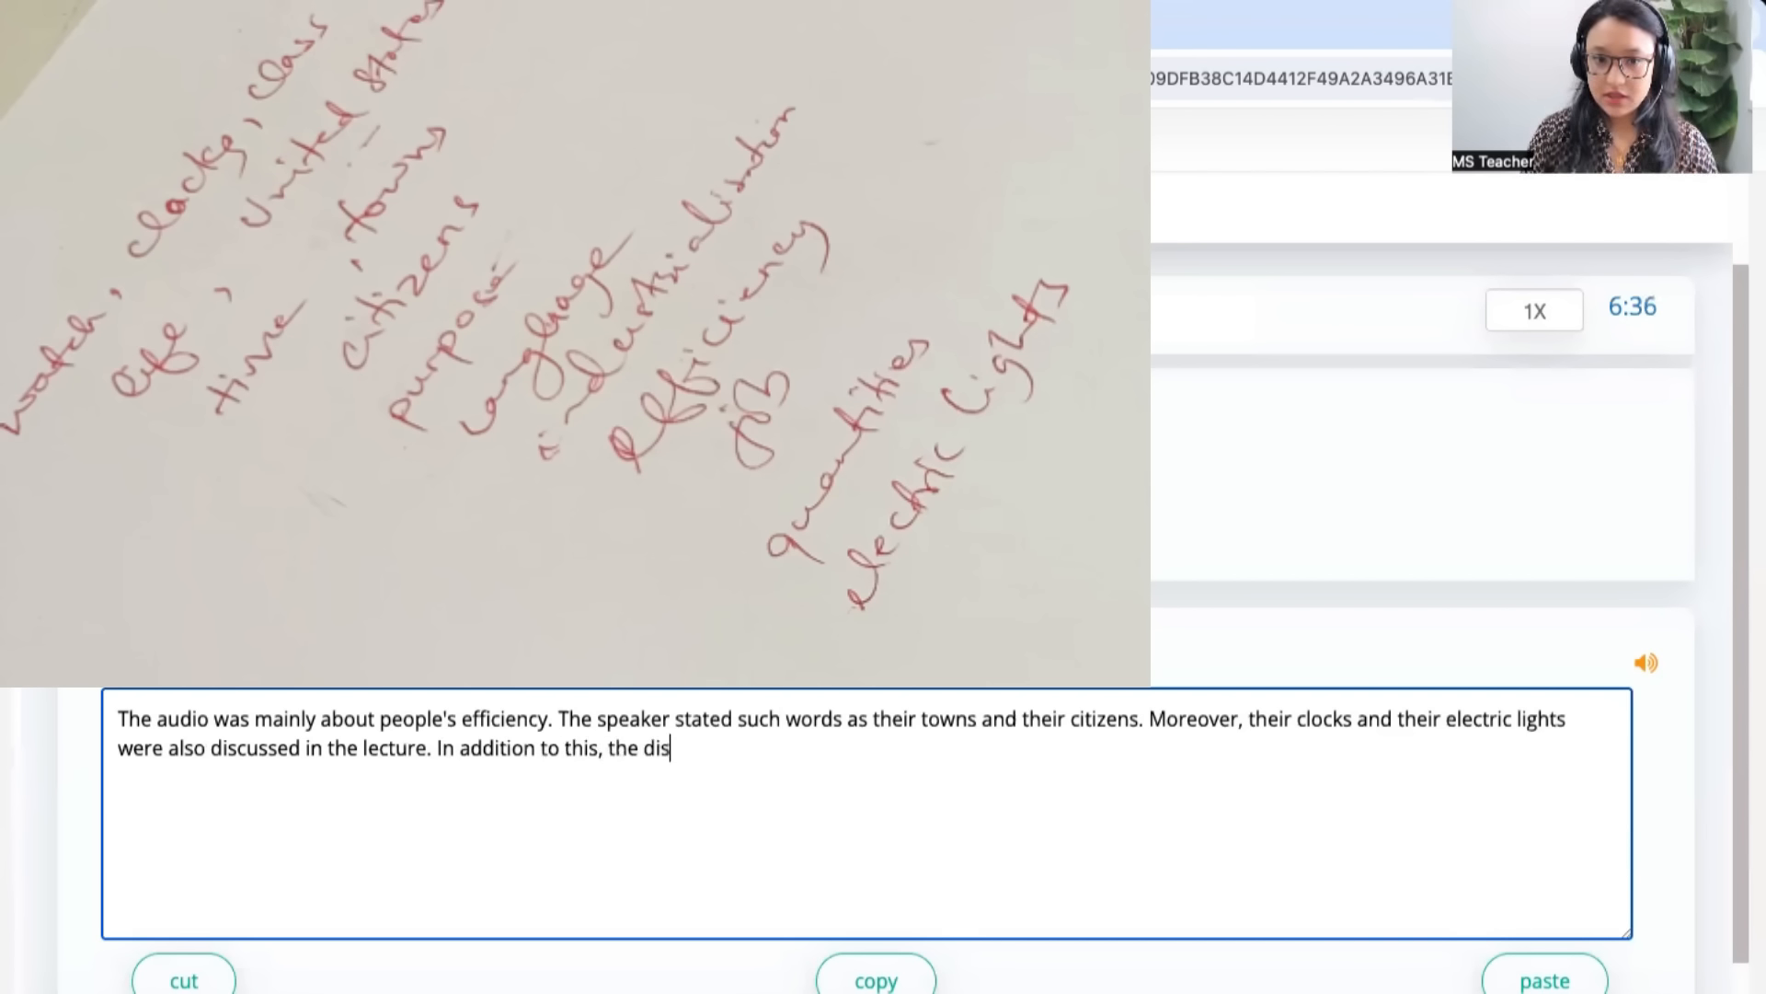
type("cussion was about")
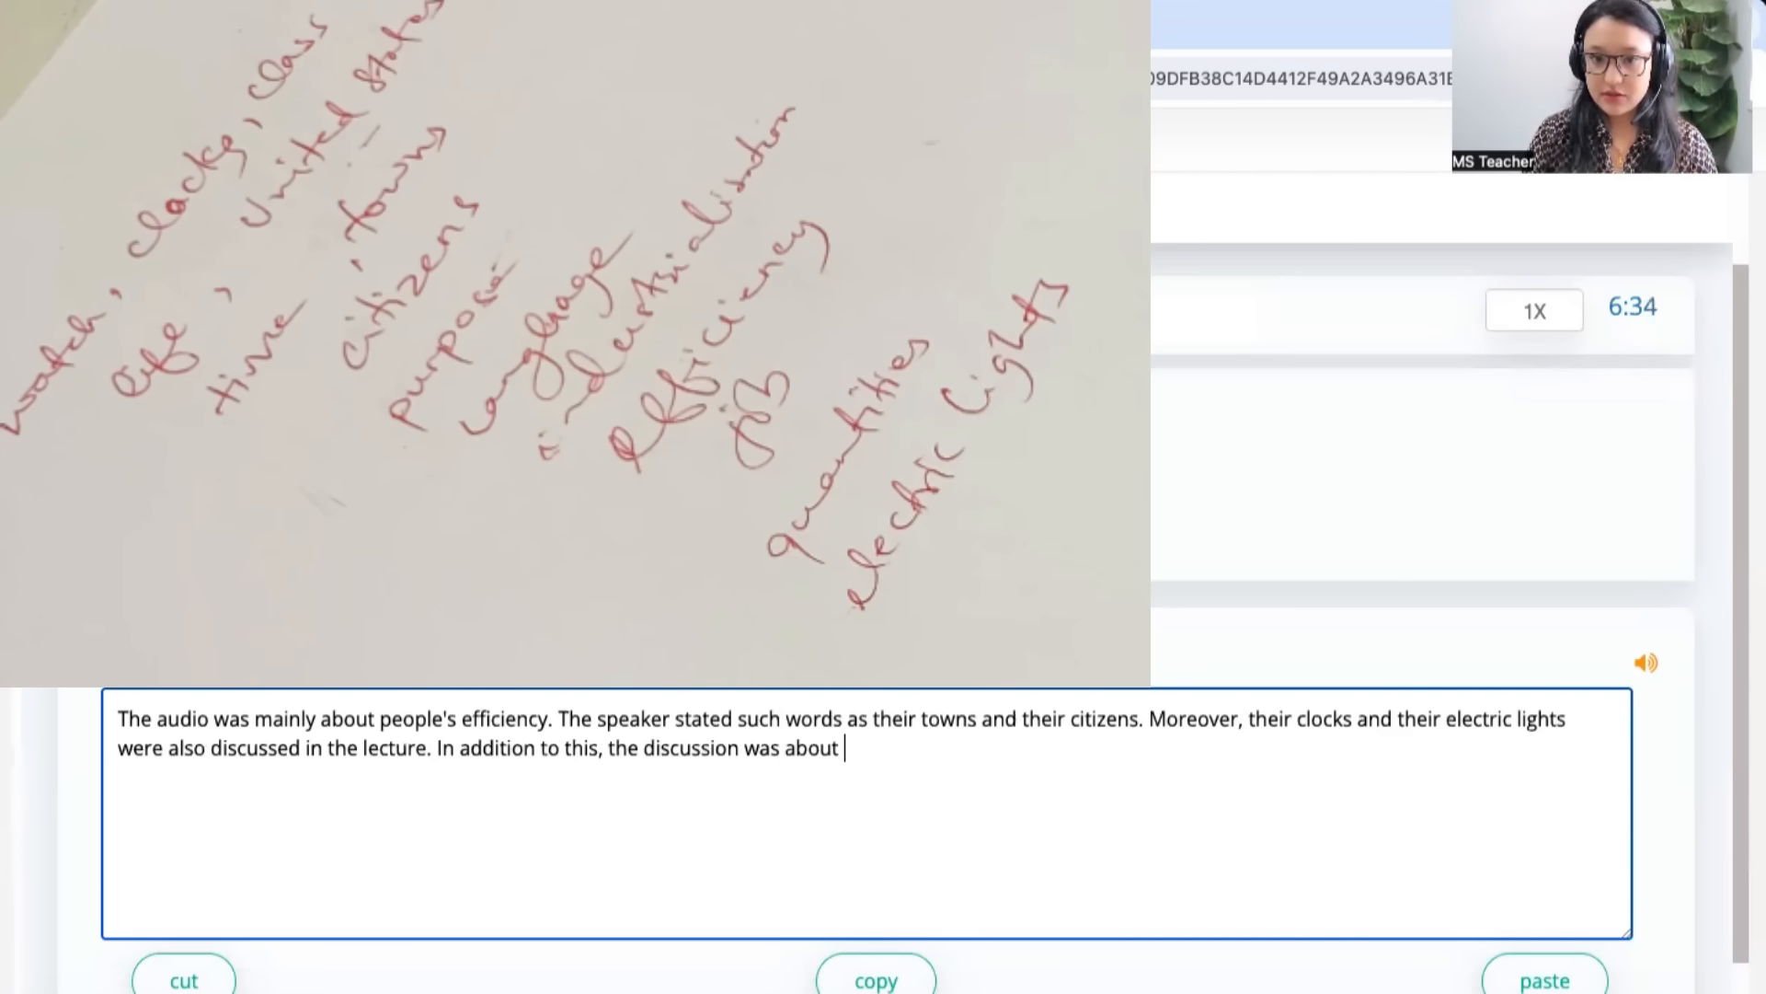
type("their")
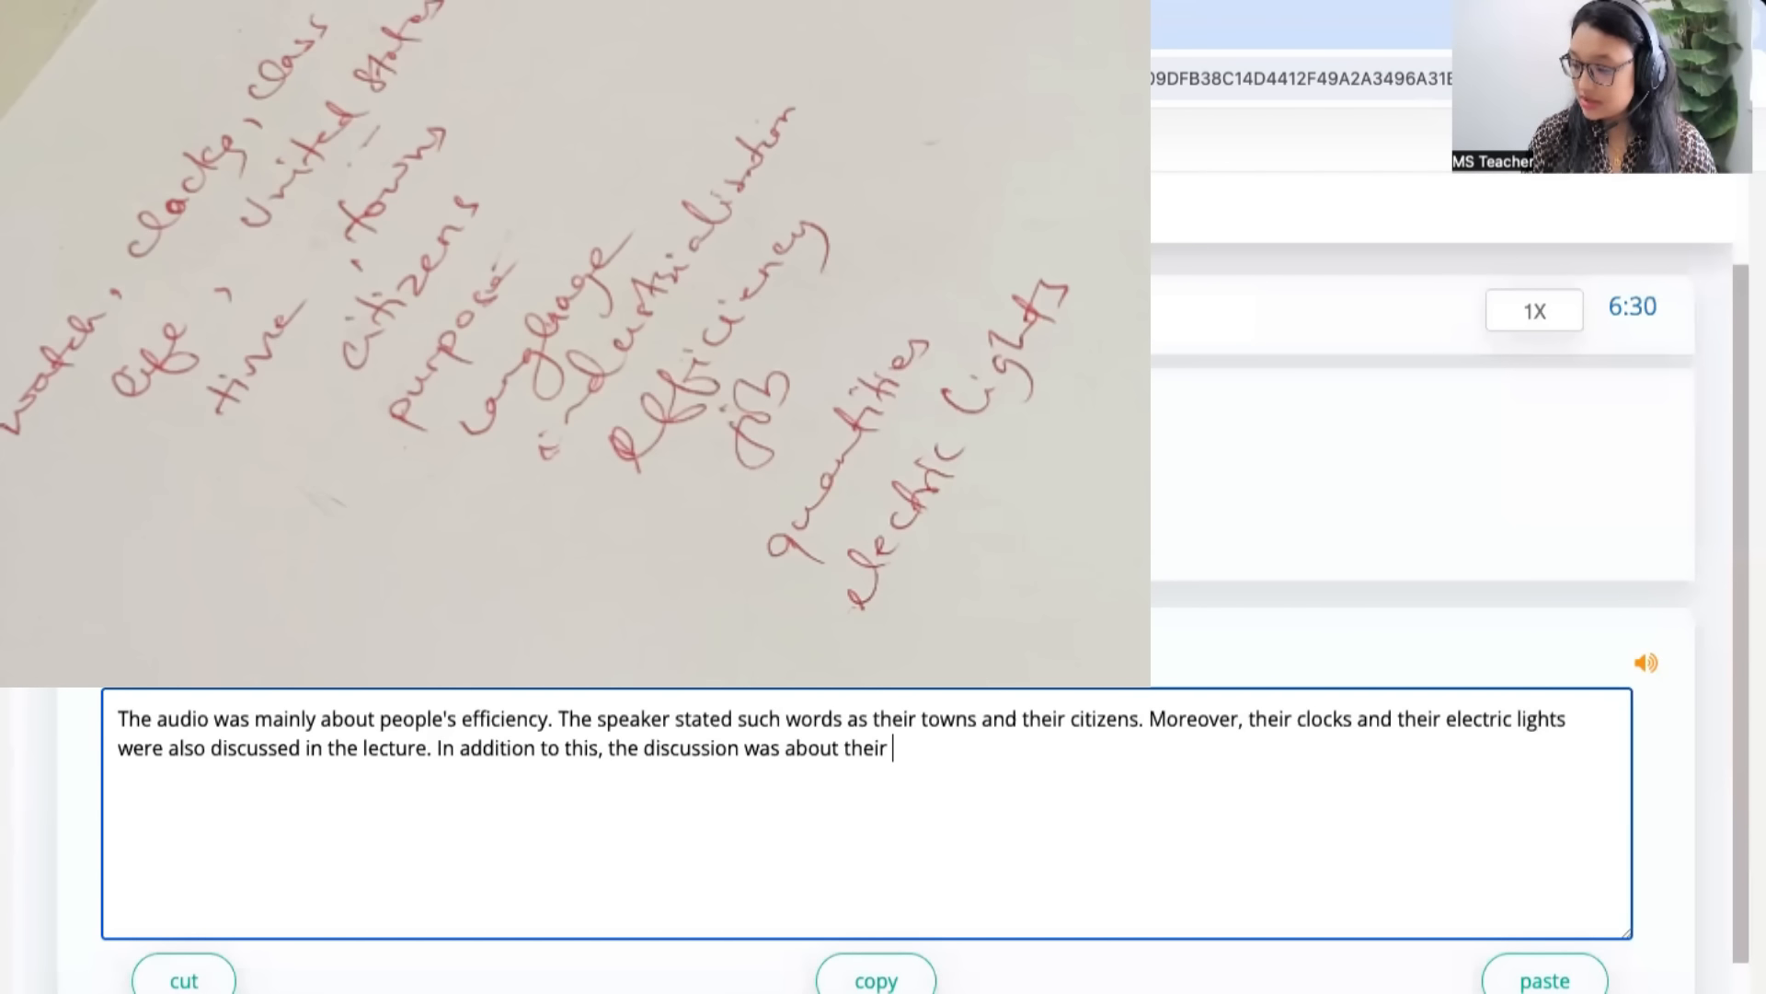
type("time and also")
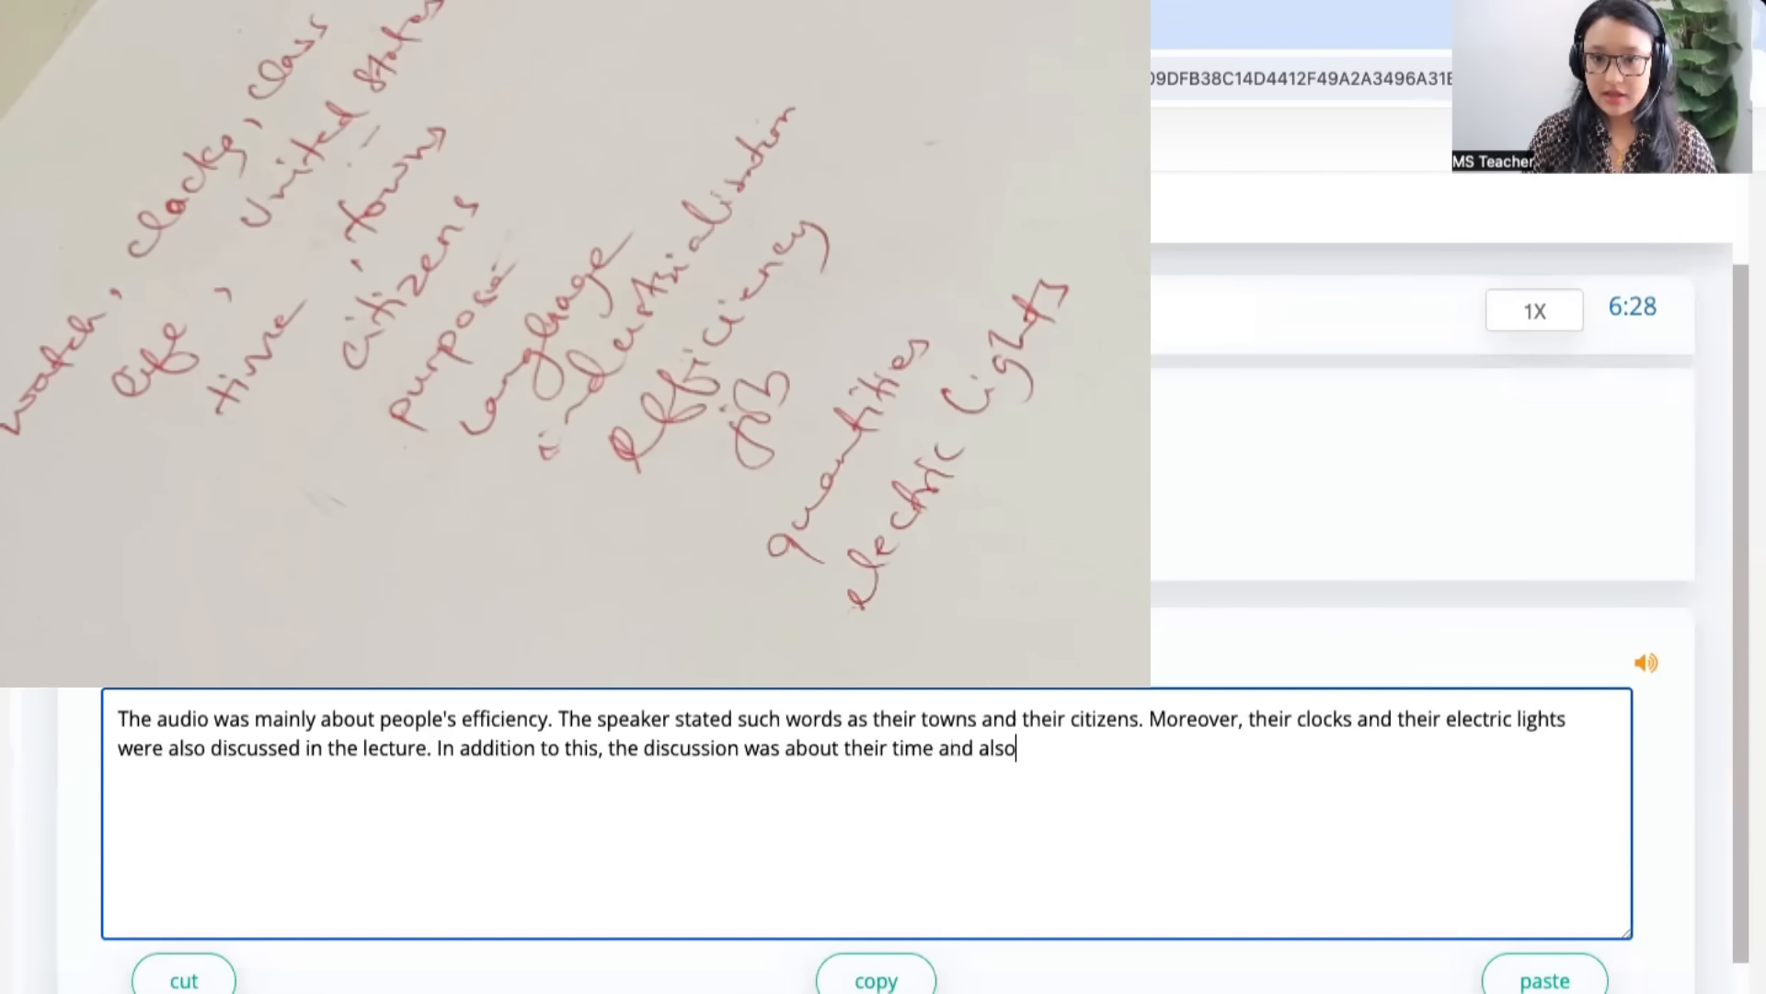
type("about their")
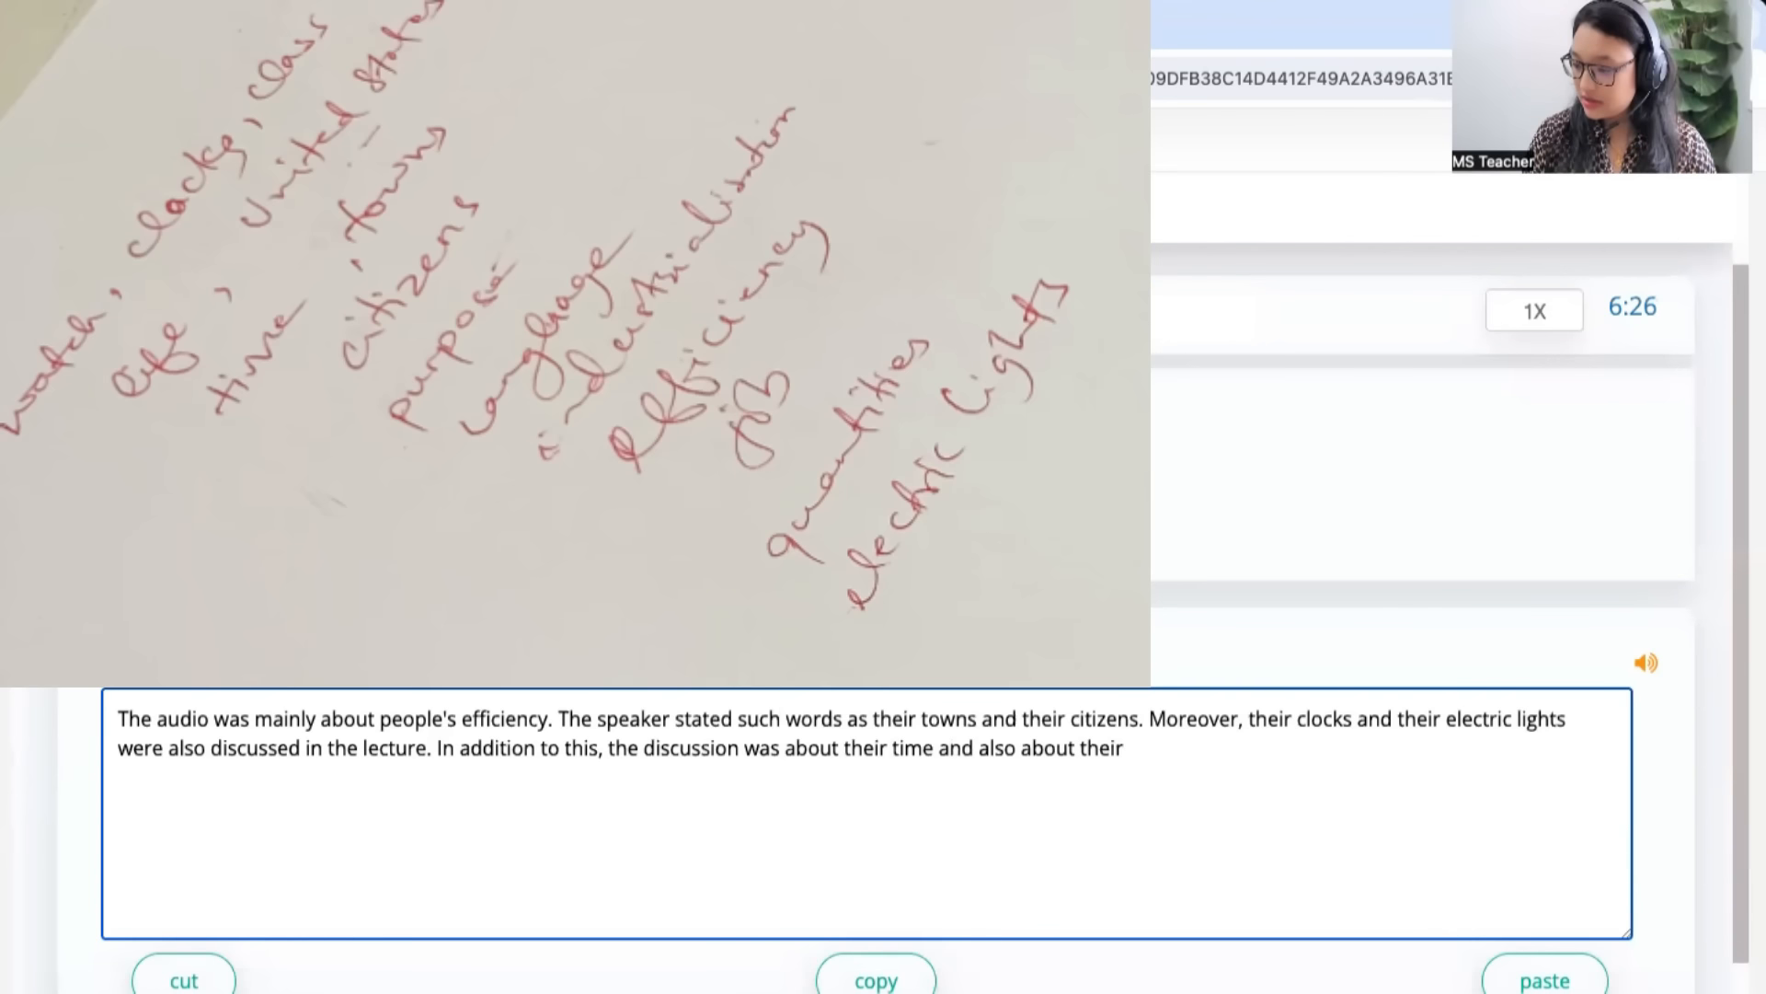
type("cloc")
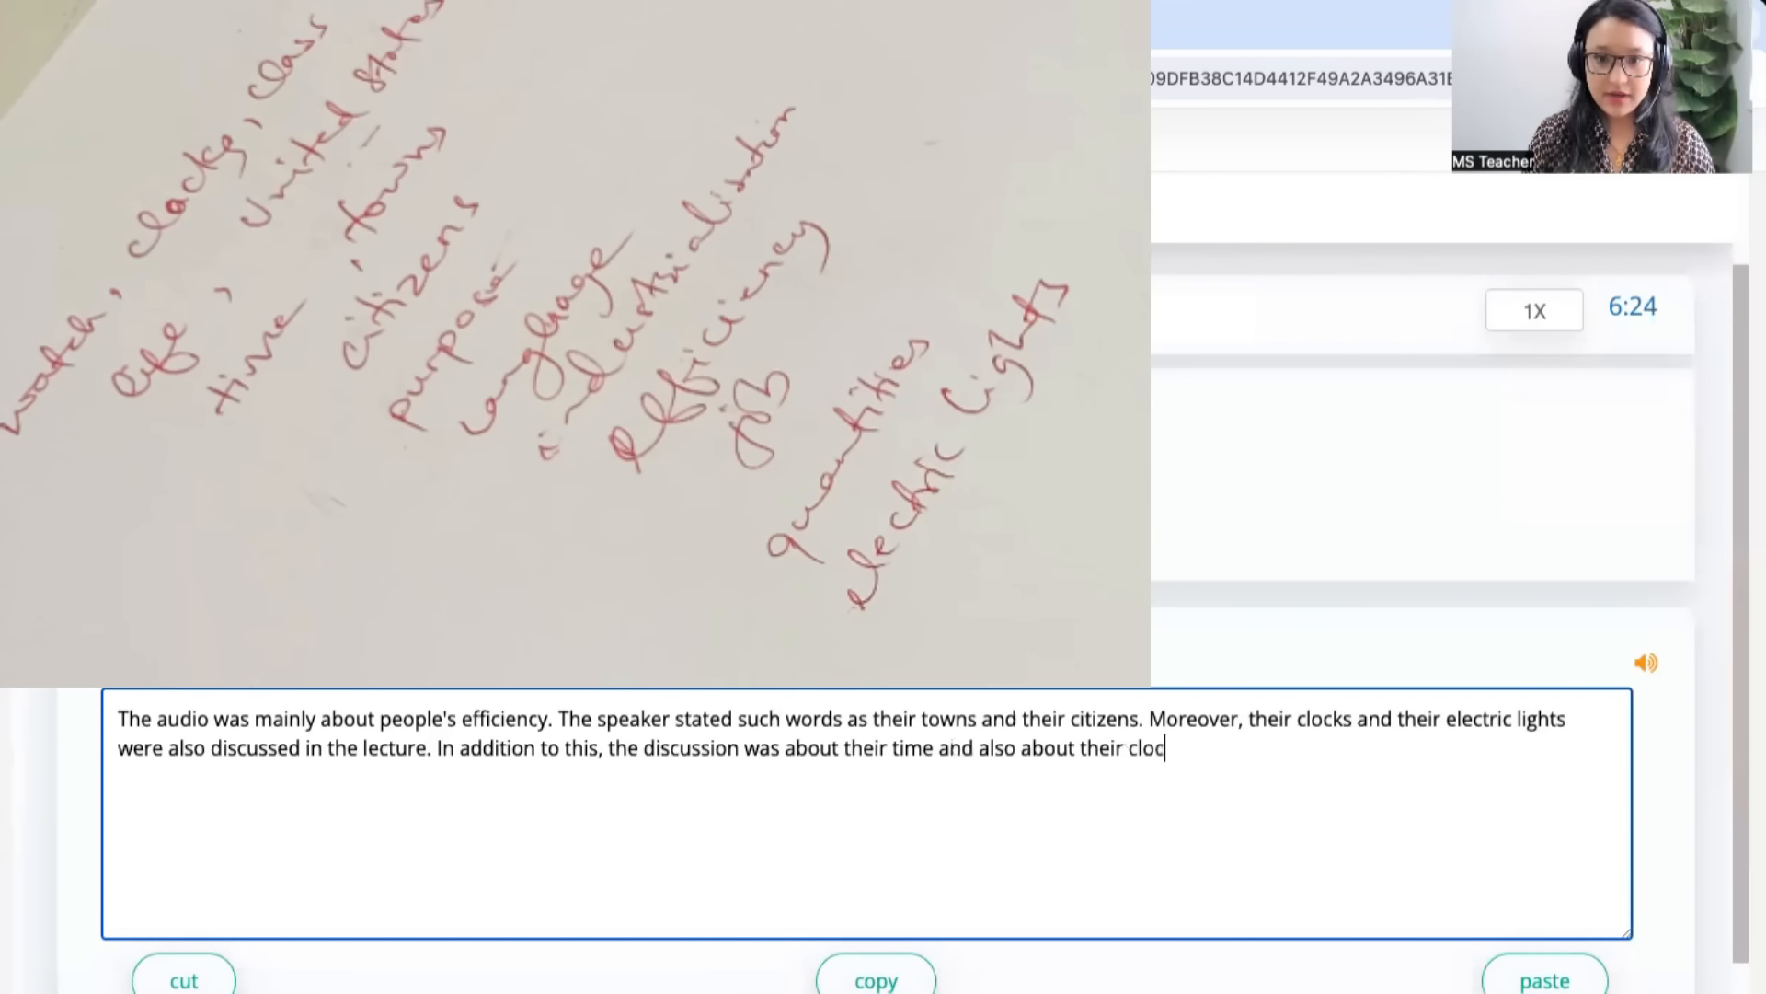
type("ks.")
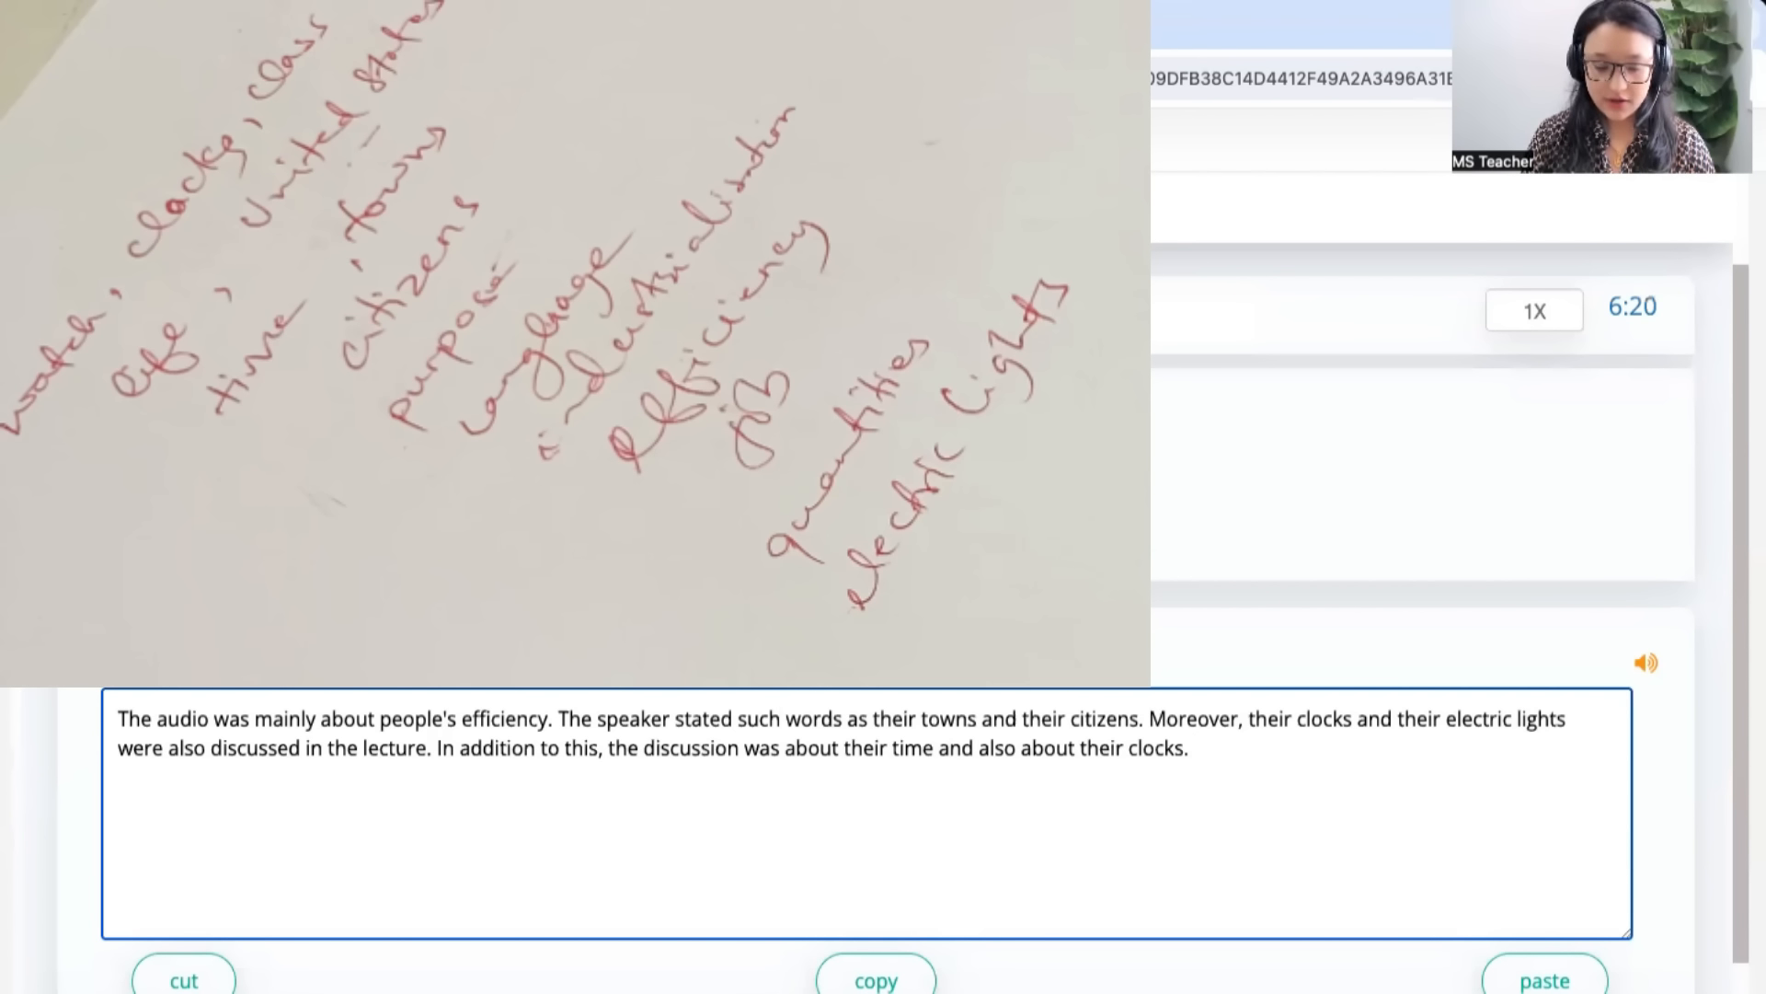
Type 'Finally, the speaker concluded the lecture by stating the facts about', fixing the 'aboutt' typo
type("Fi")
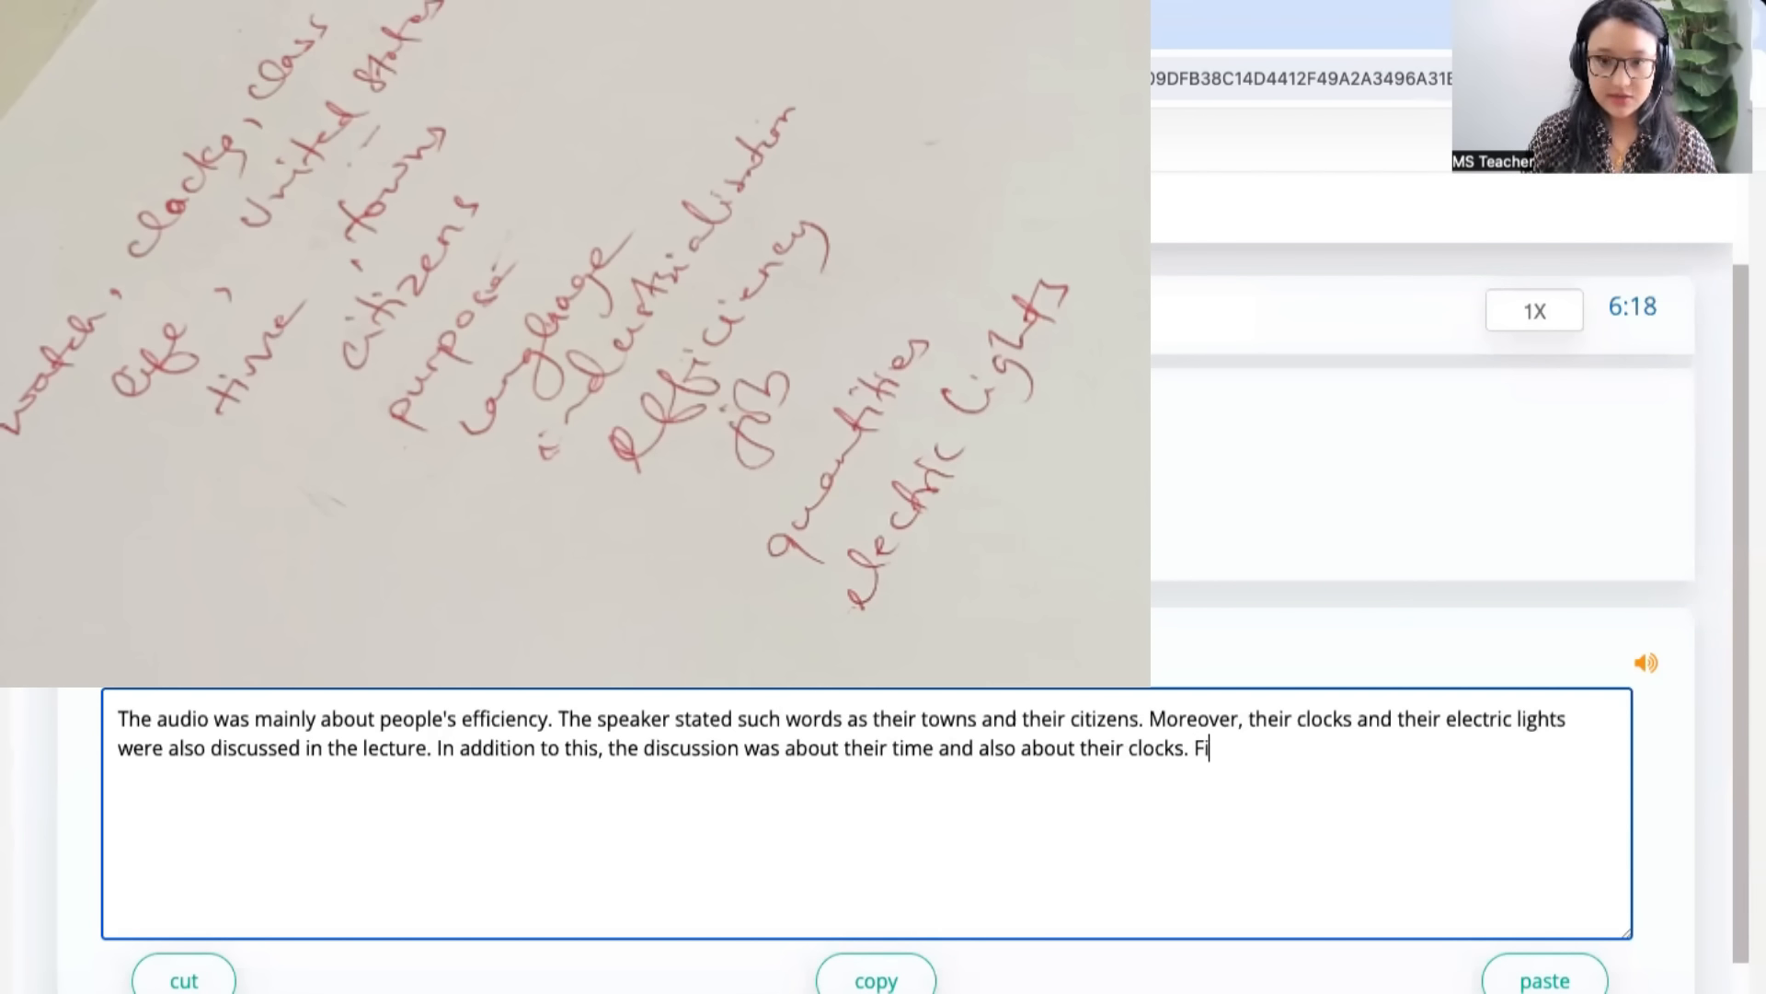
type("nally, the spe")
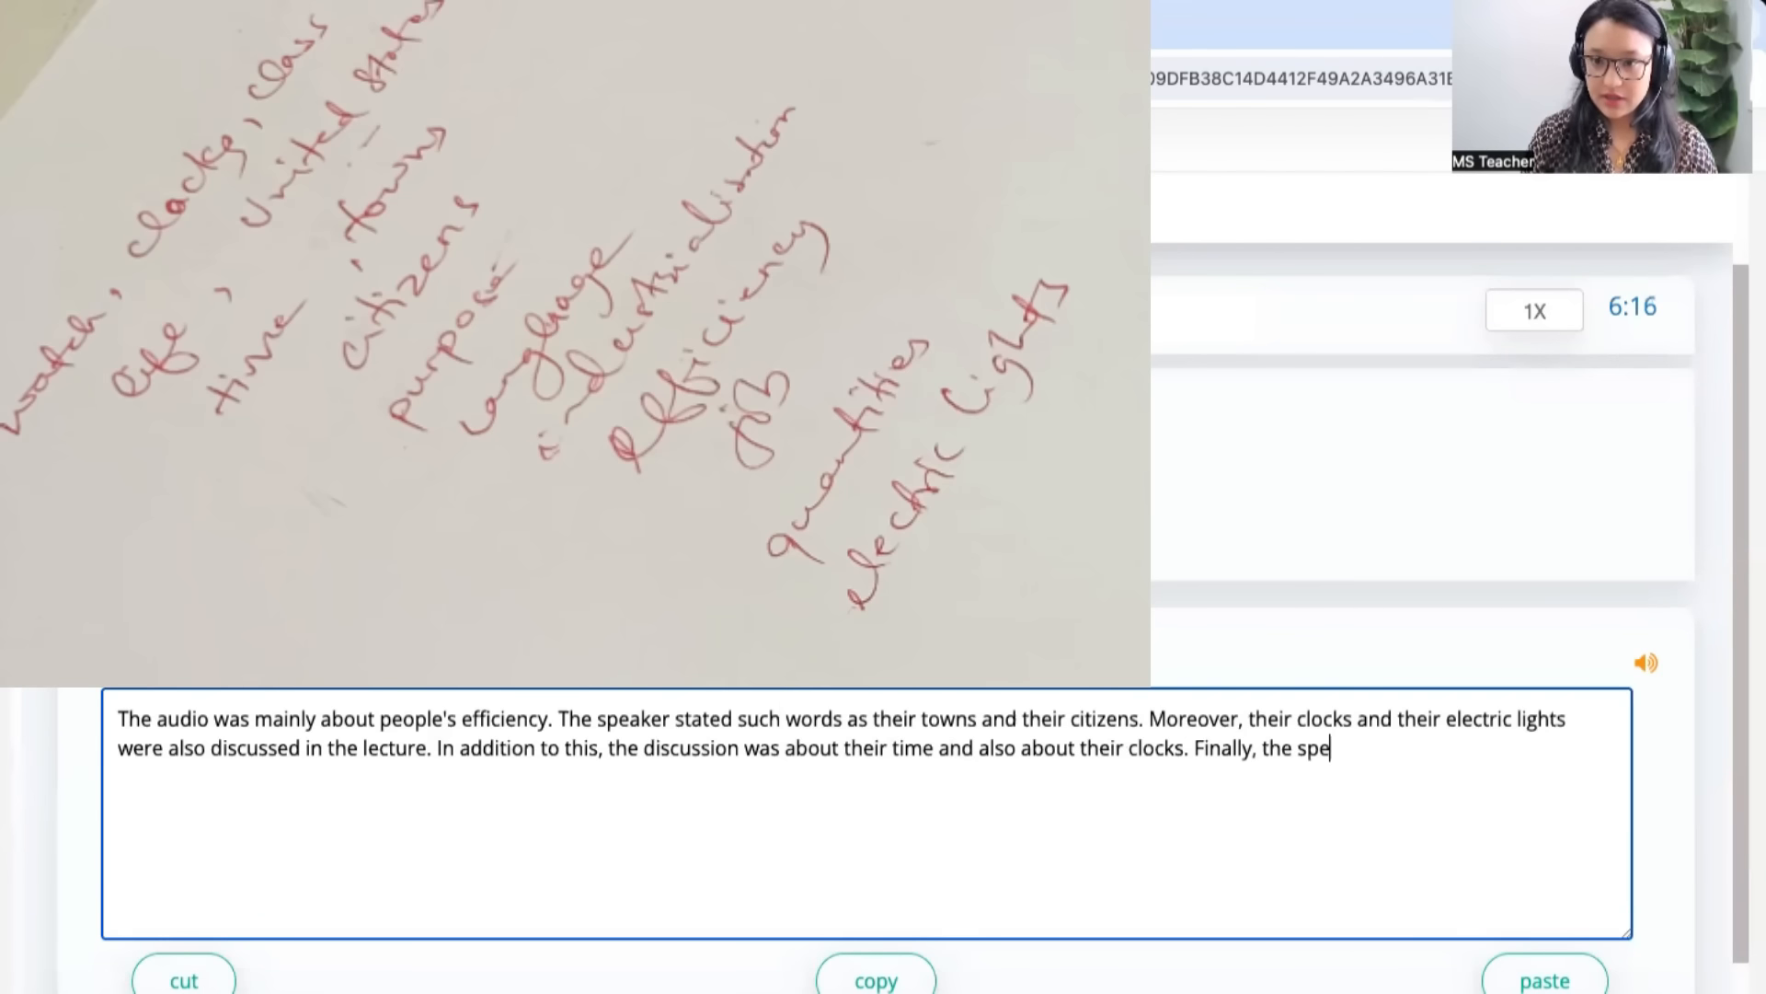
type("aker concluded the")
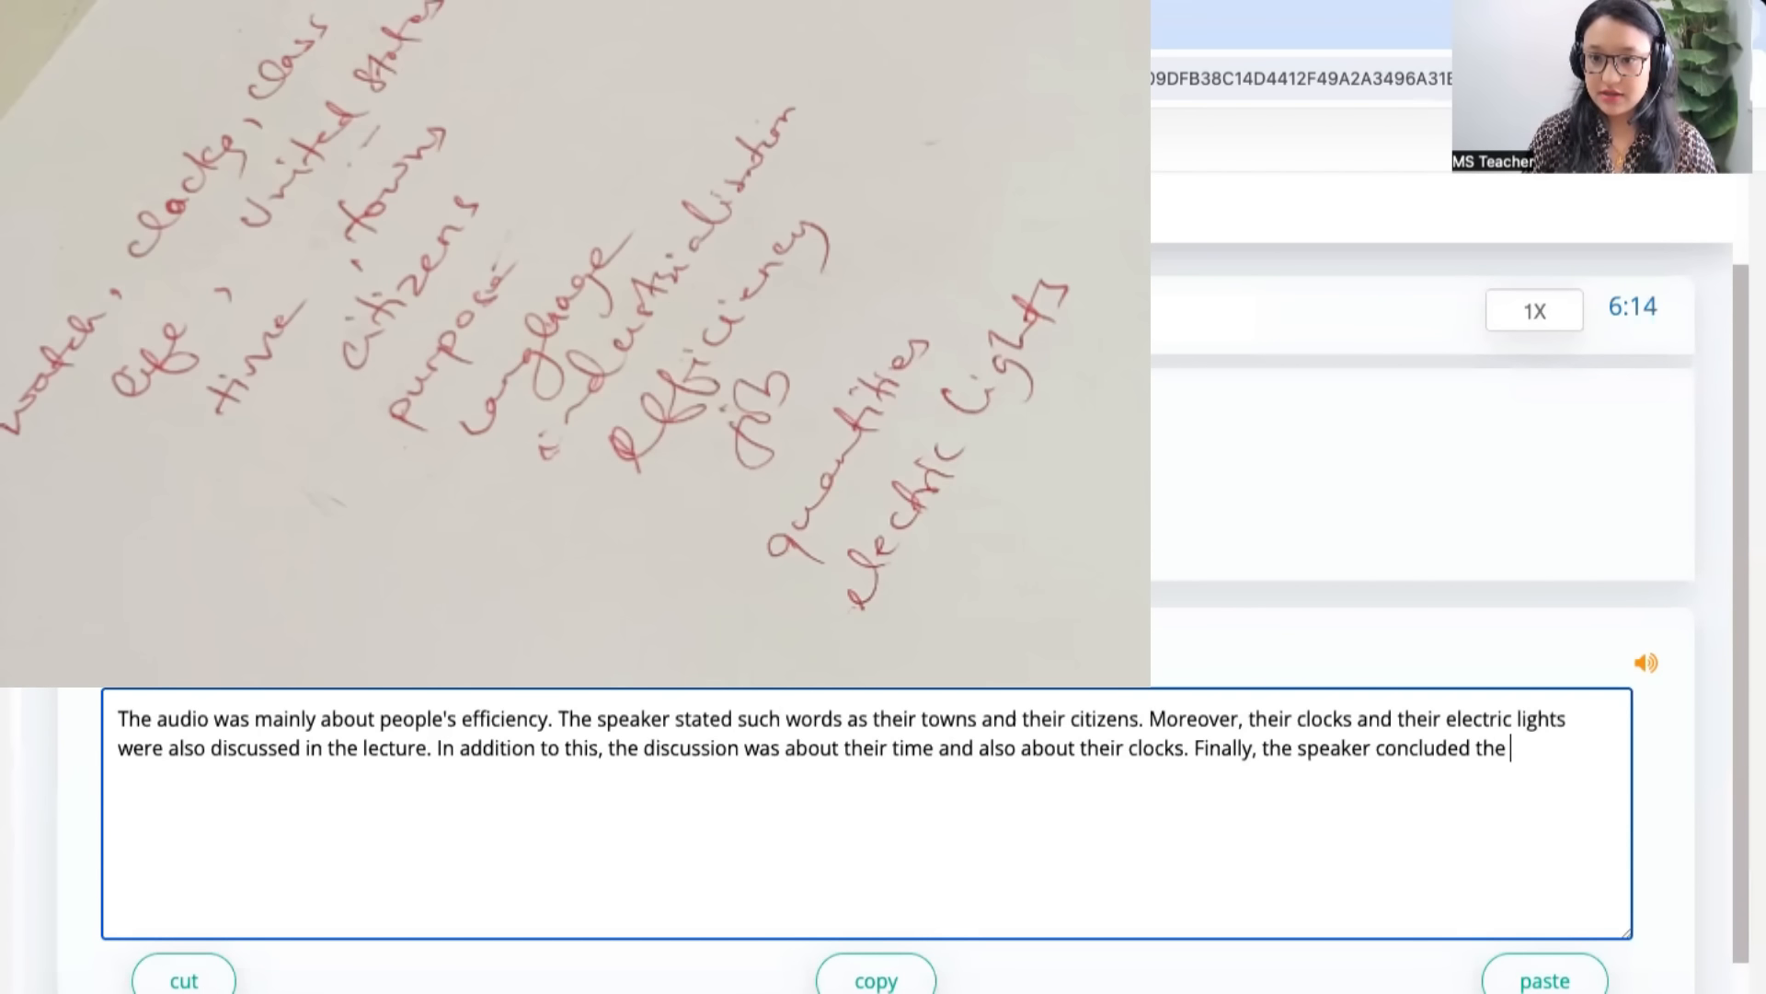
type("lecture by stati")
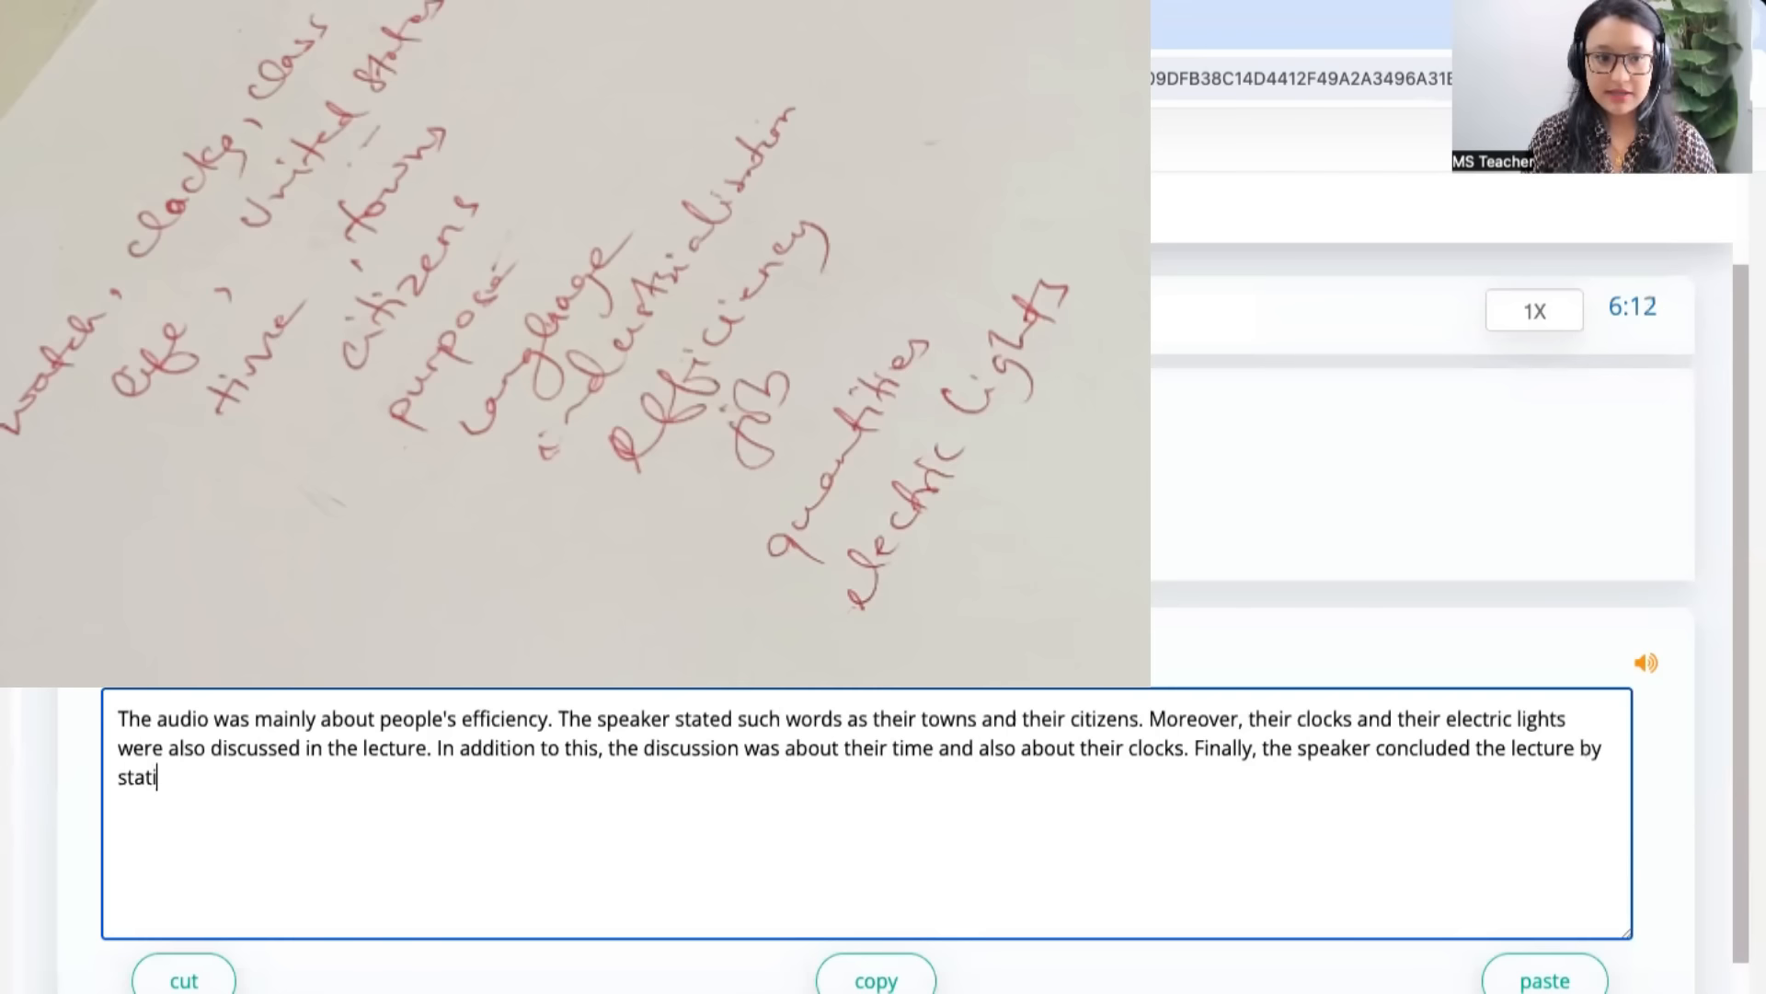
type("ng the facts aboutt")
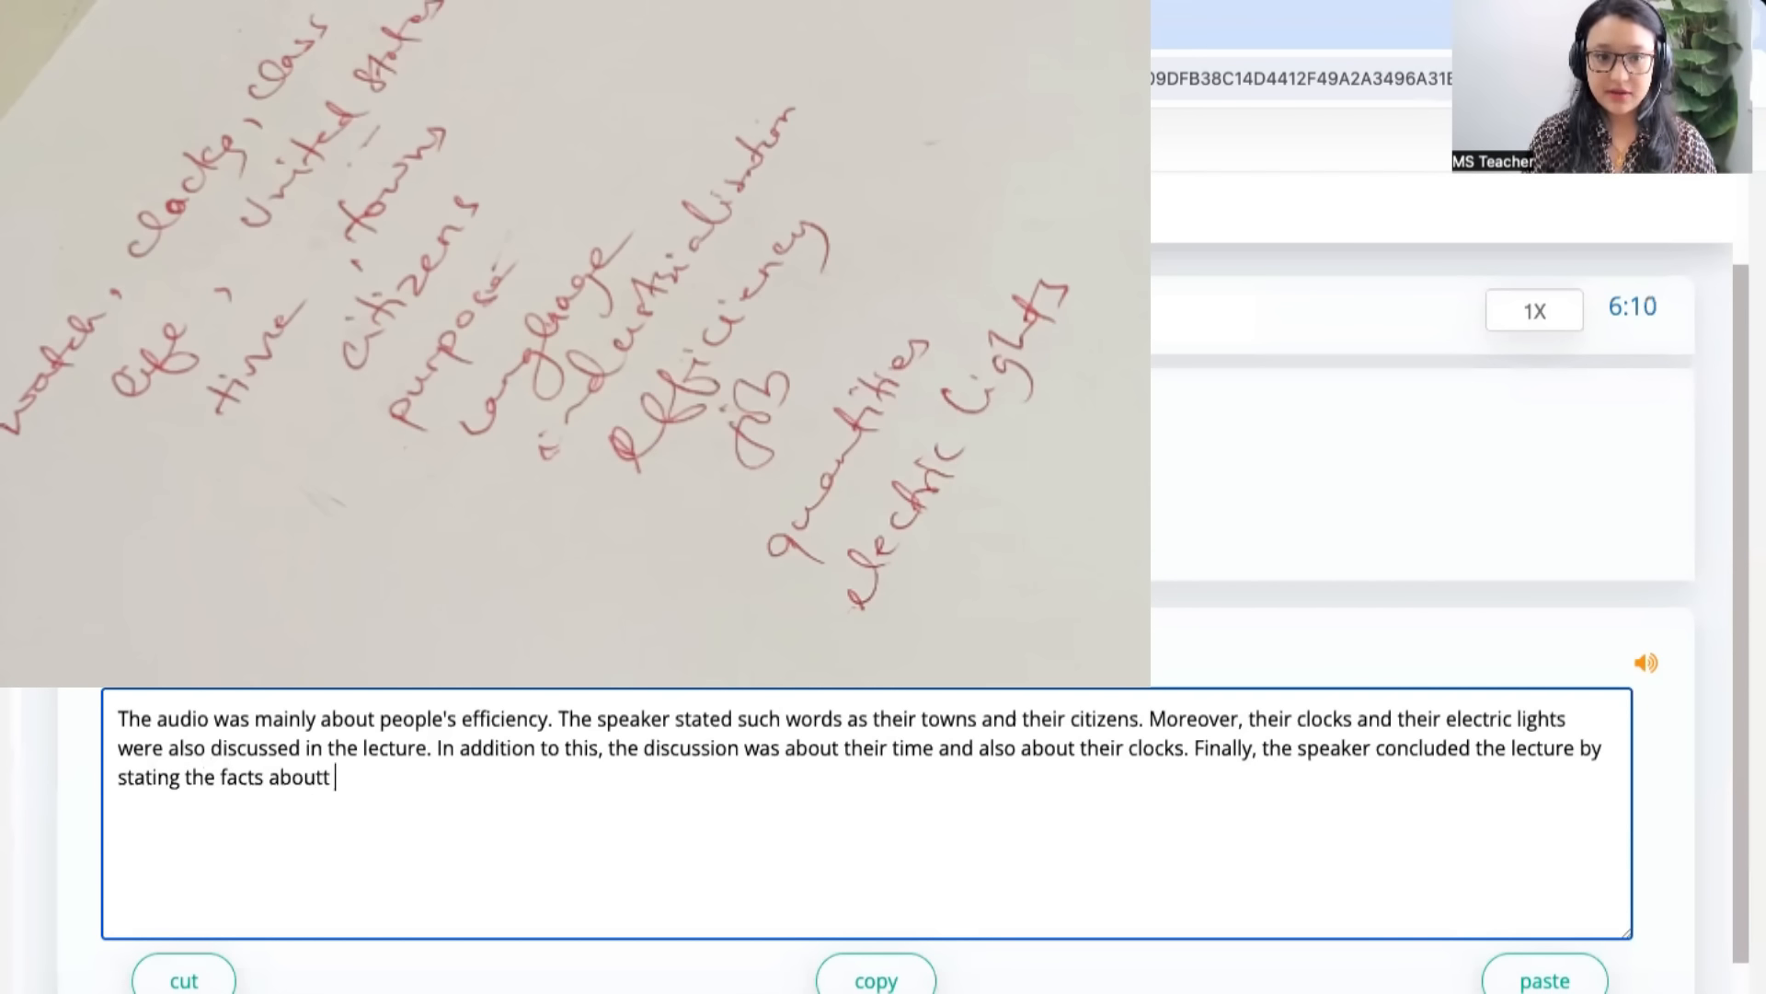
key("Backspace")
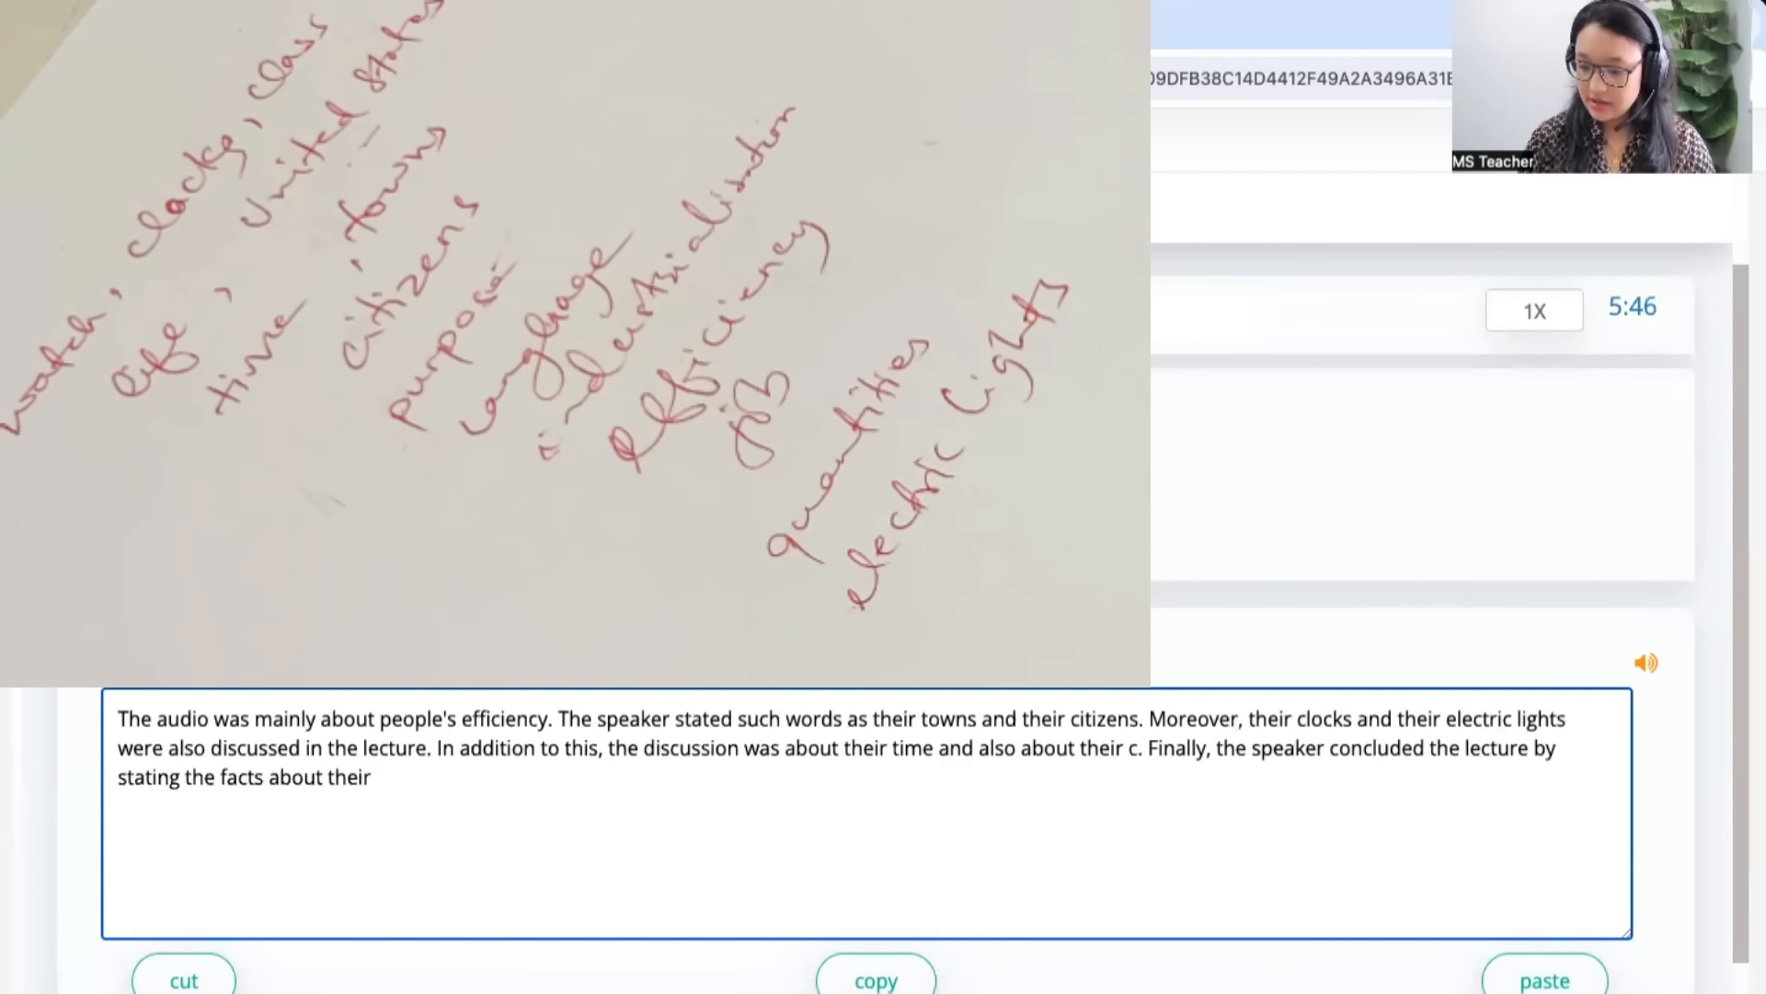
Replace 'clocks' with 'language' in the fourth sentence and end the summary with 'purpose.'
key("Backspace")
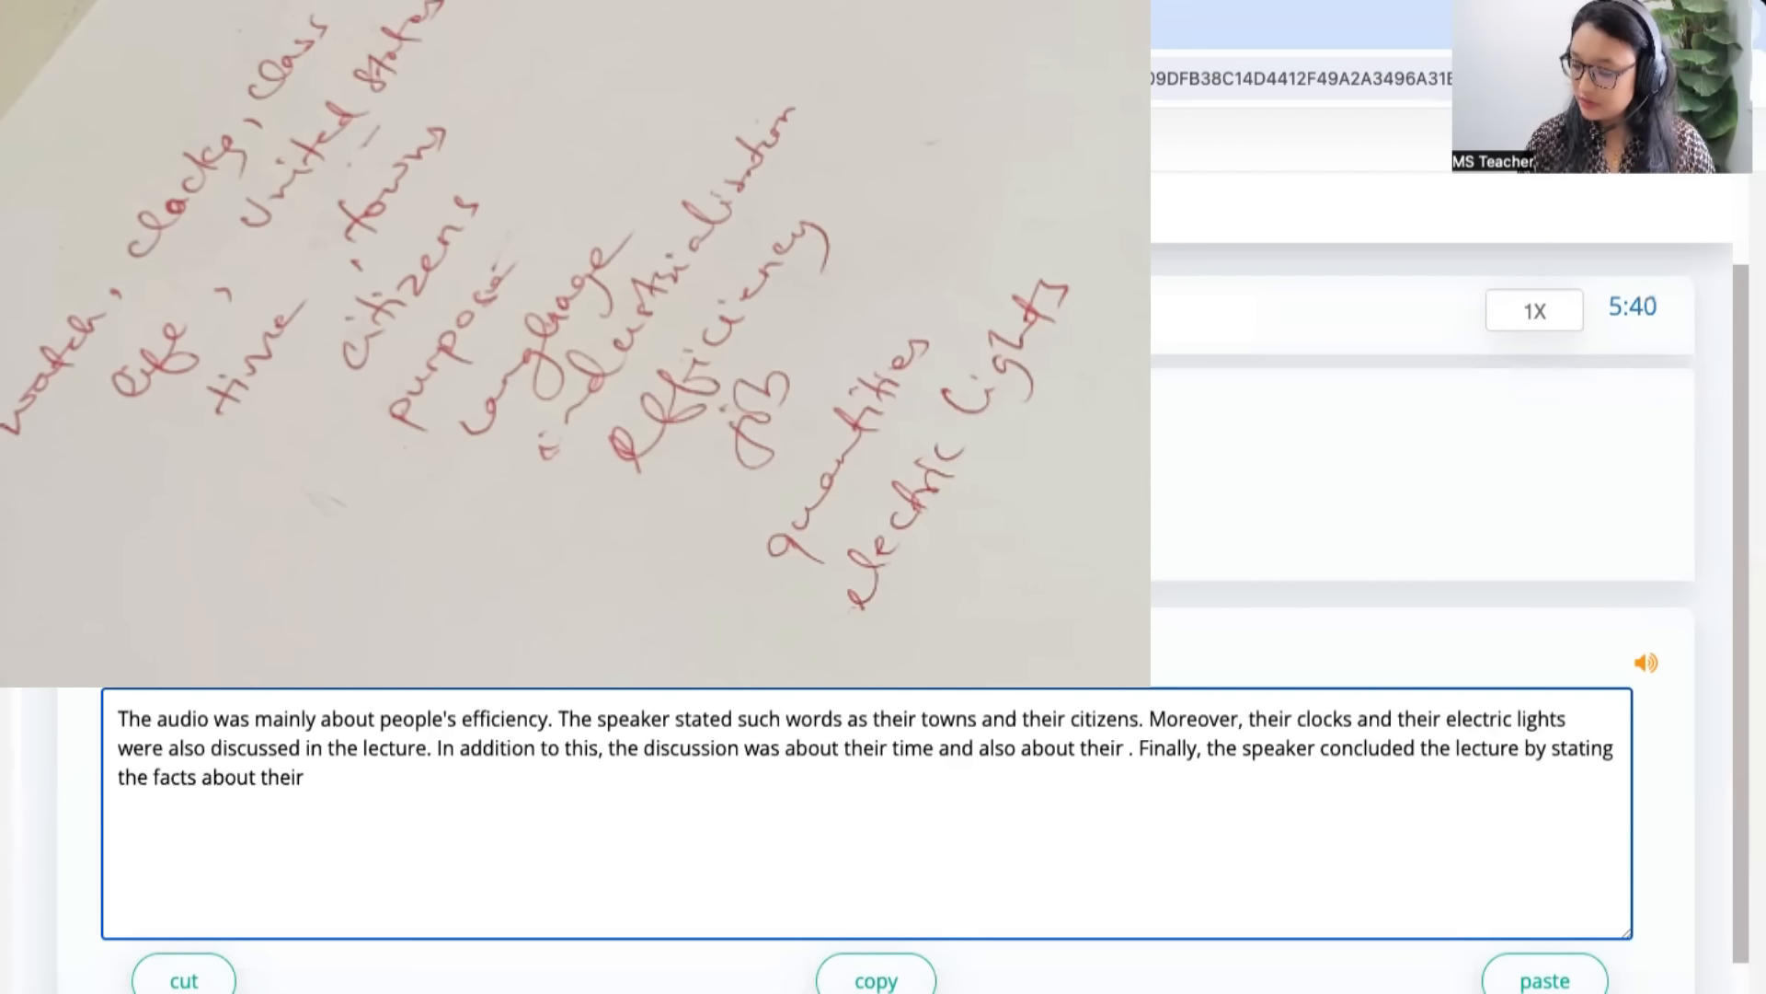
type("la")
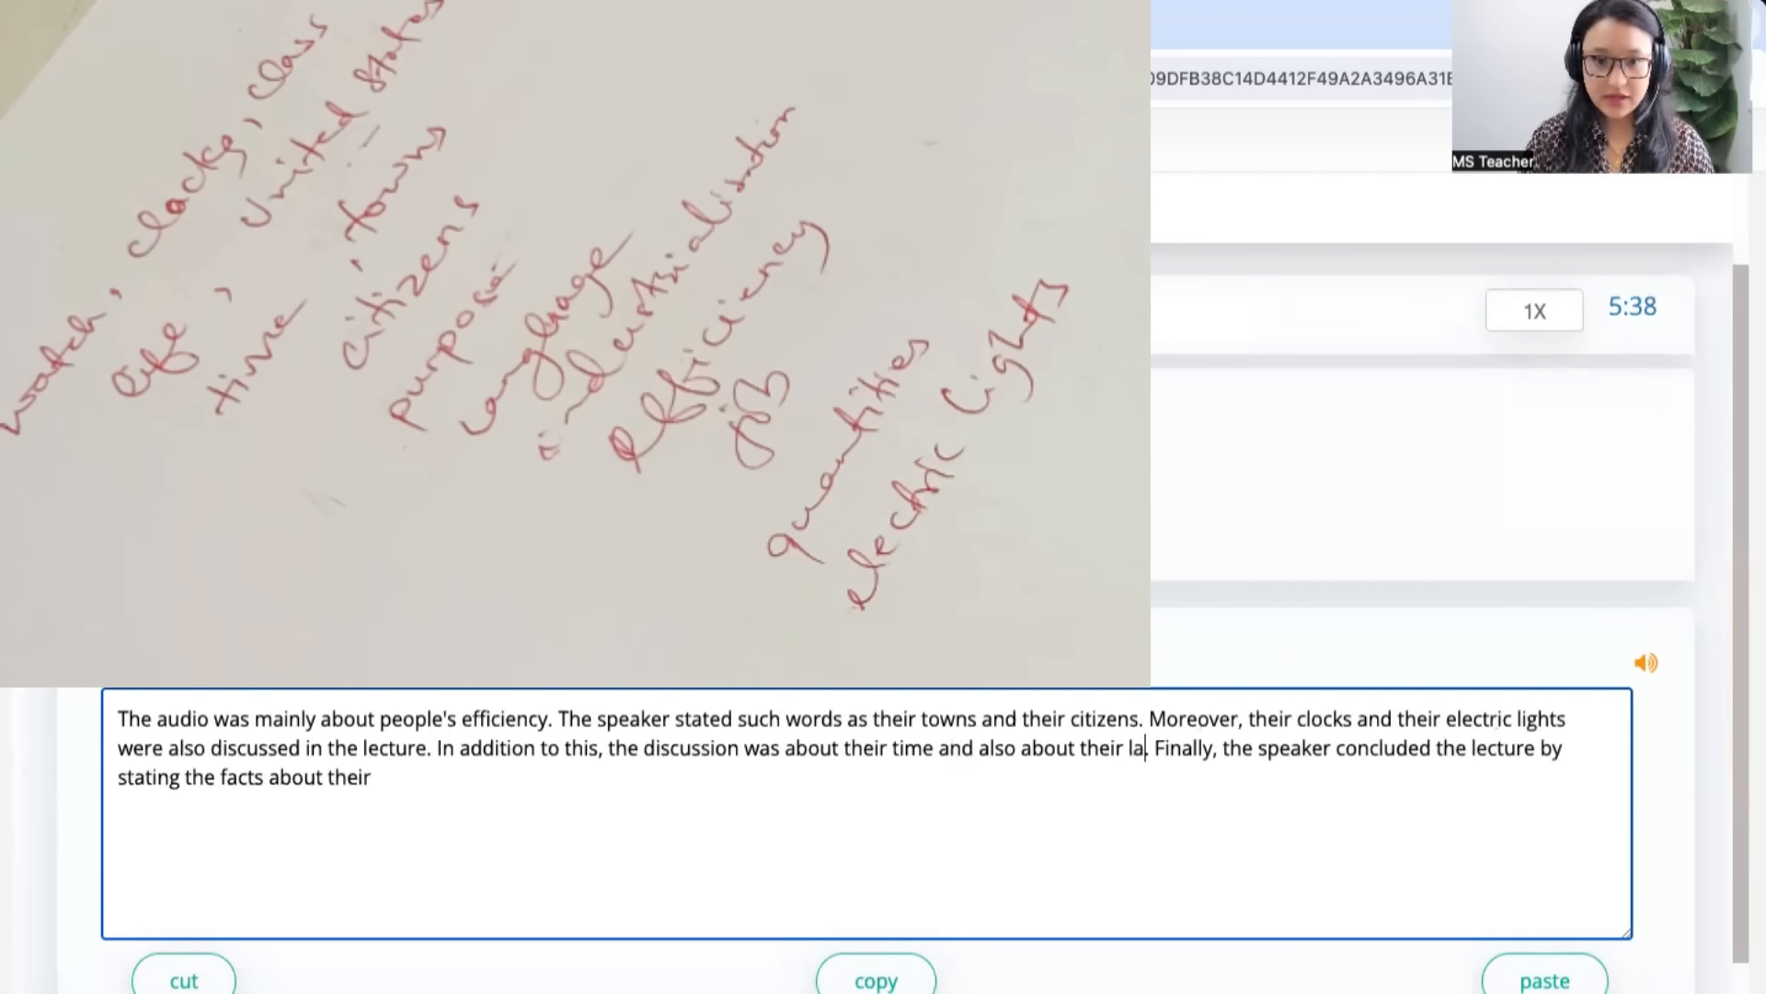
type("nguage")
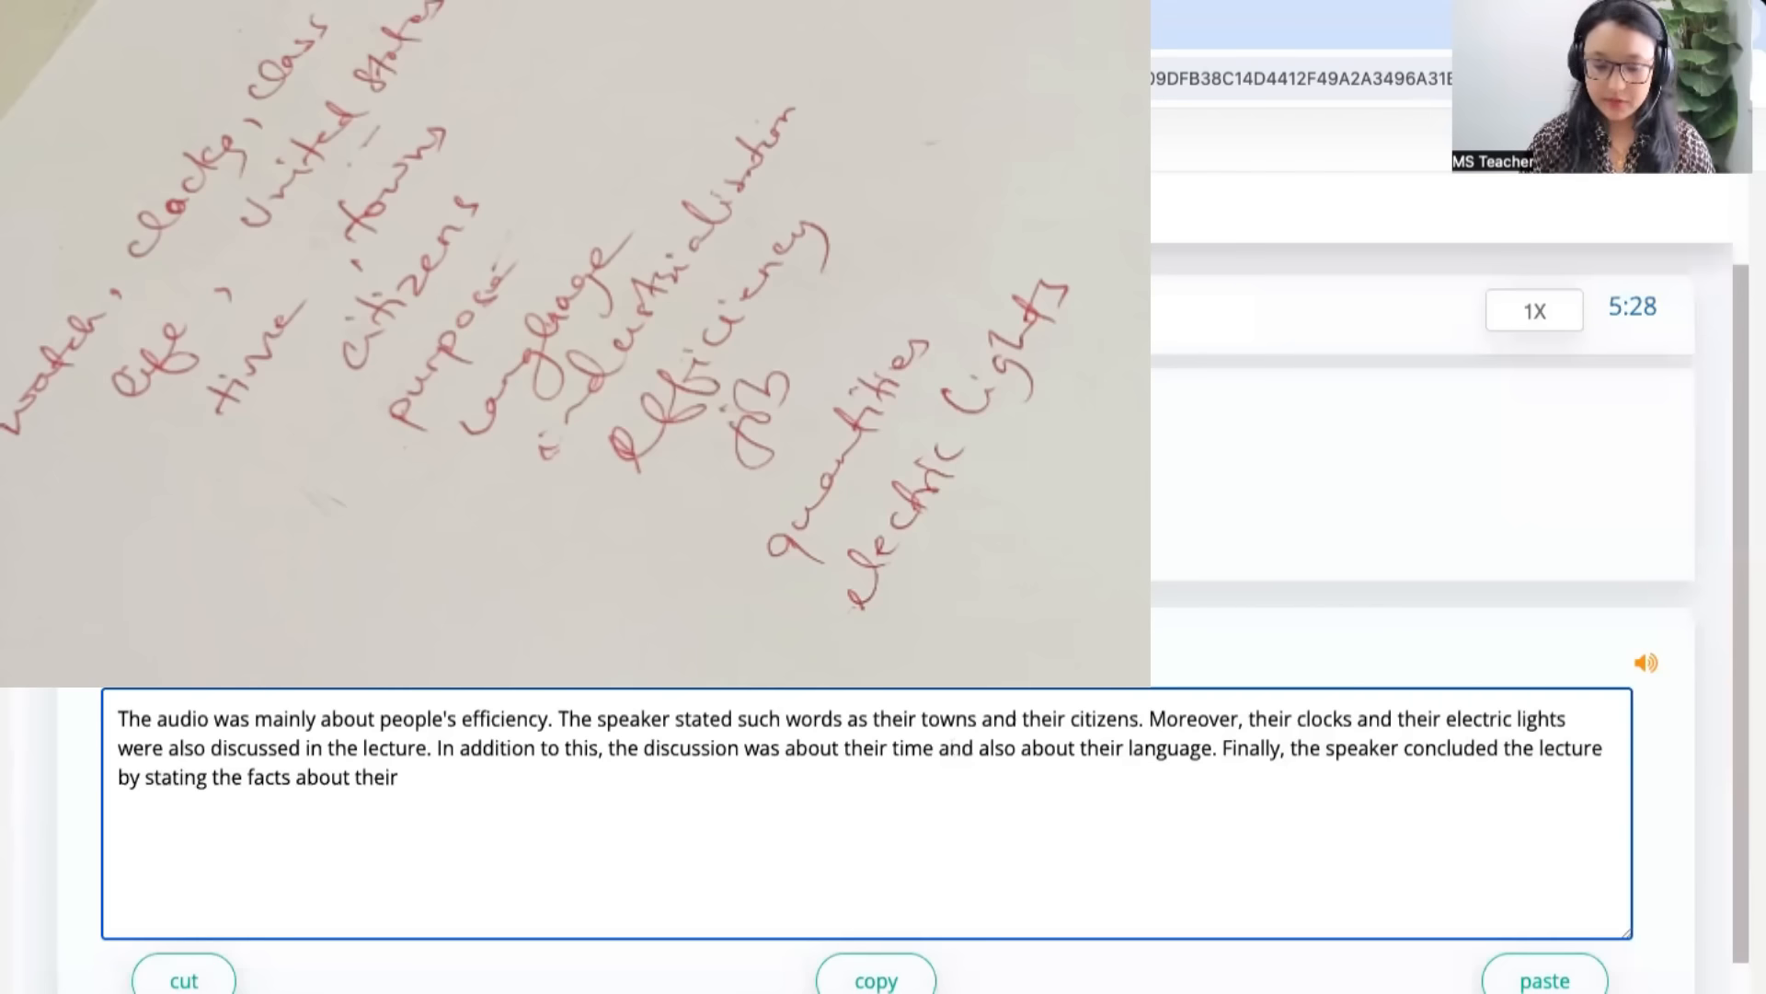
type("purpose.")
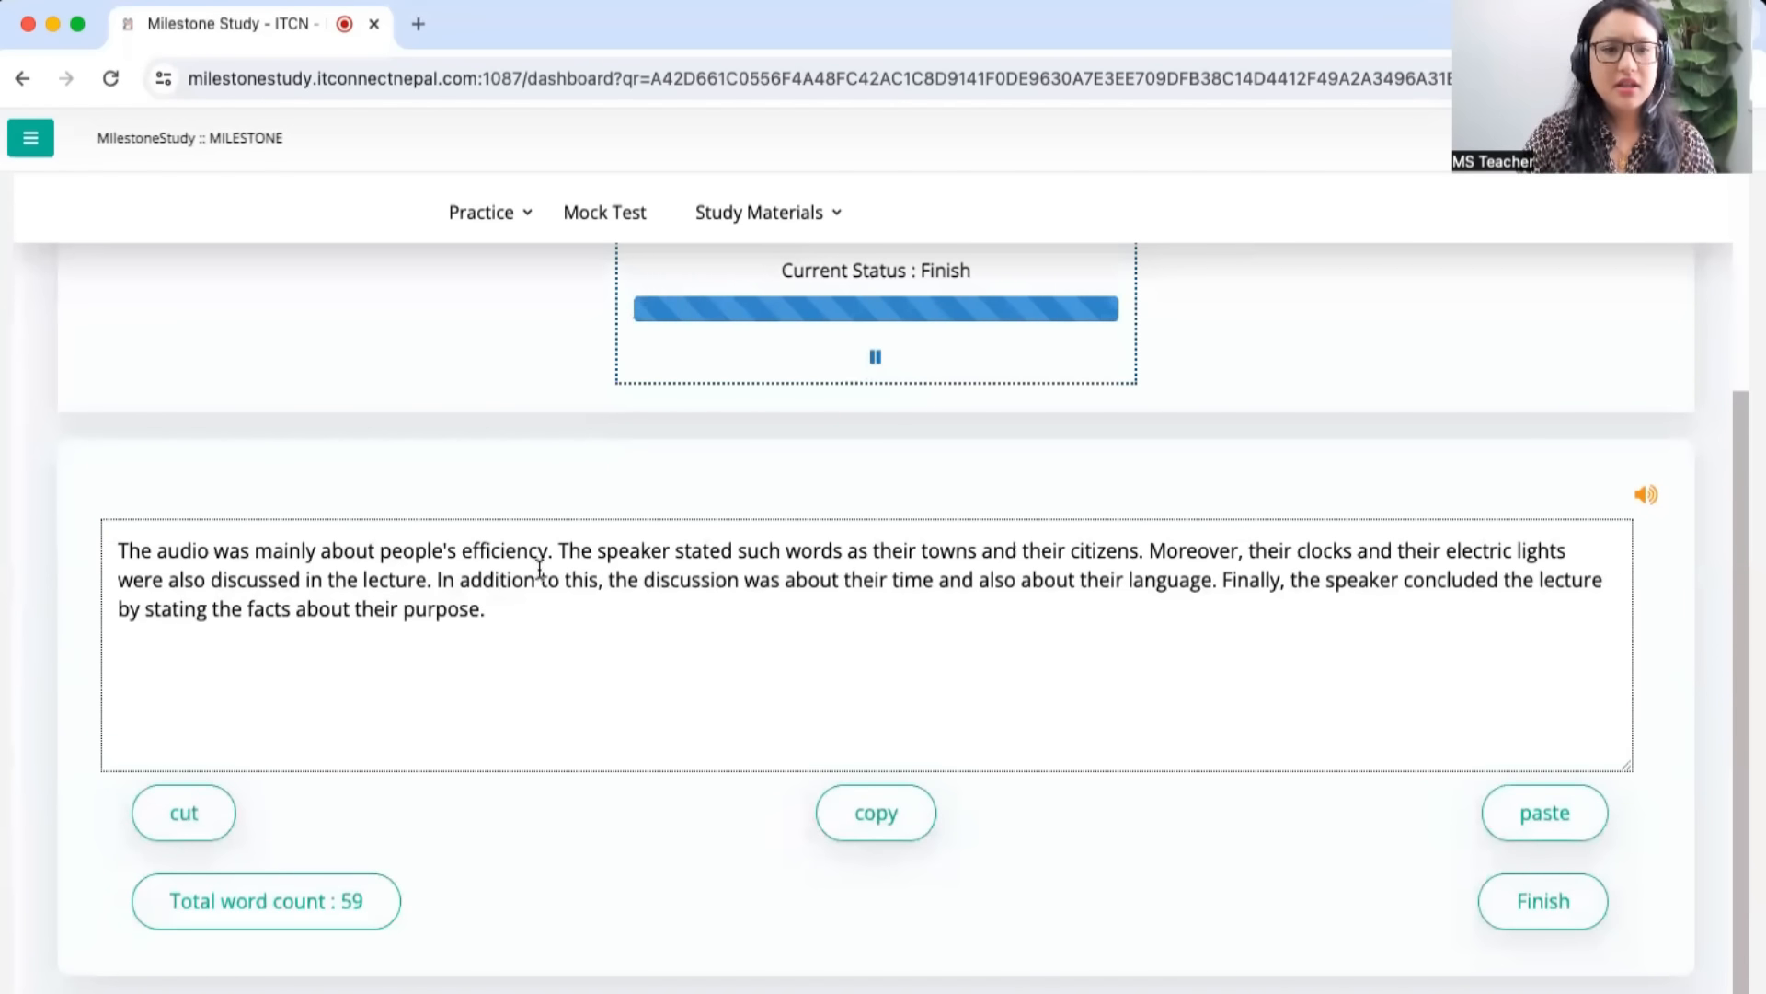
Check the task title and timer, then submit the Hypersomnia summary with Finish
scroll("up", 3)
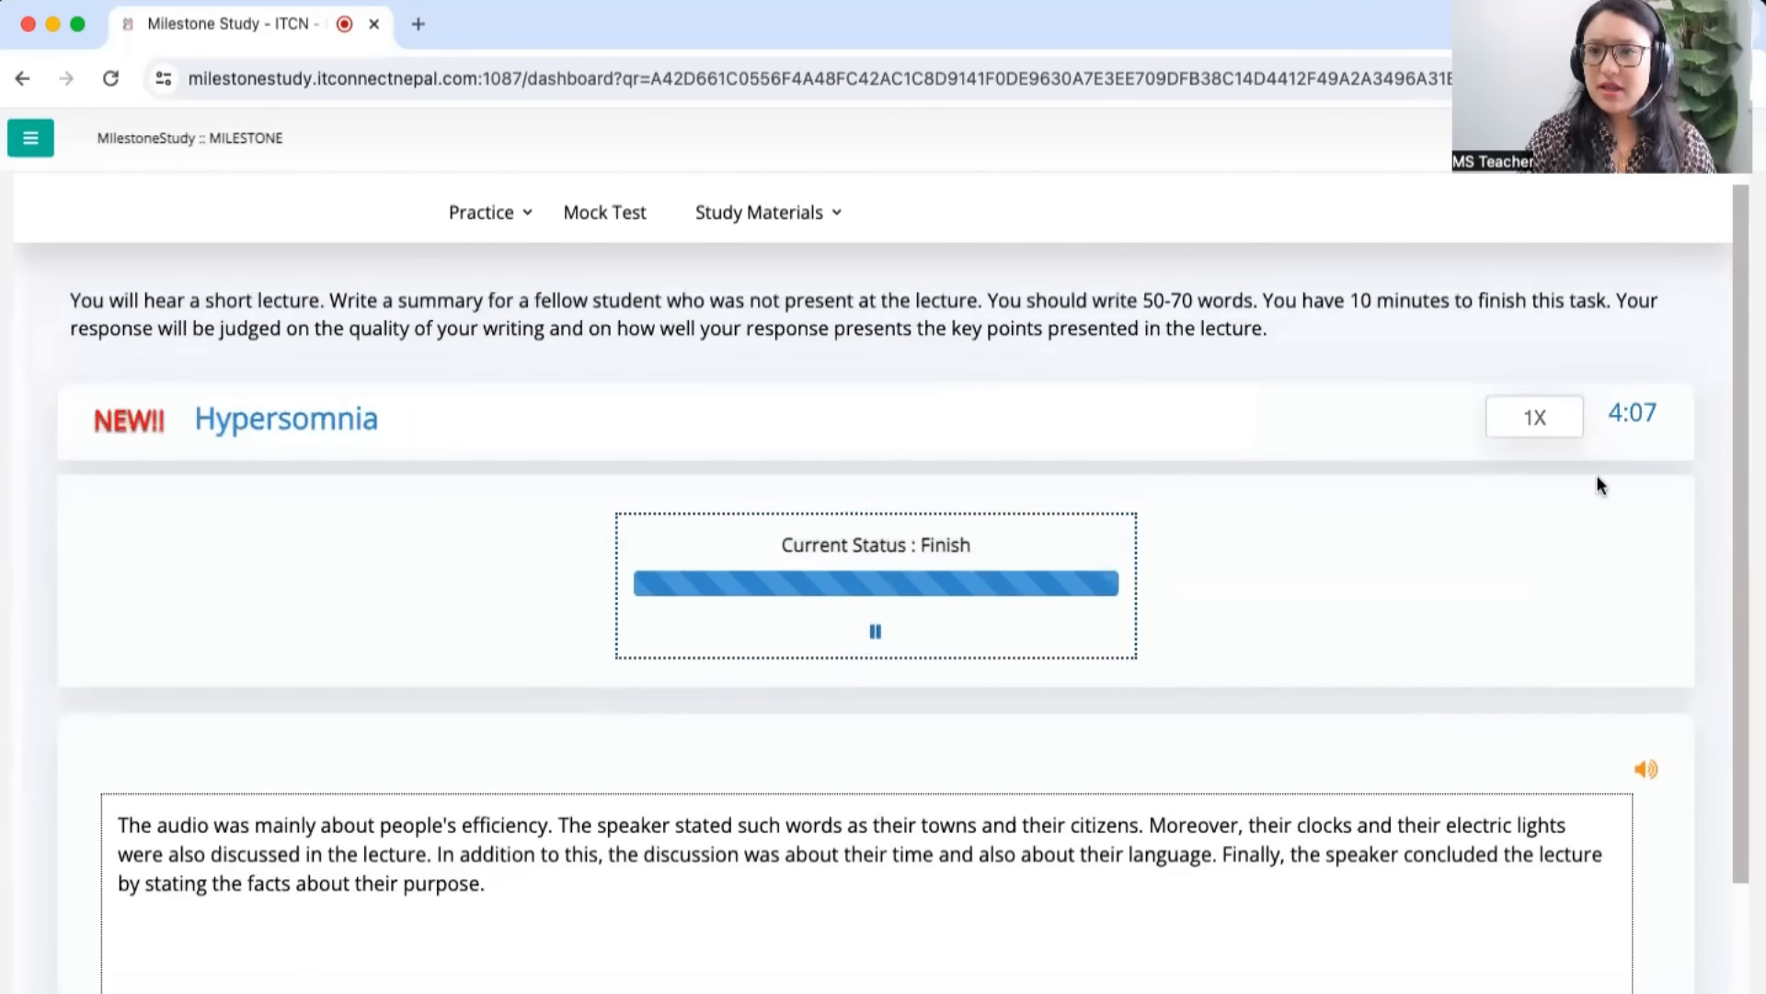
scroll("down", 3)
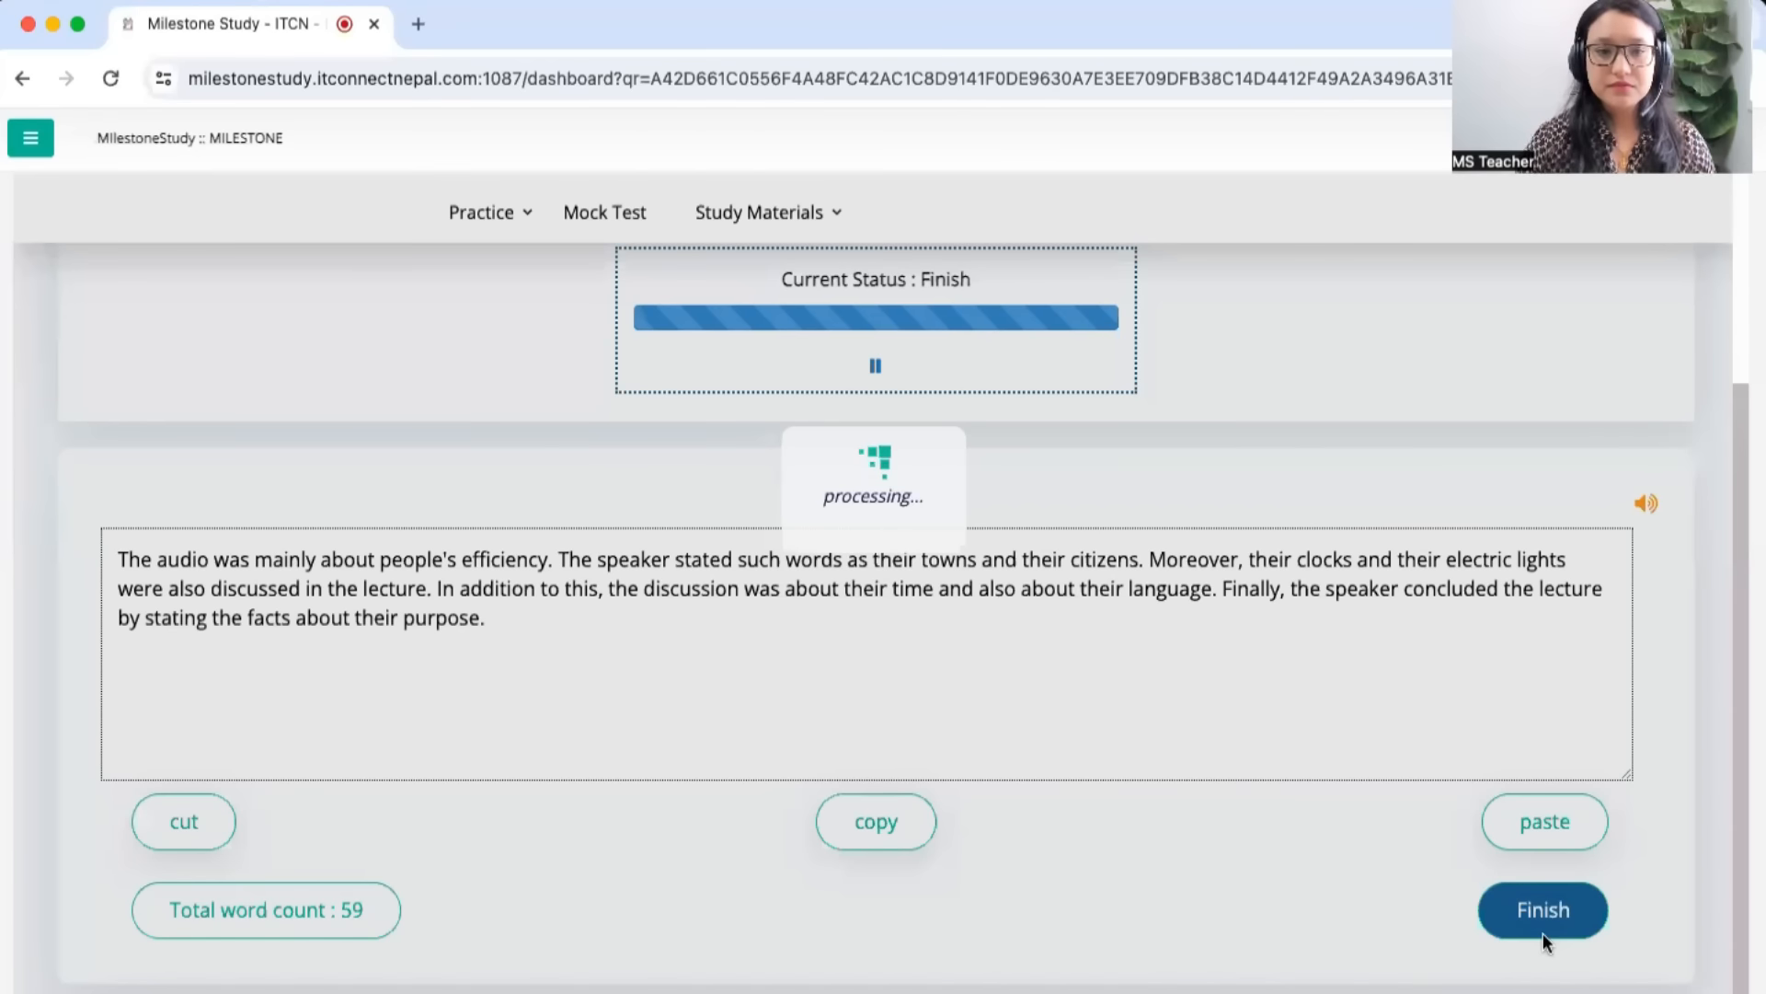
left_click(876, 364)
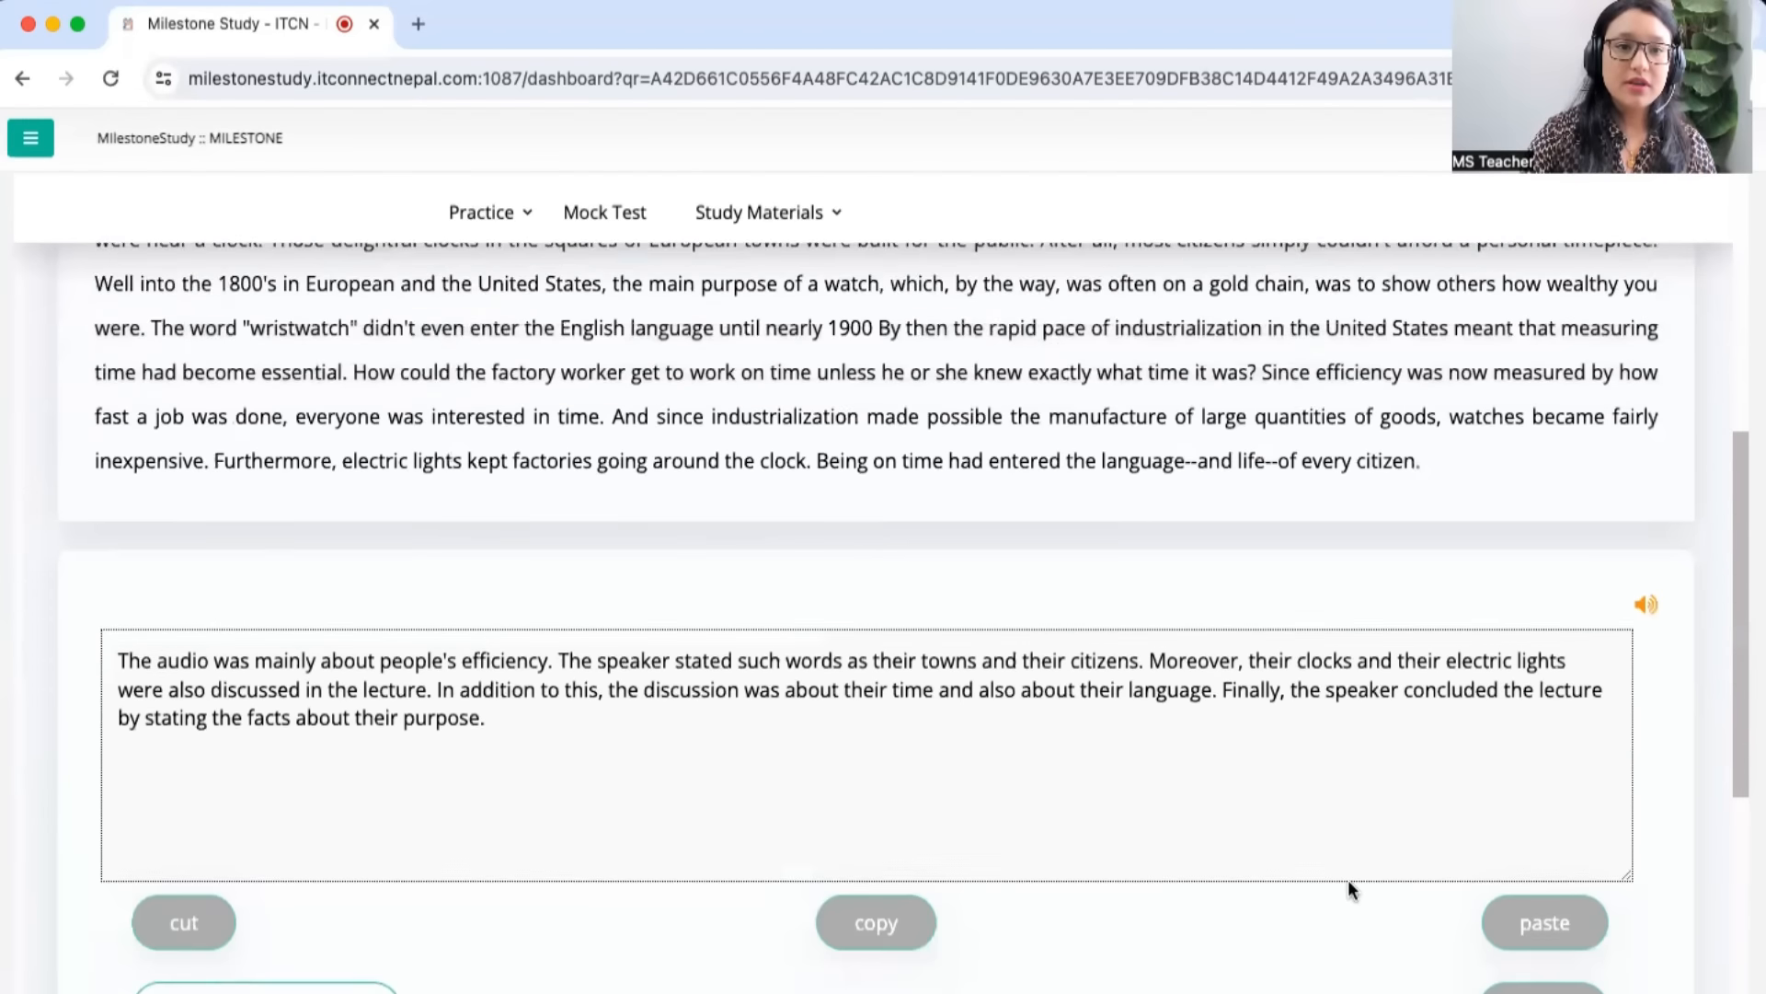
Scroll the results page to read the watches-and-clocks transcript above the submitted answer
scroll("up", 3)
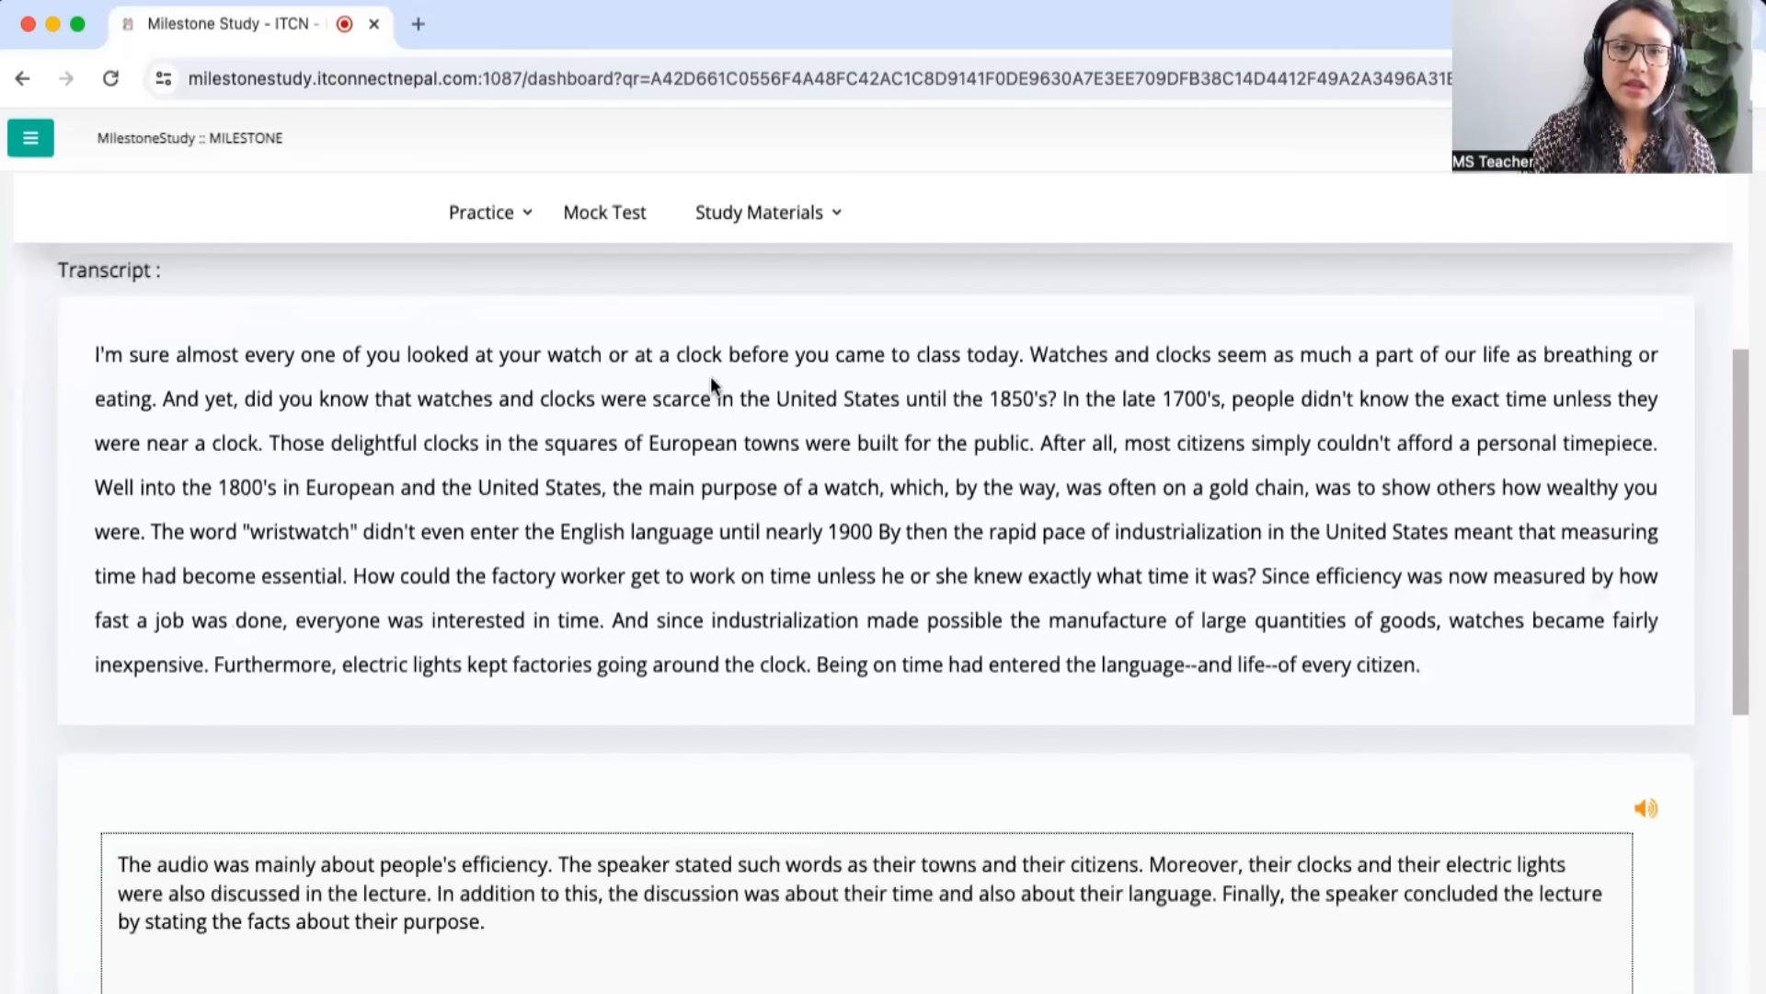
mouse_move(700, 364)
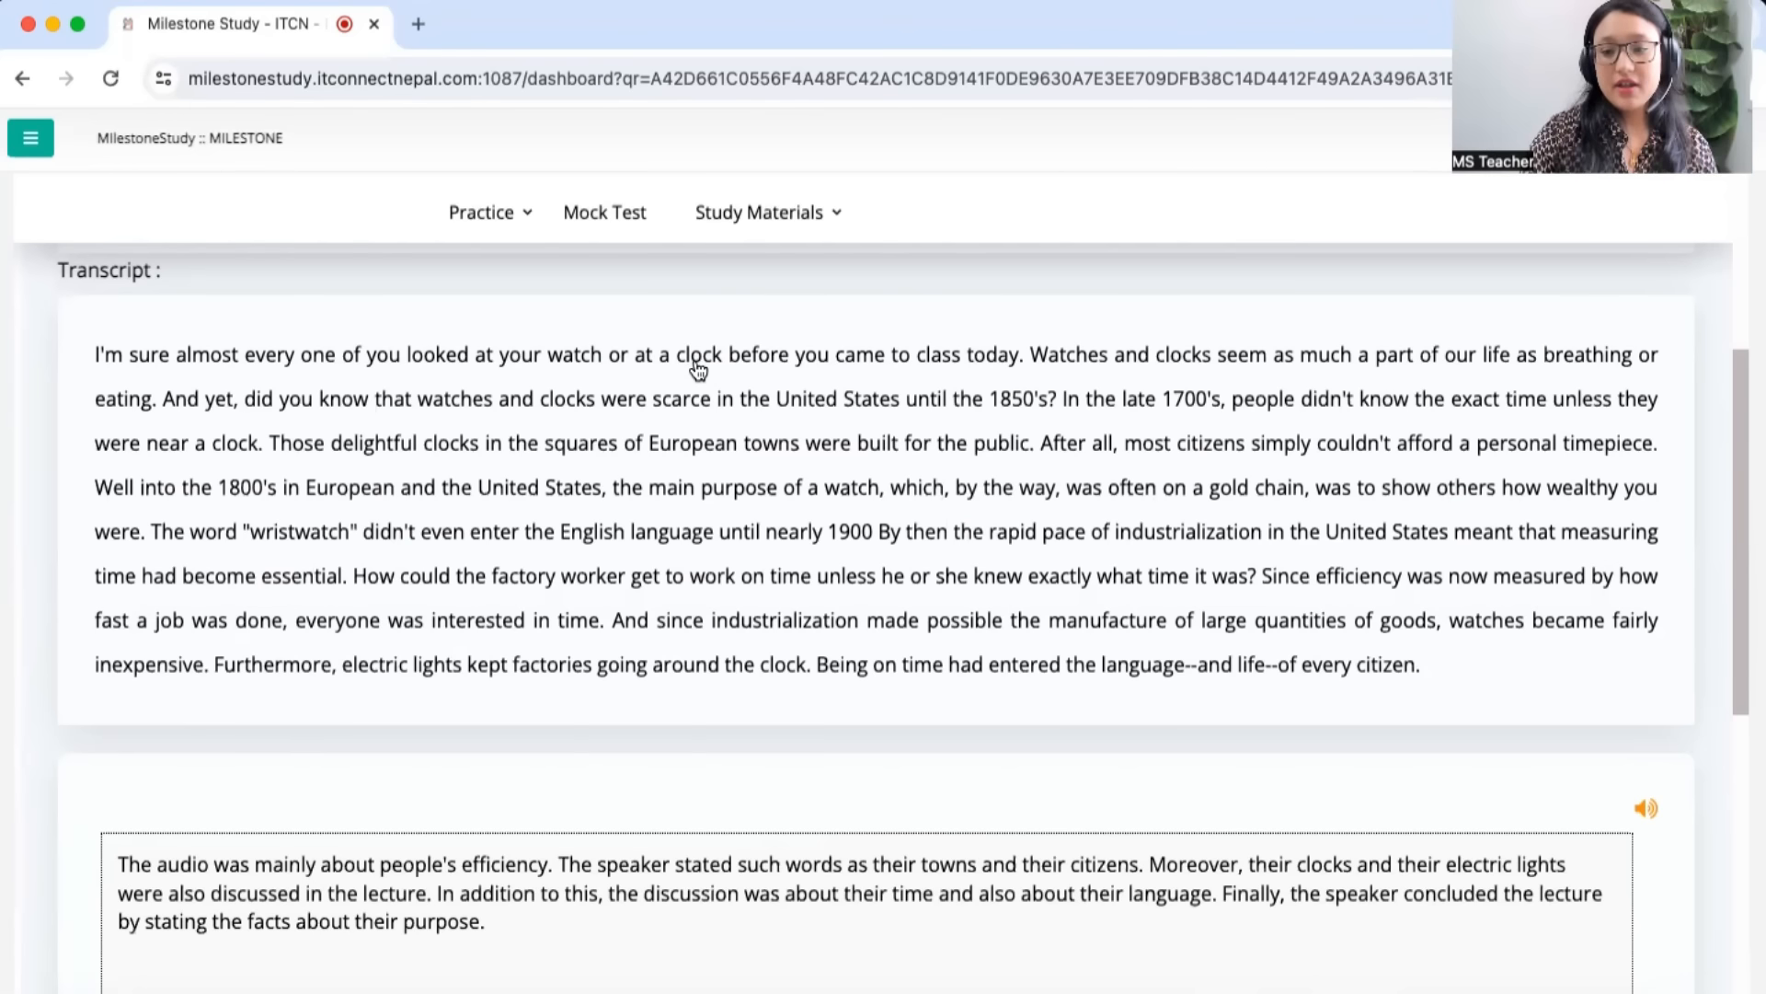
mouse_move(740, 268)
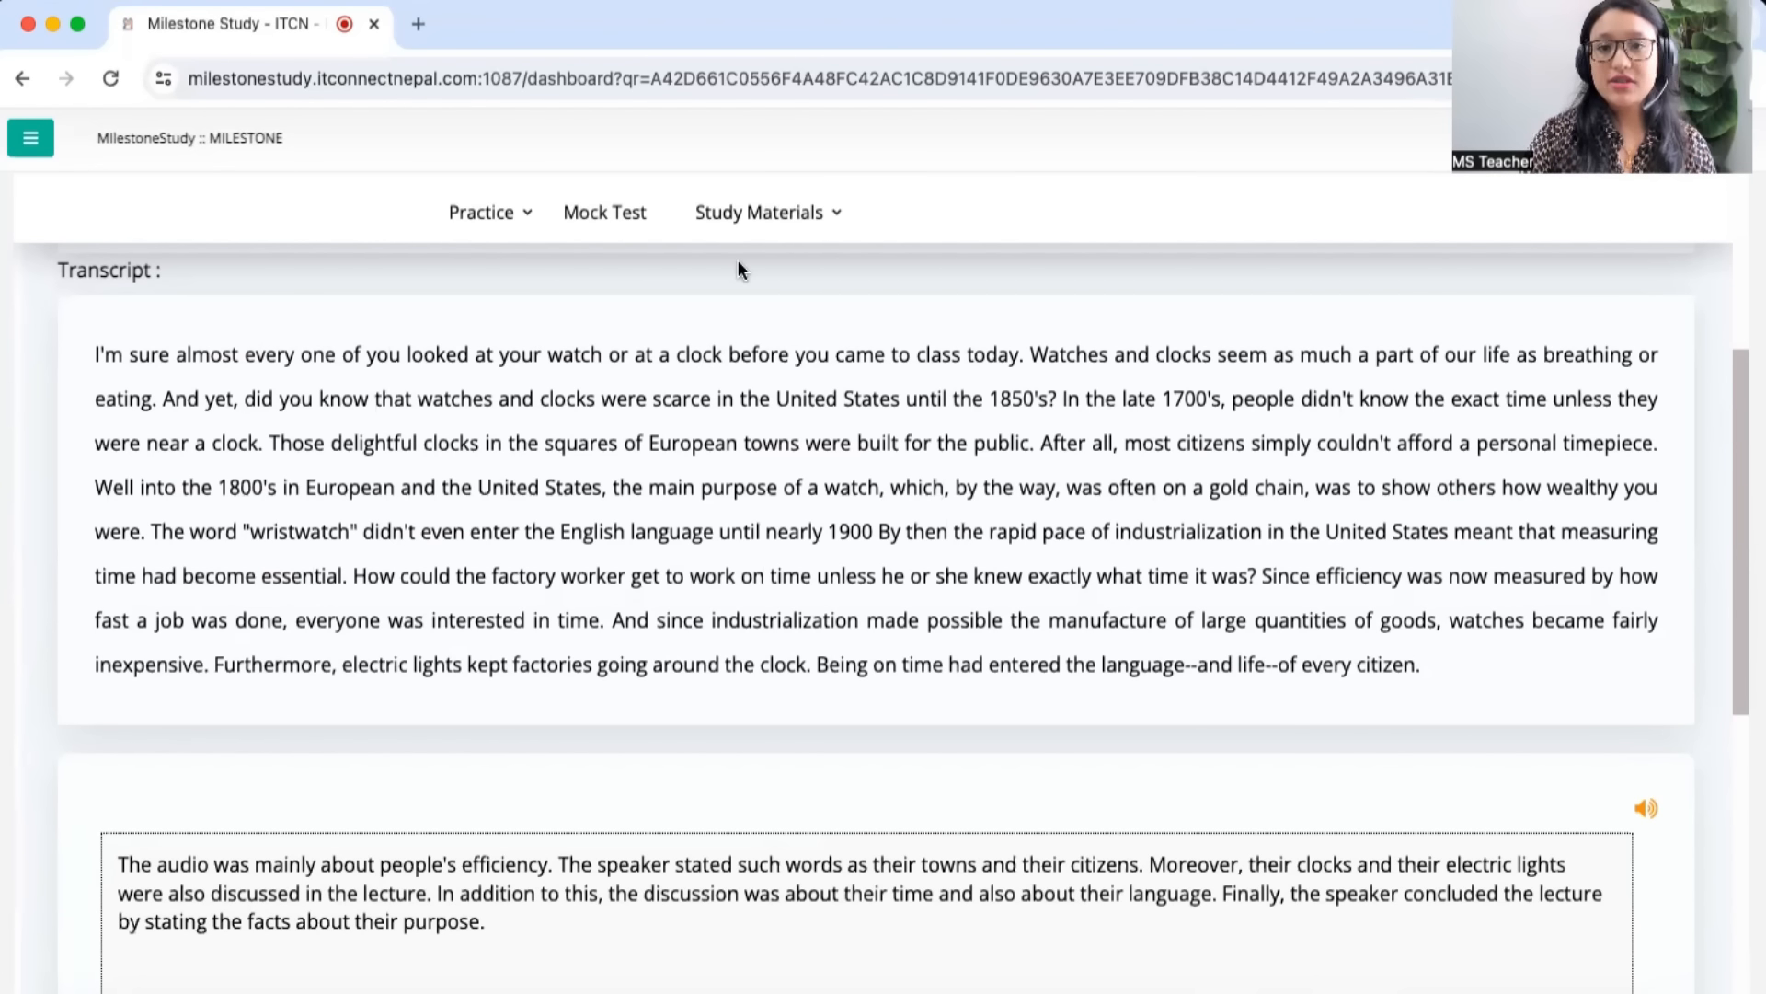
mouse_move(1191, 362)
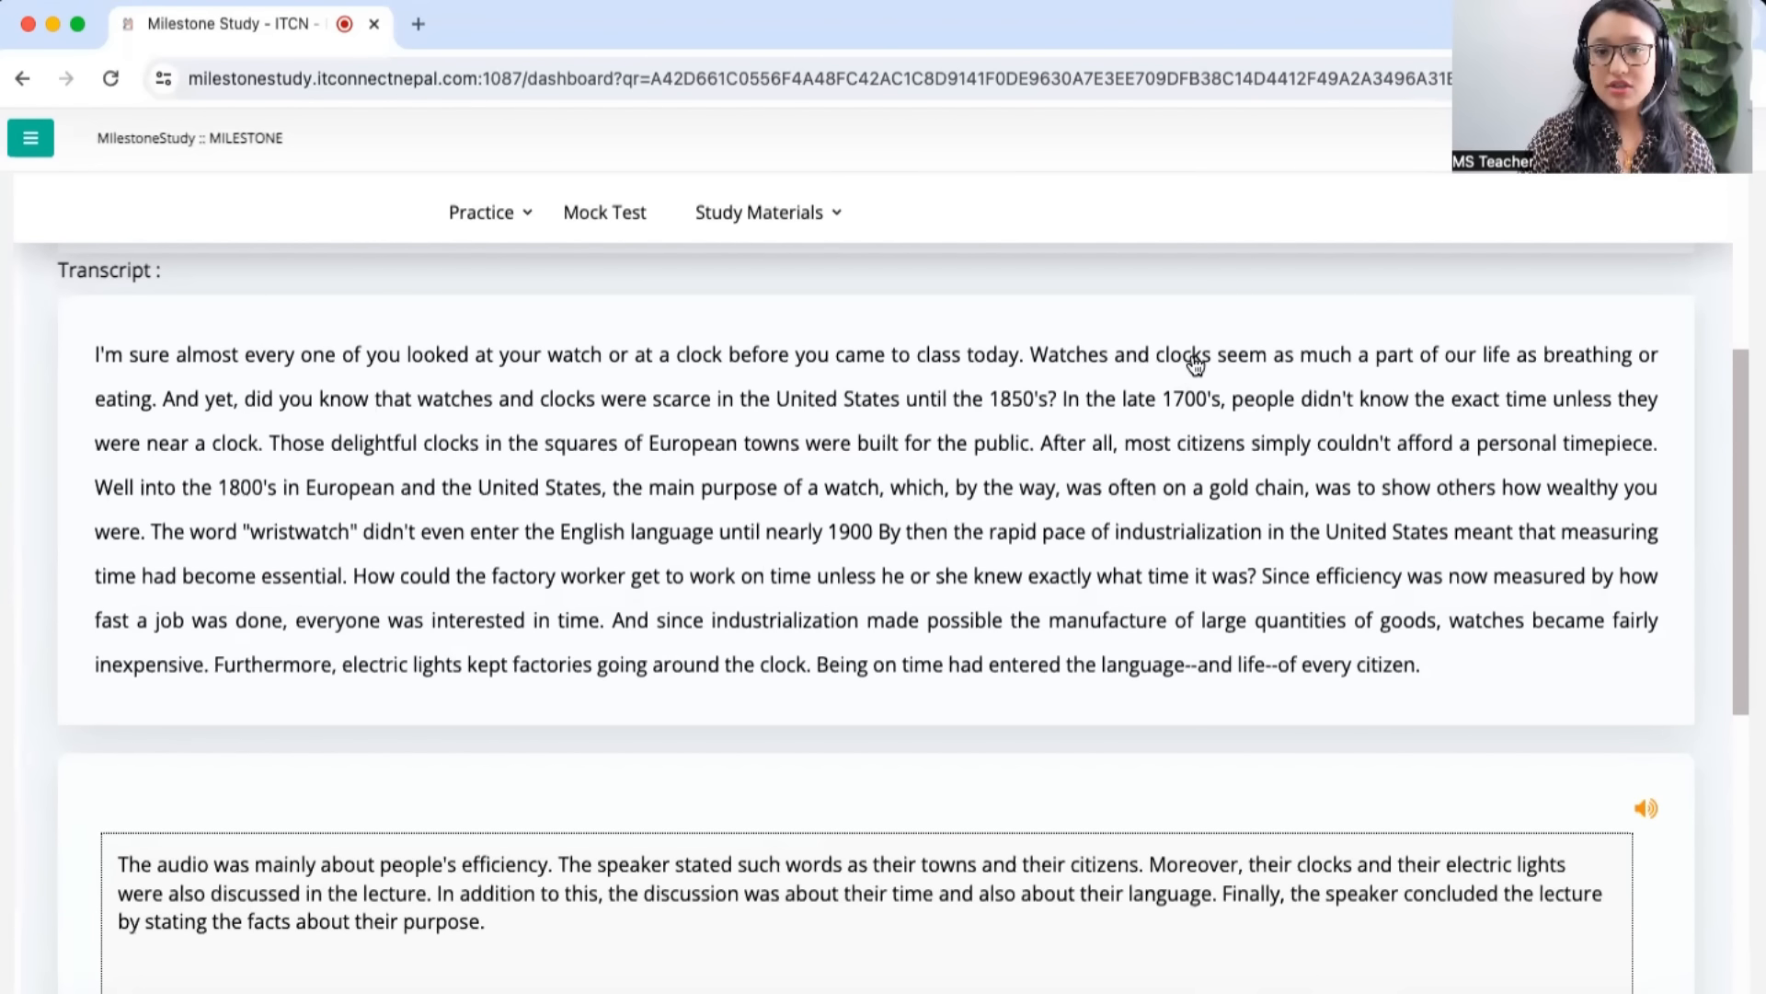
mouse_move(1198, 377)
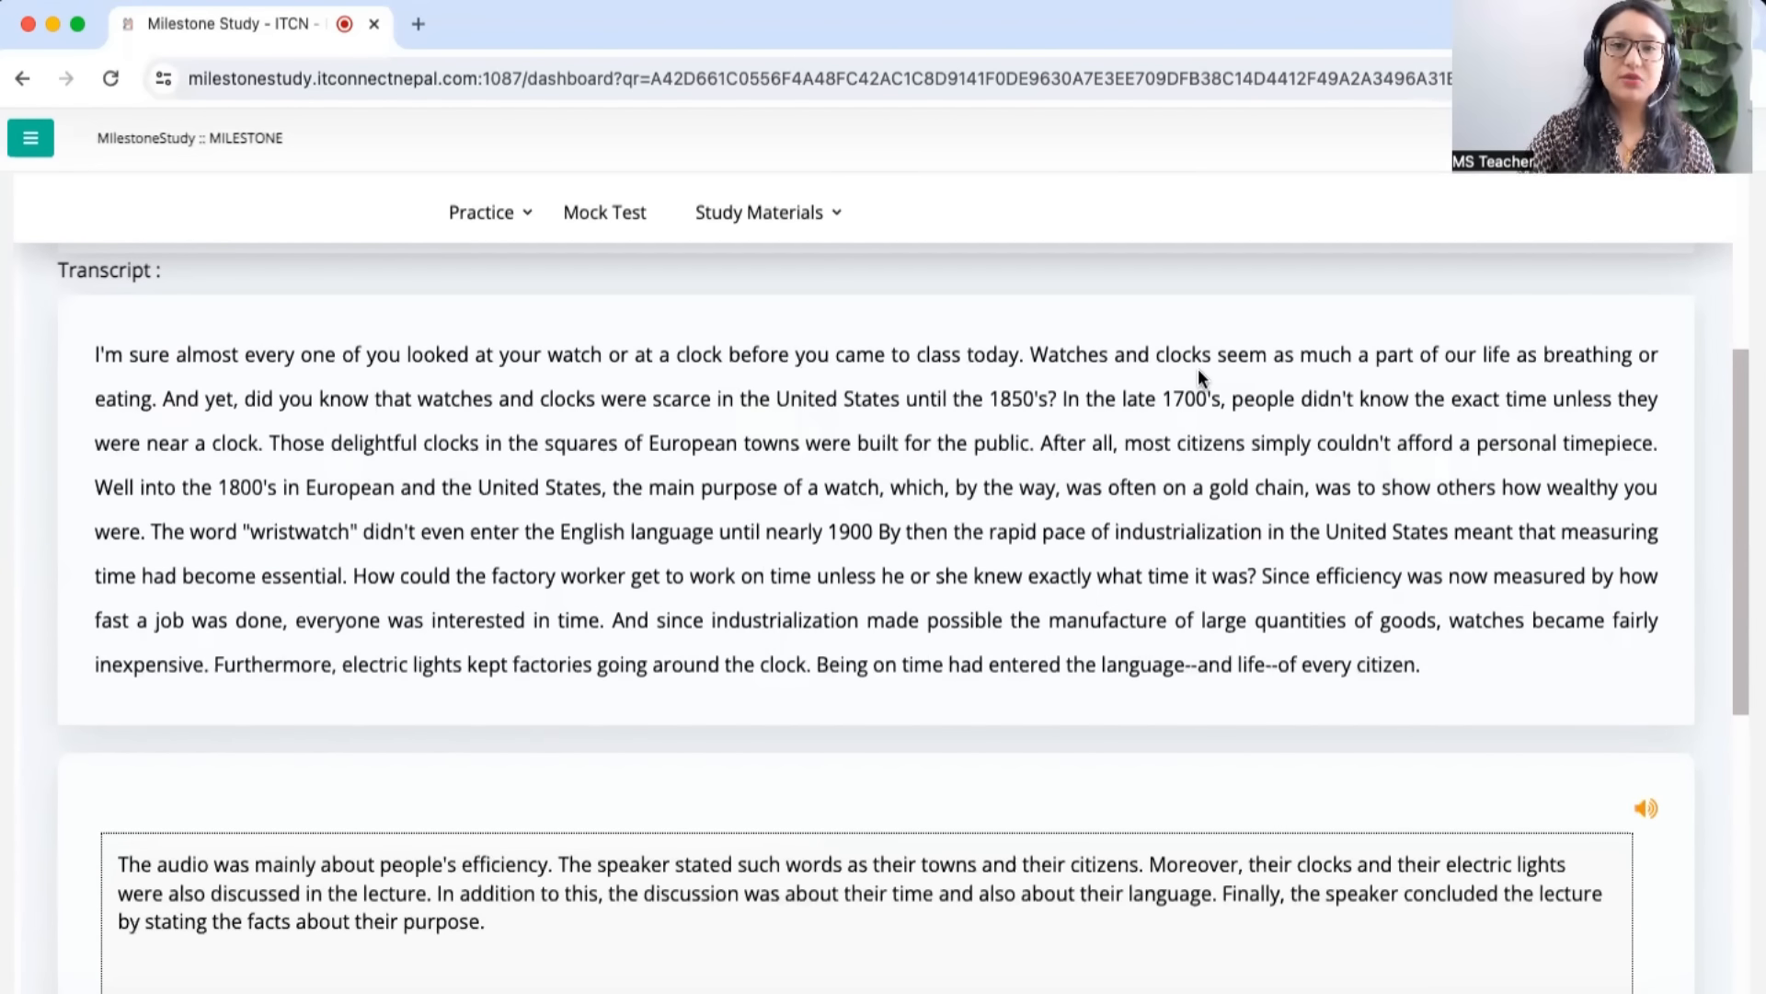
scroll("down", 3)
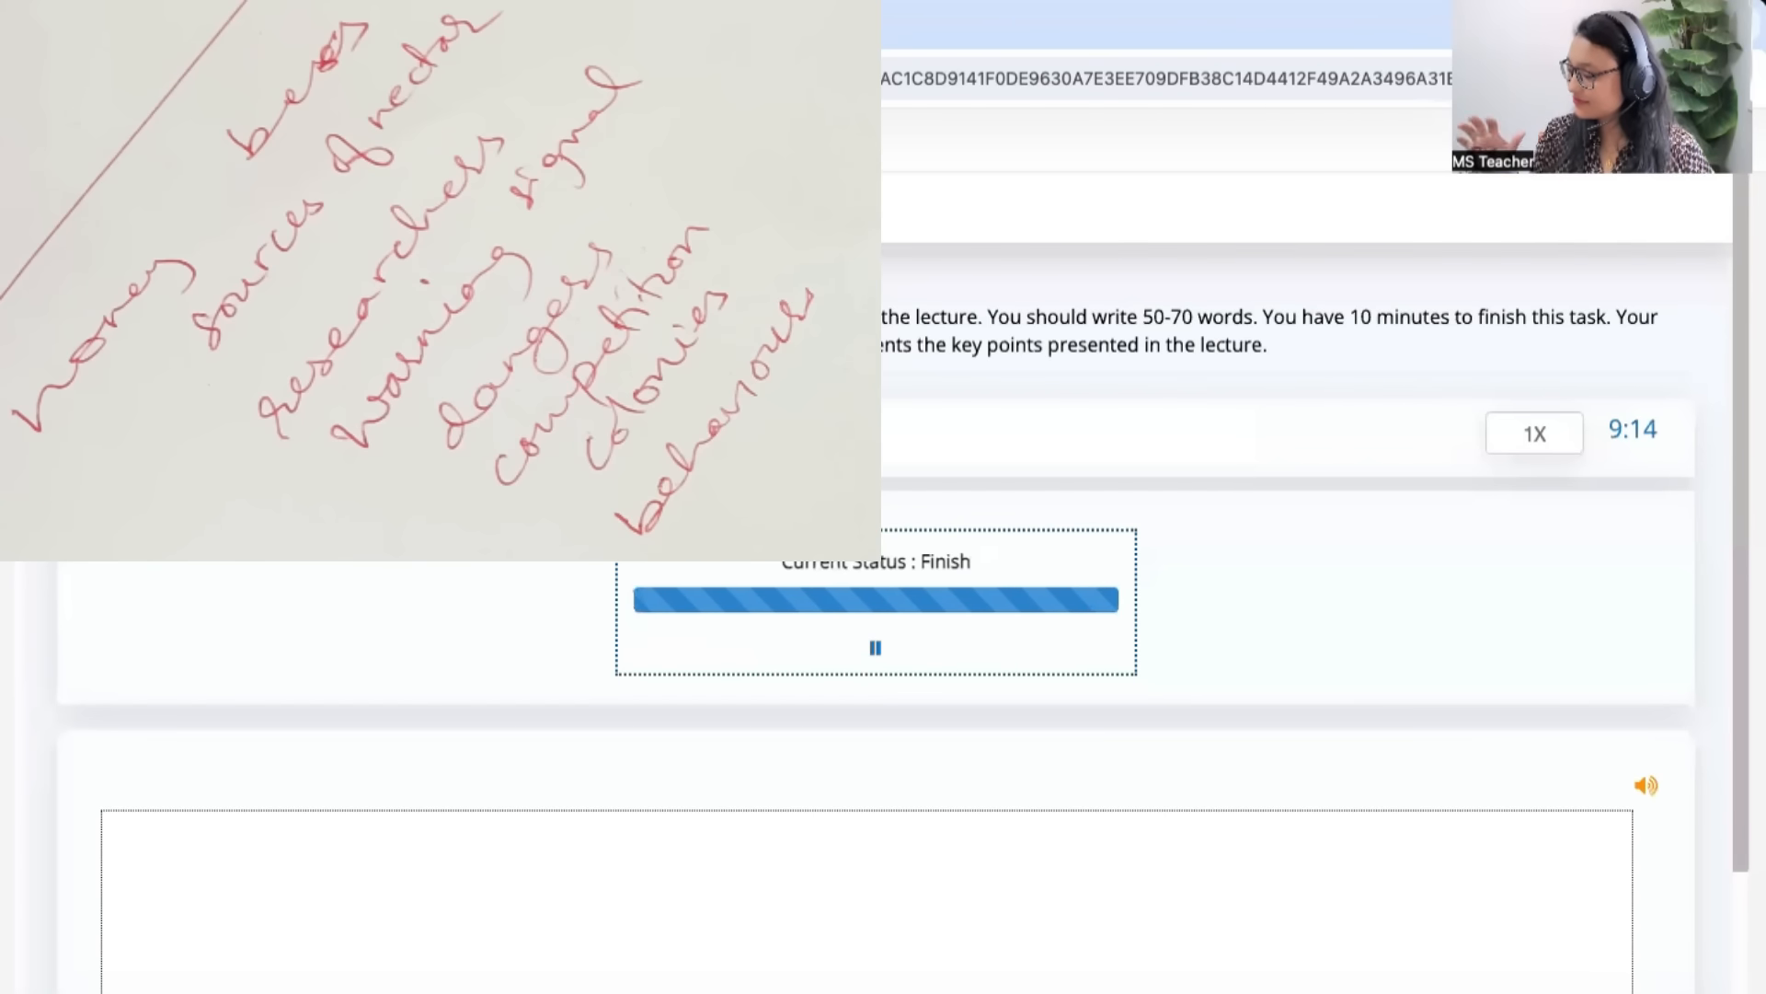
Write the opening sentence 'The audio was mainly about honey bees.', correcting the mistyped people's/bees'
type("The a")
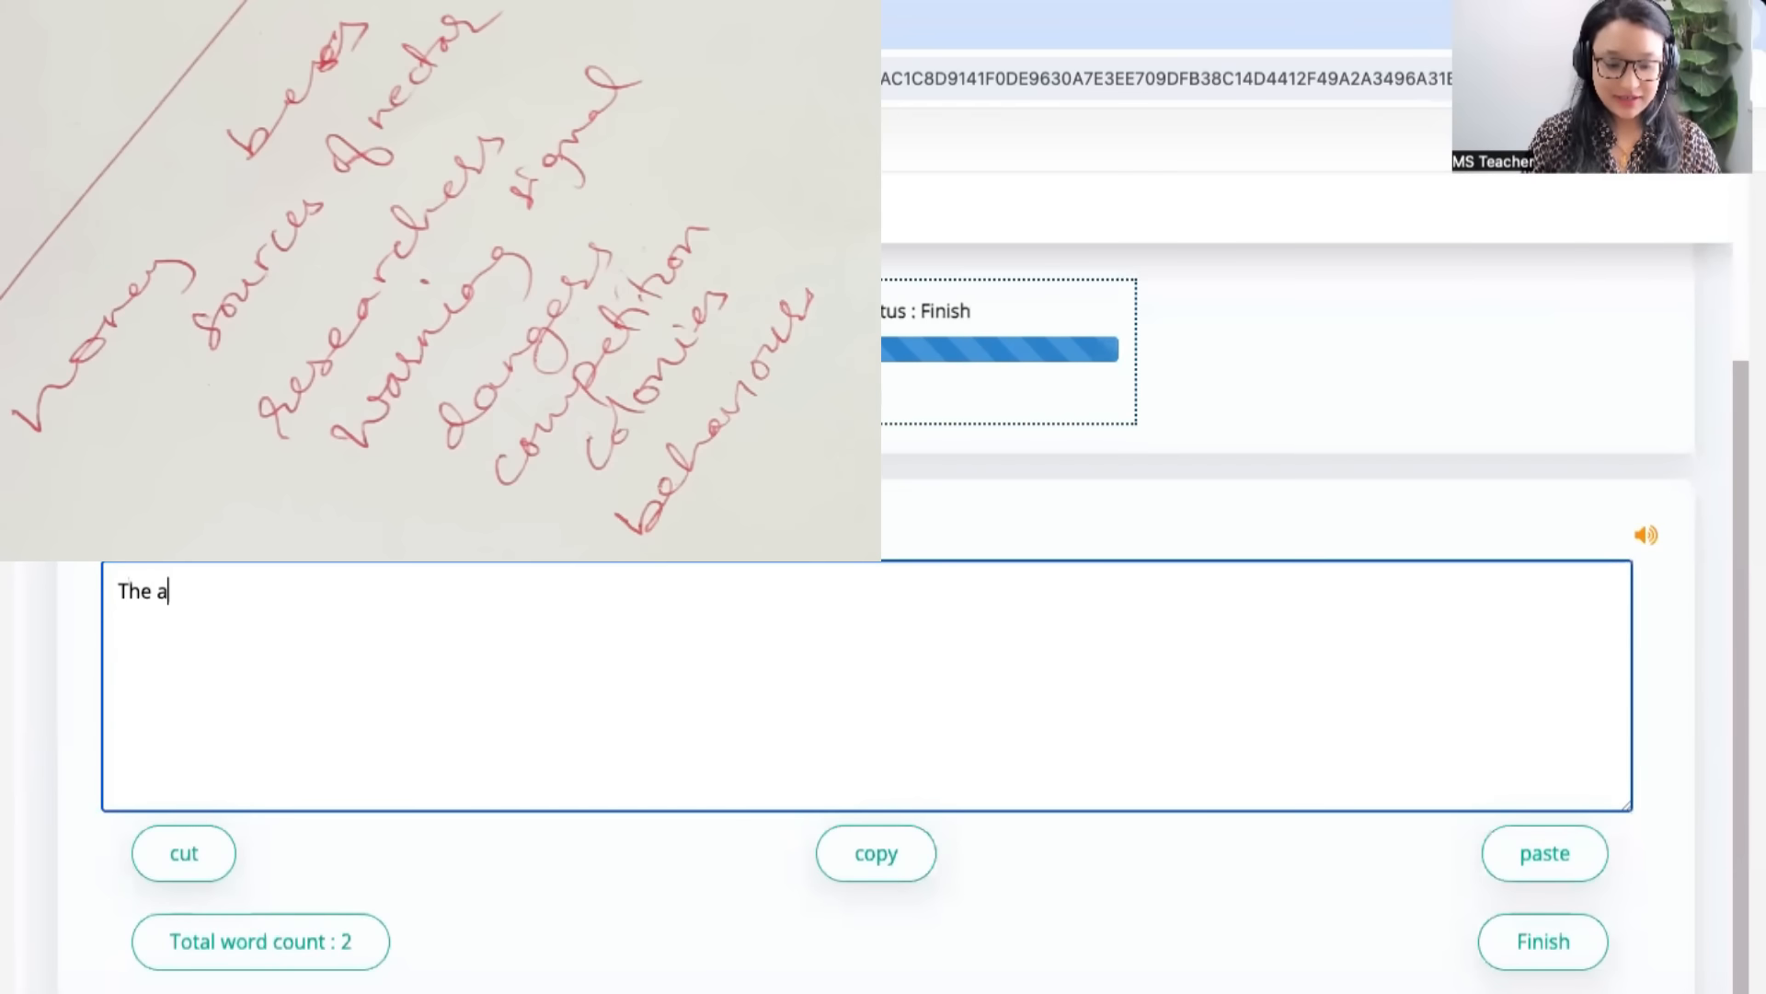
type("udio e")
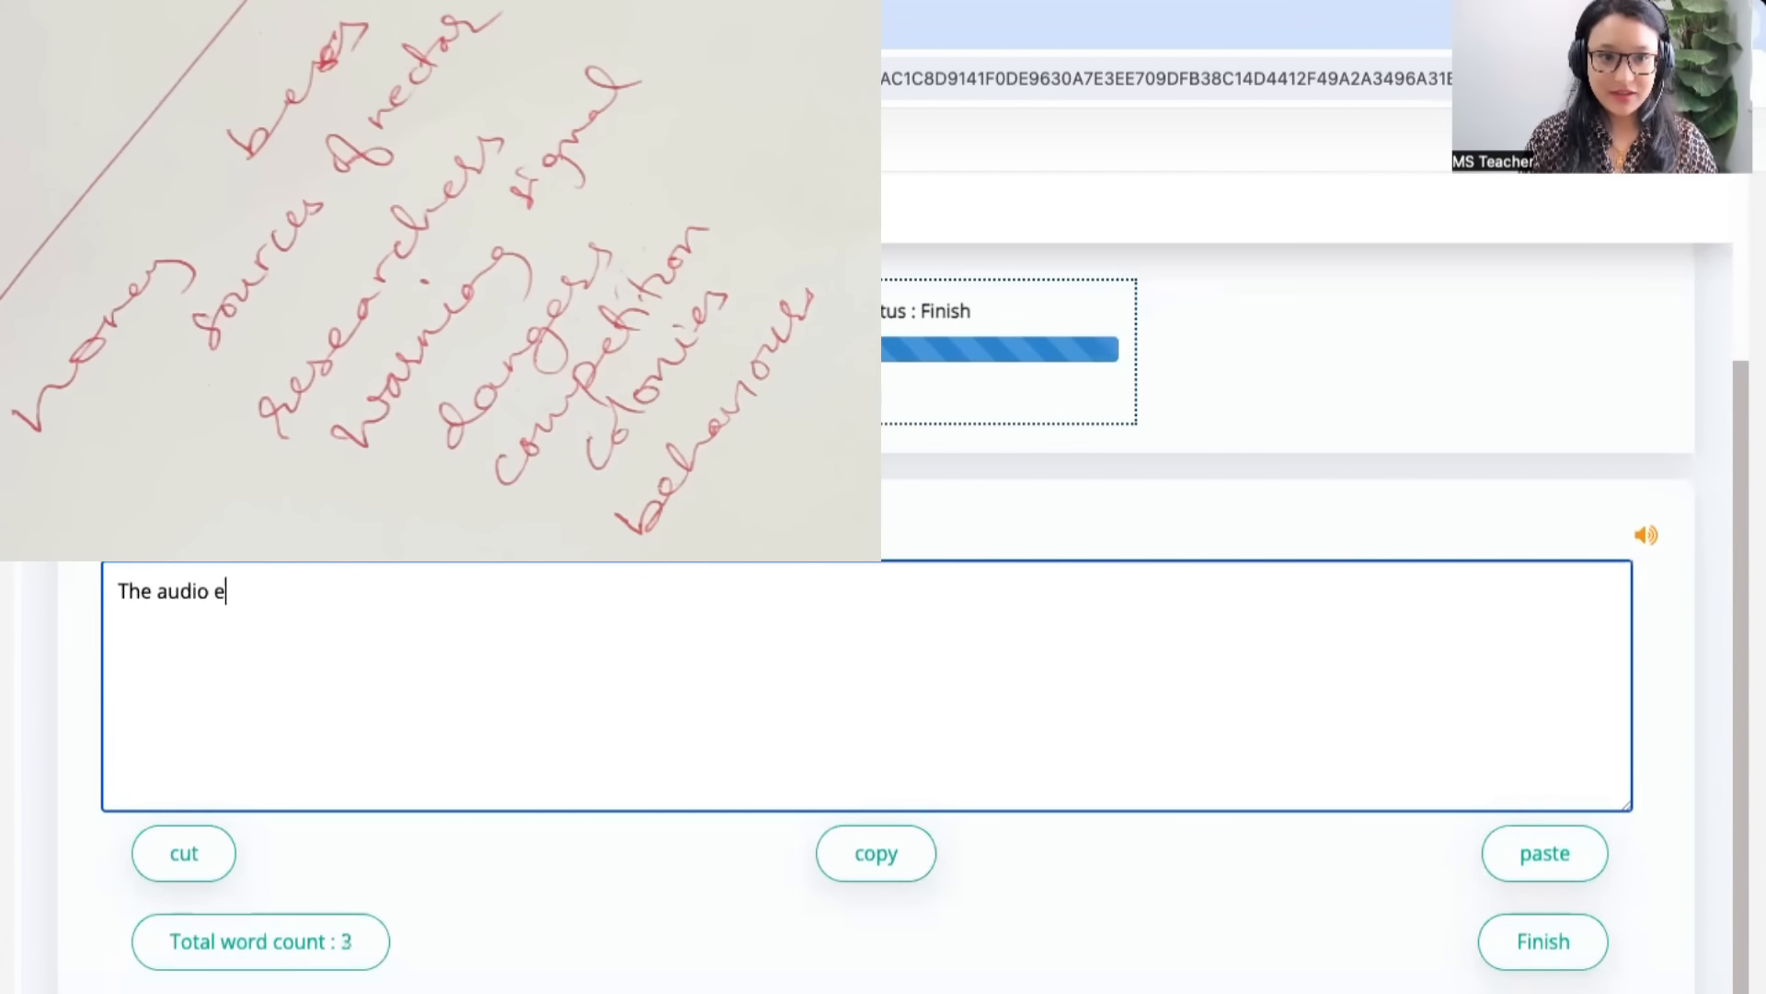
type("was ,")
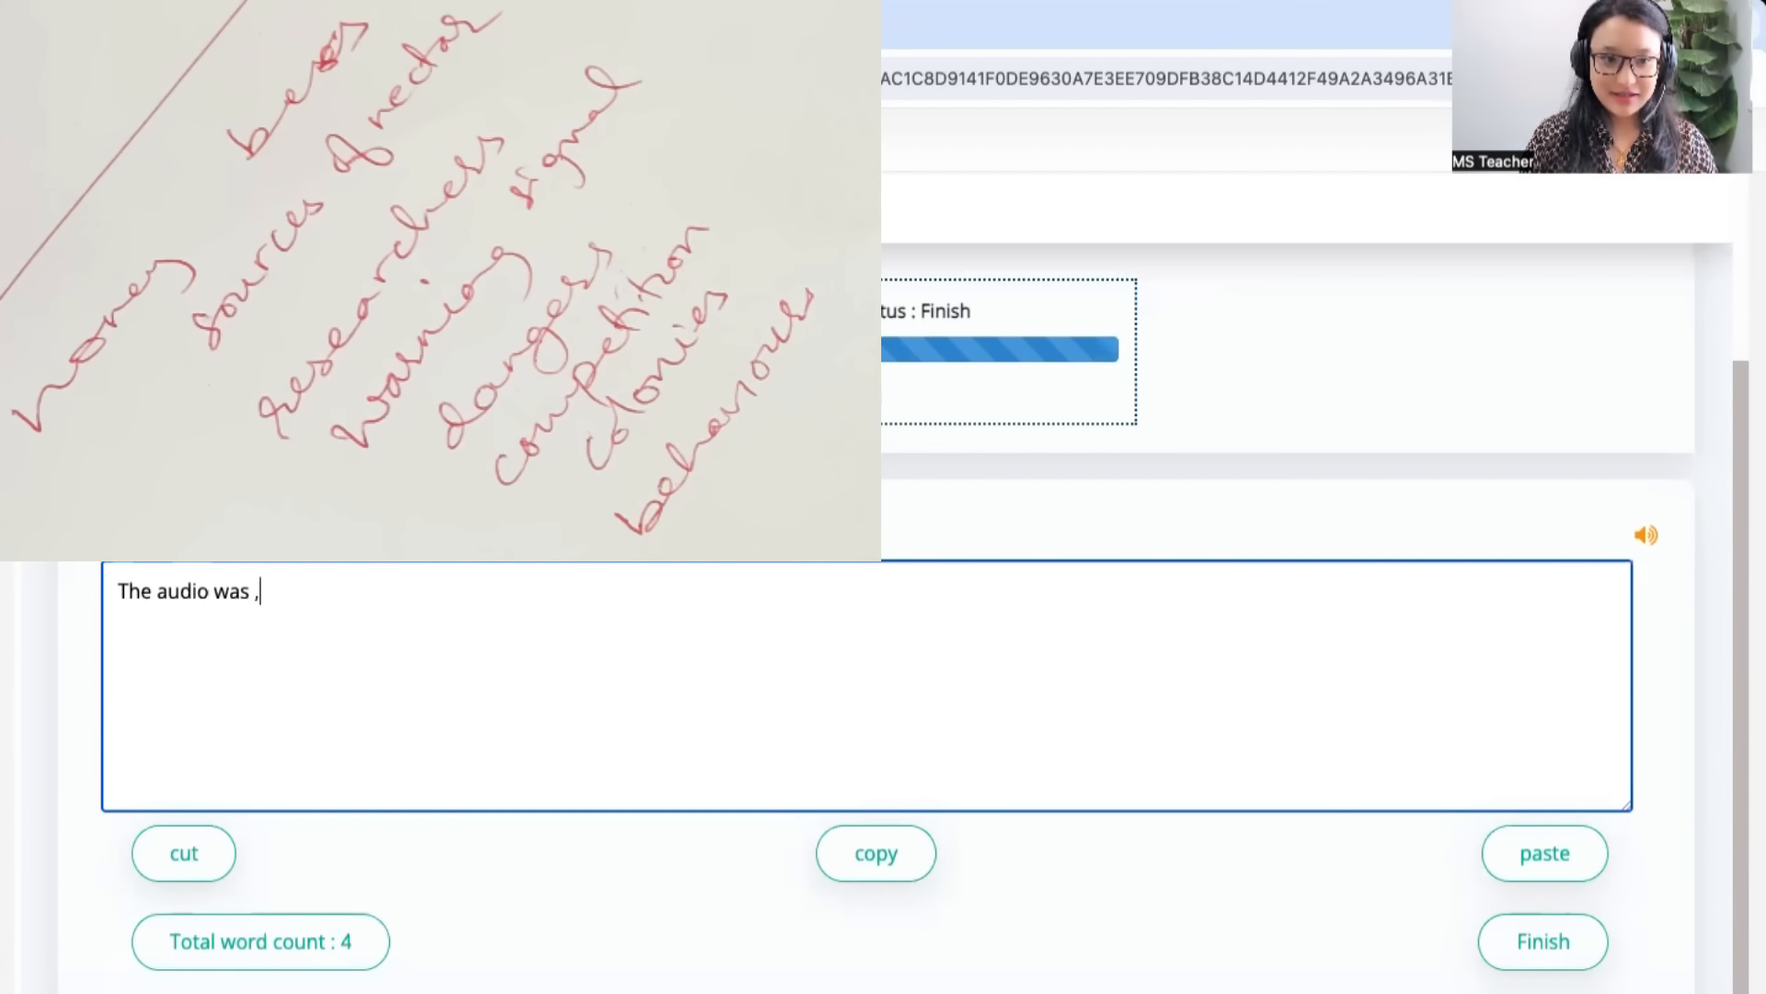
type("mainly ab")
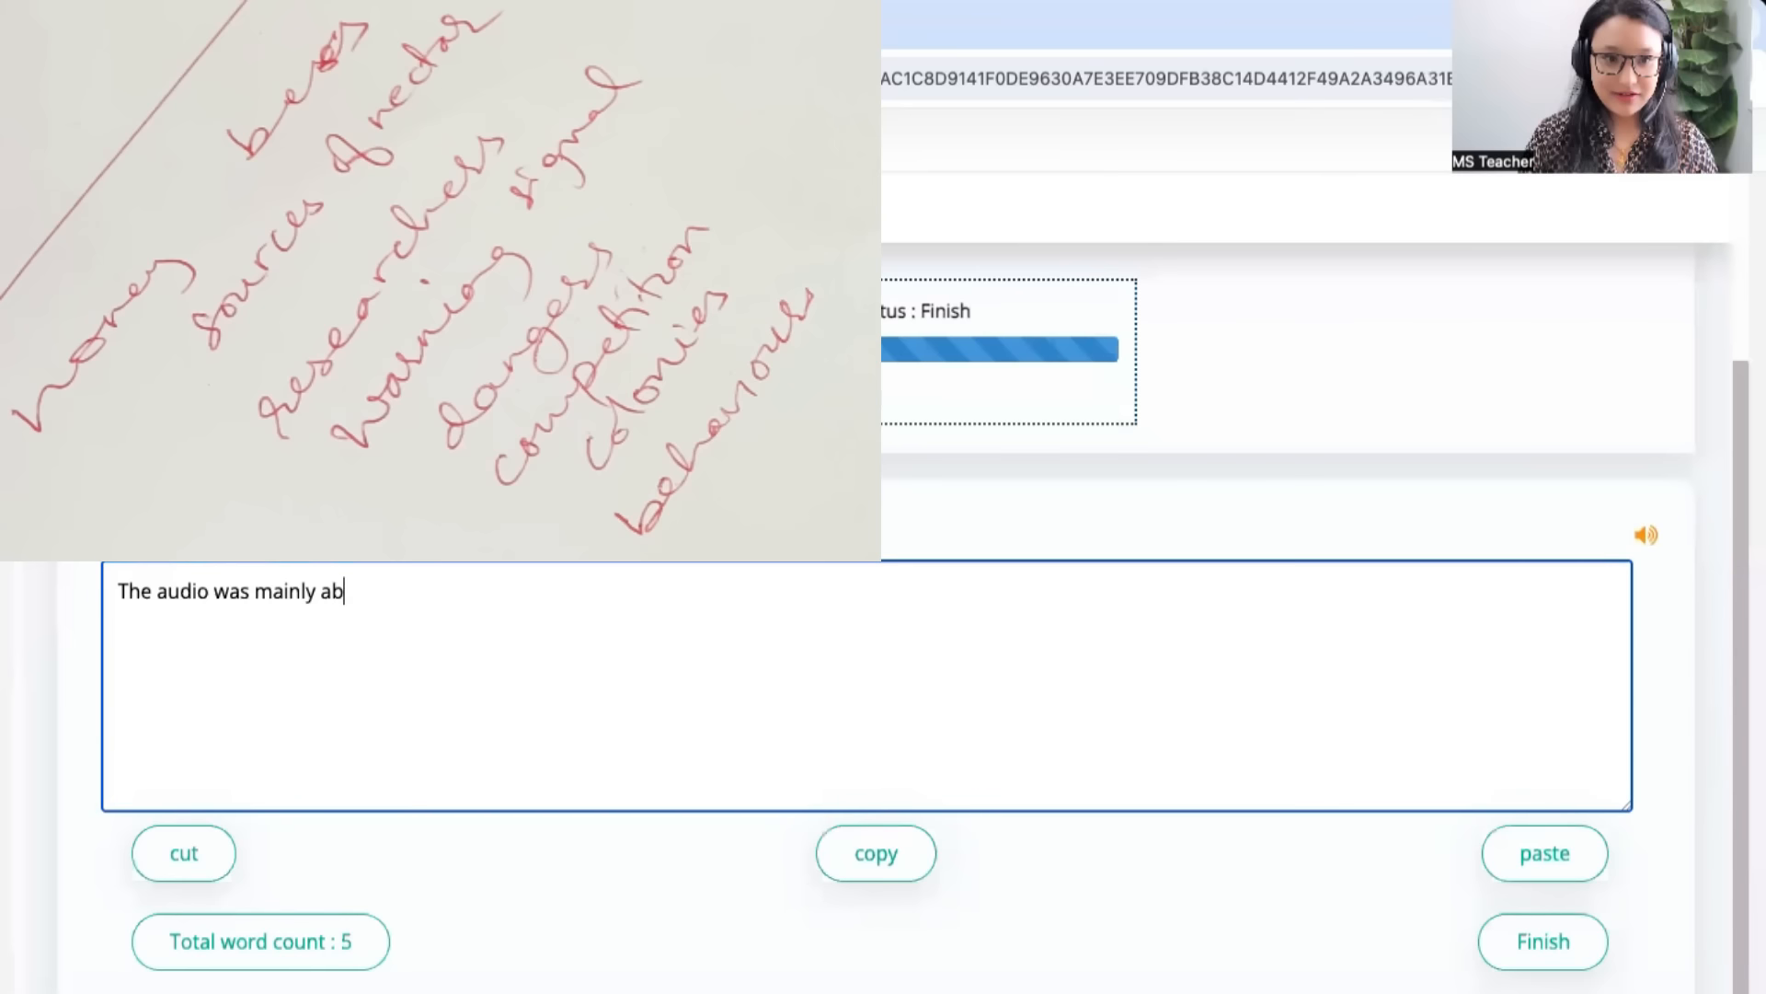
type("out people\\s")
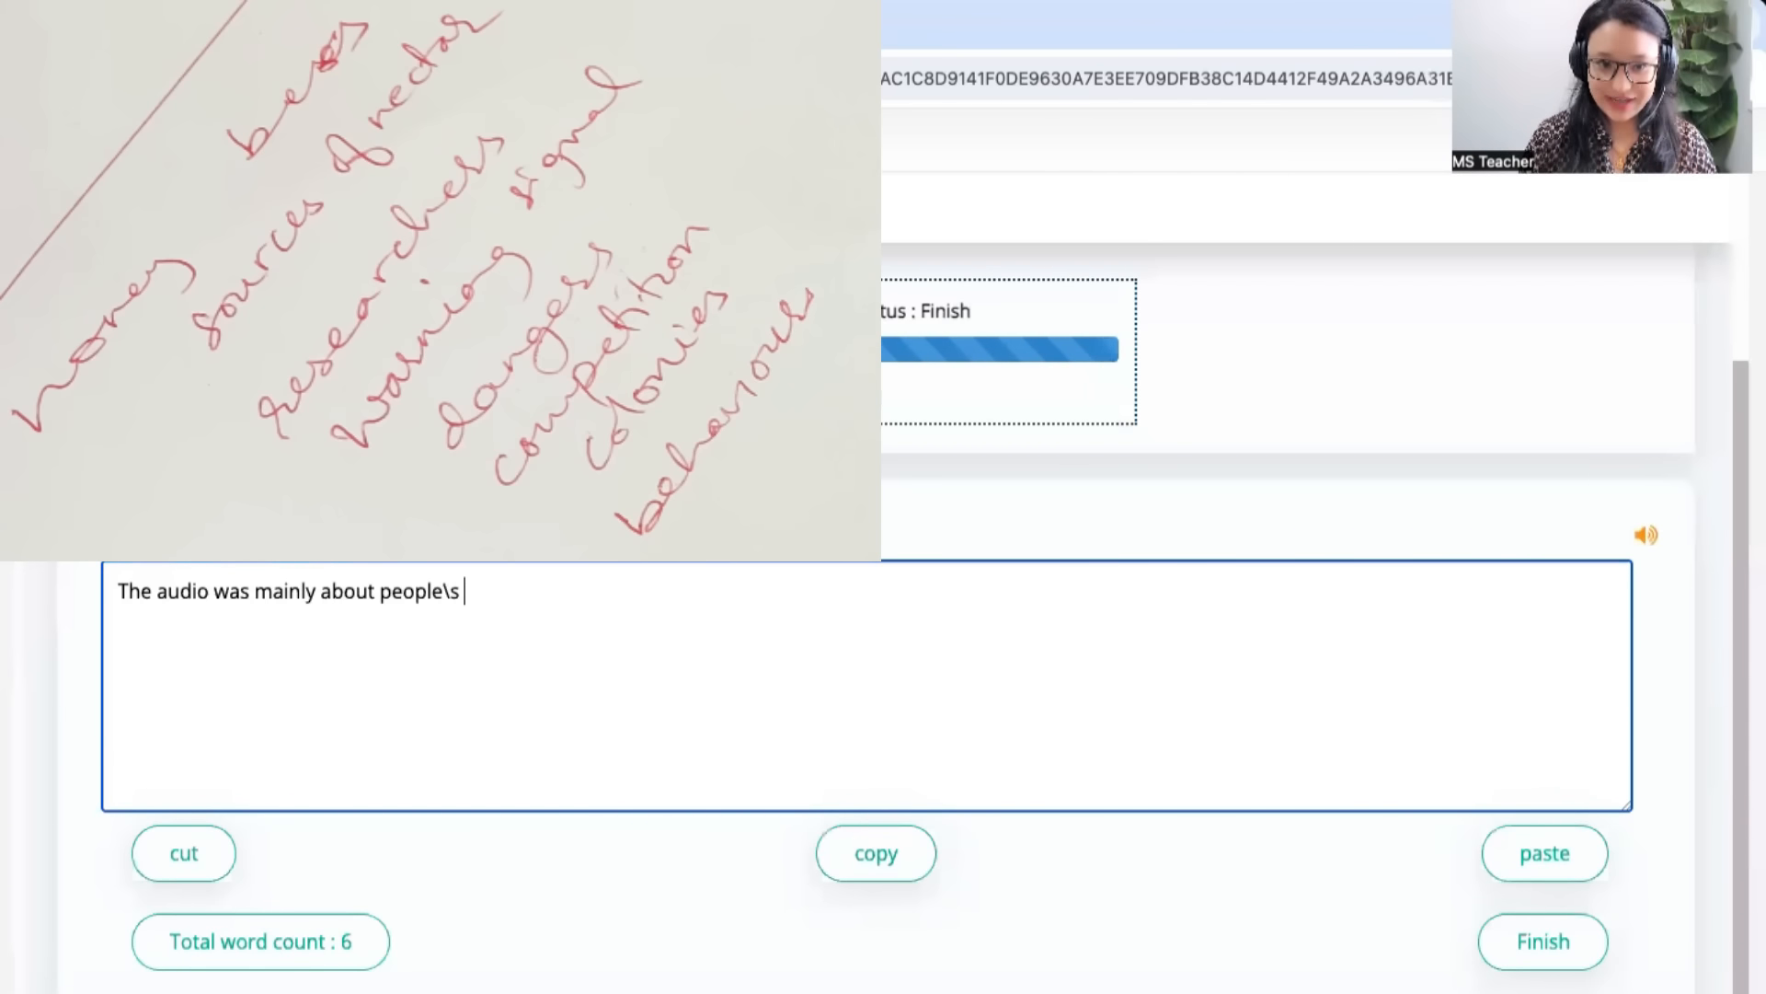
type("'")
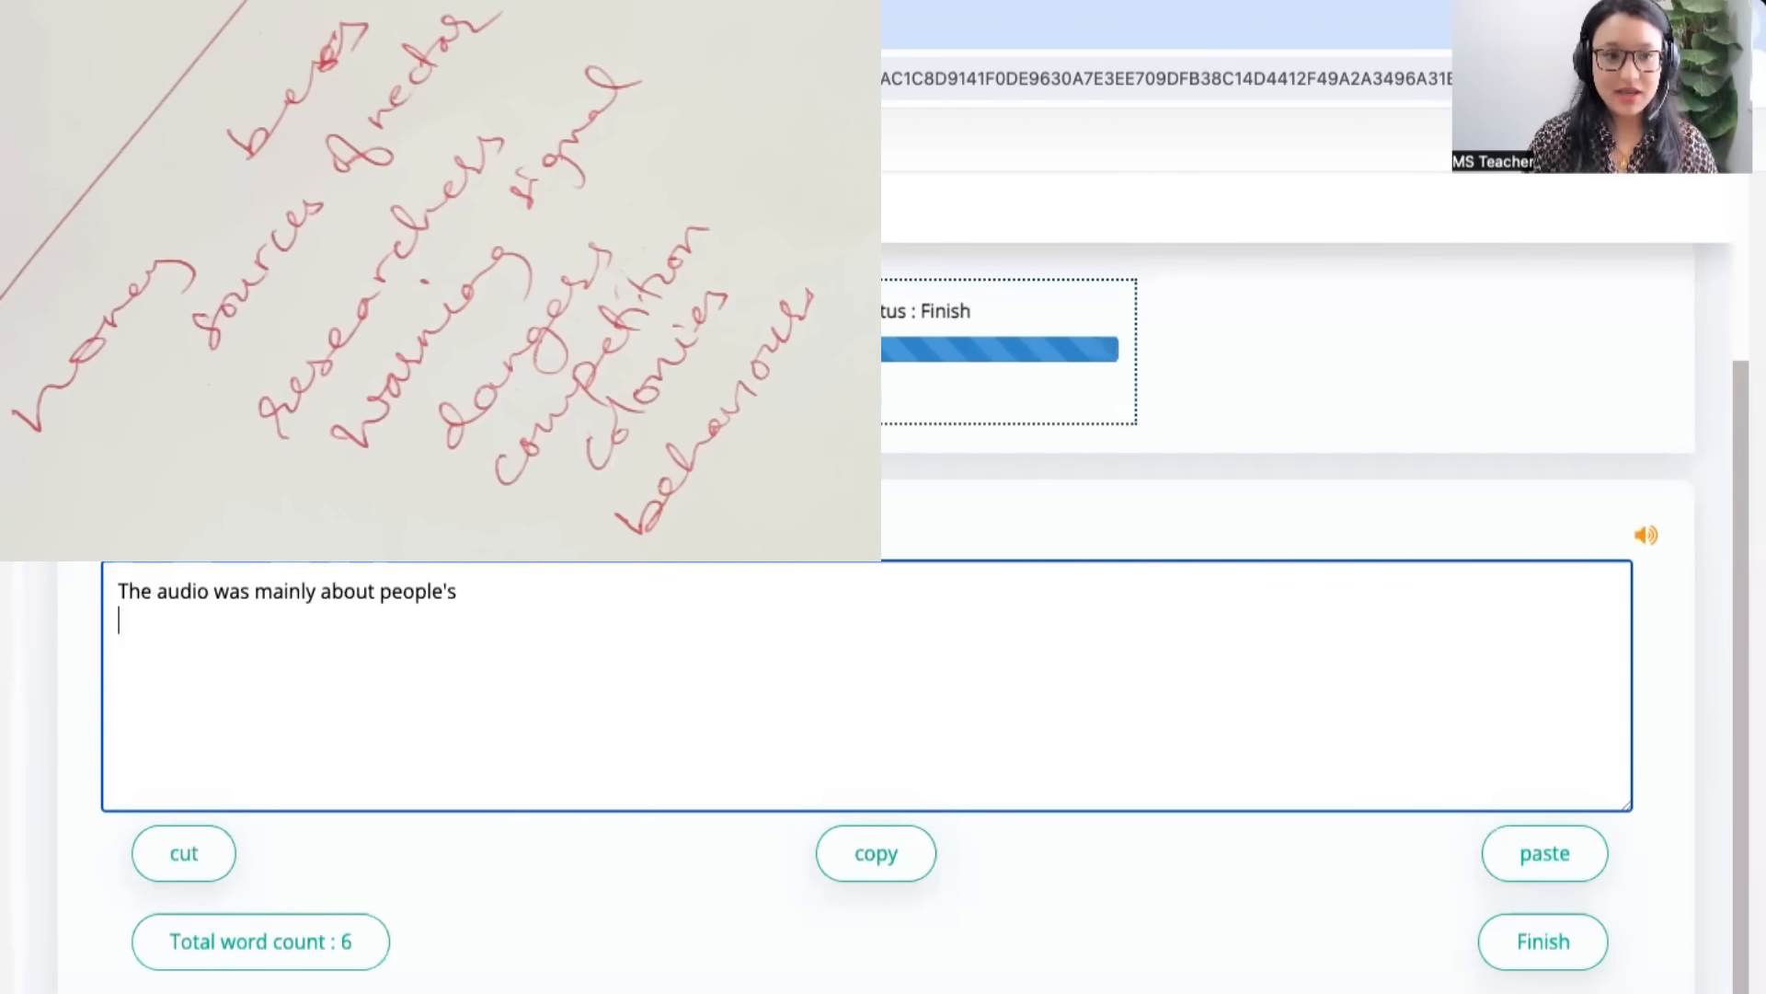
type("bees")
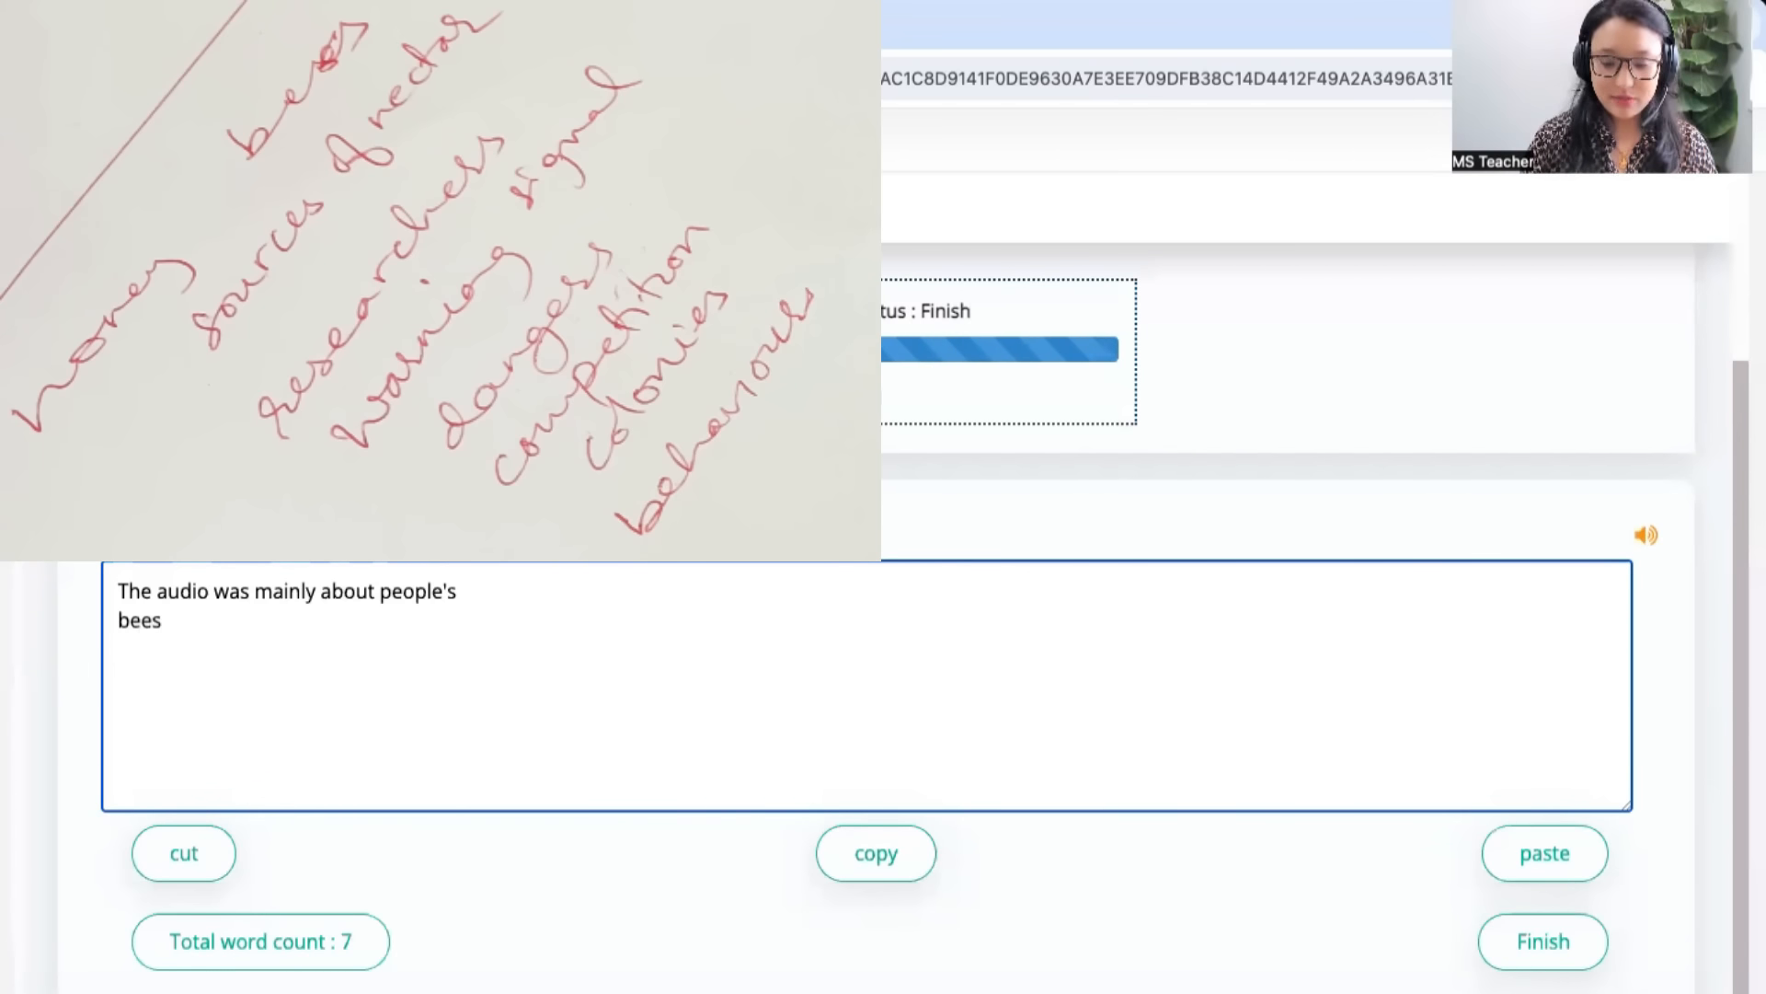
type("'")
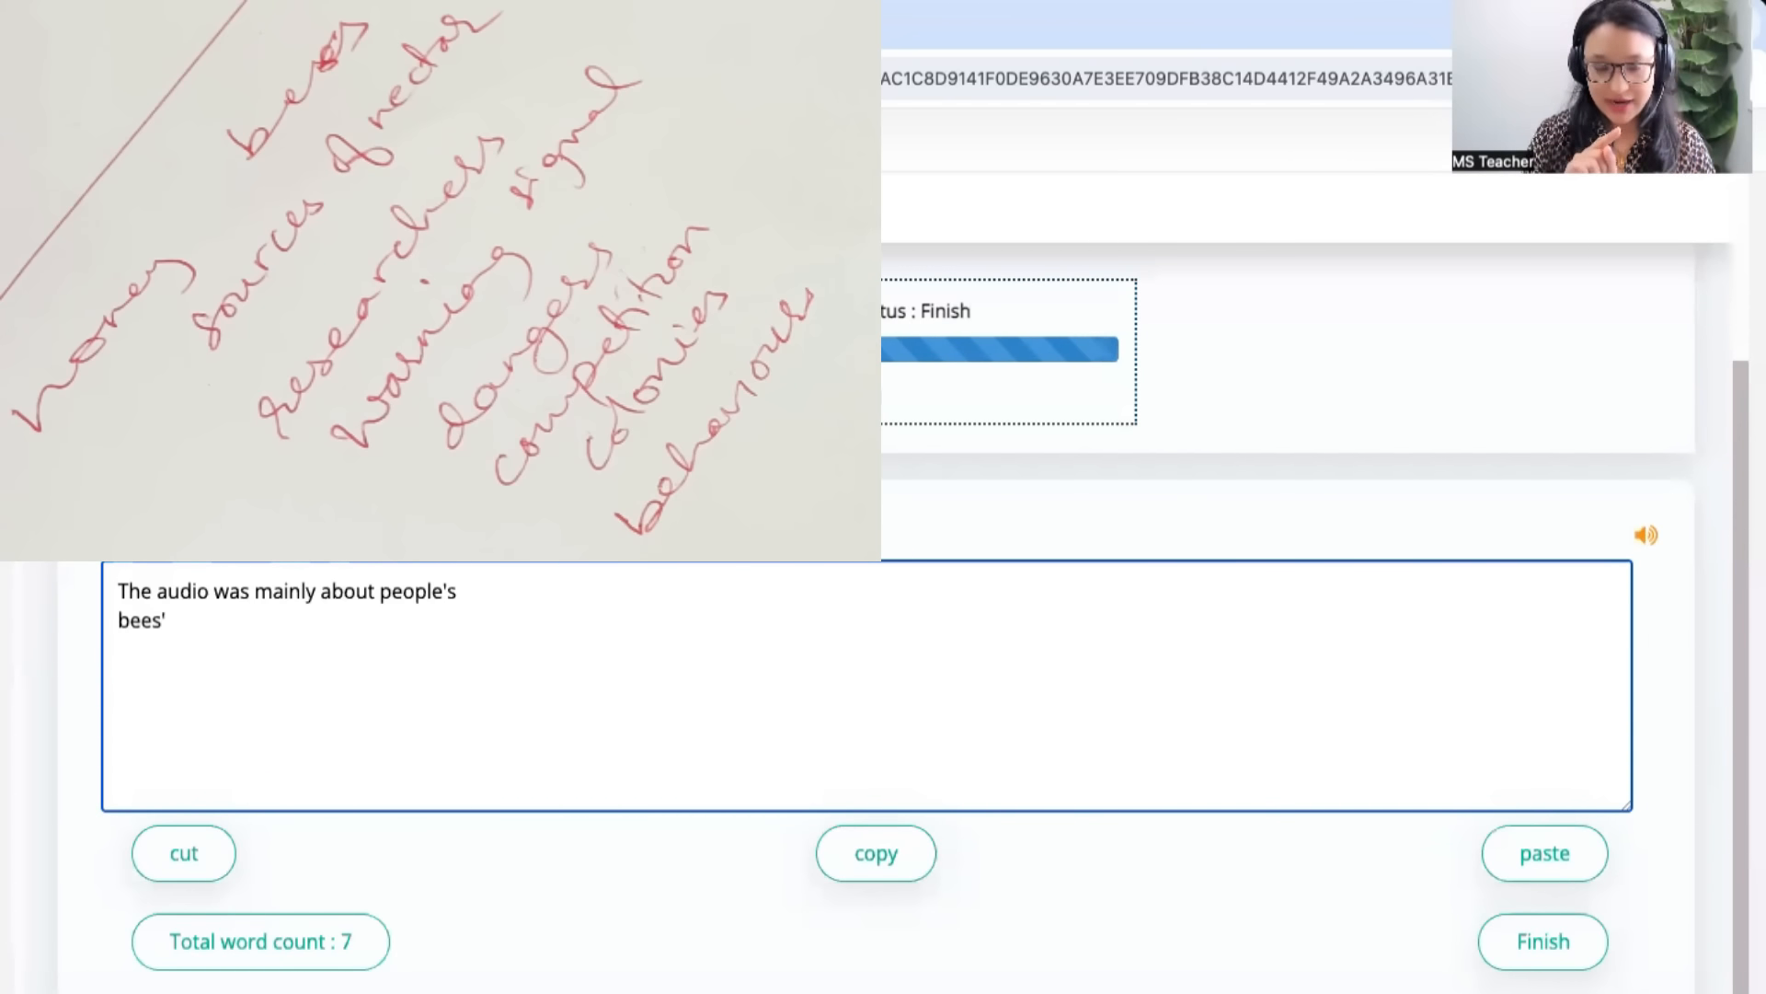
type("bees")
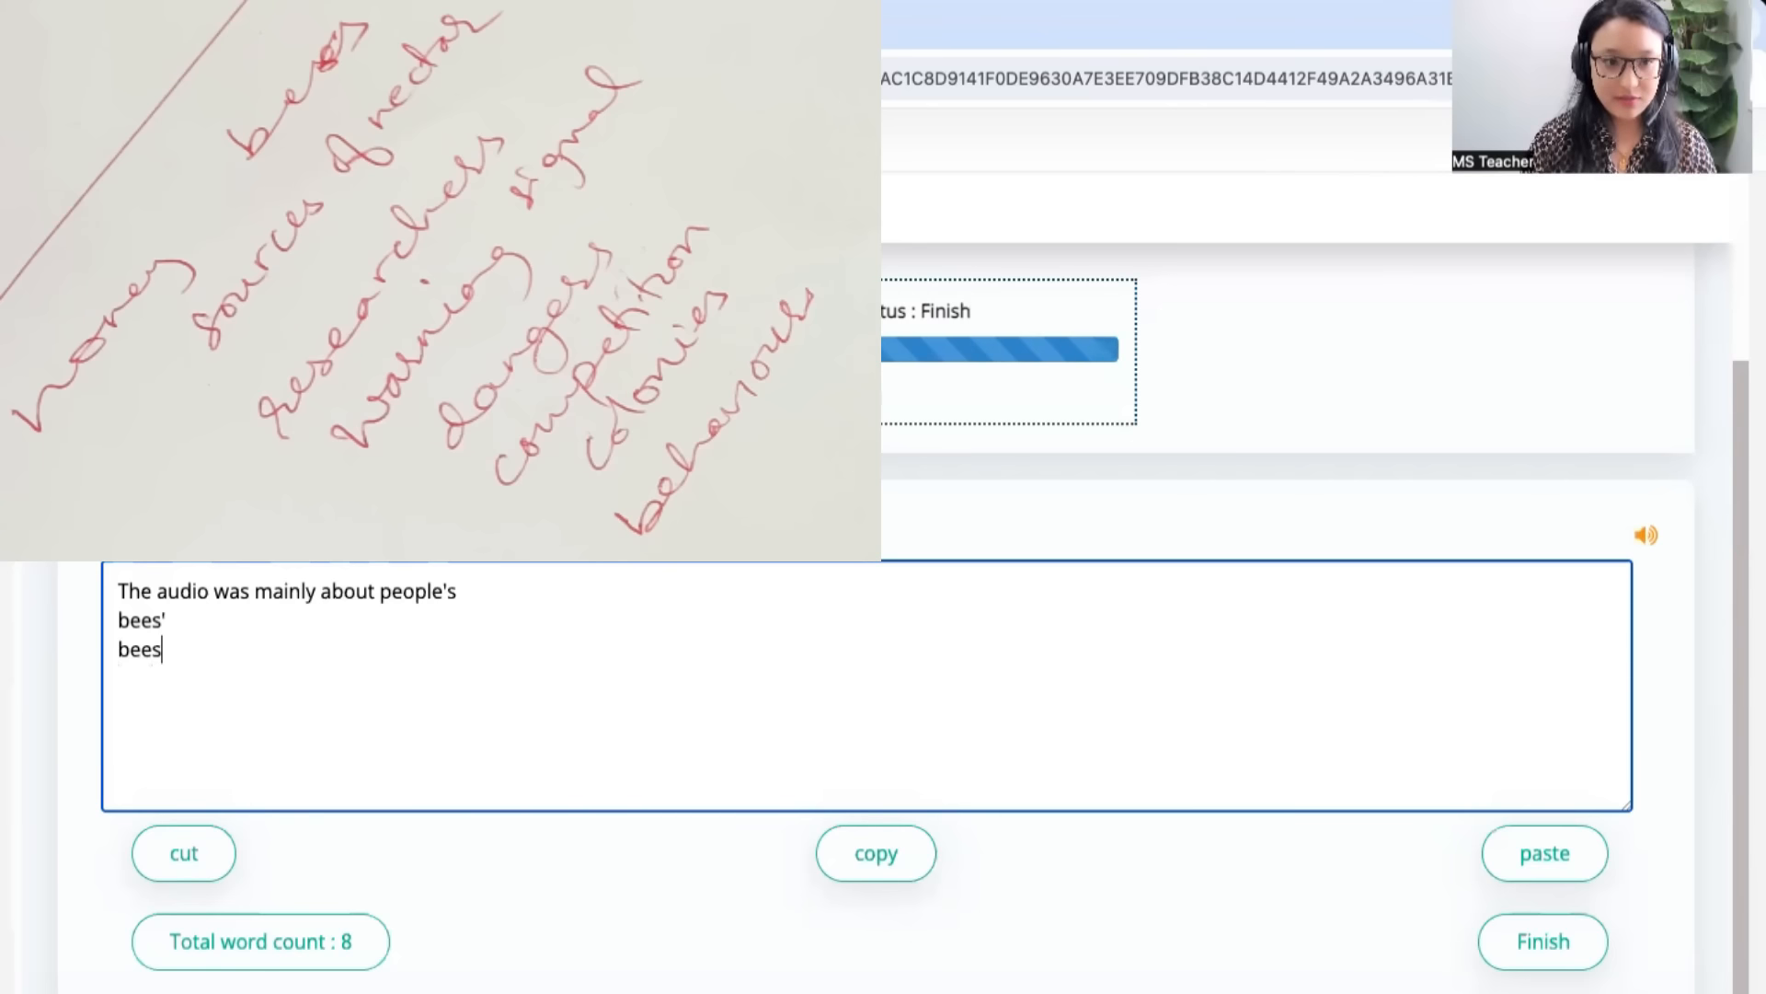
type("'")
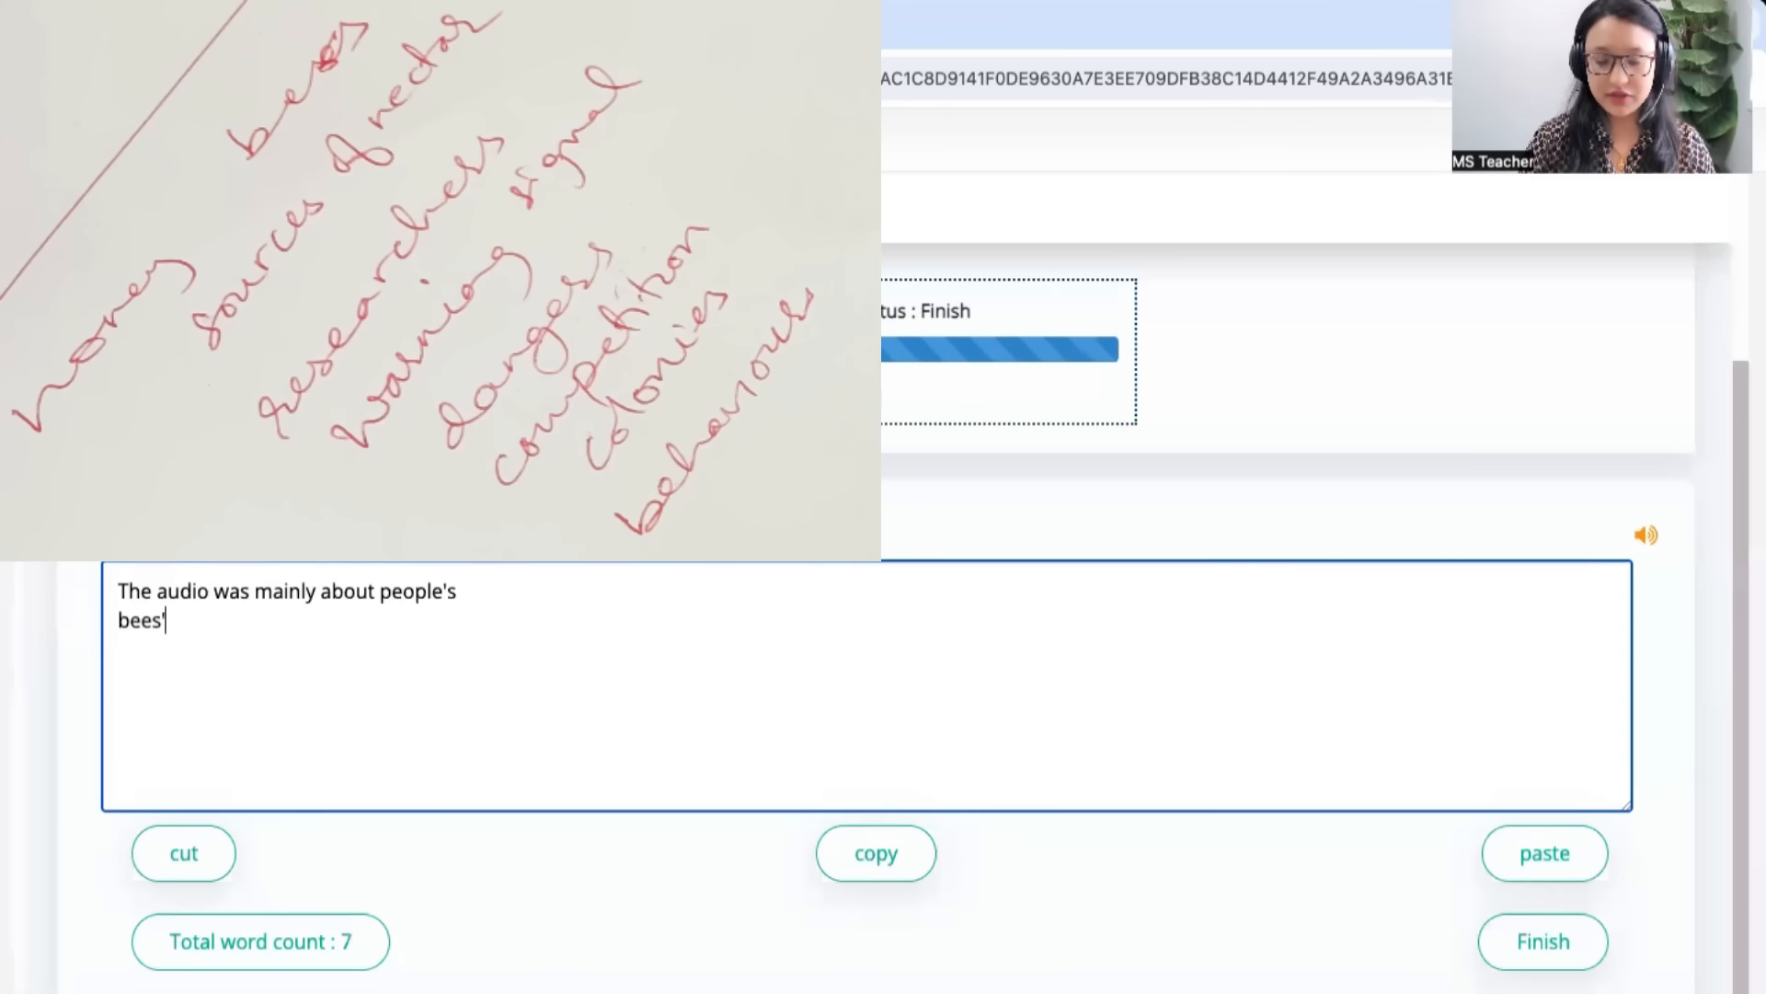
key("Backspace")
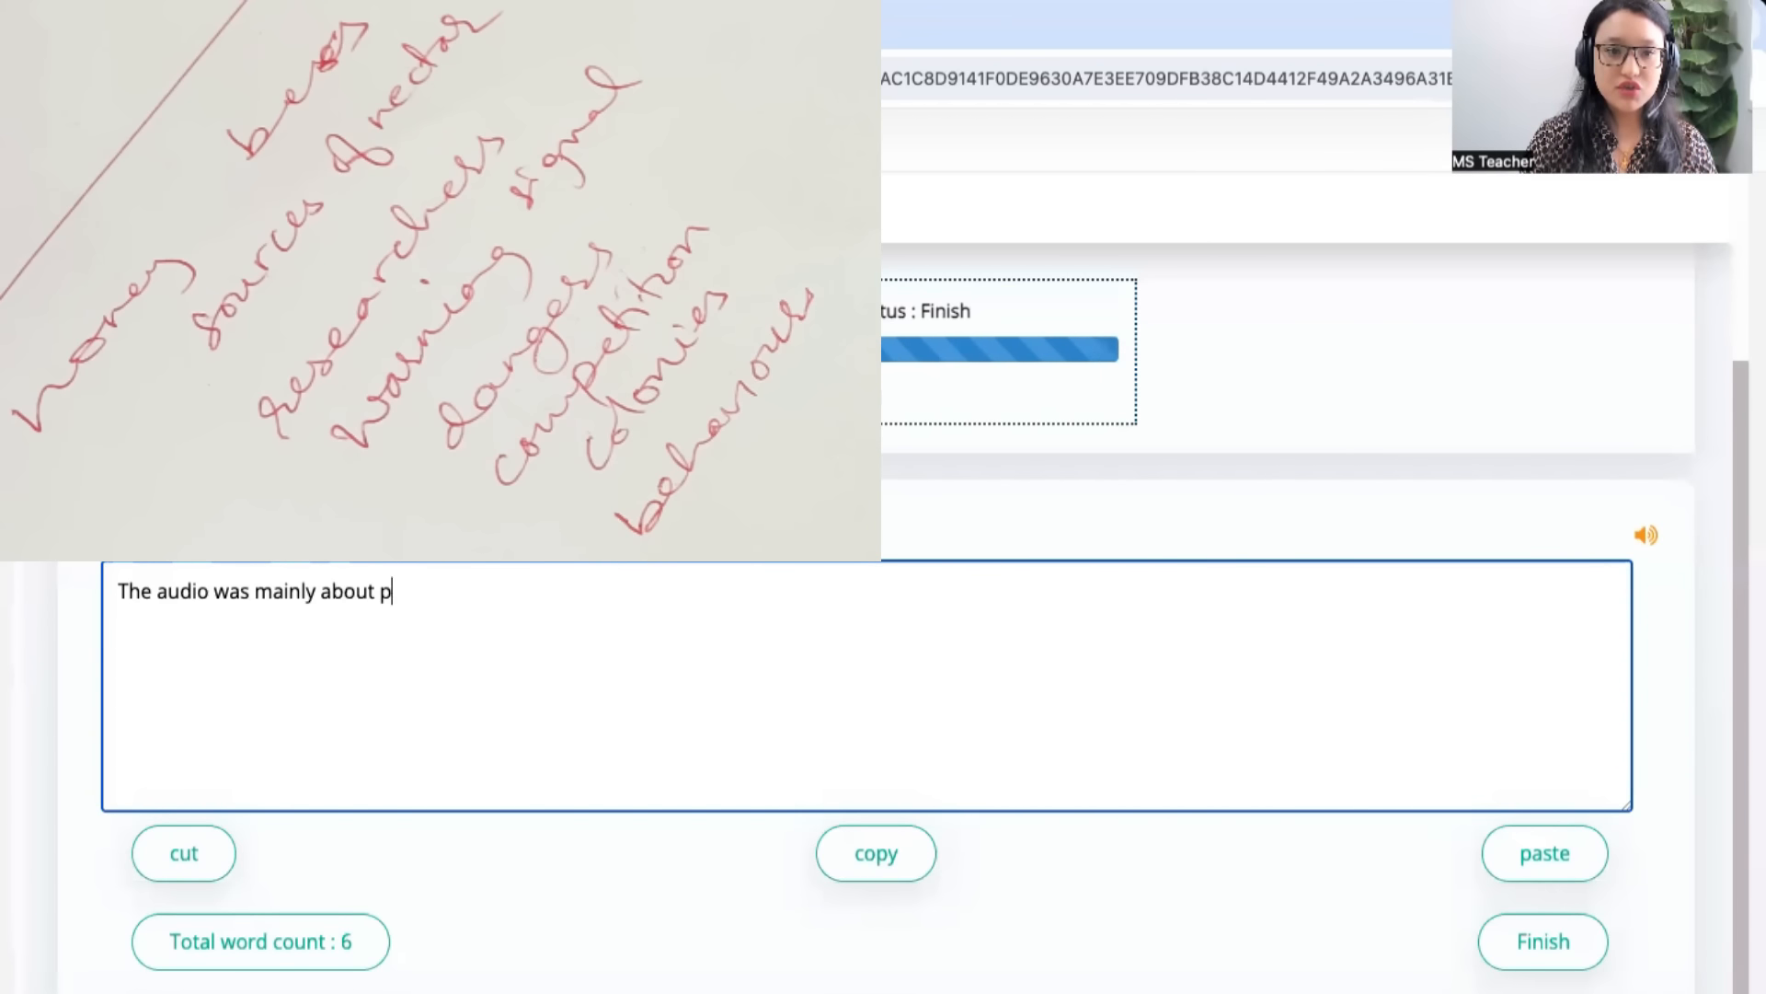
type("honey be")
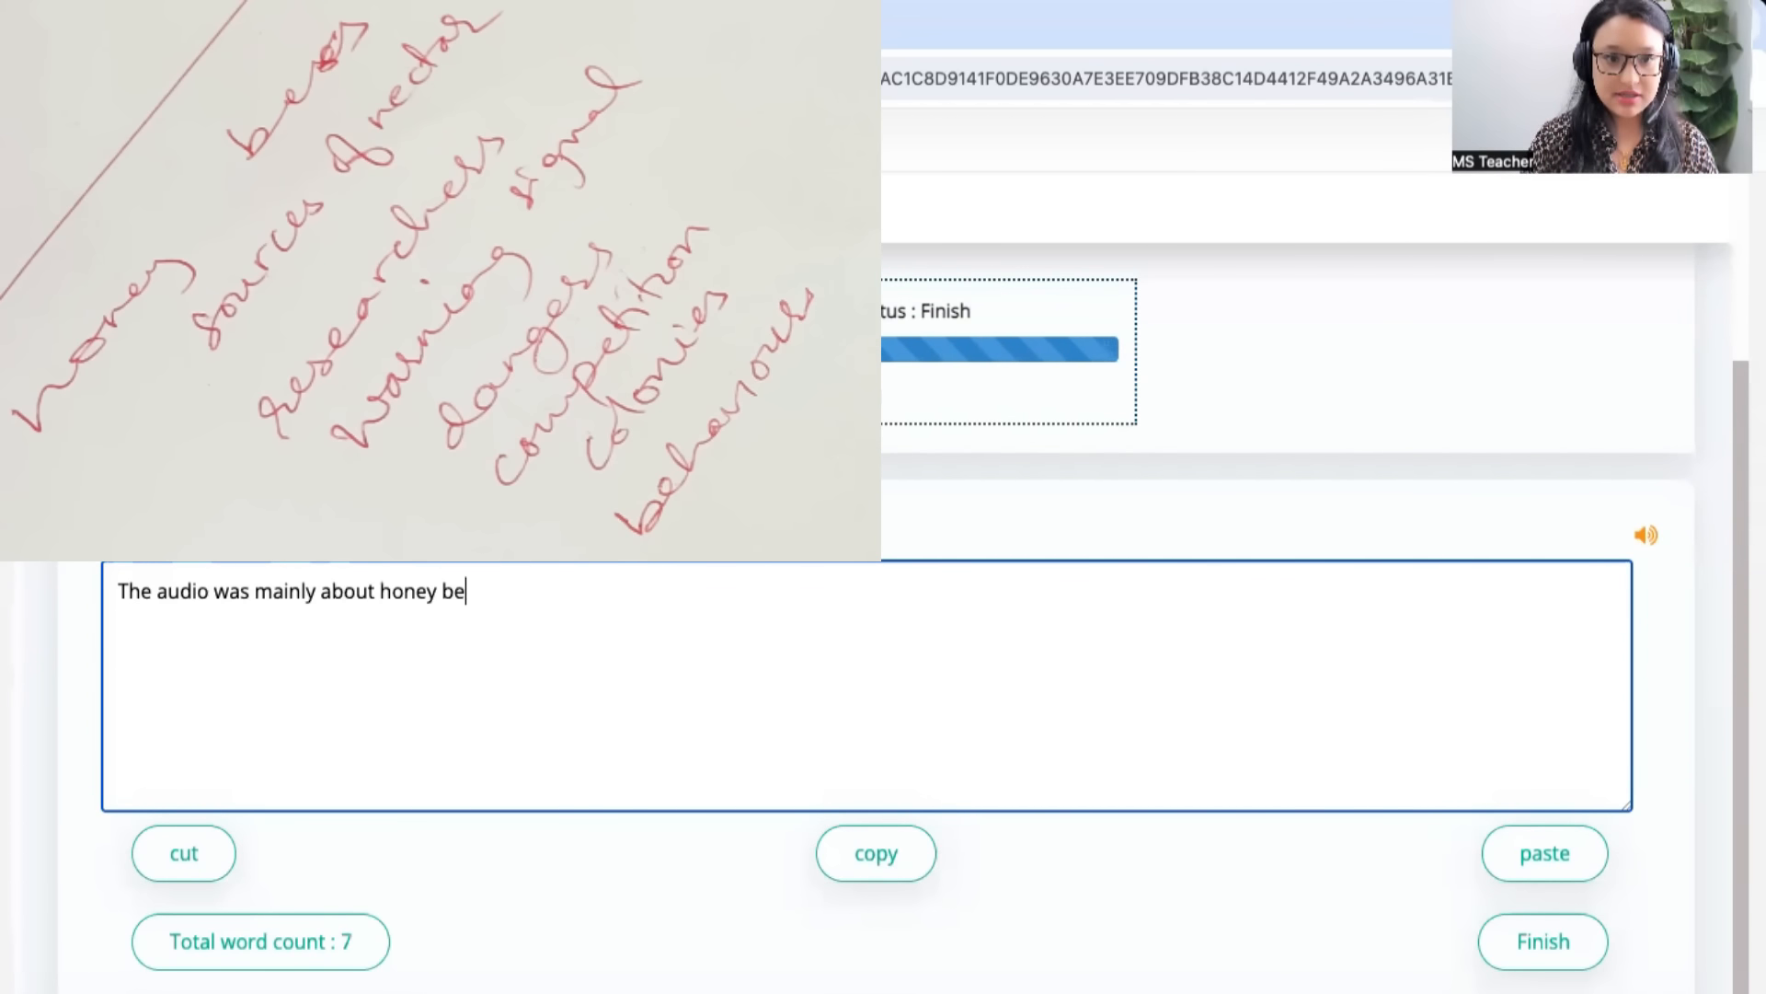
type("es.")
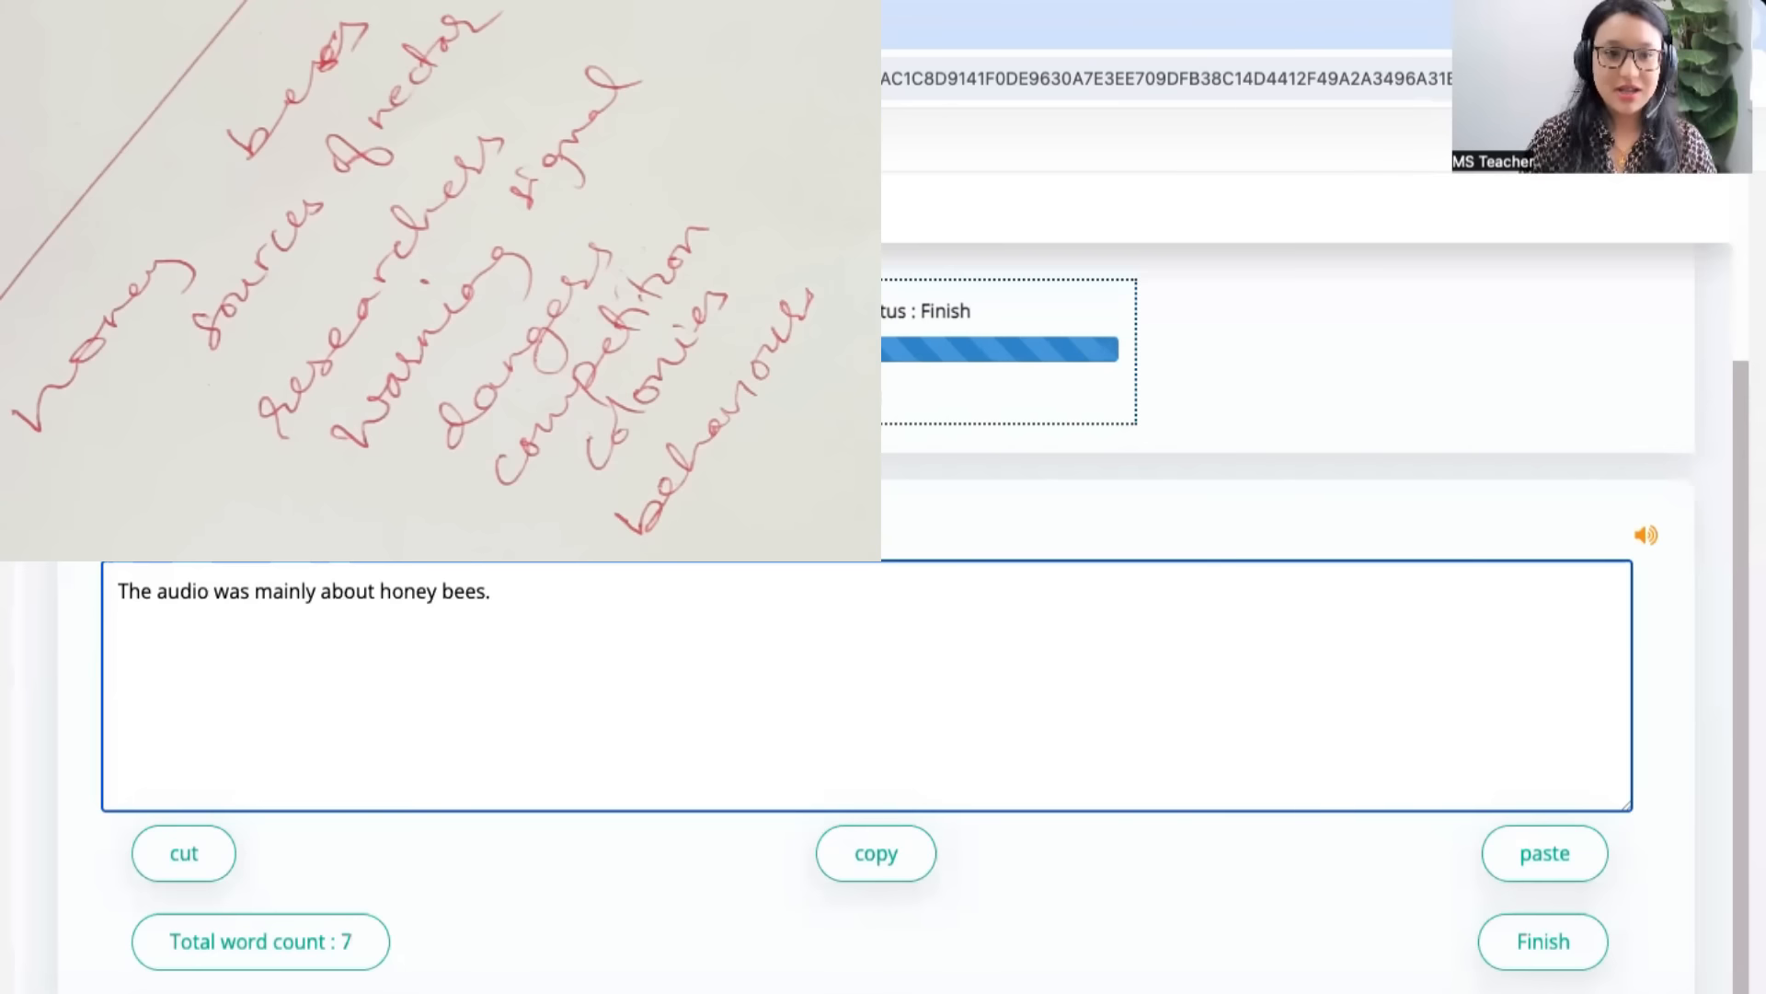
Add sentences on their warning signal and competition, then their colonies and dangers being discussed
type("The speaker s")
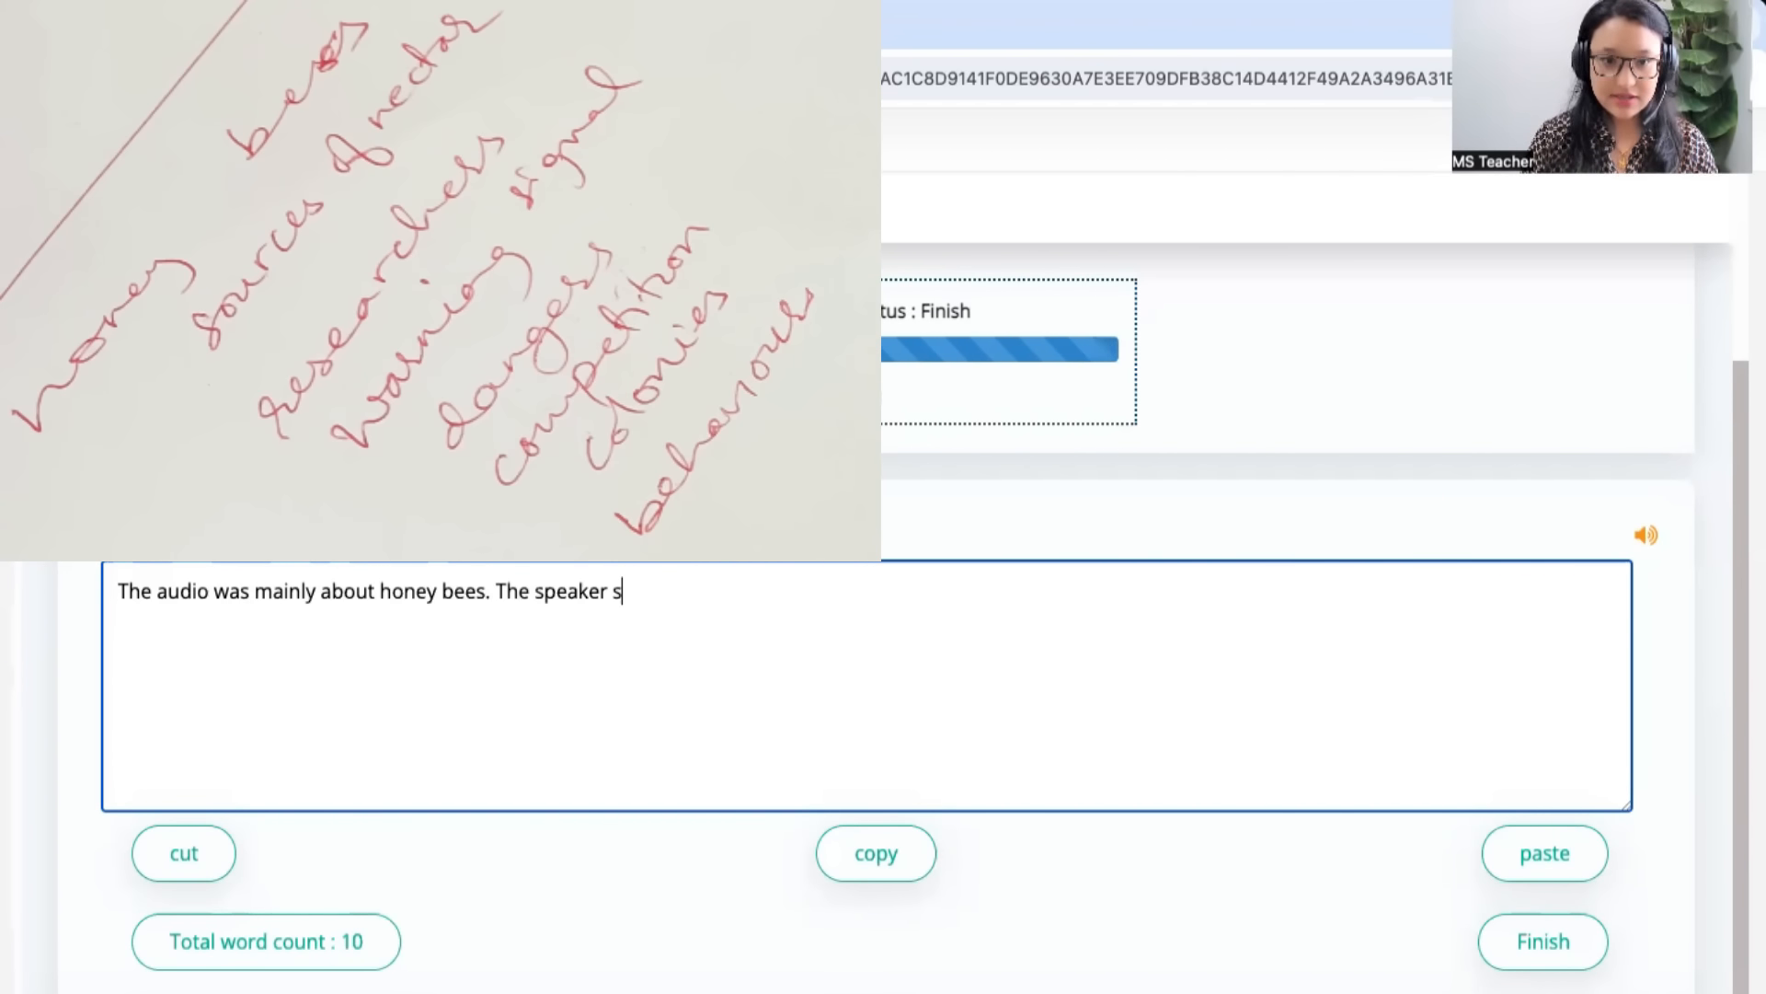
type("tated such w")
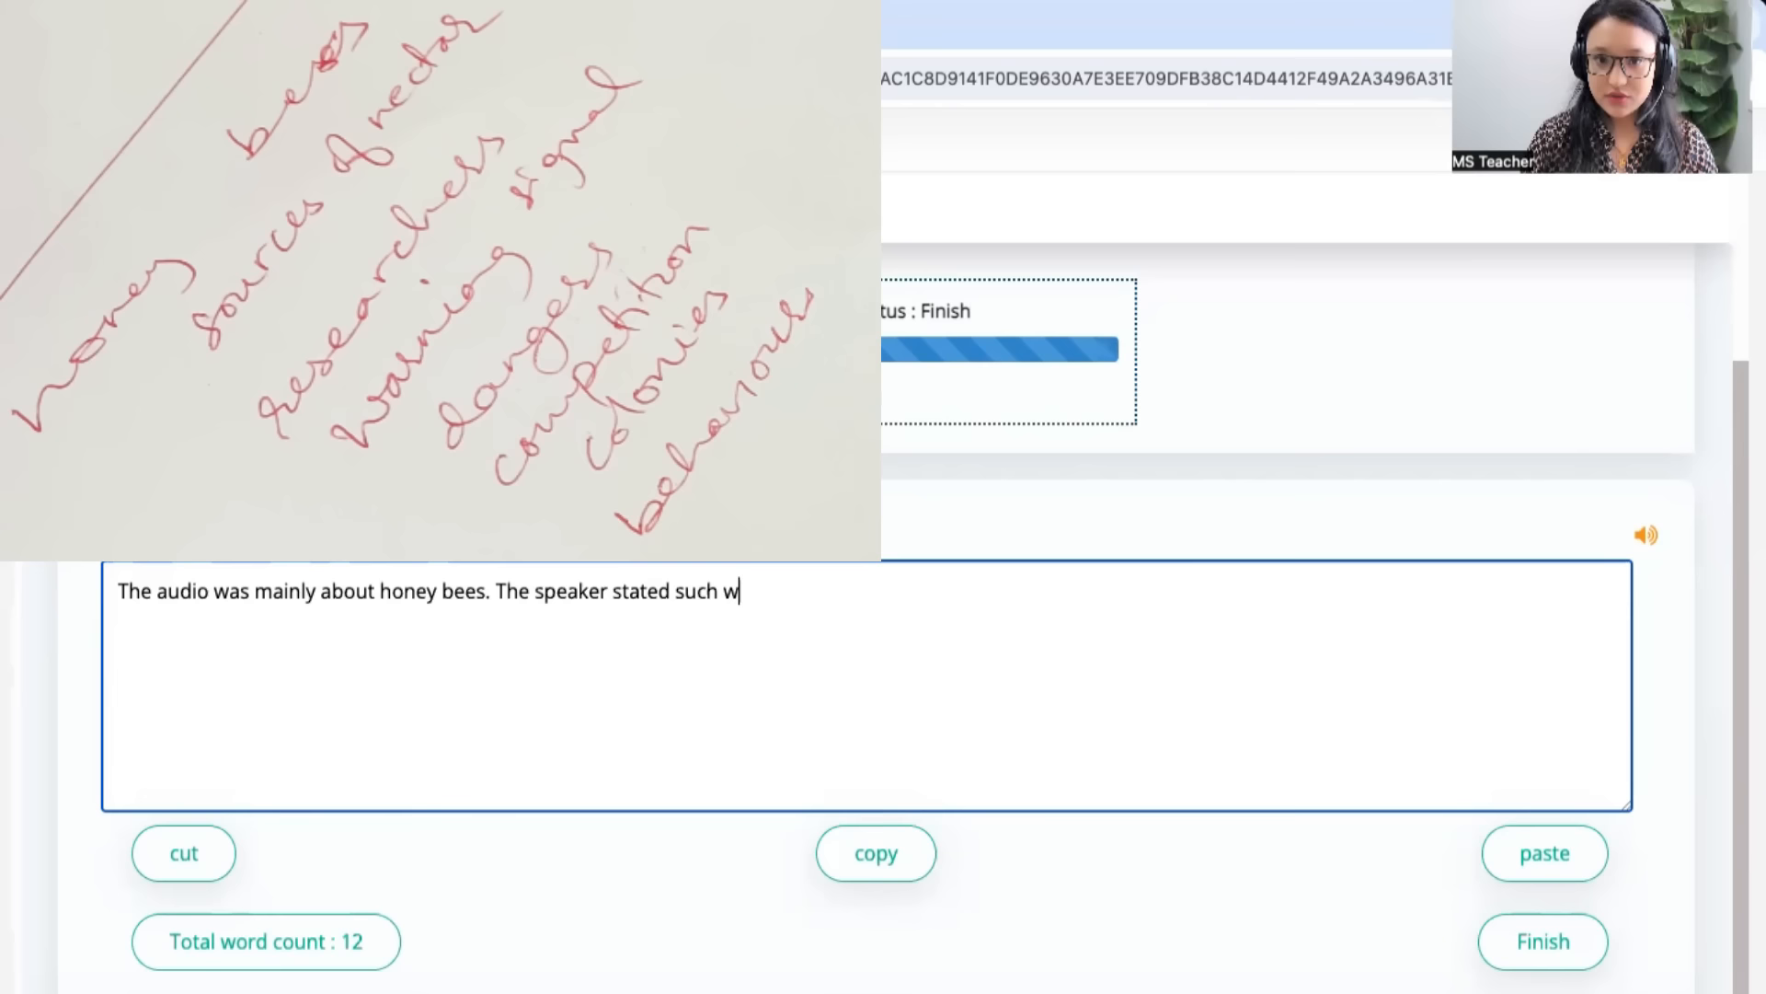
type("ords as their")
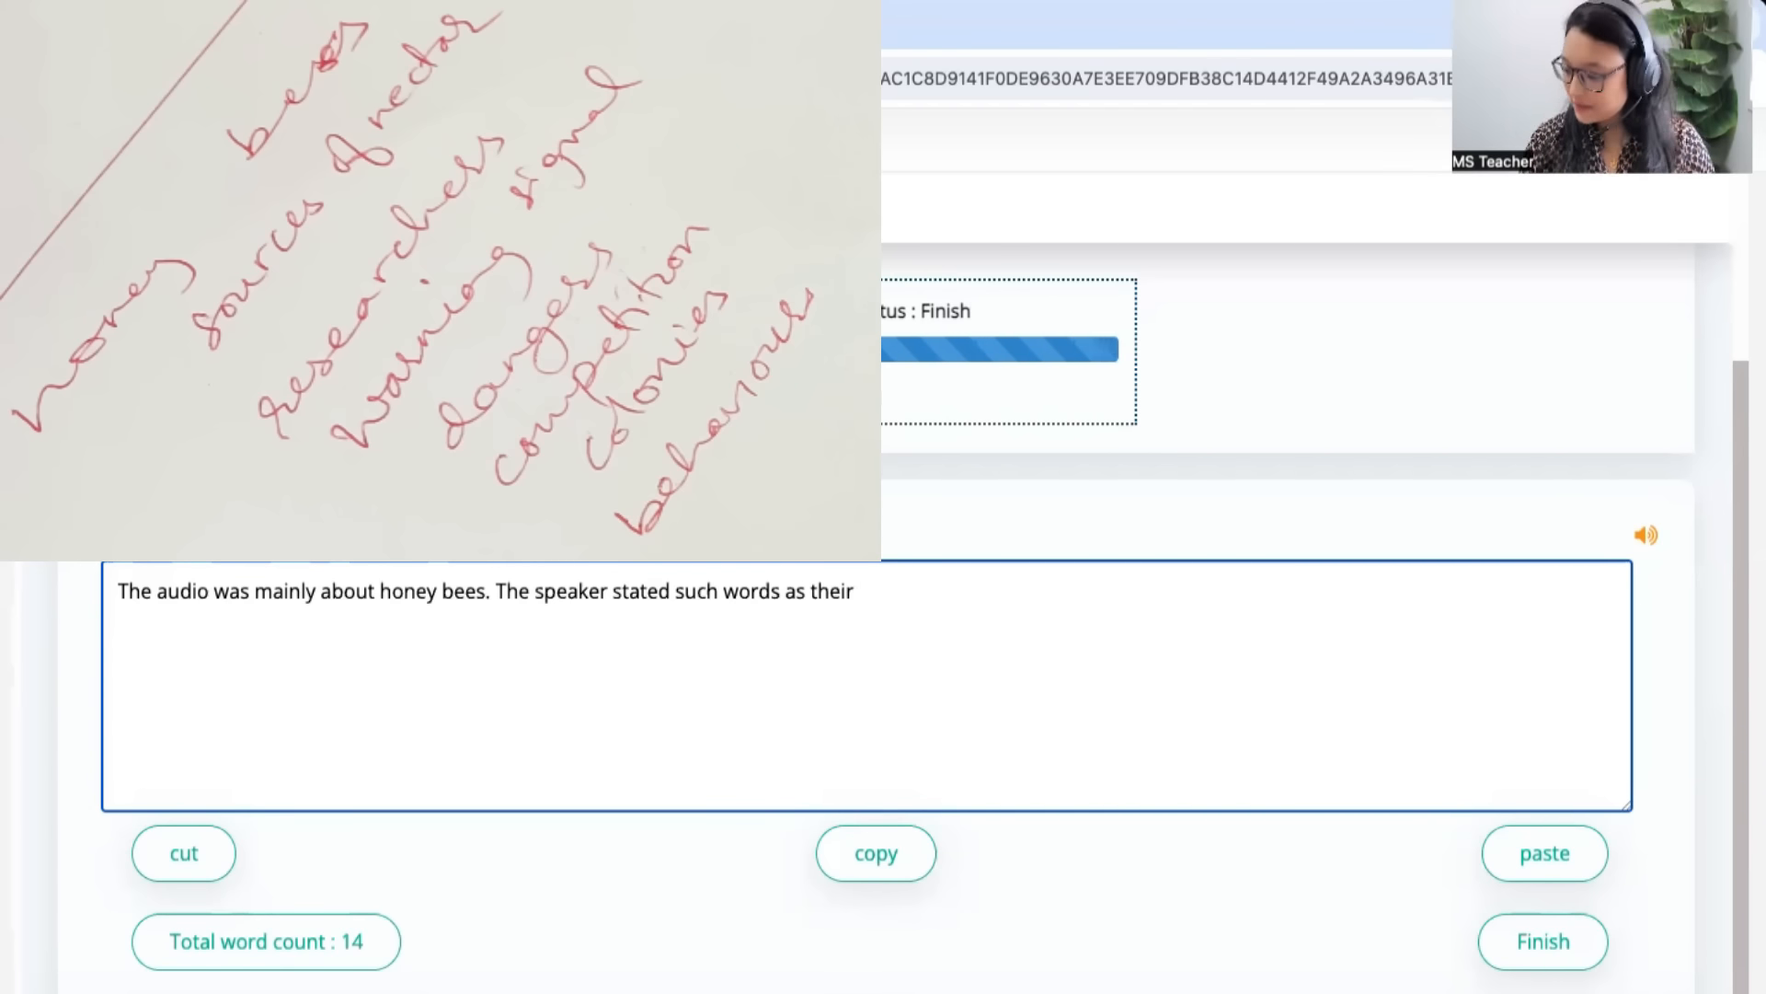
type("w")
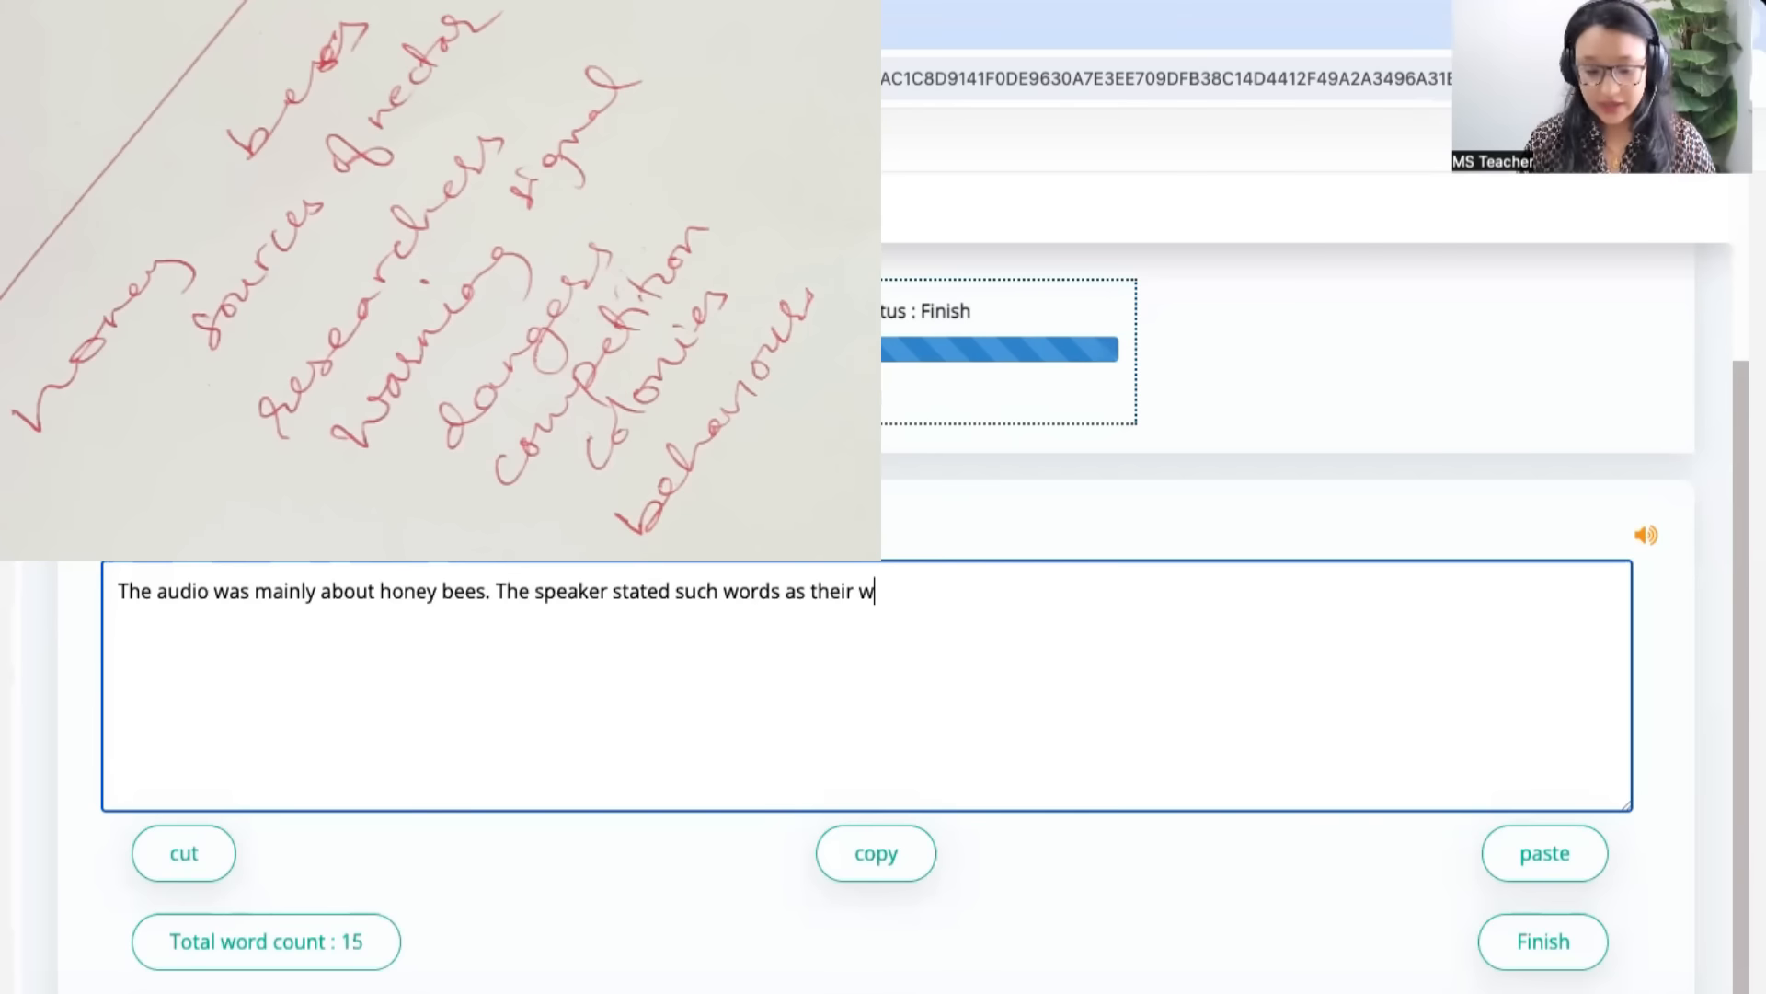
type("arning signa")
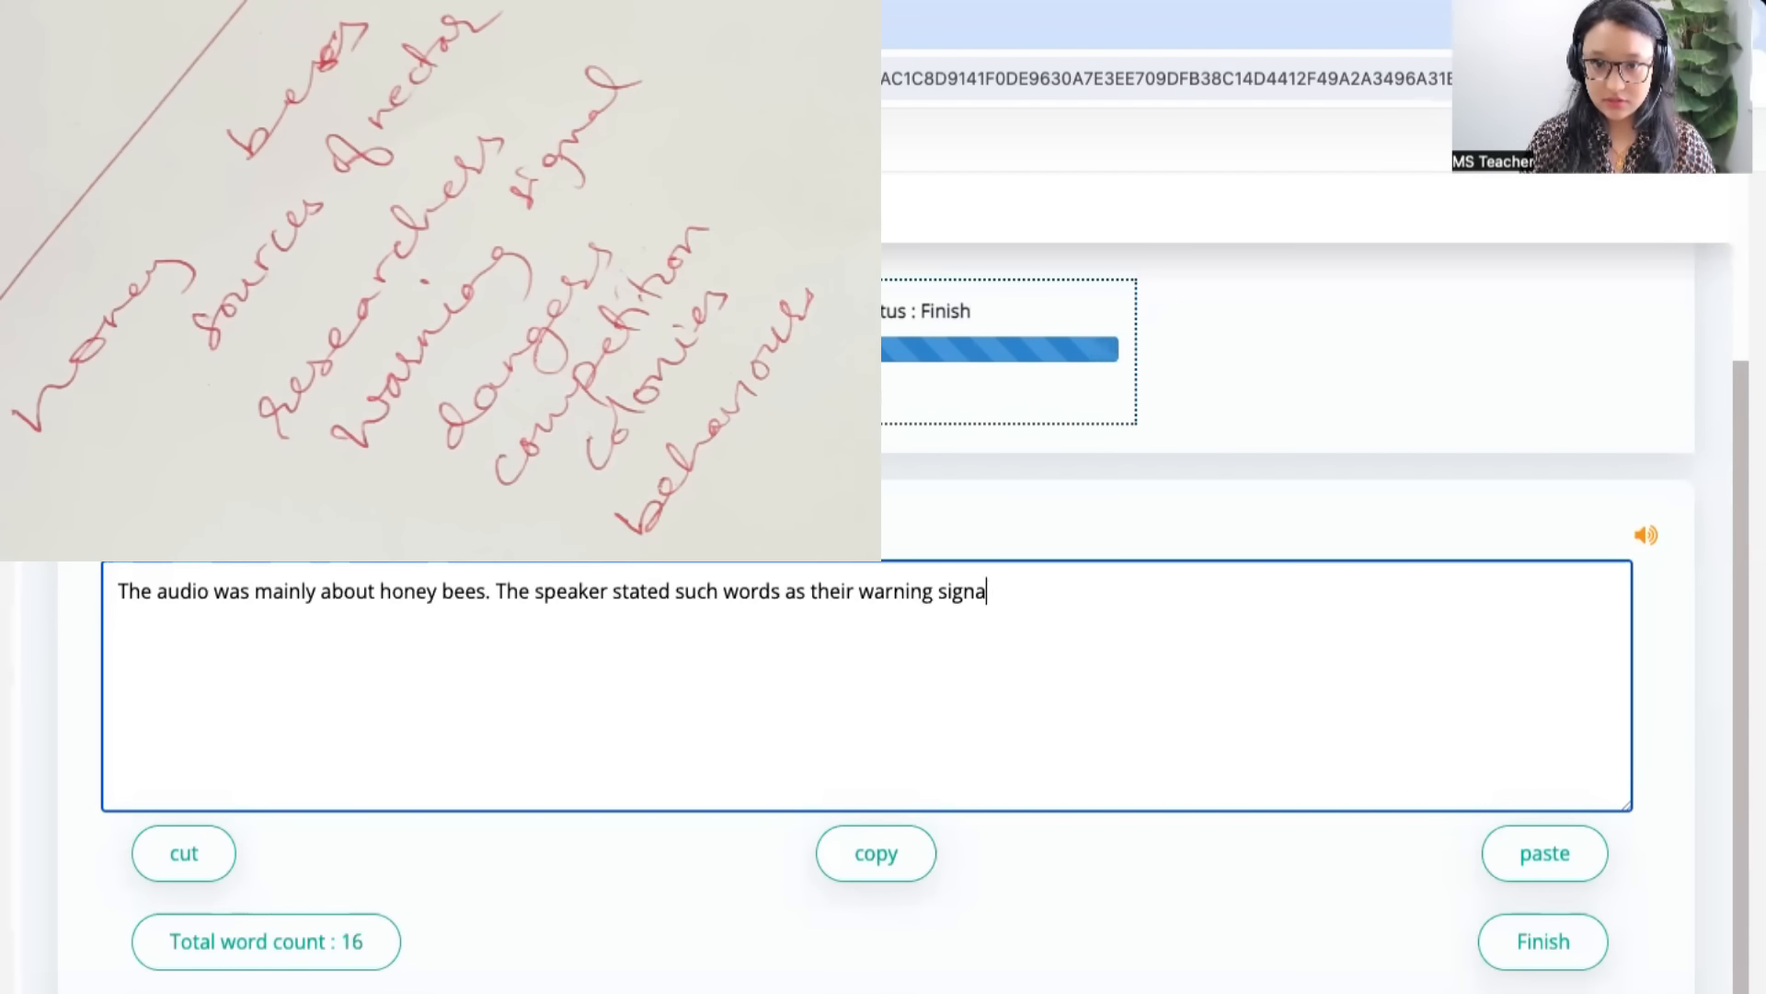
type("l and their")
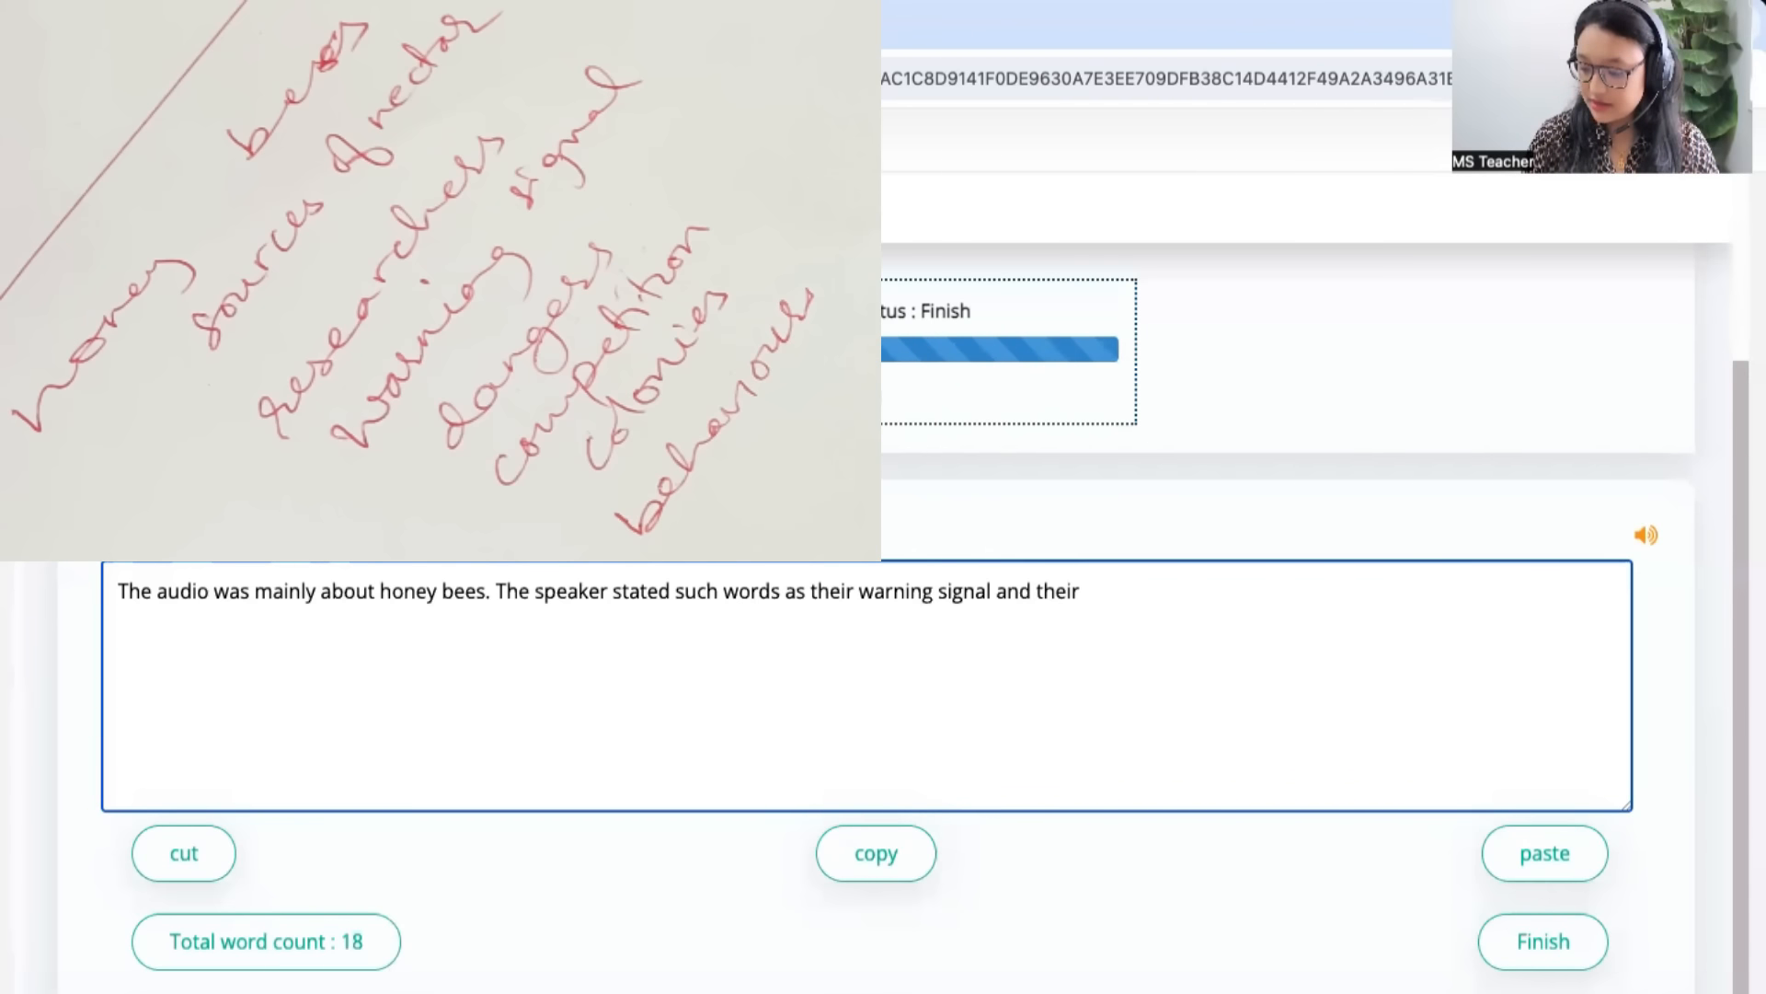
type("com")
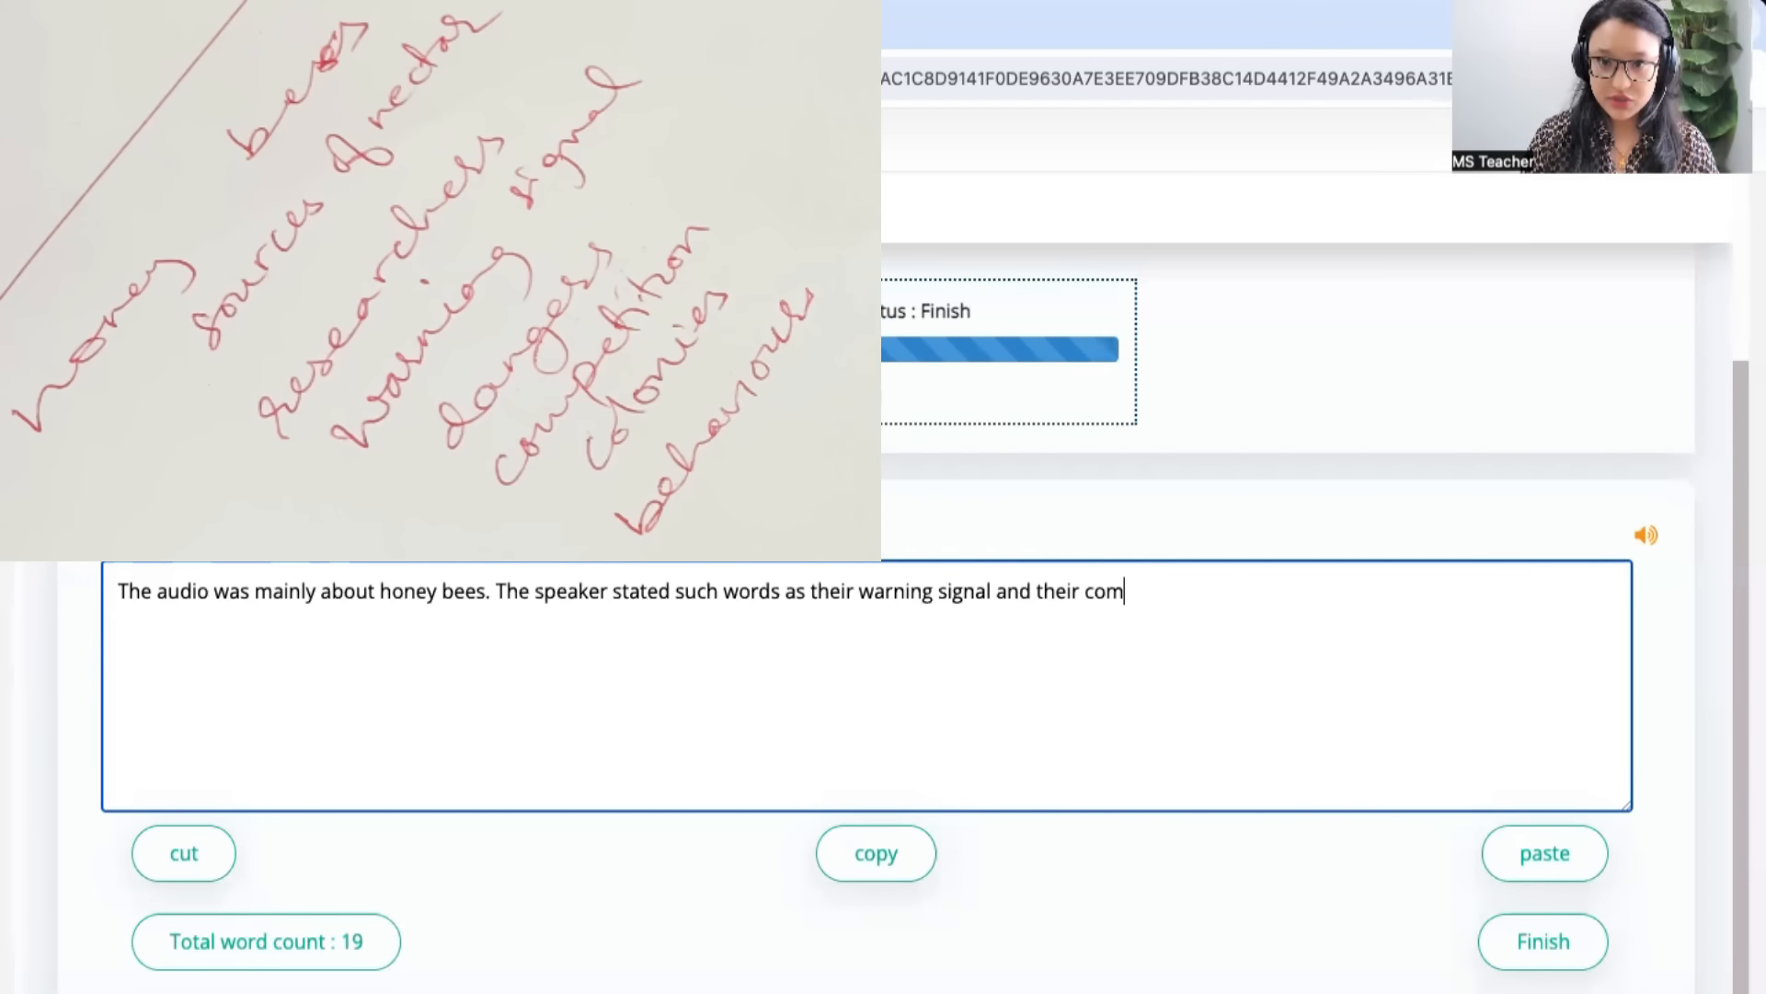
type("petition")
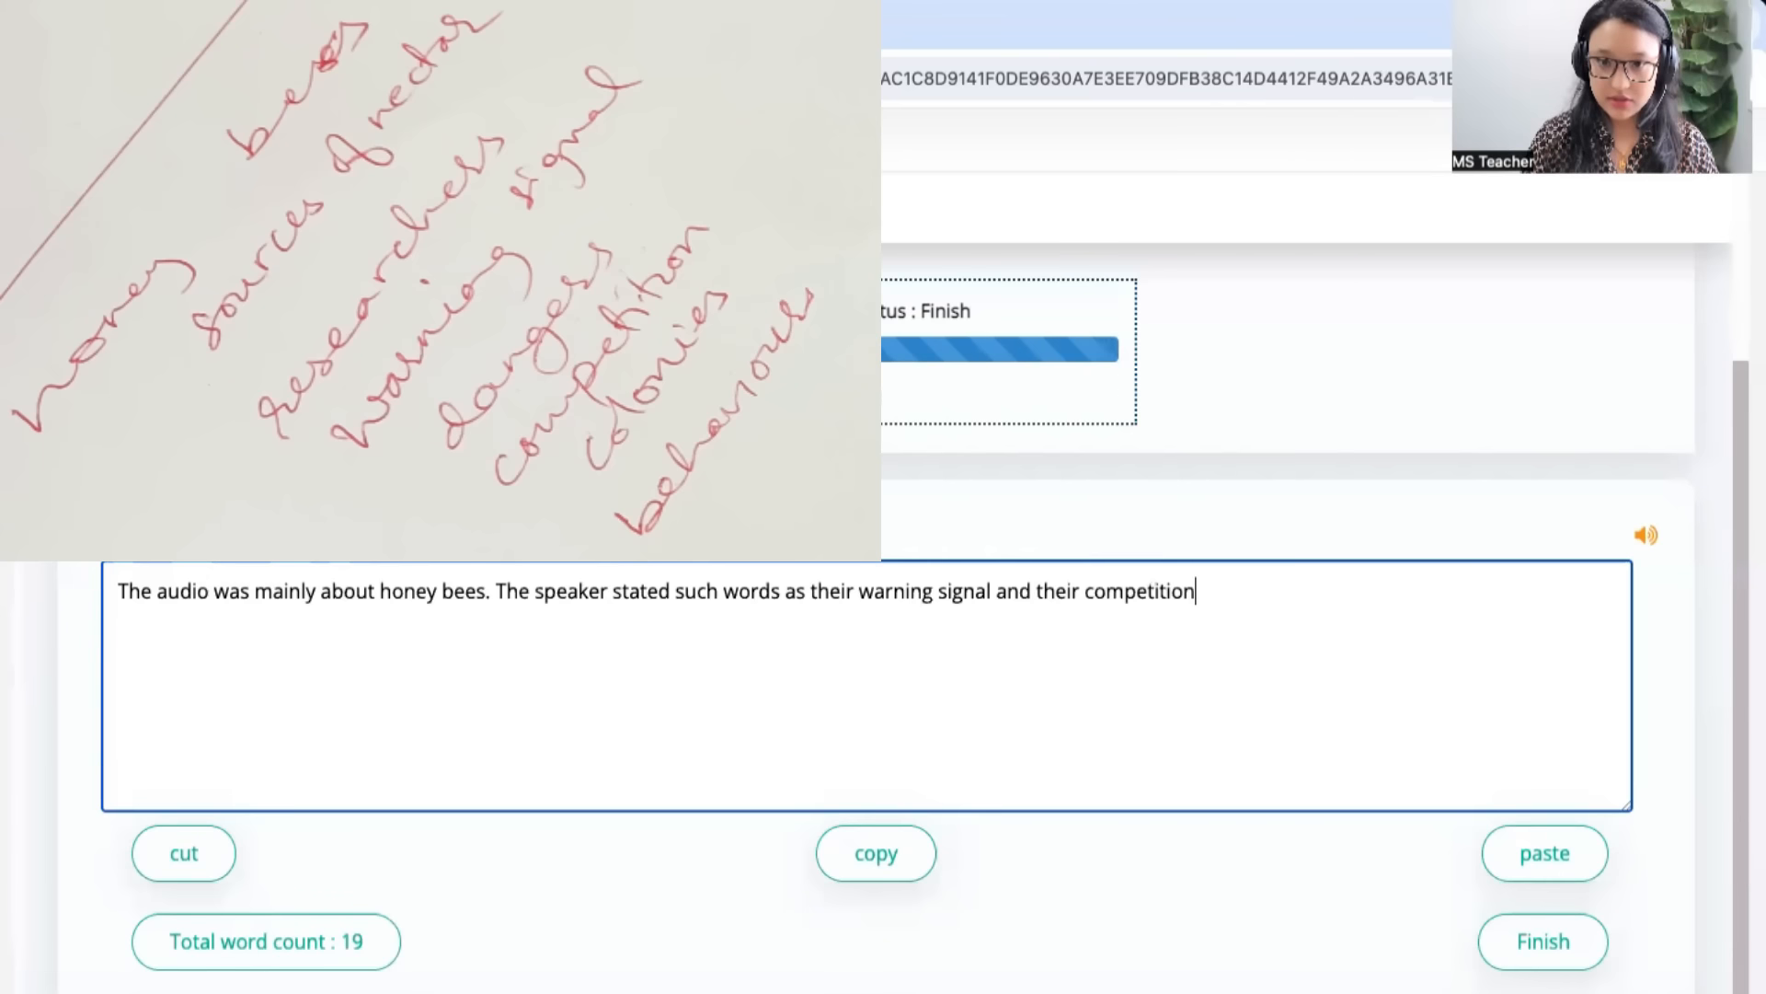
type(". Moreover")
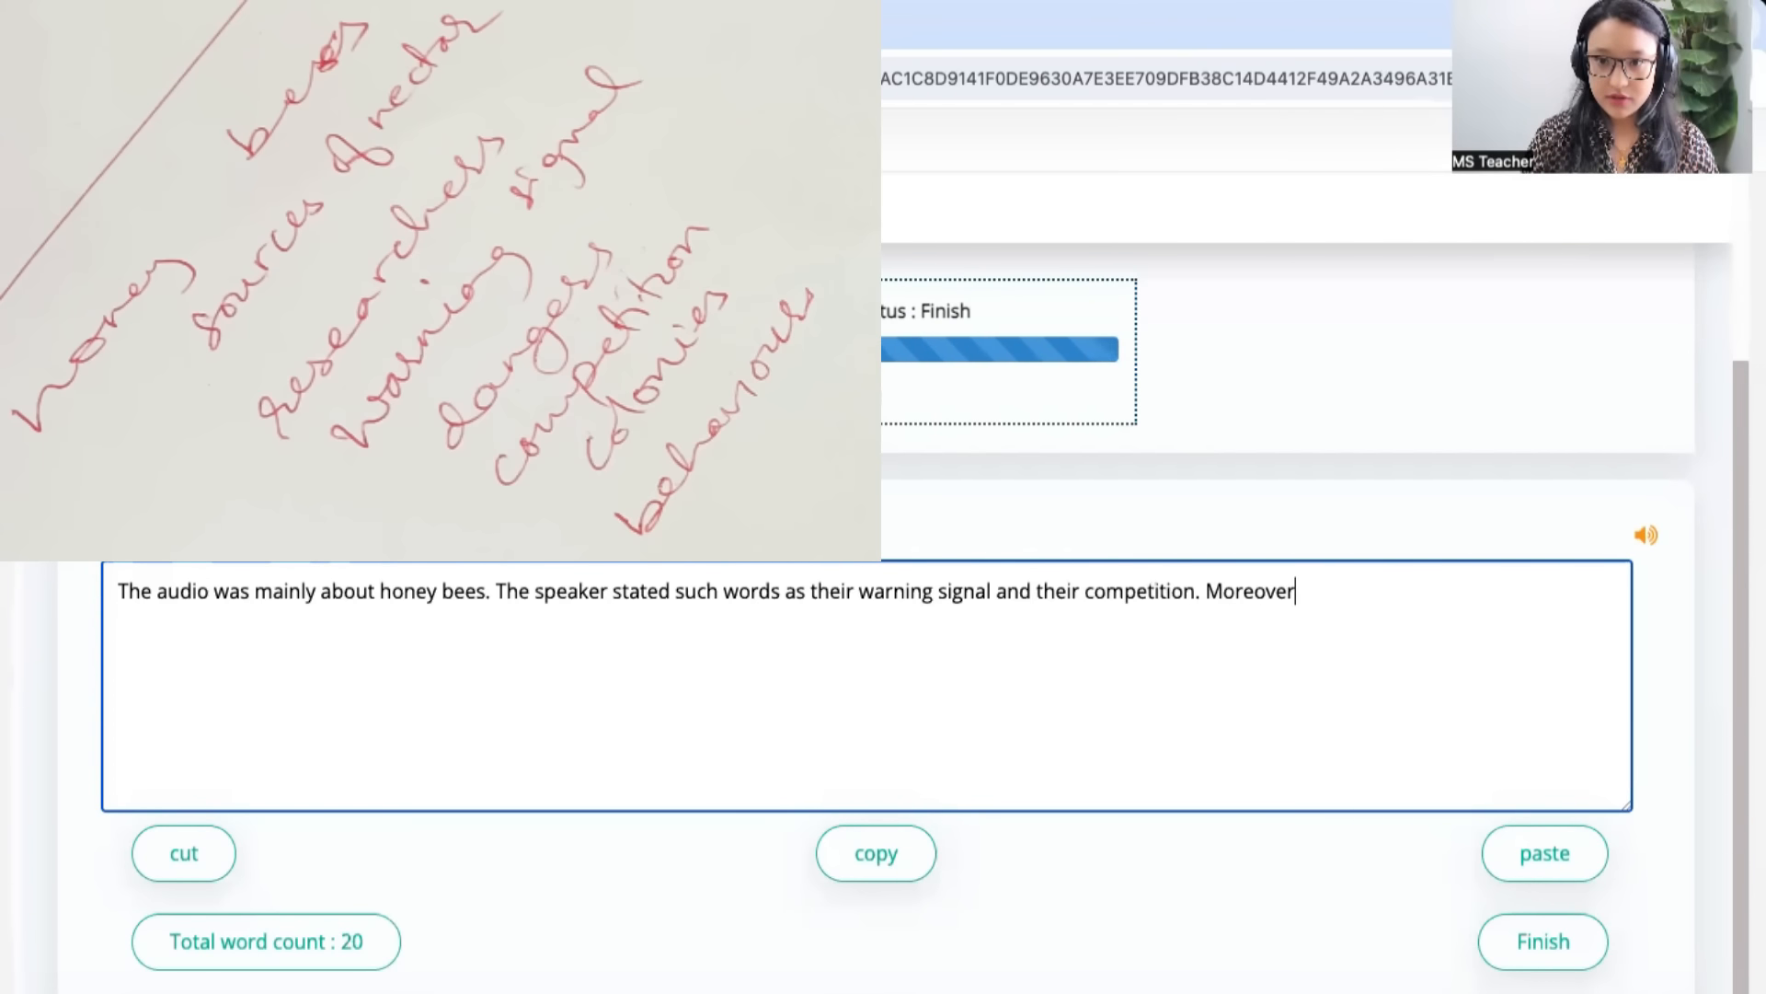
type(", their")
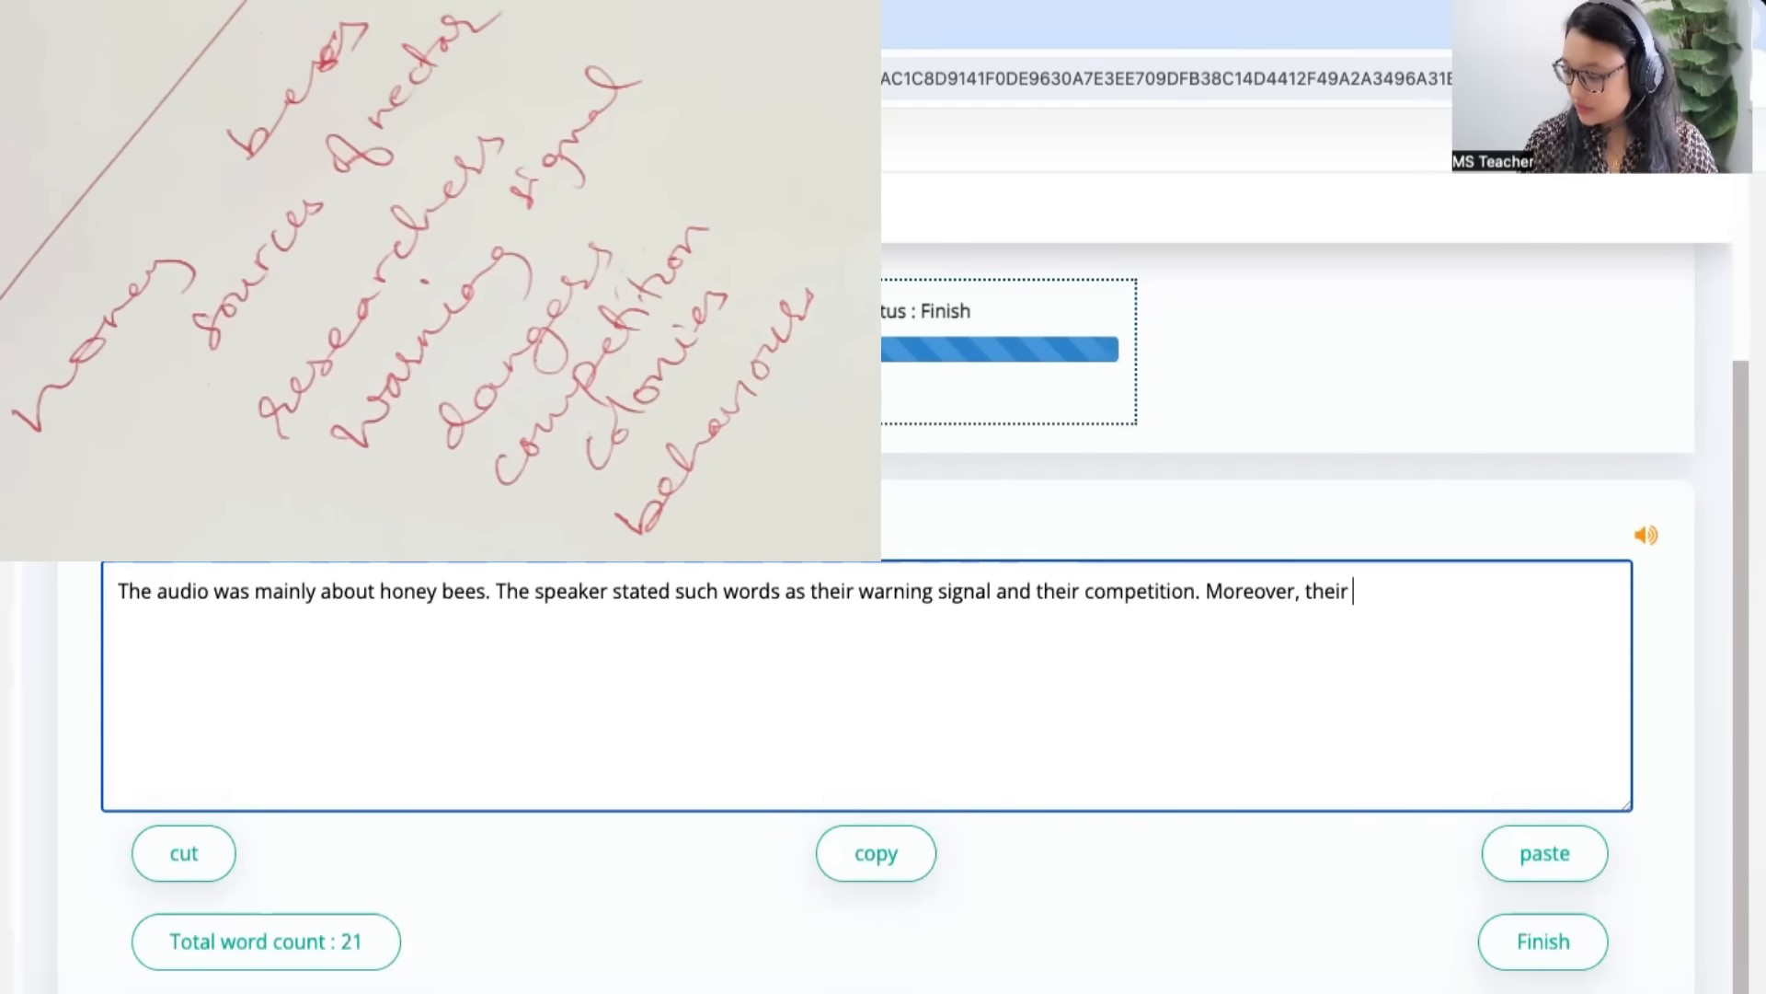
type("col")
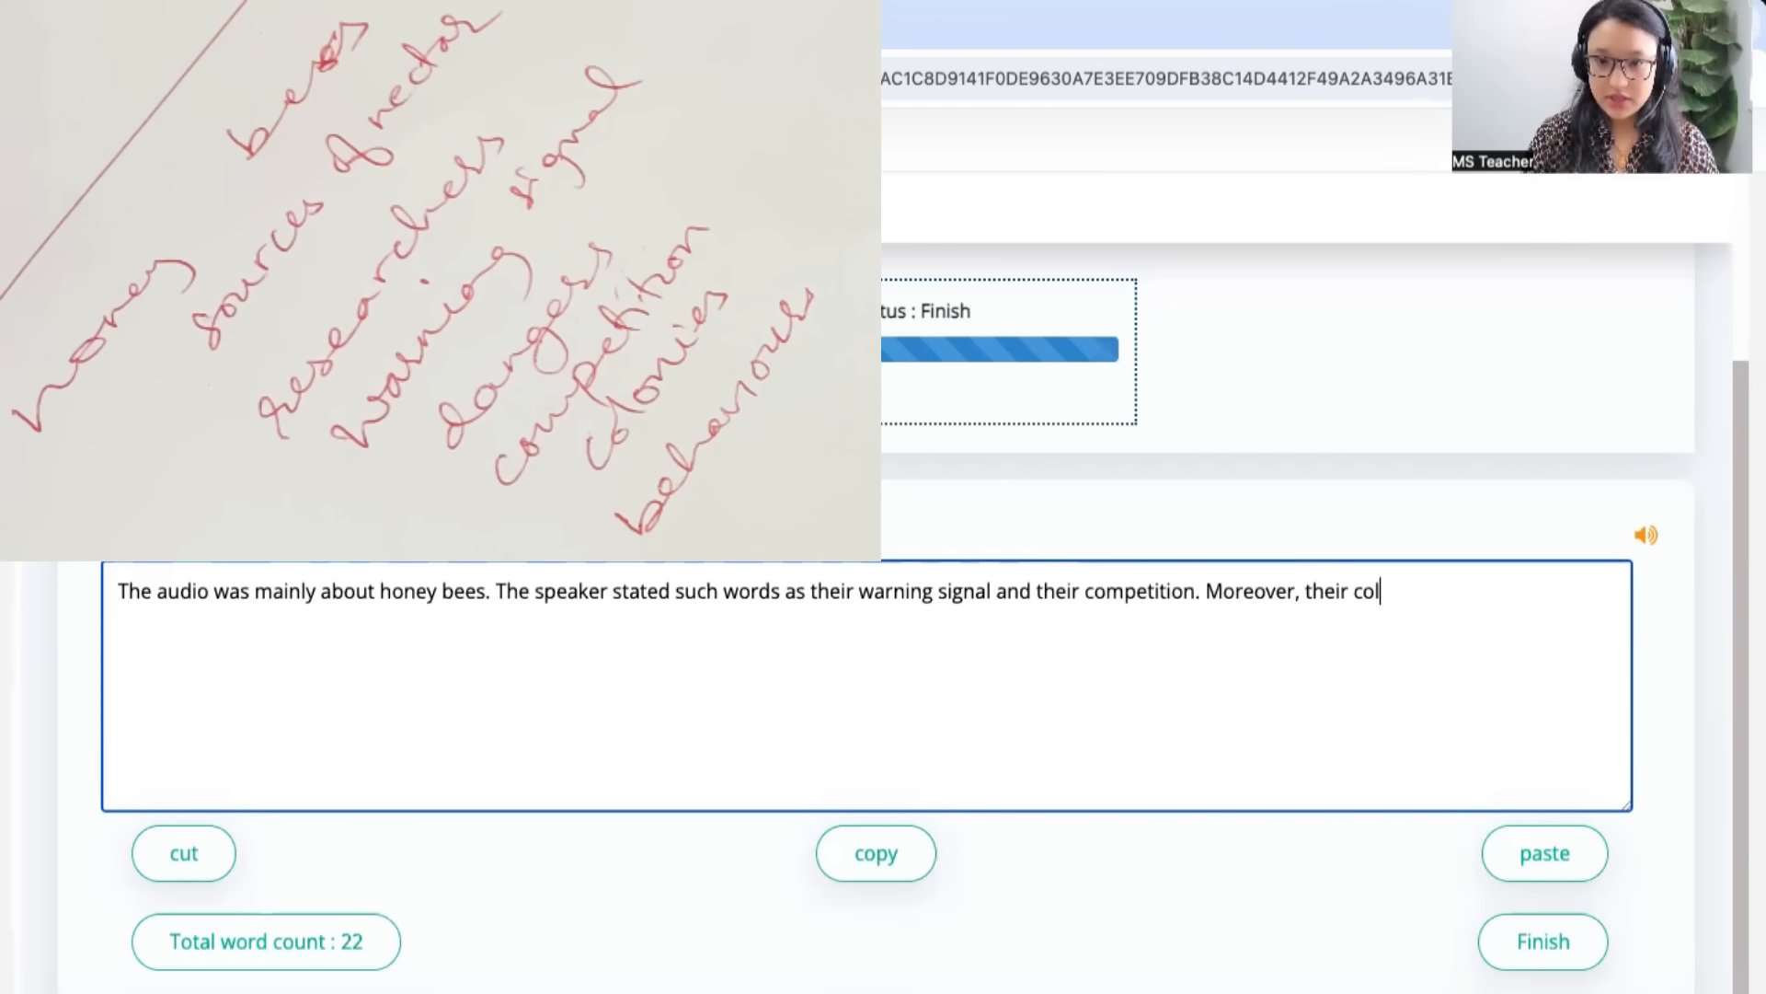
type("on")
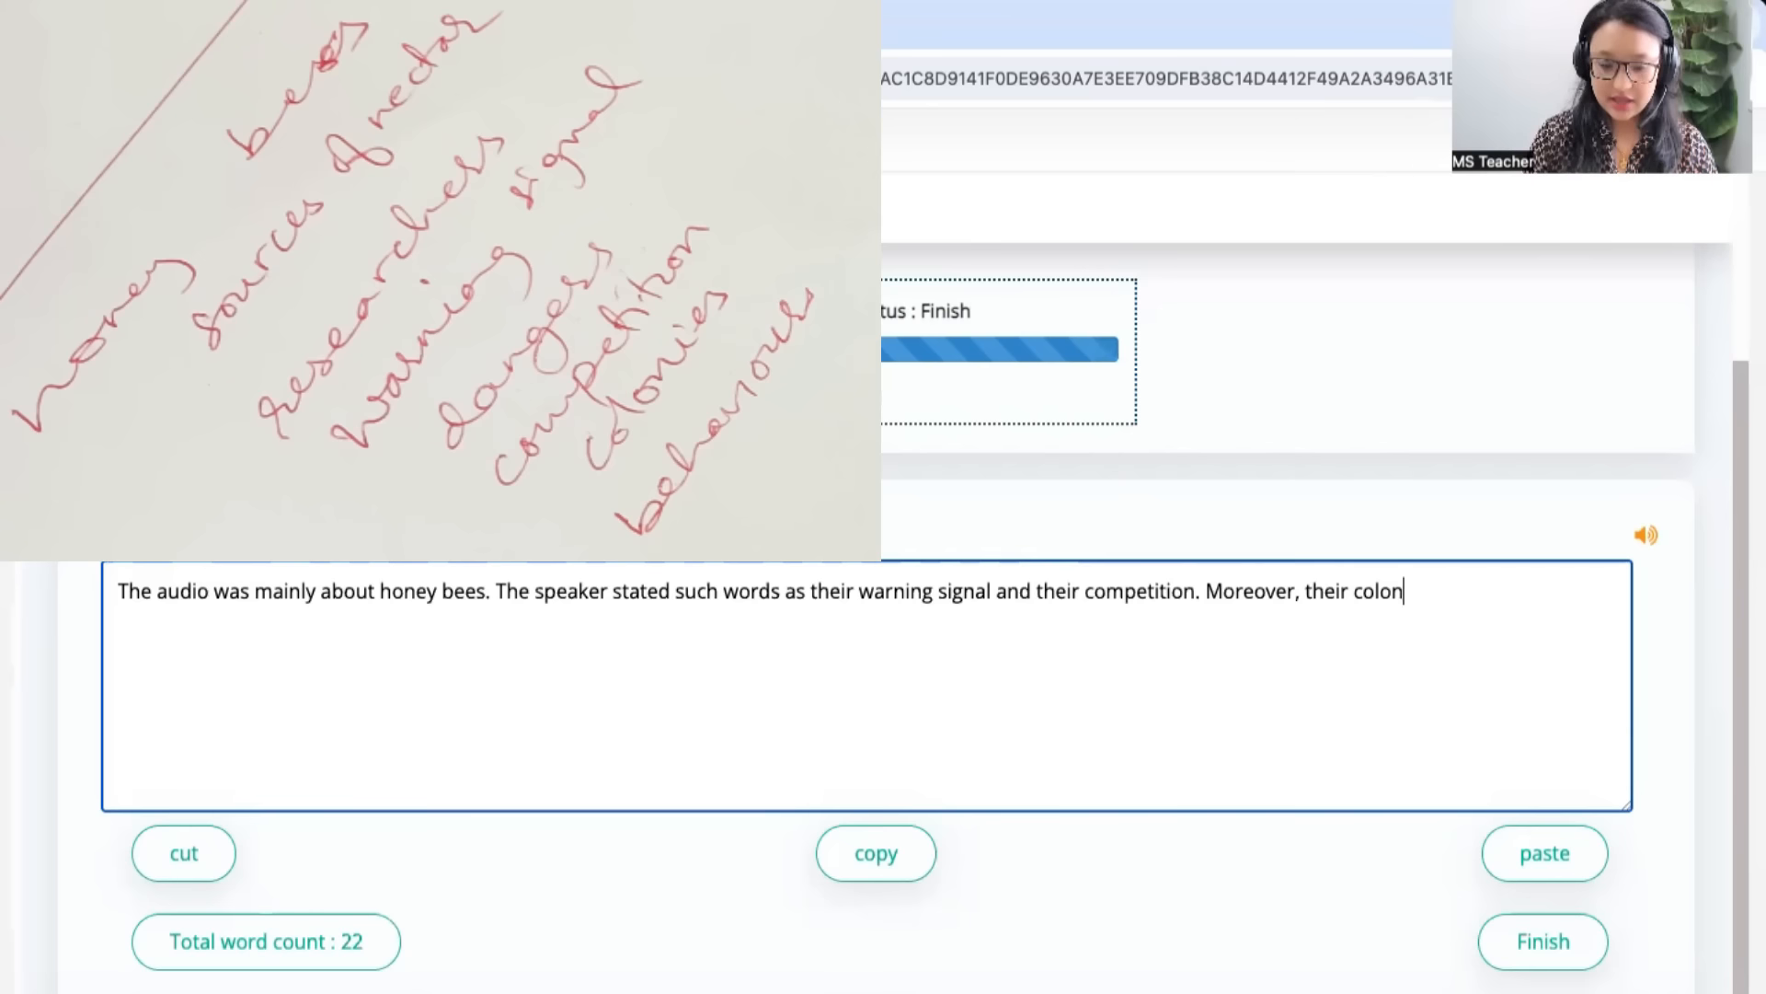
type("ies and their")
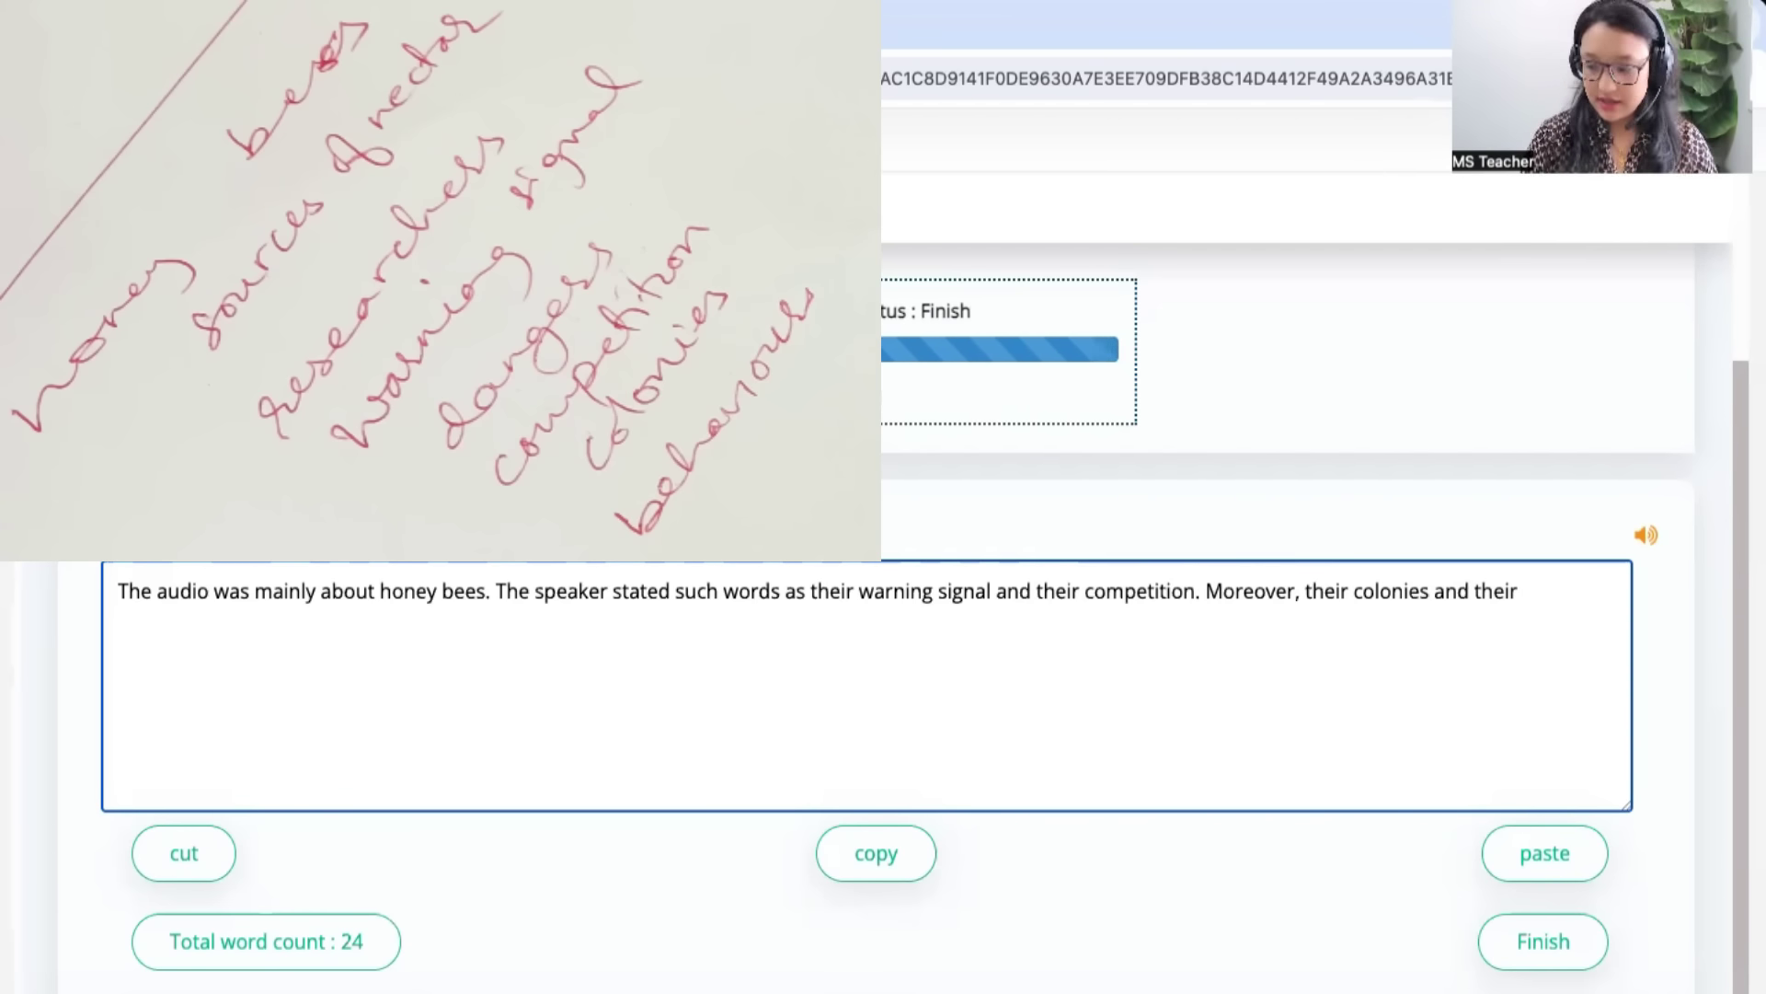
type("dange")
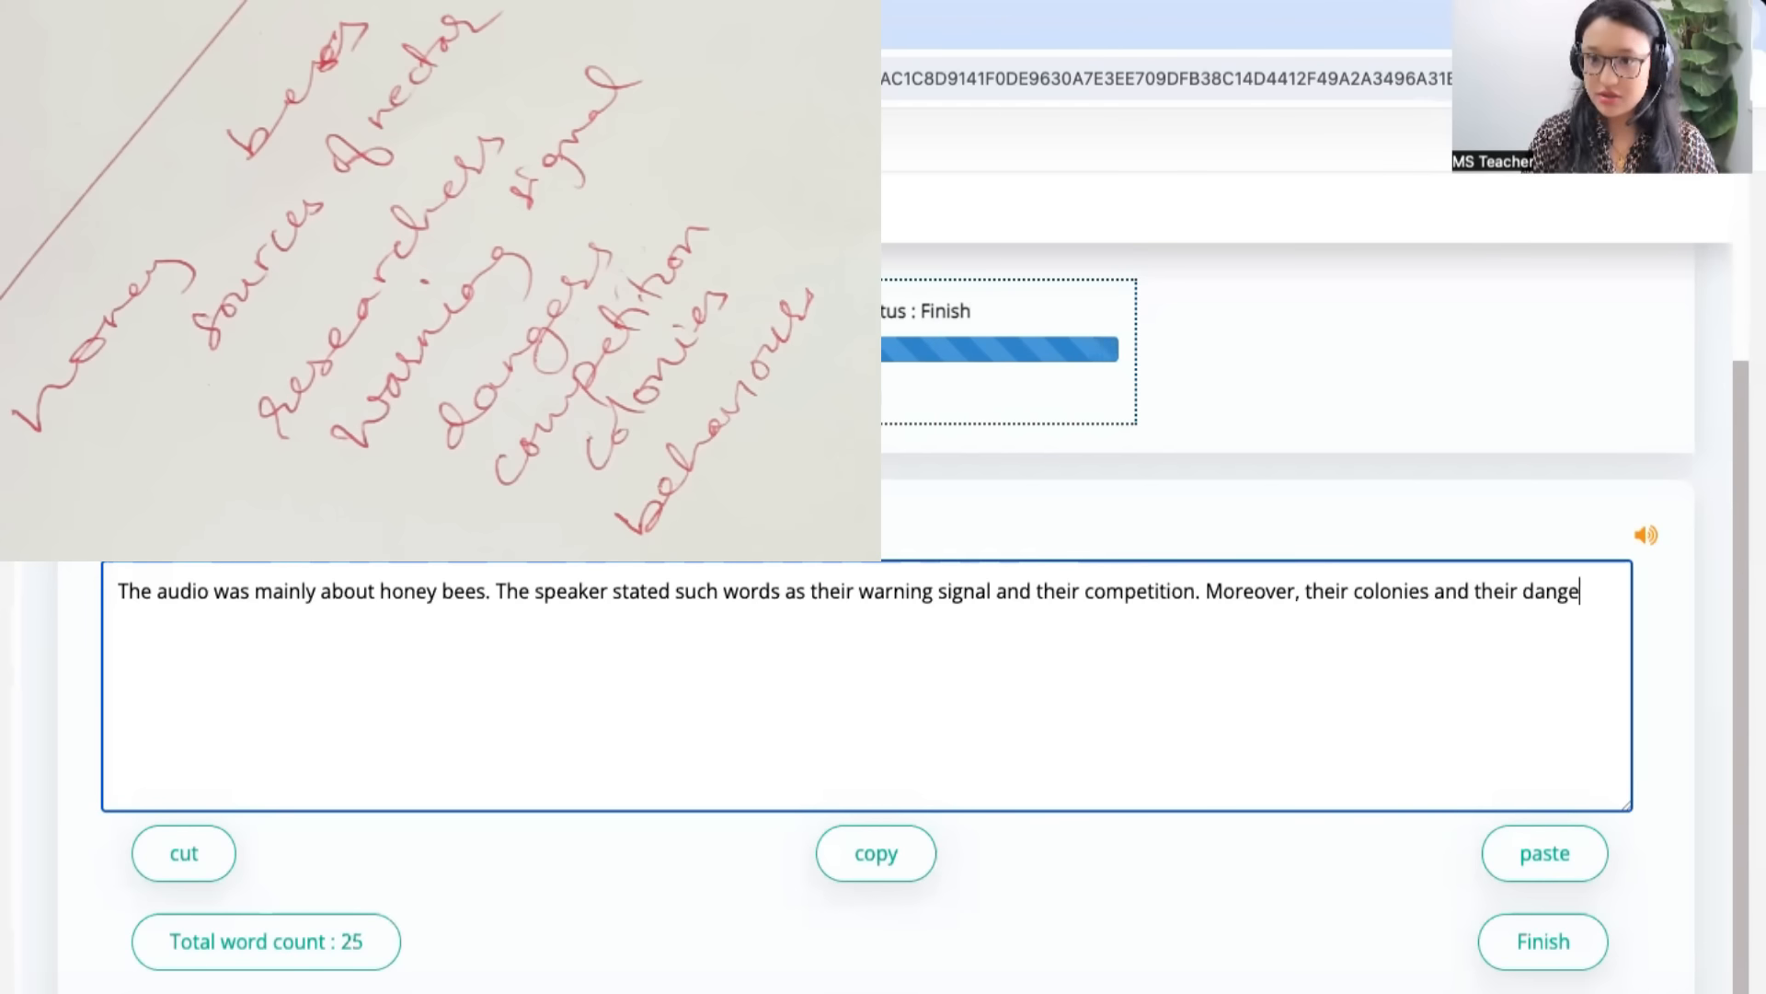
type("rs were al")
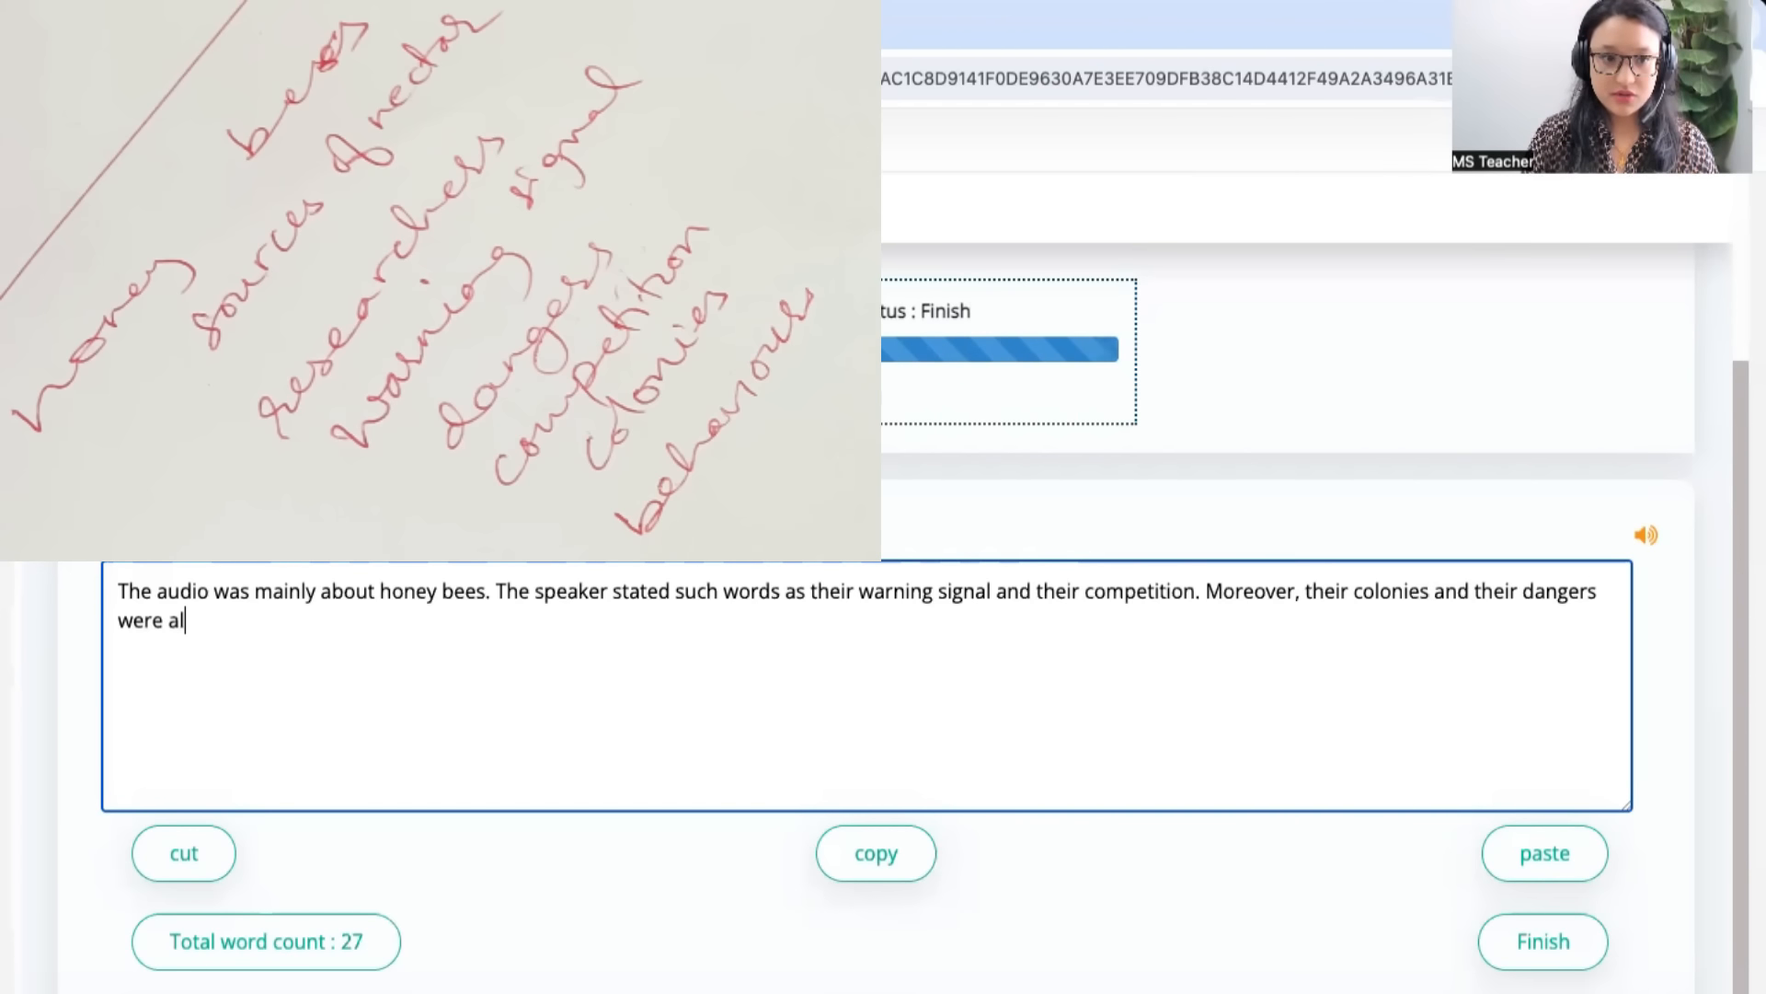
type("so discussed in the lecture.")
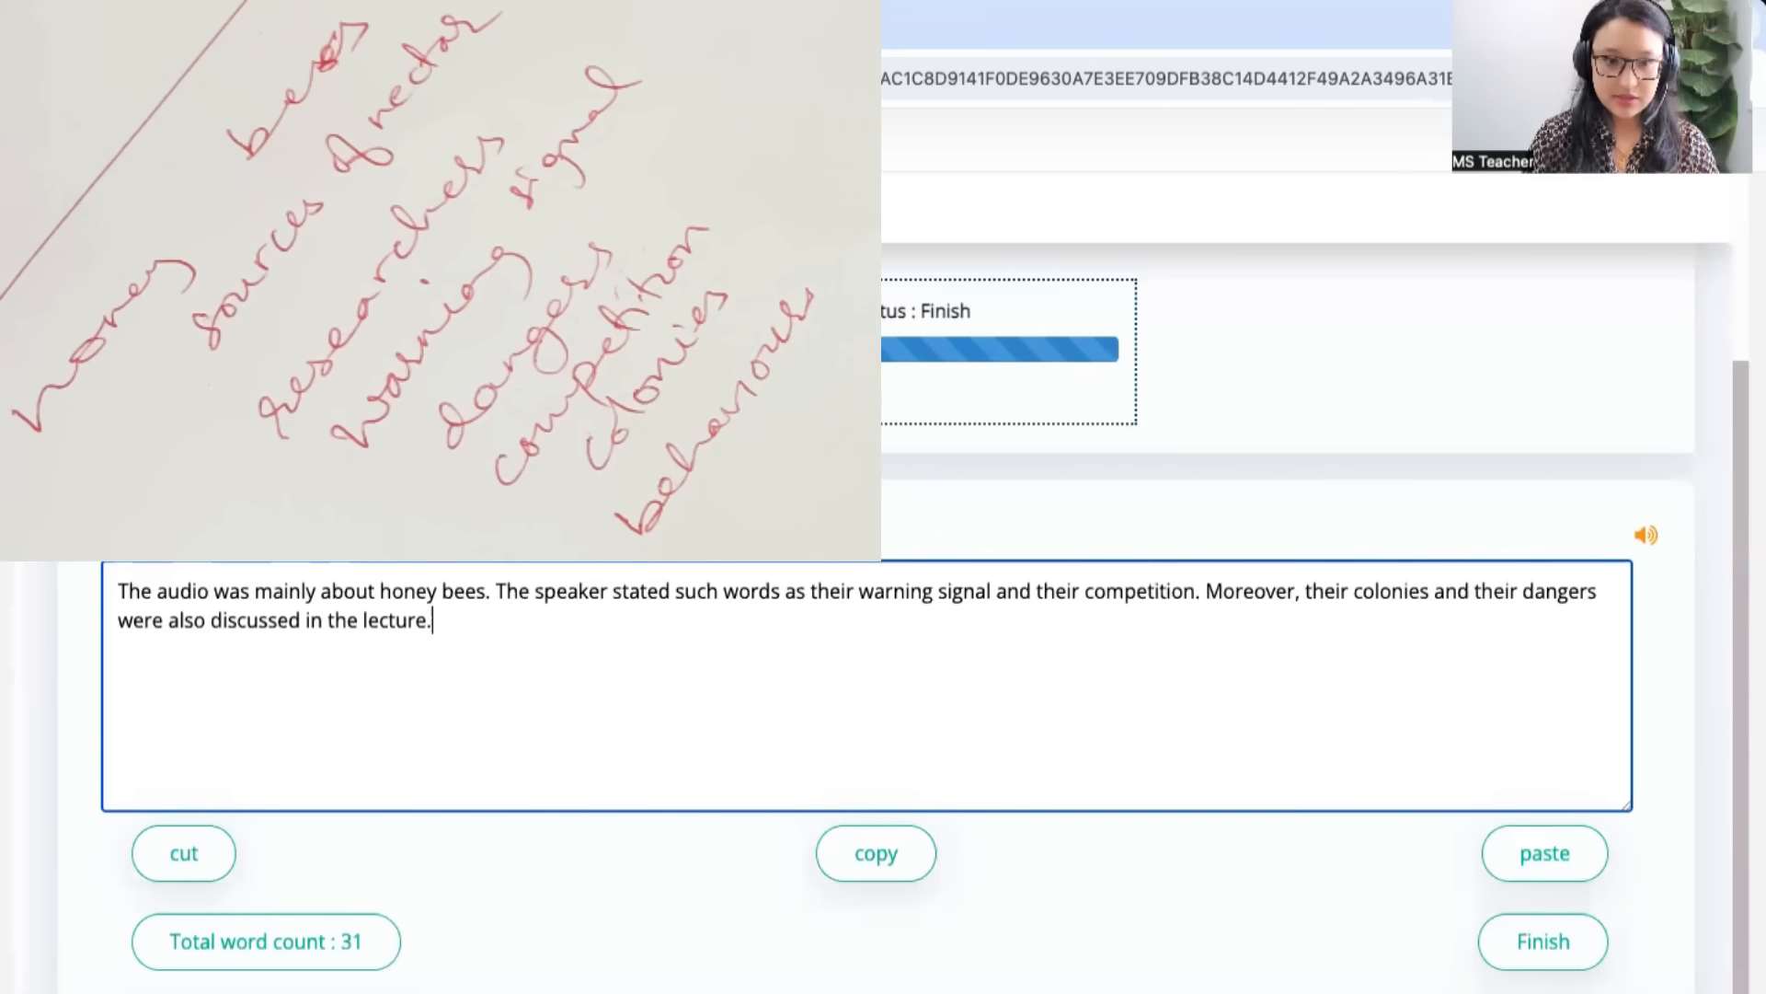
Add the 'In addition' sentence about their sources and their behaviour
type("In ad")
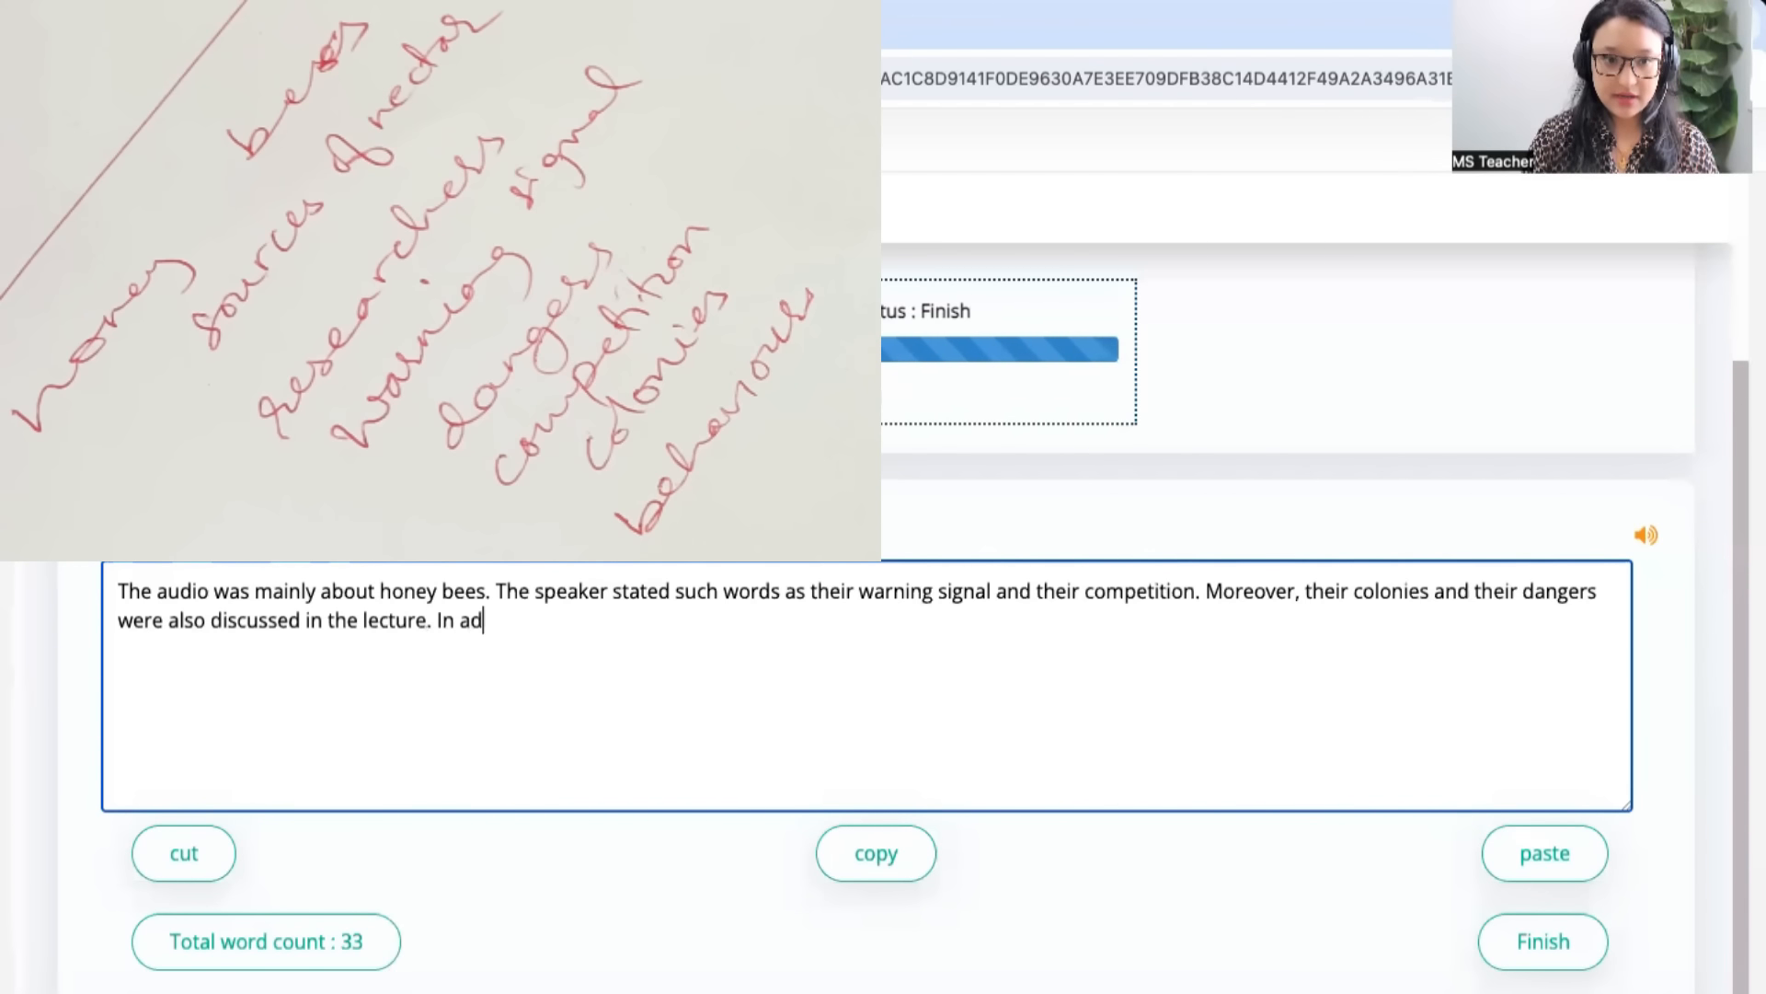
type("diti")
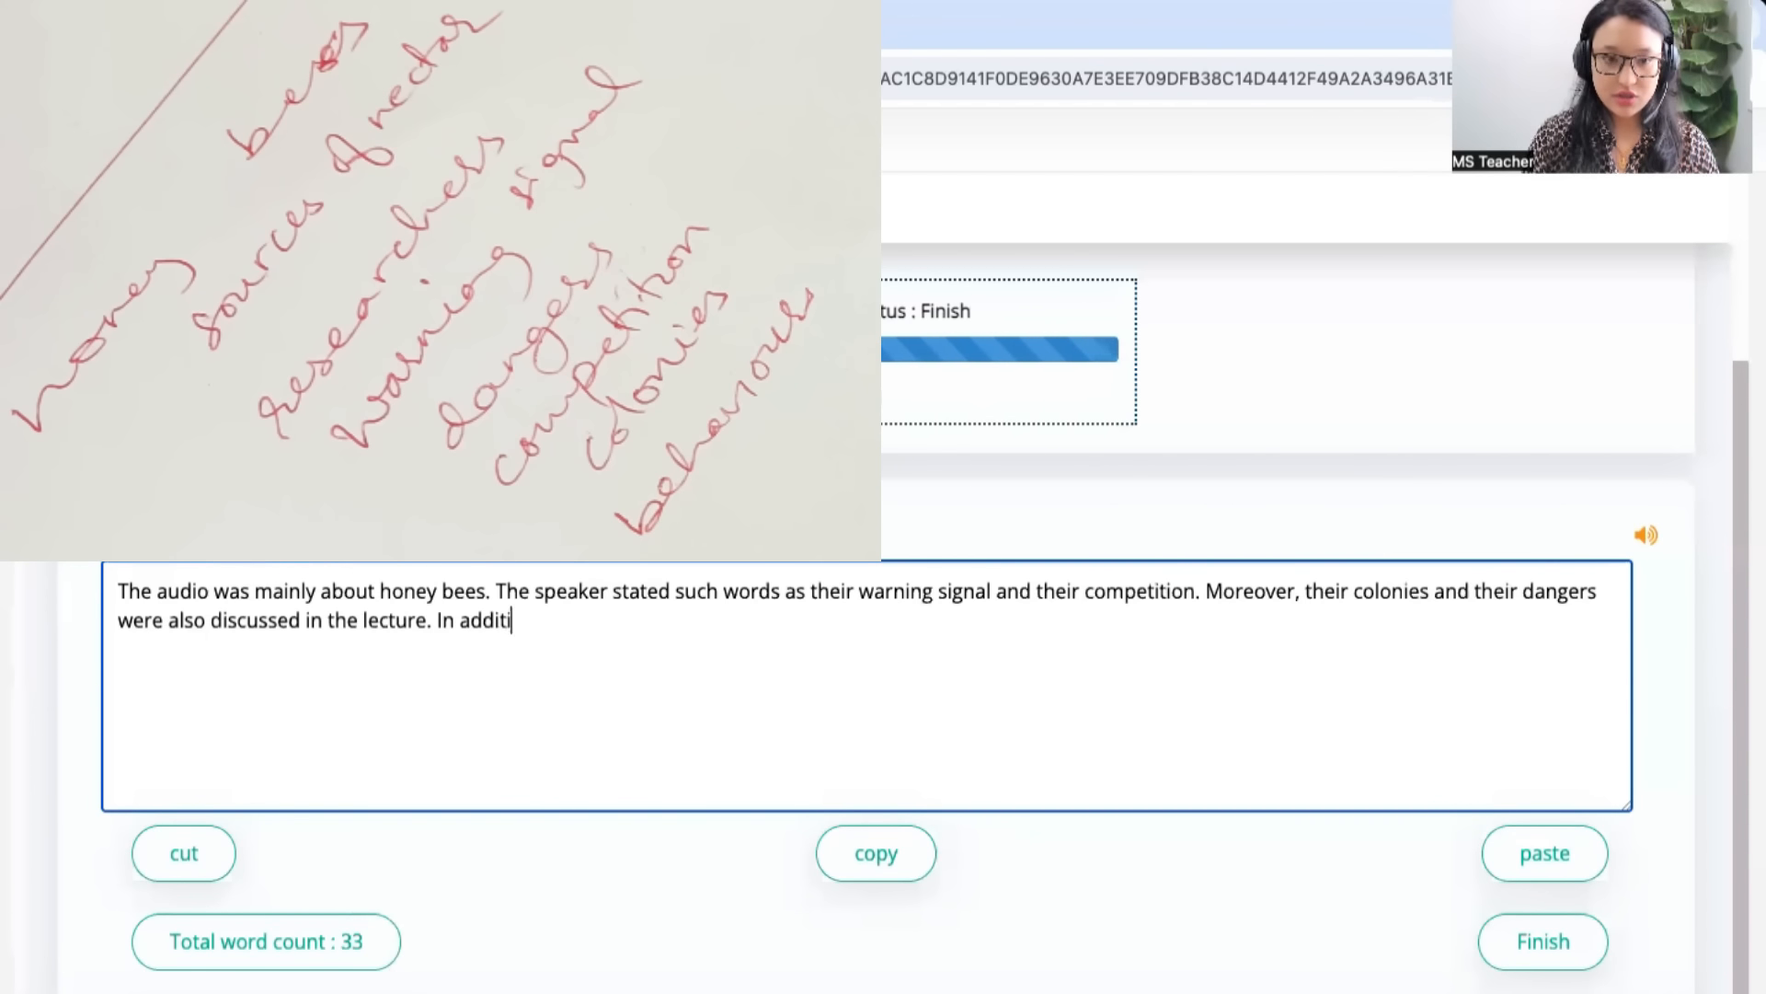
type("on to ti")
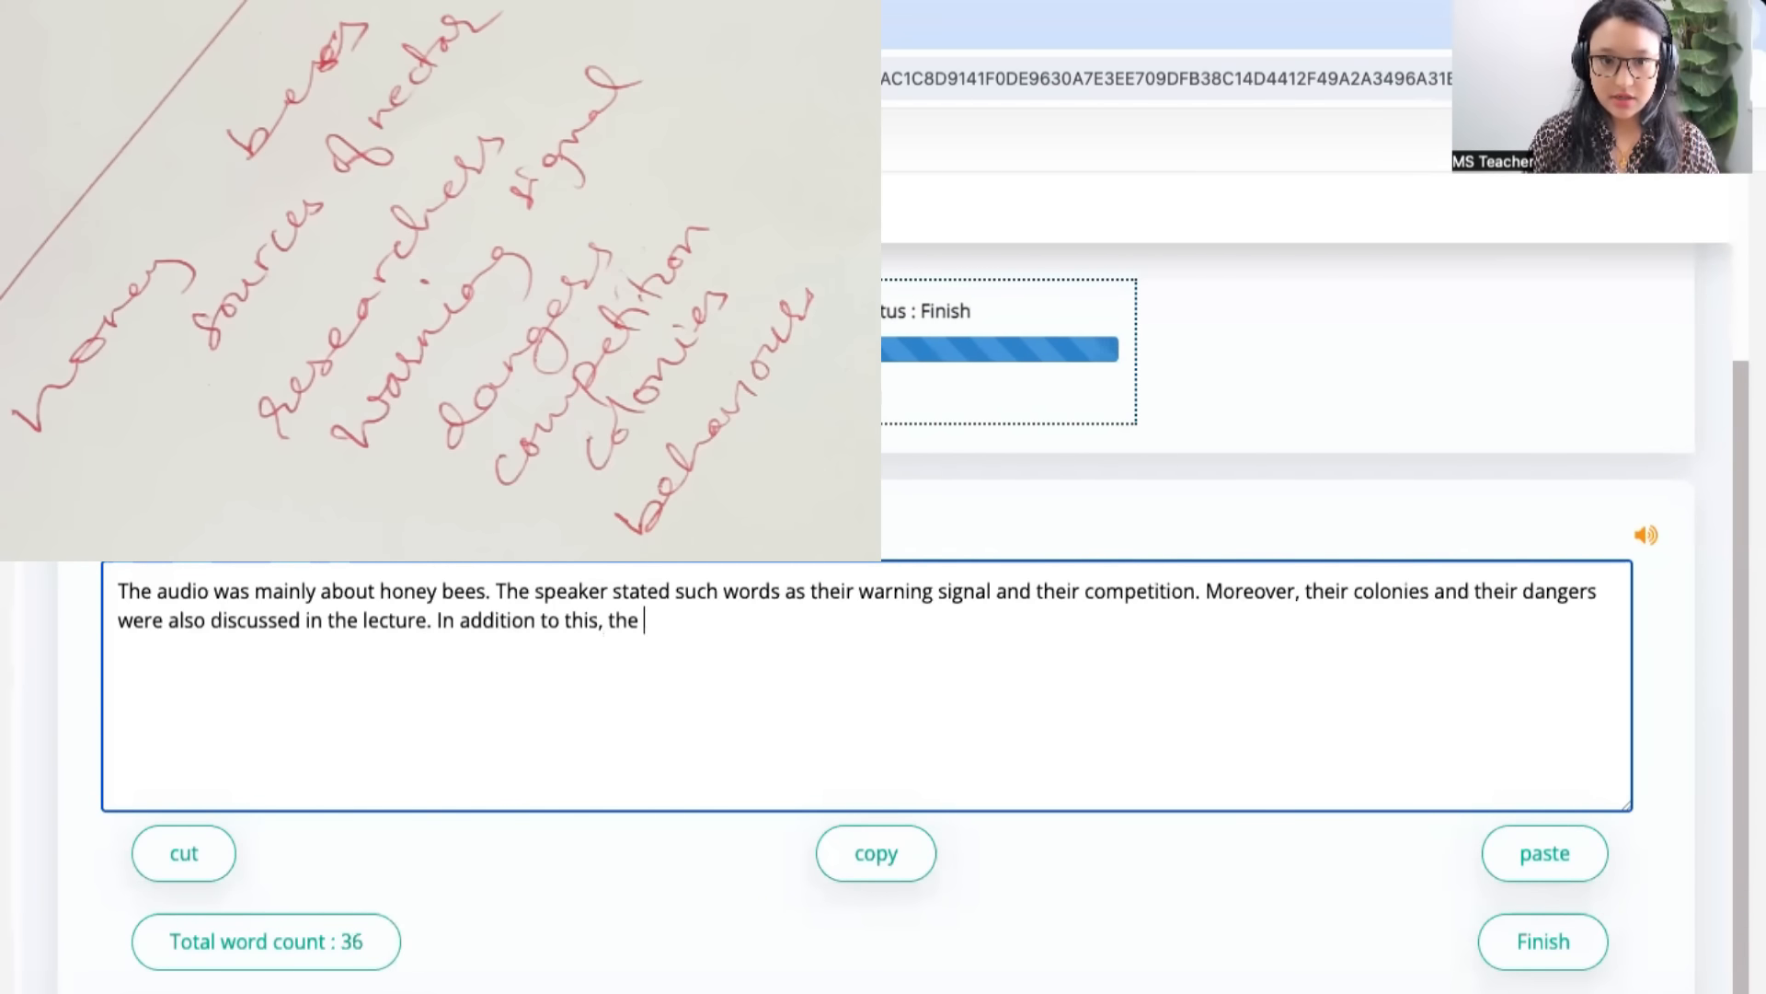
type("dis")
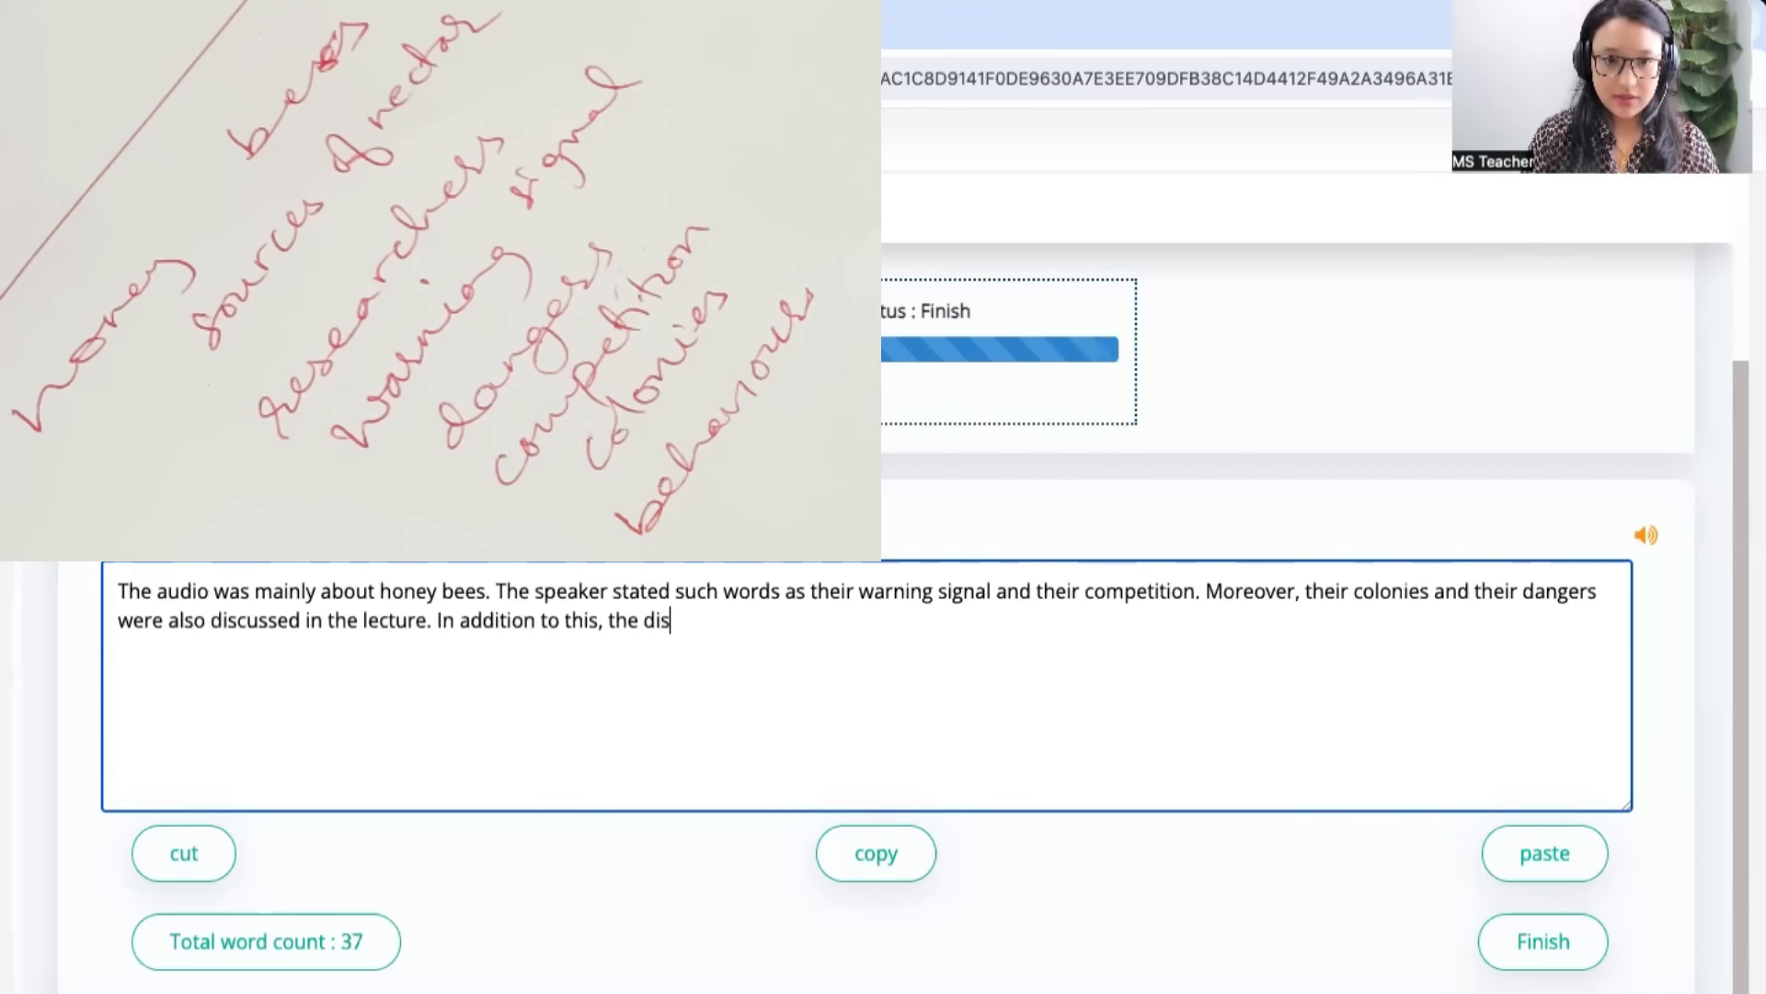
type("cussion was abo")
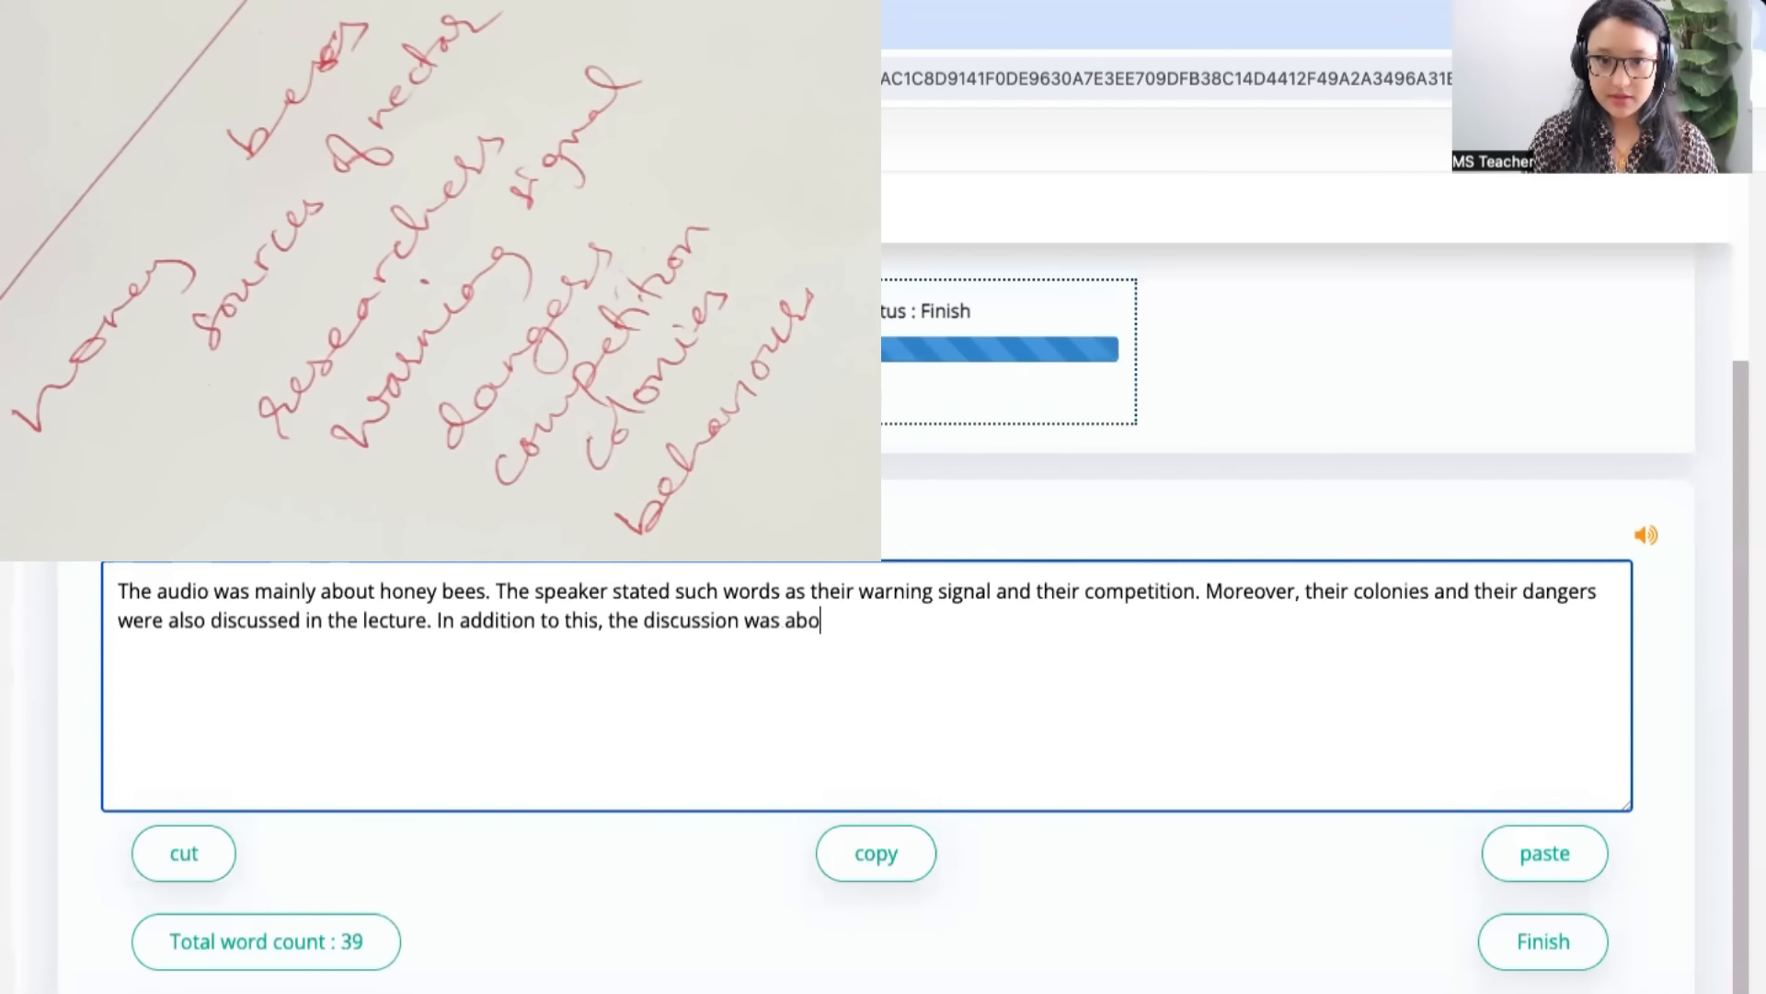
type("ut their")
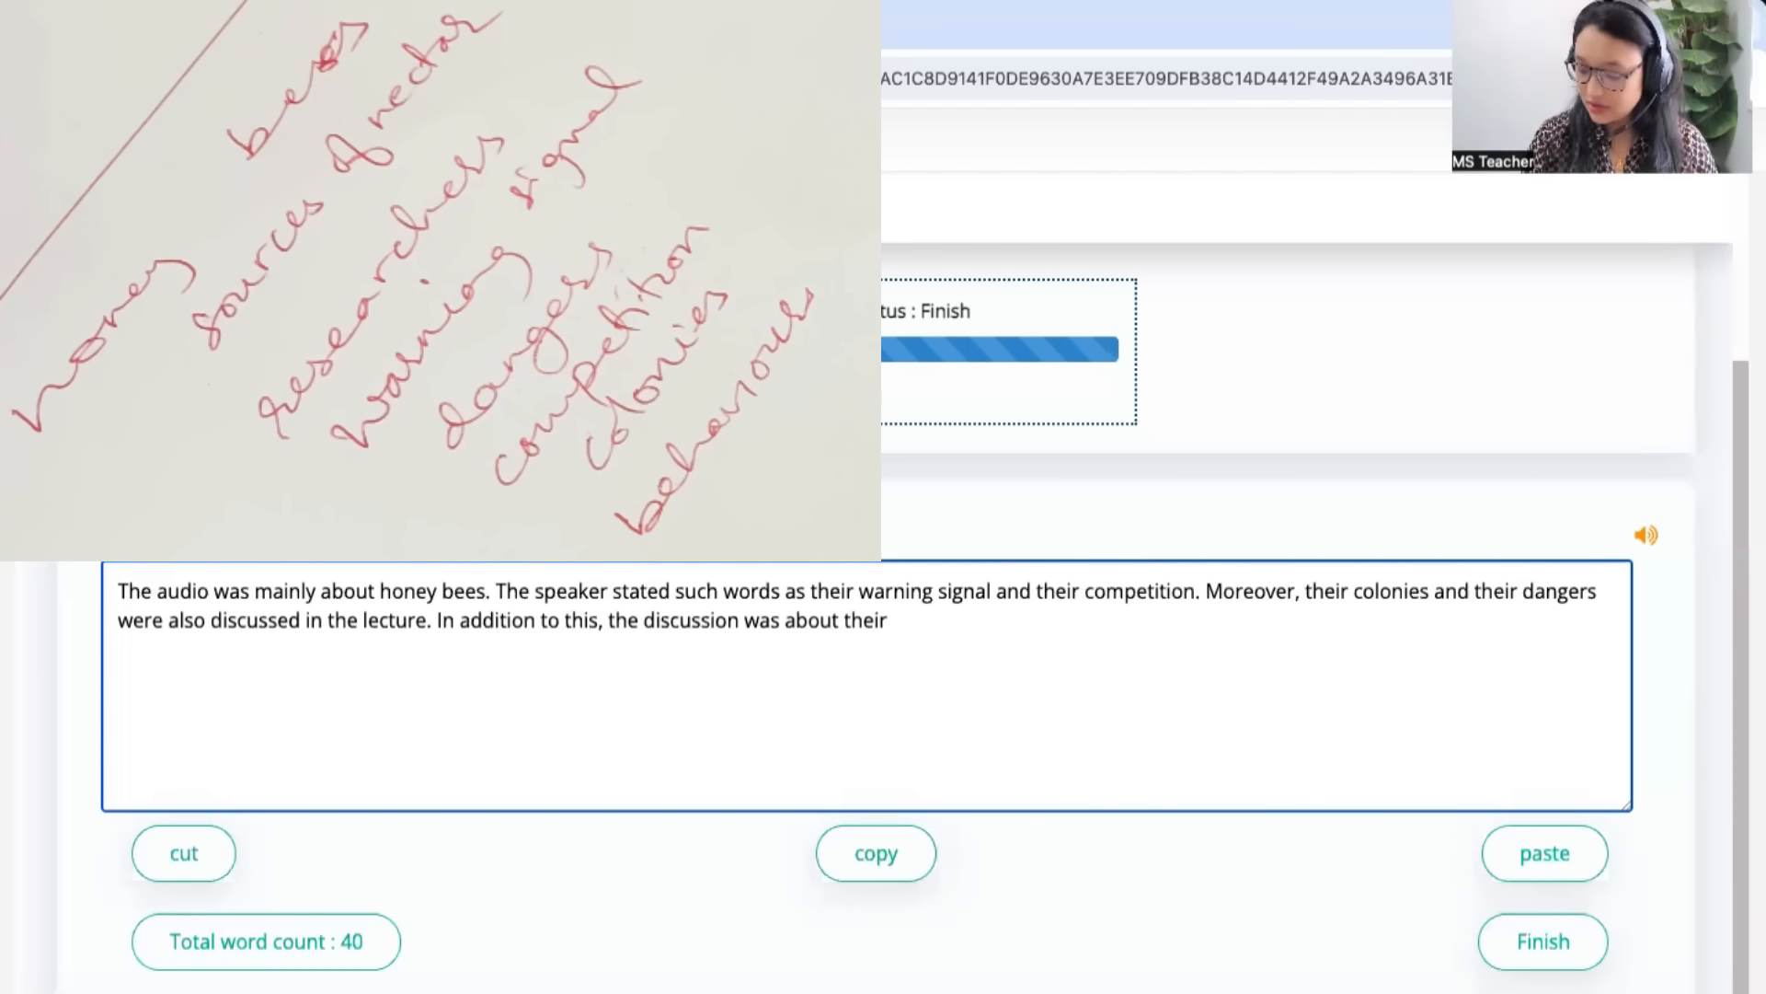
type("sources a")
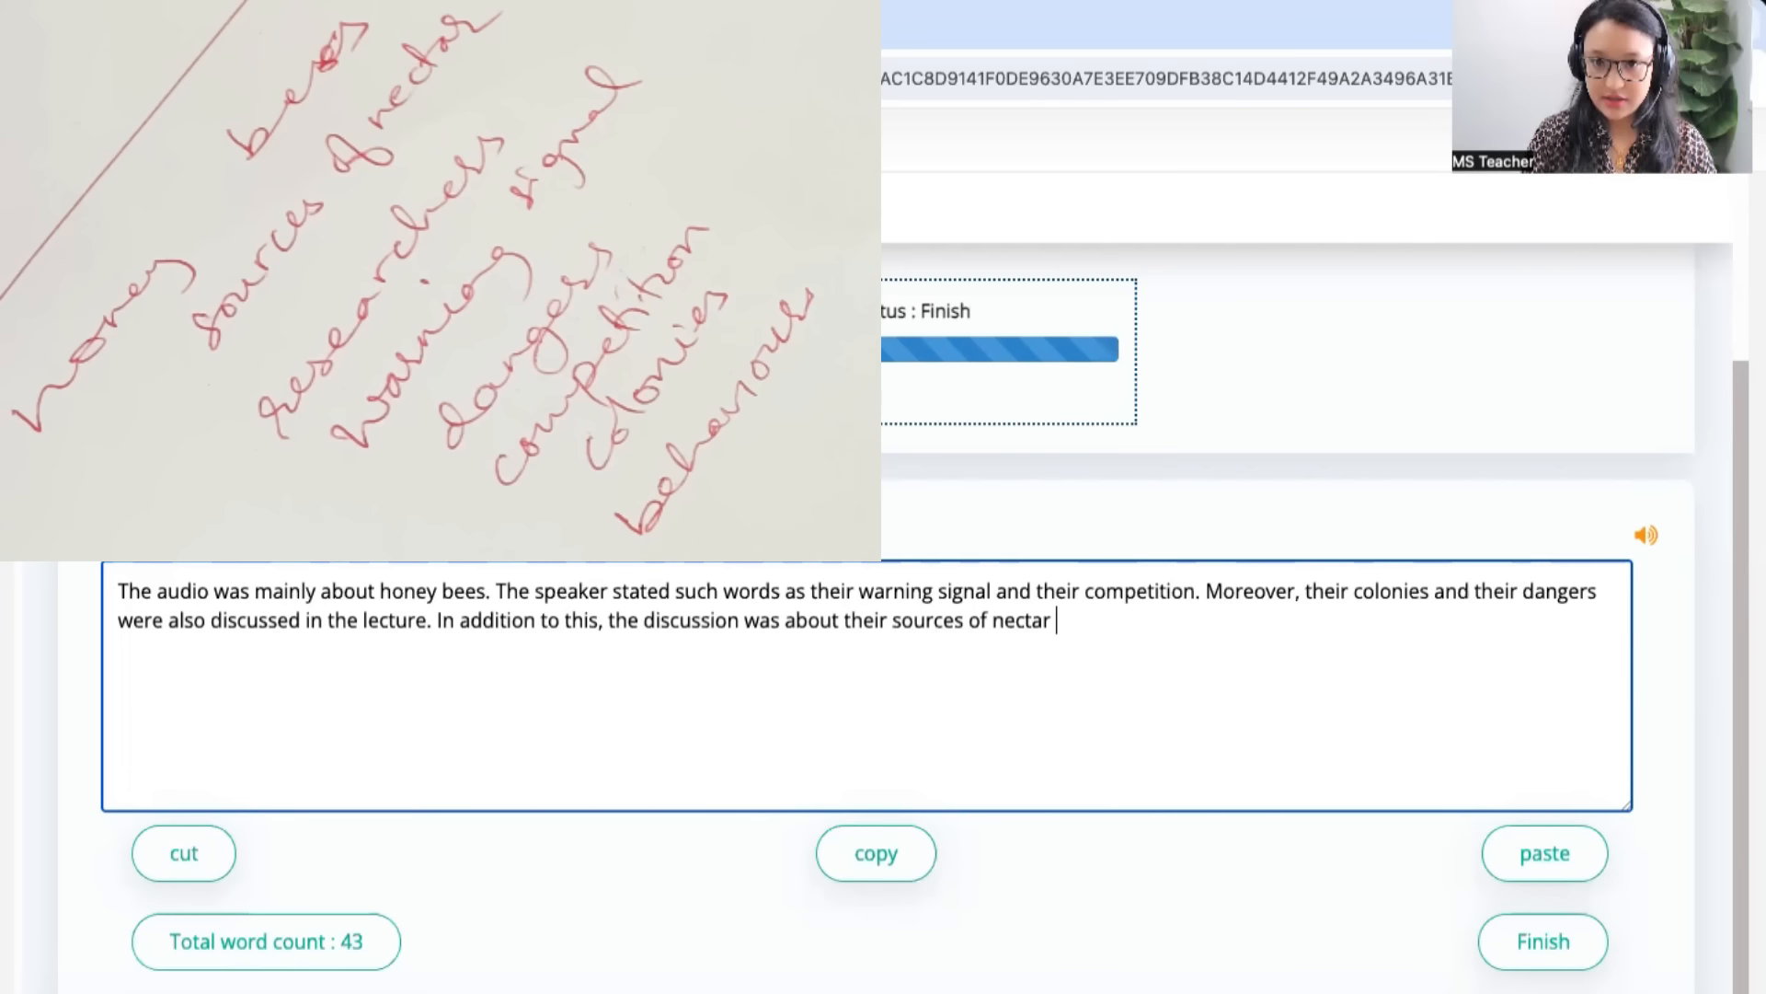
type("and also about the")
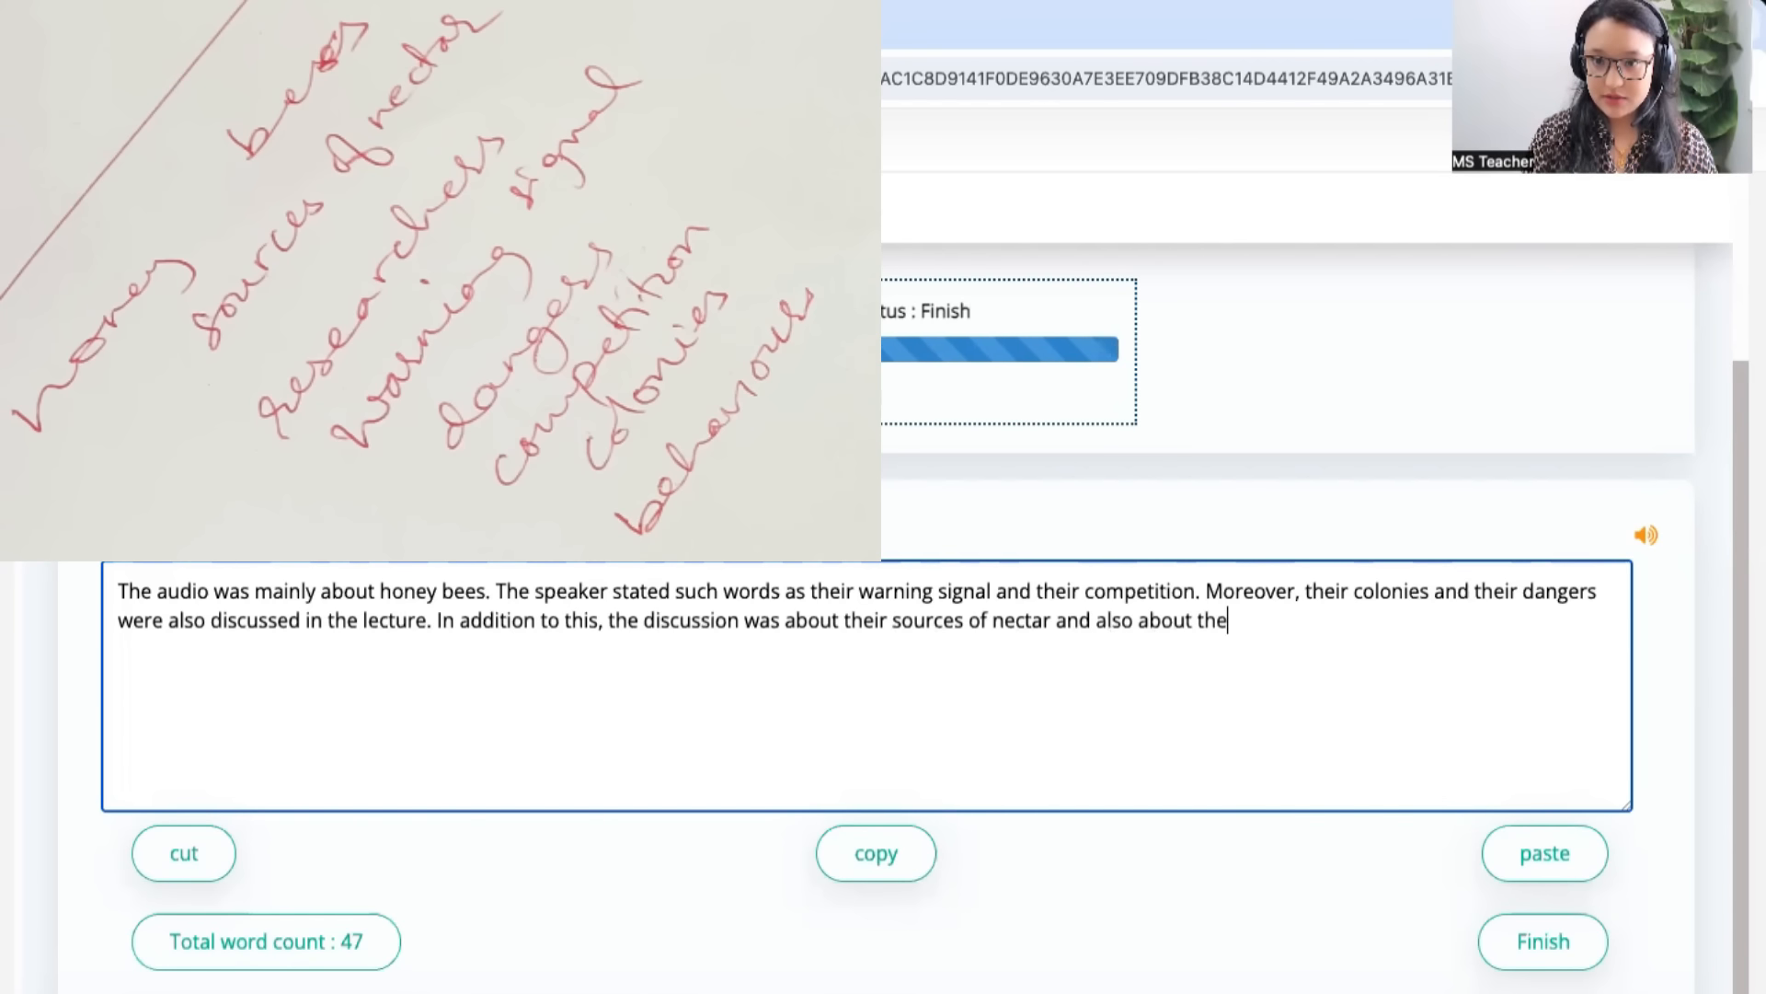
type("ir")
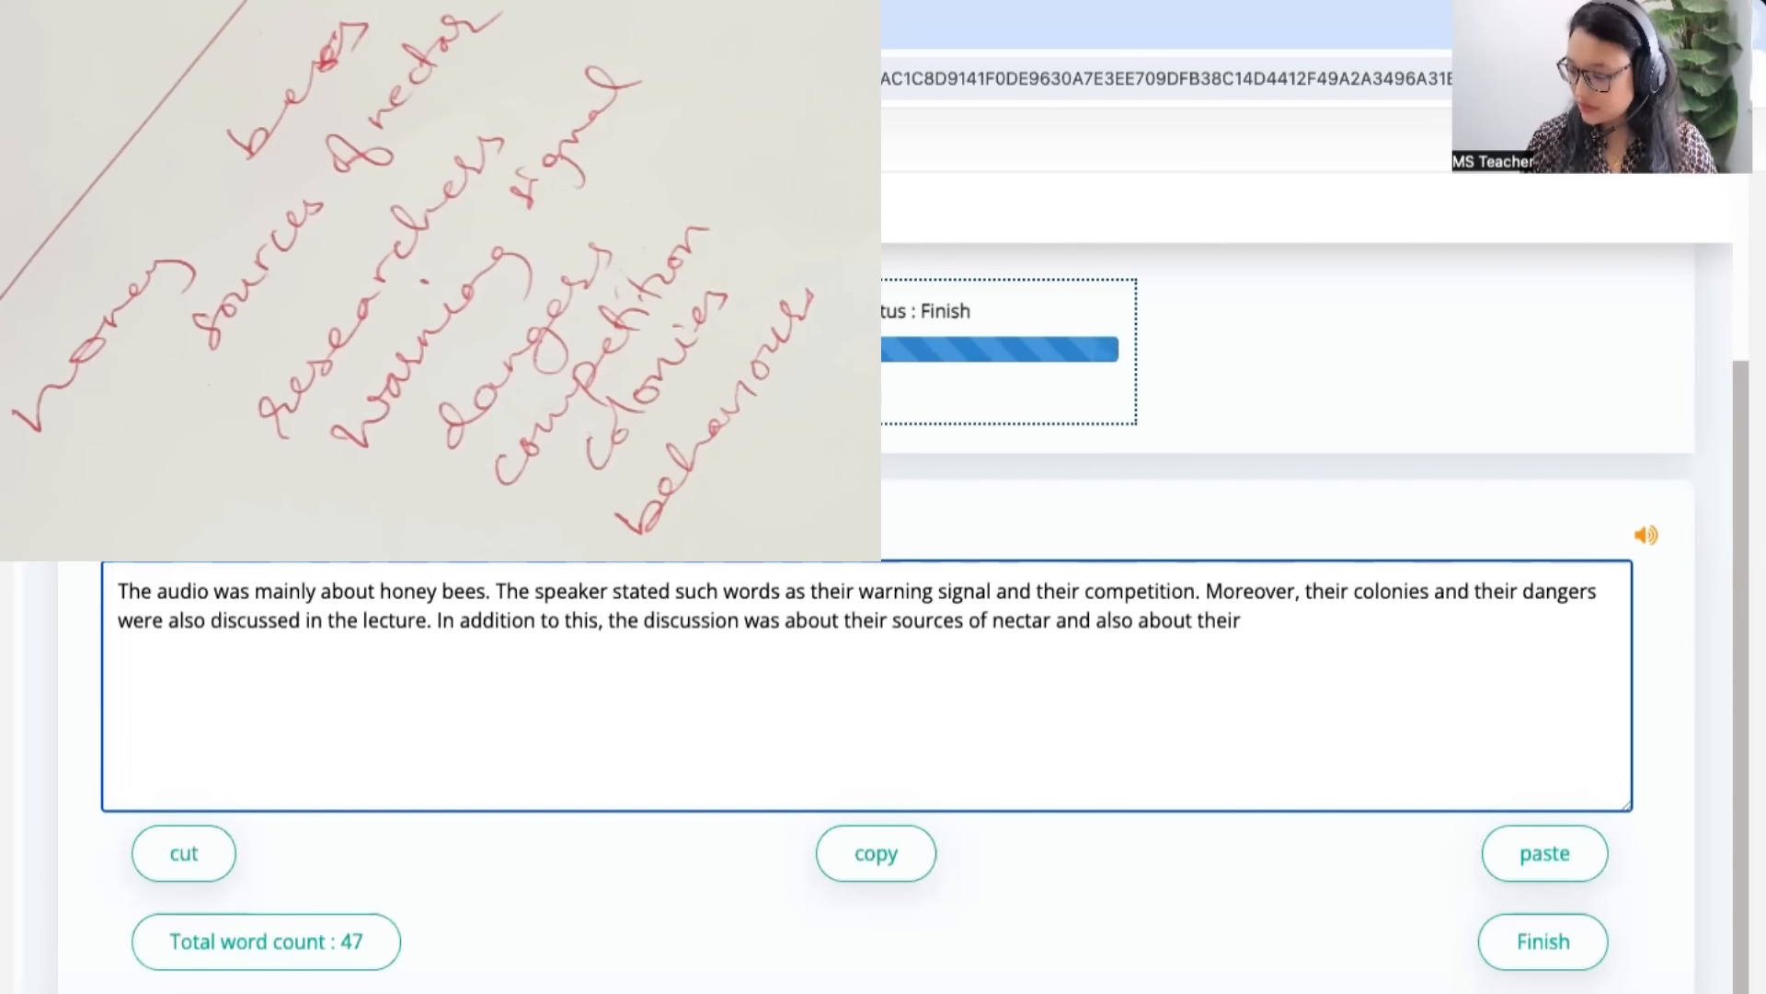
type("beha")
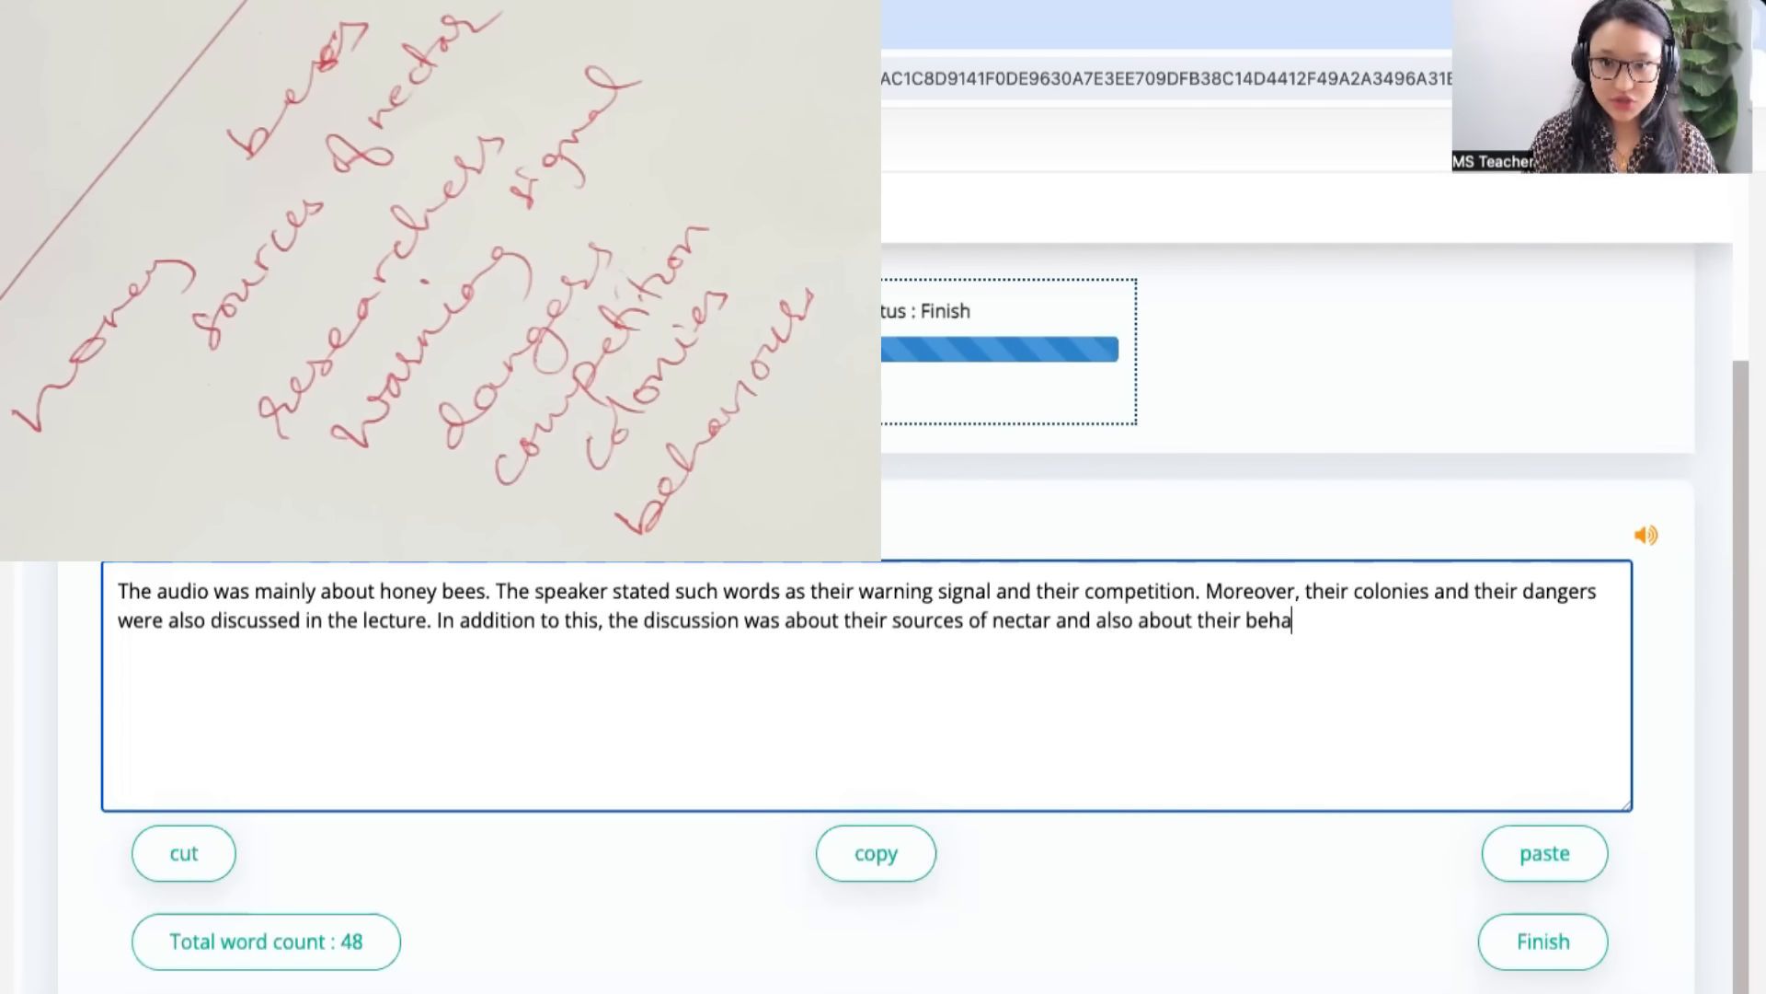
type("viour")
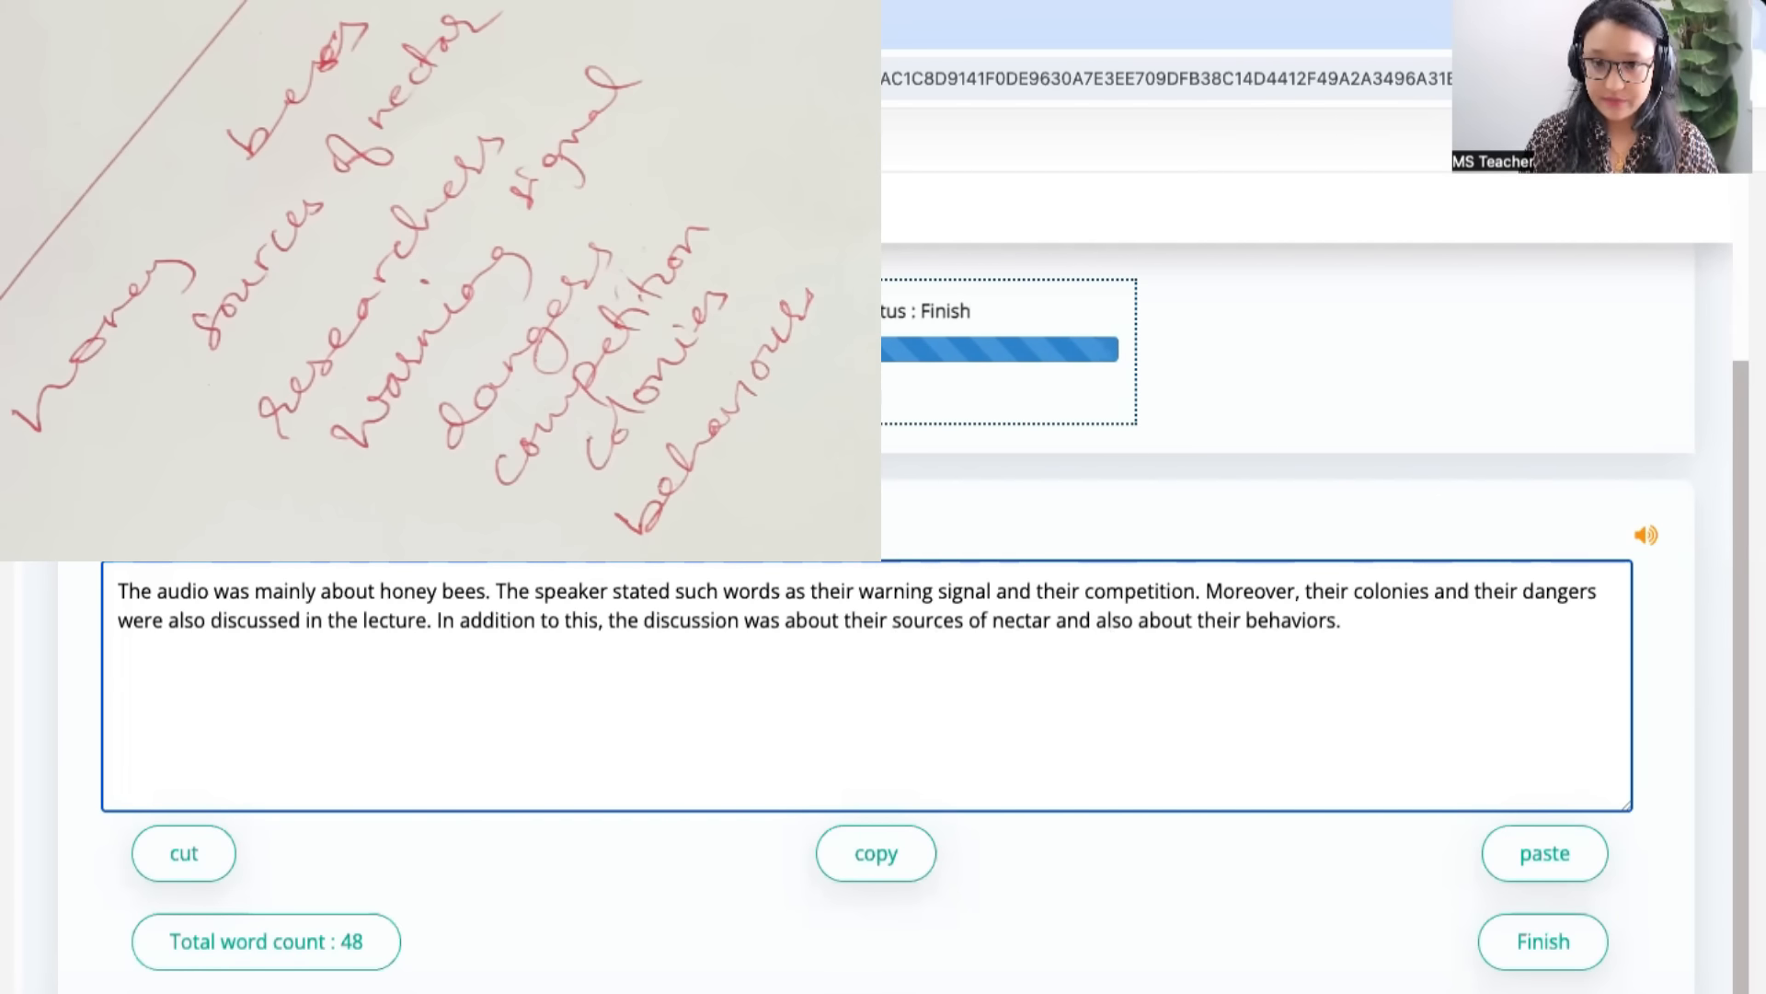
End with 'Finally, the speaker stated such words as their researchers.'
type("Finally")
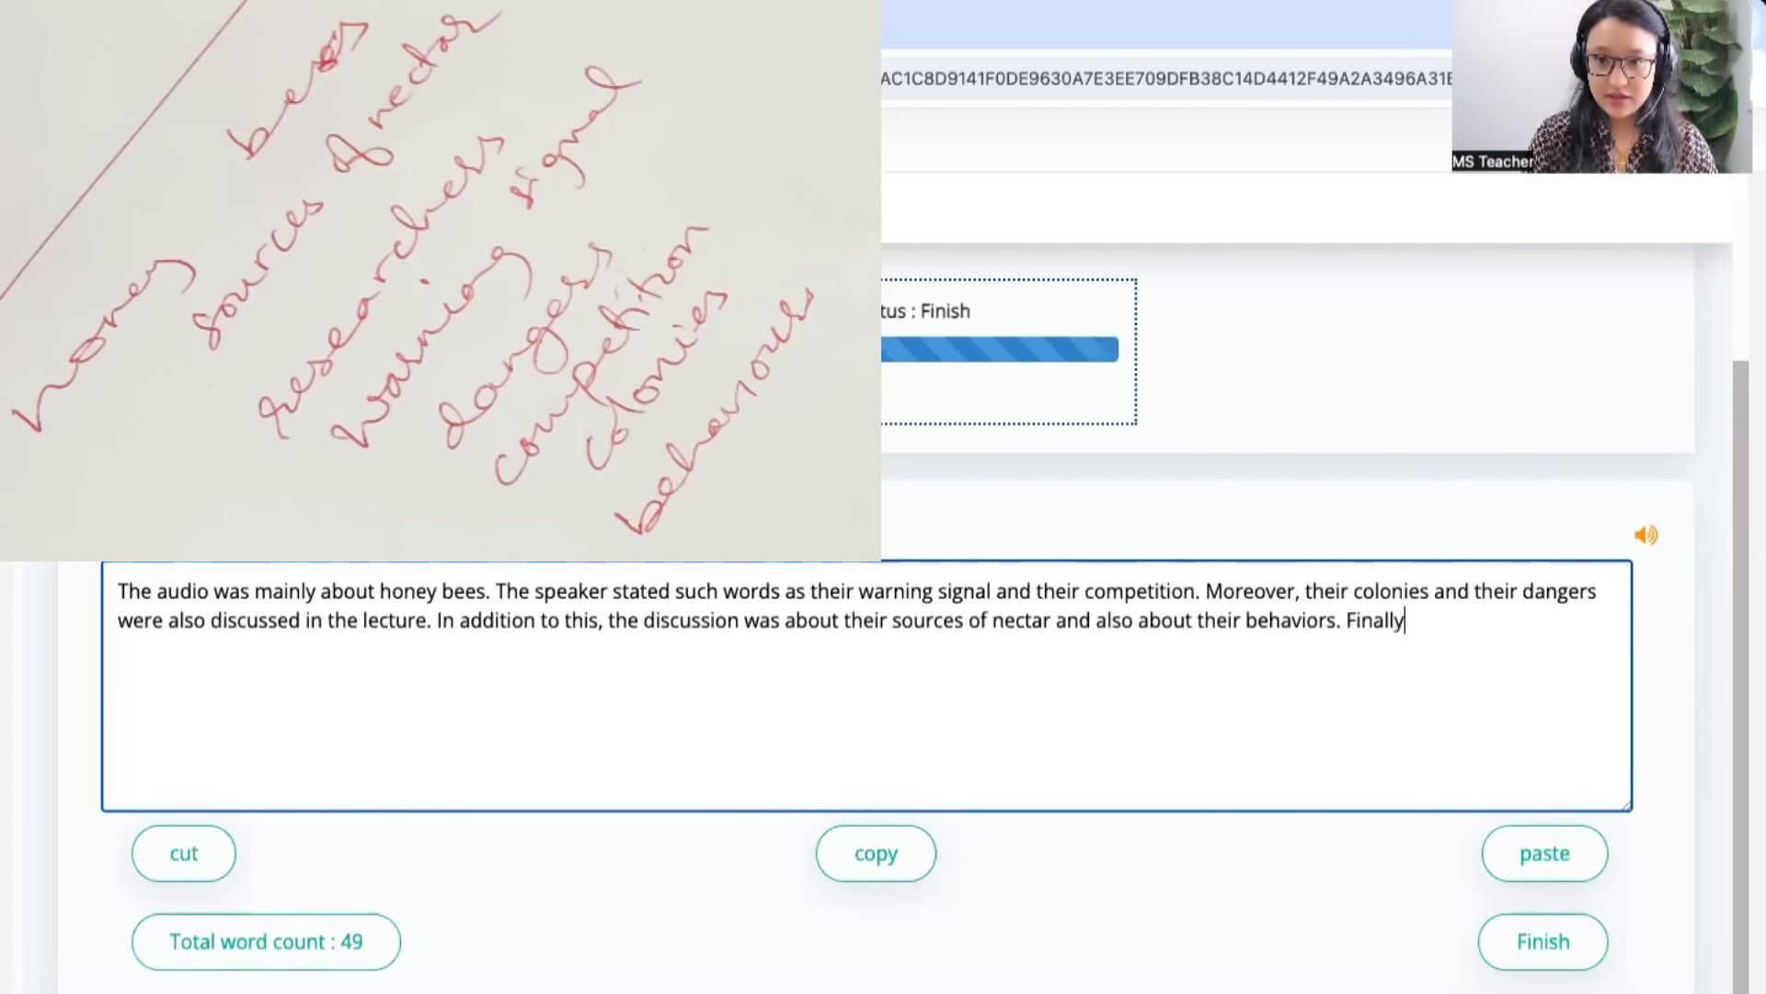
type(", the speaker st")
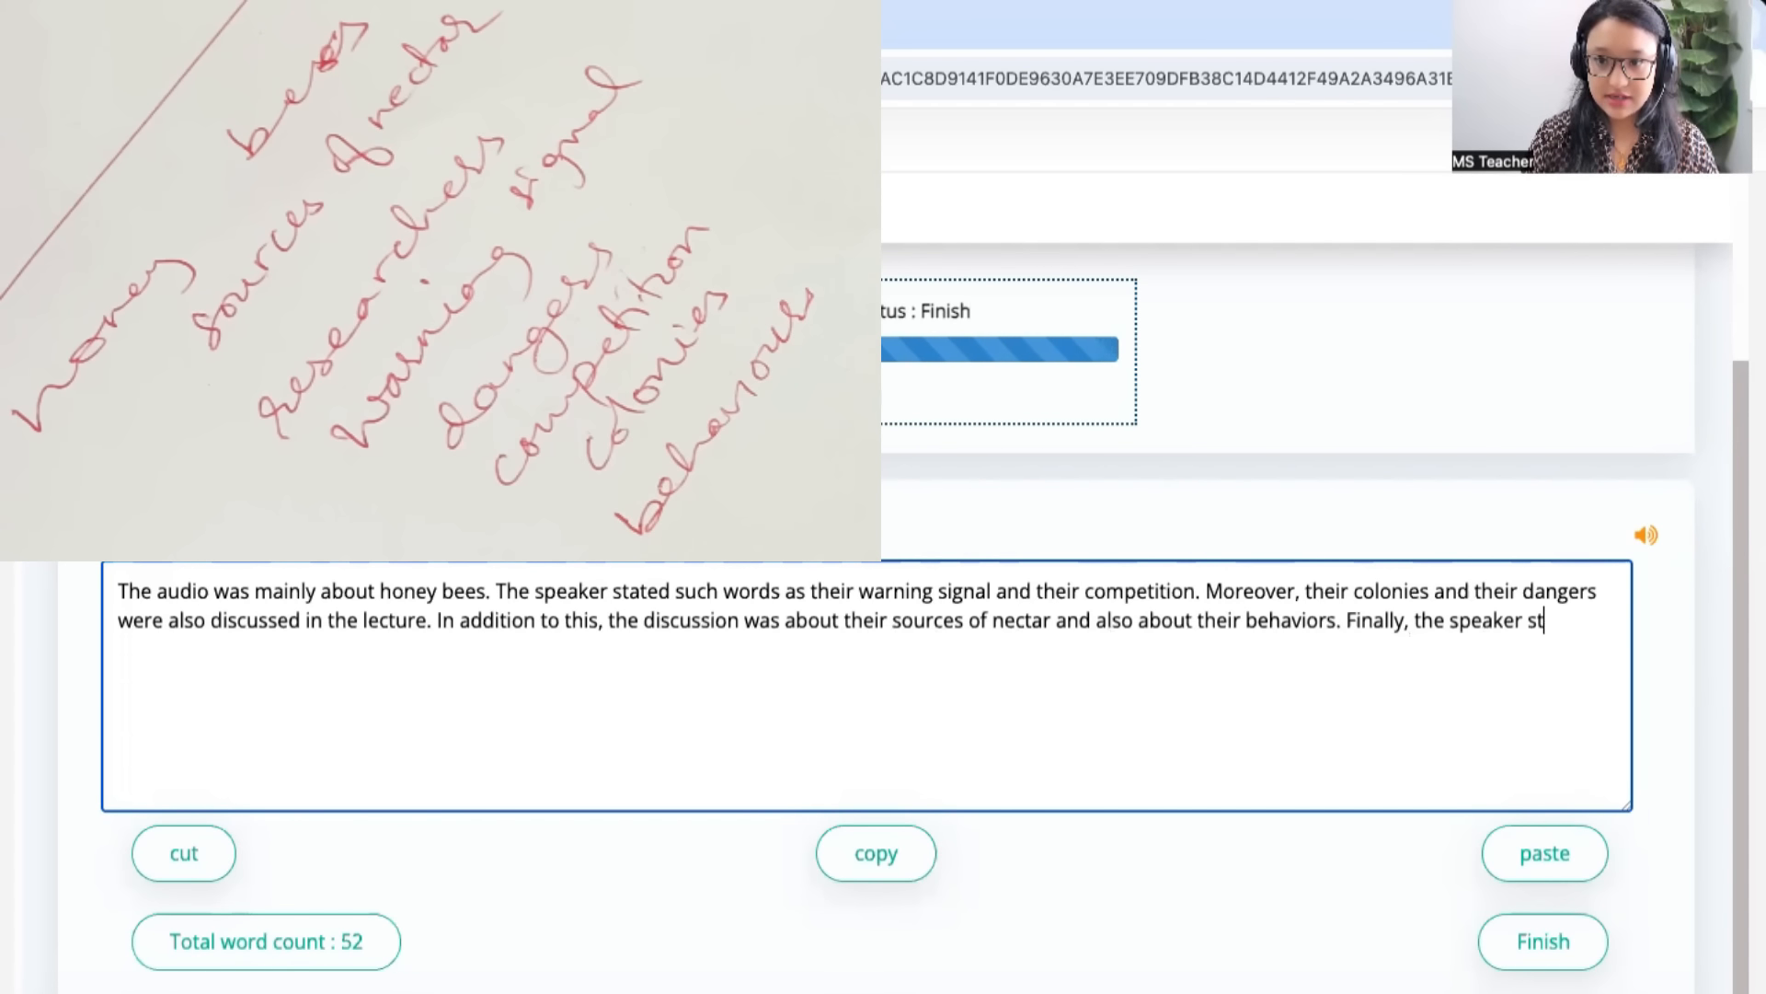
type("ated")
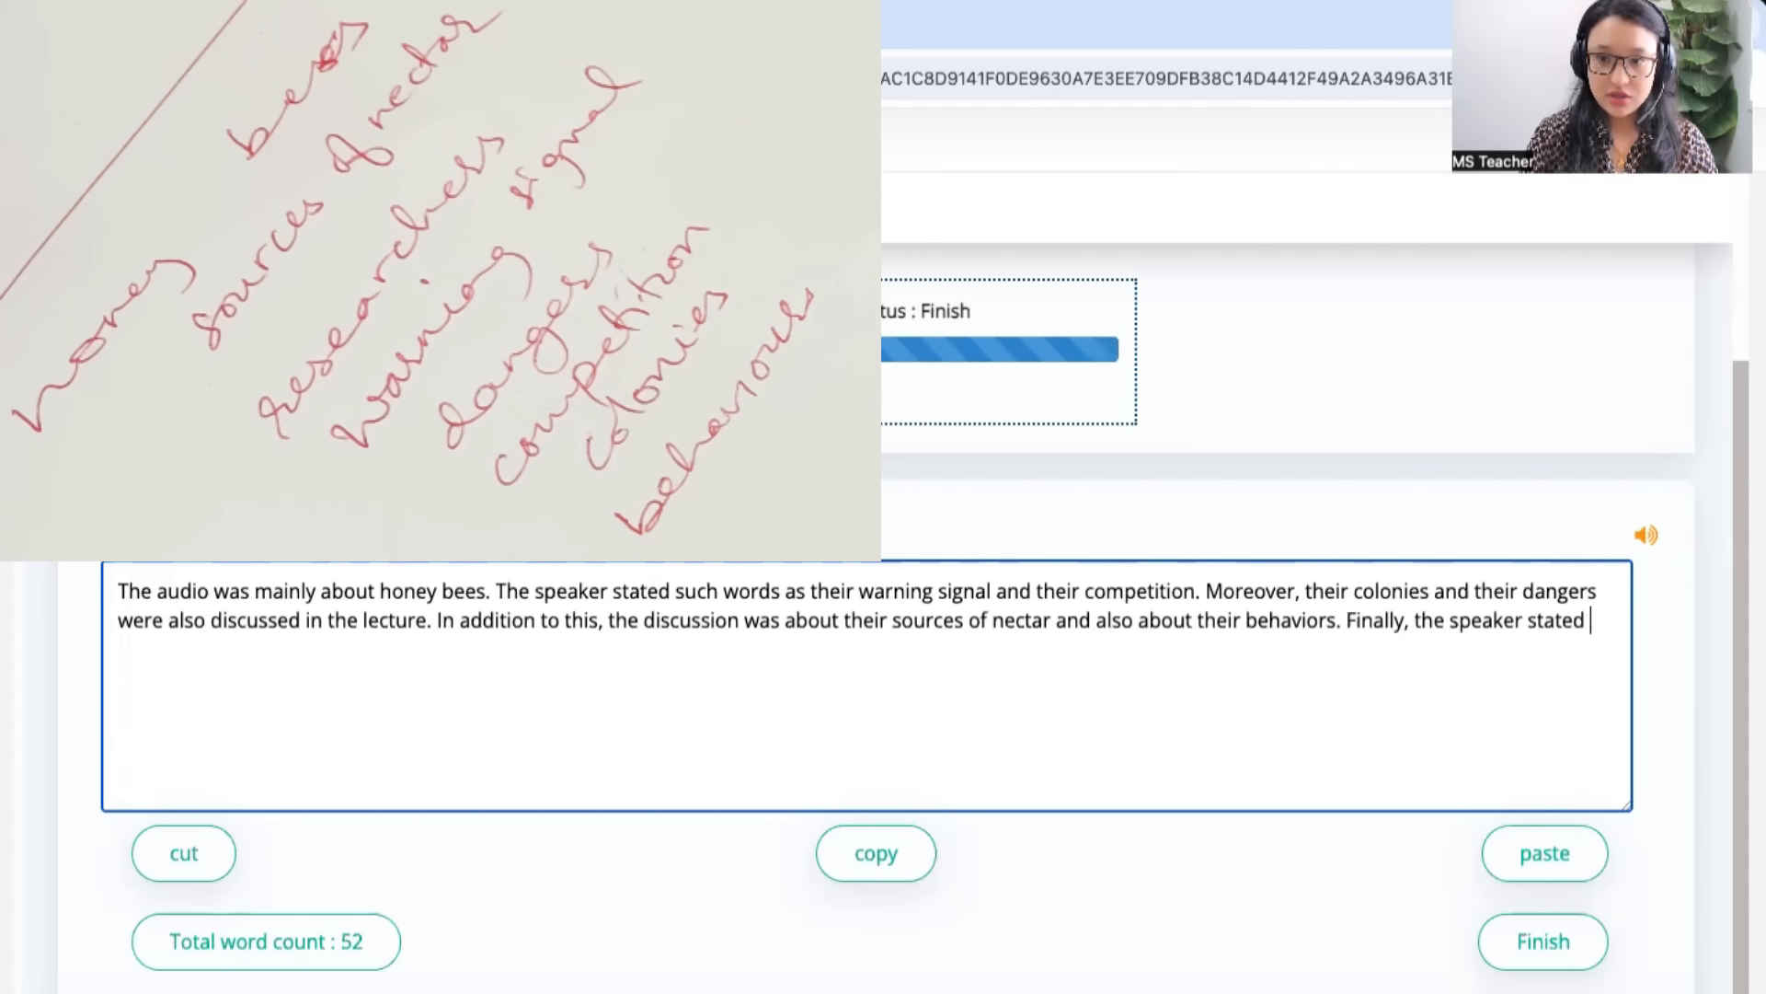
type("such words as the")
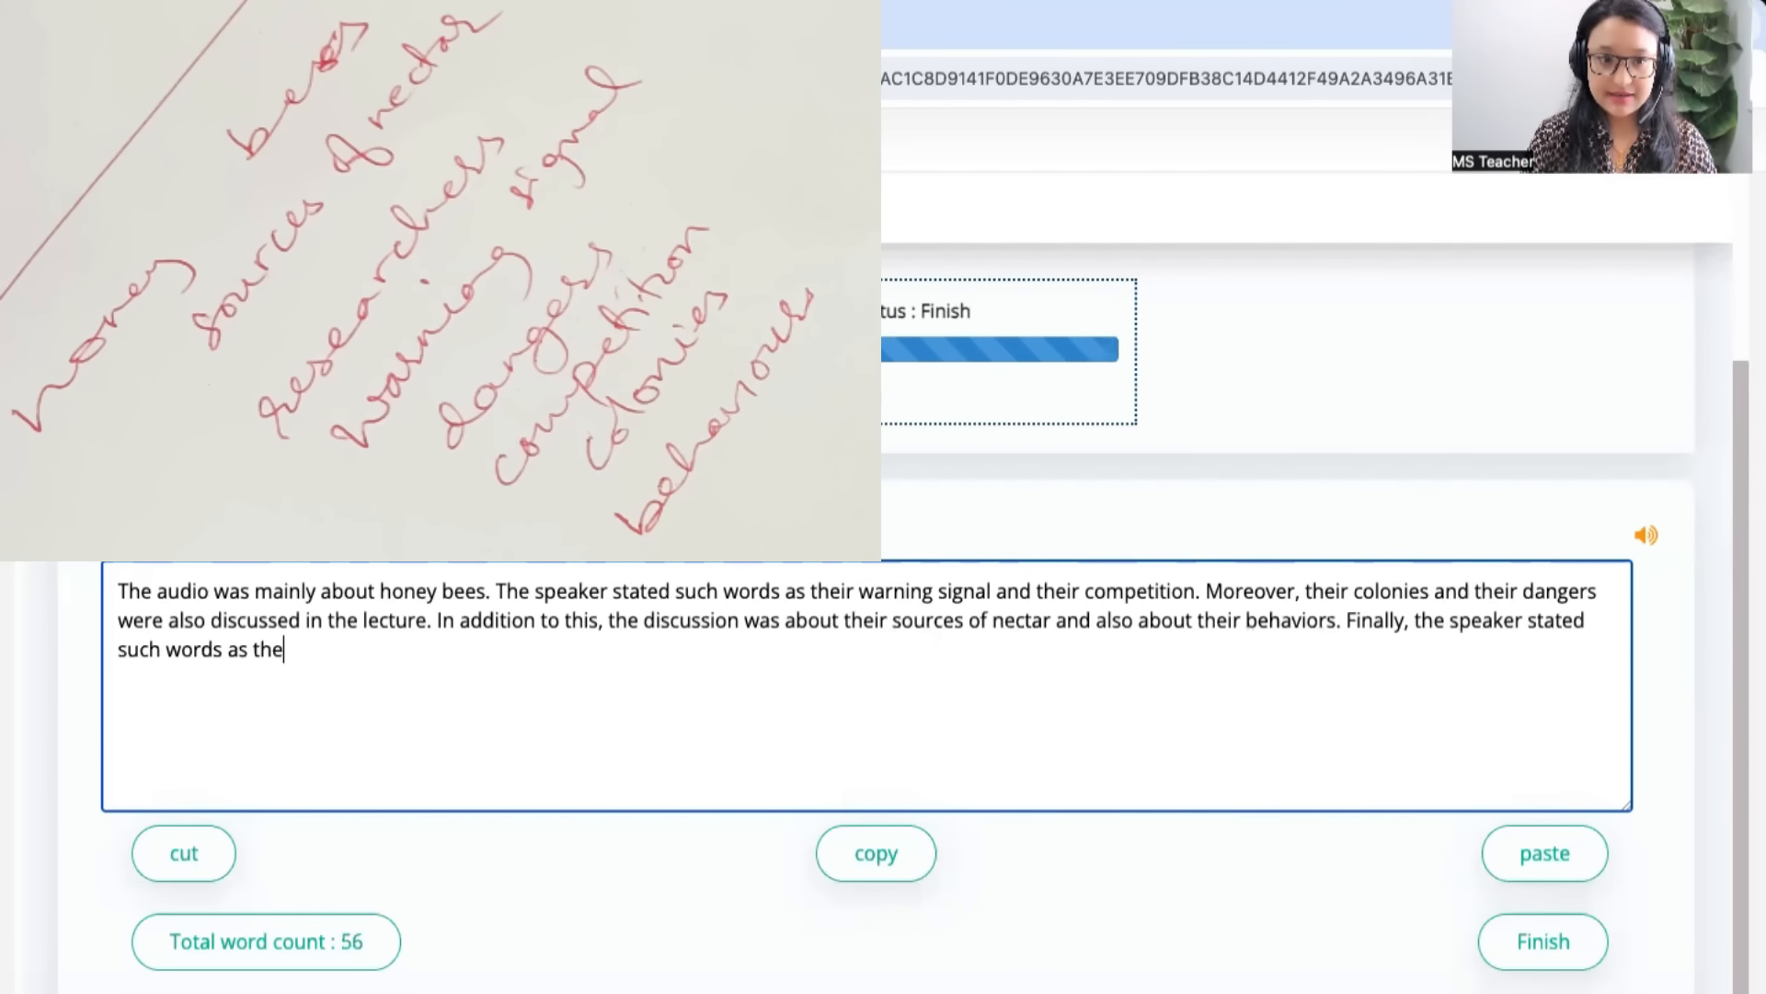
type("ir")
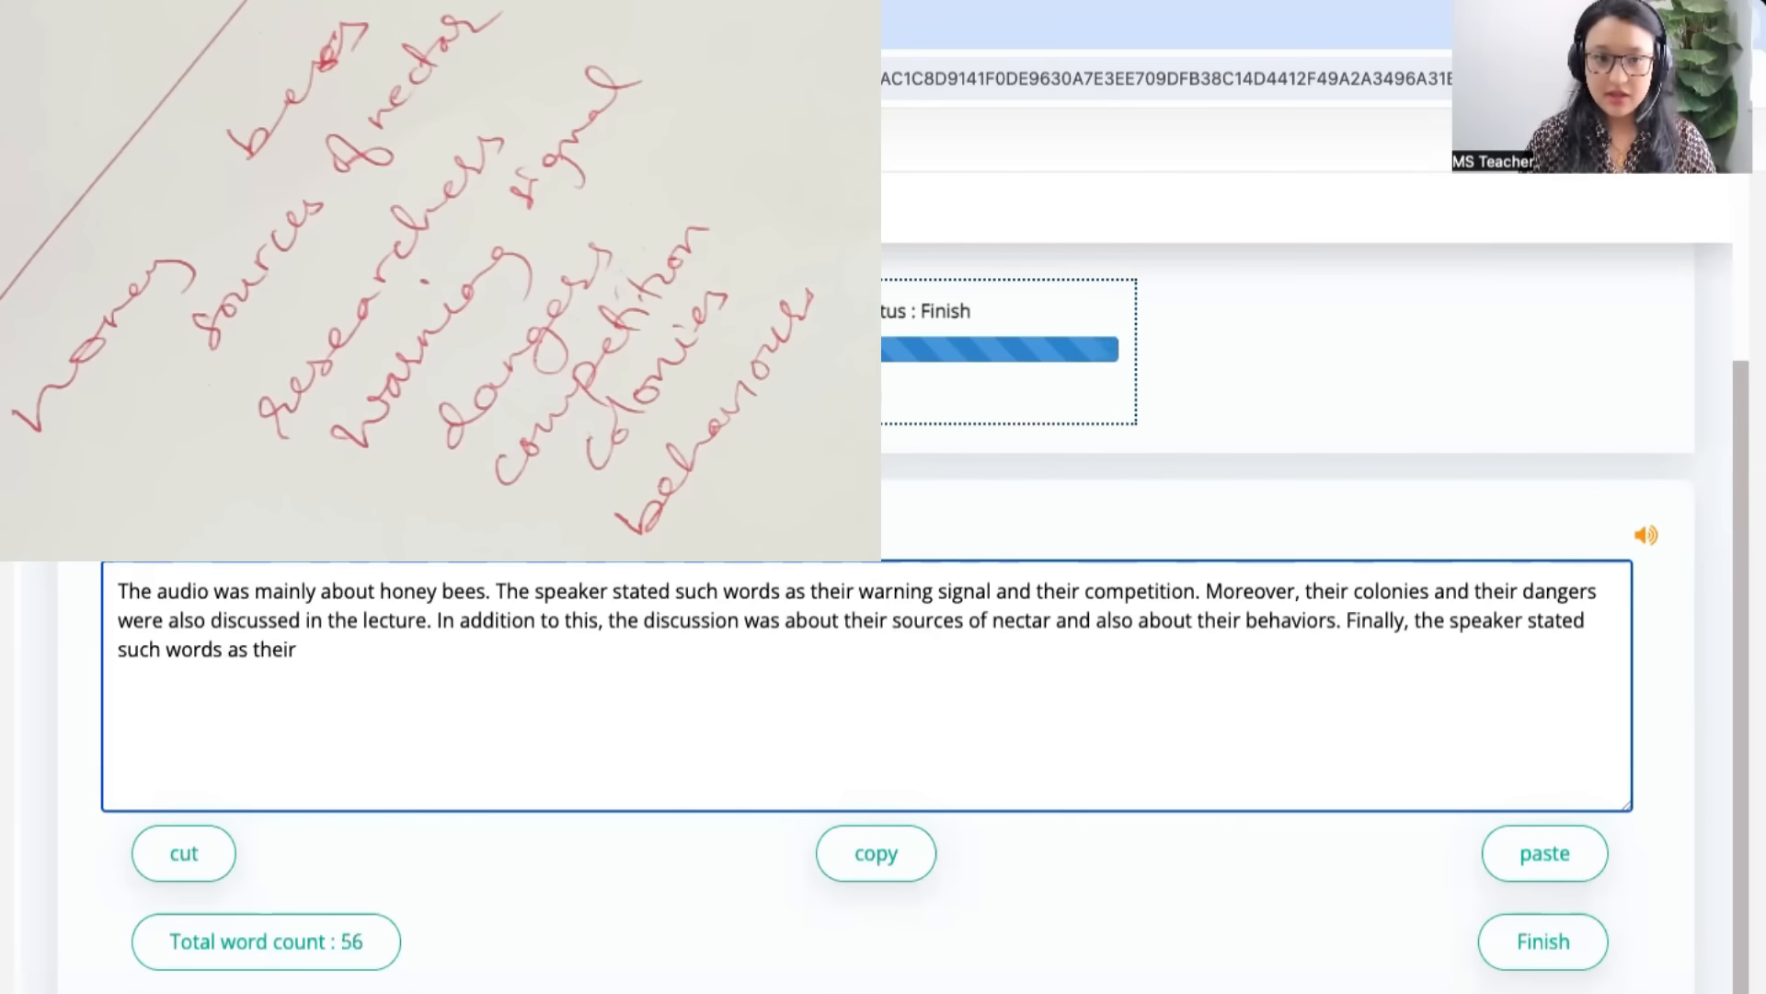
type("researcher")
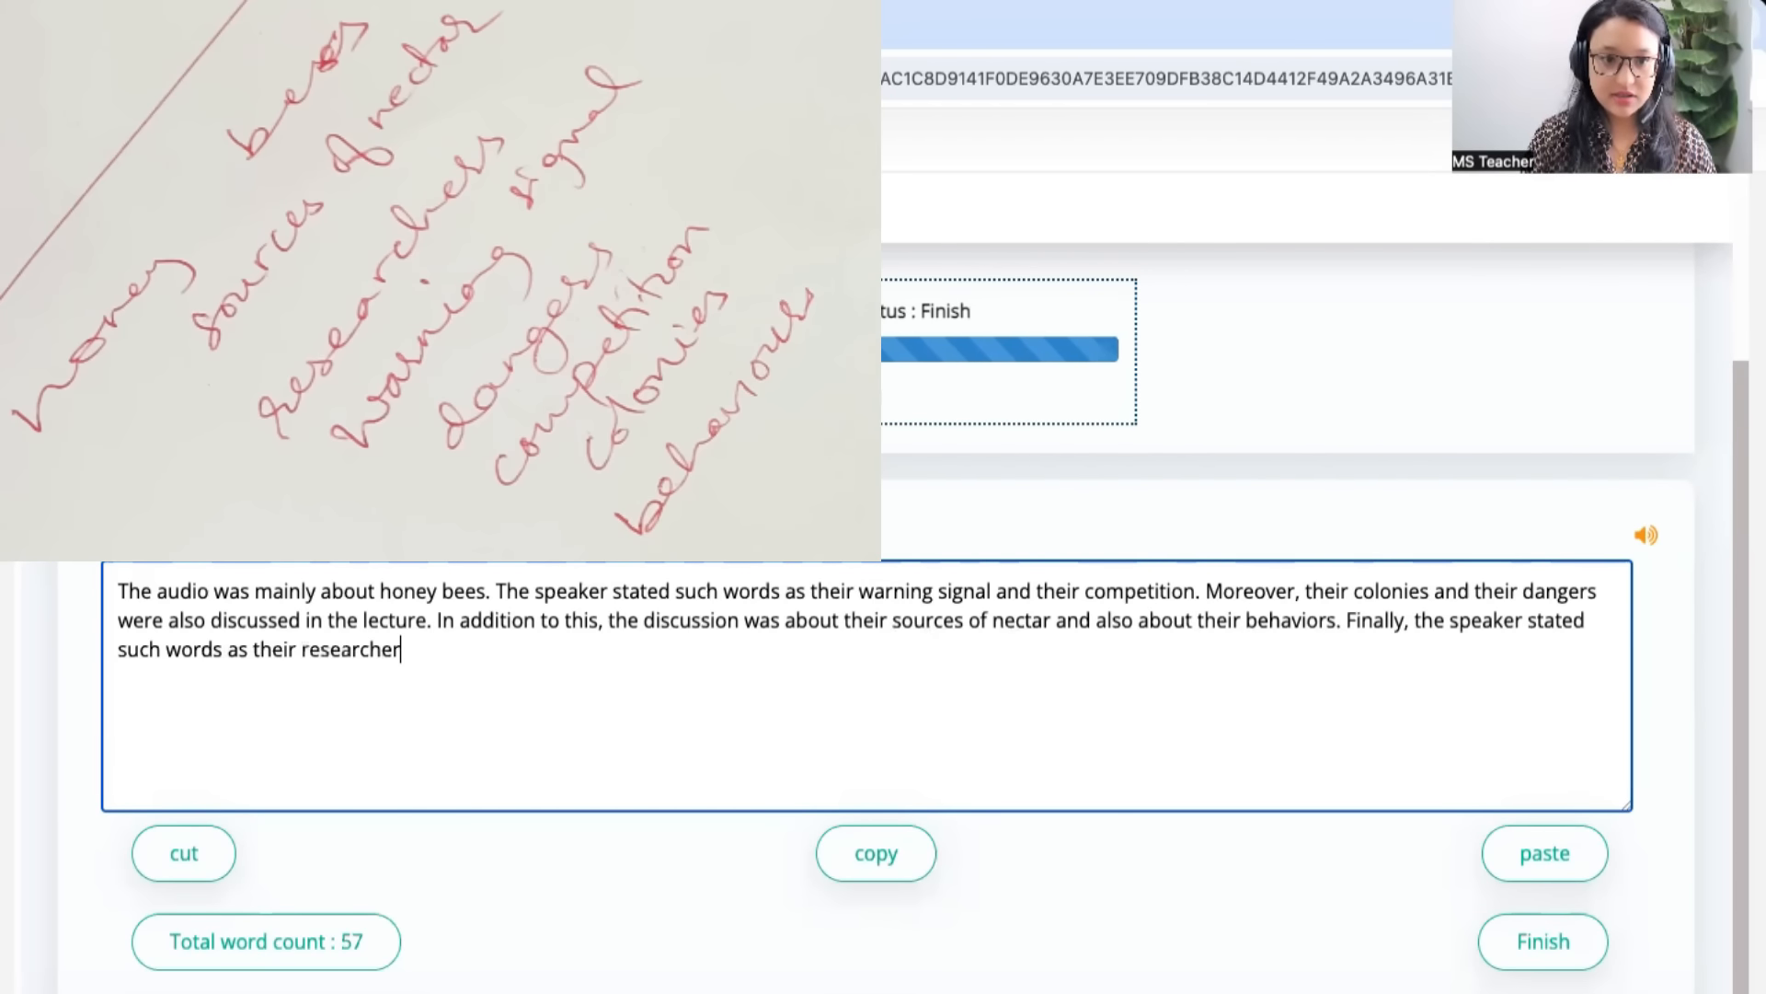
type("s.")
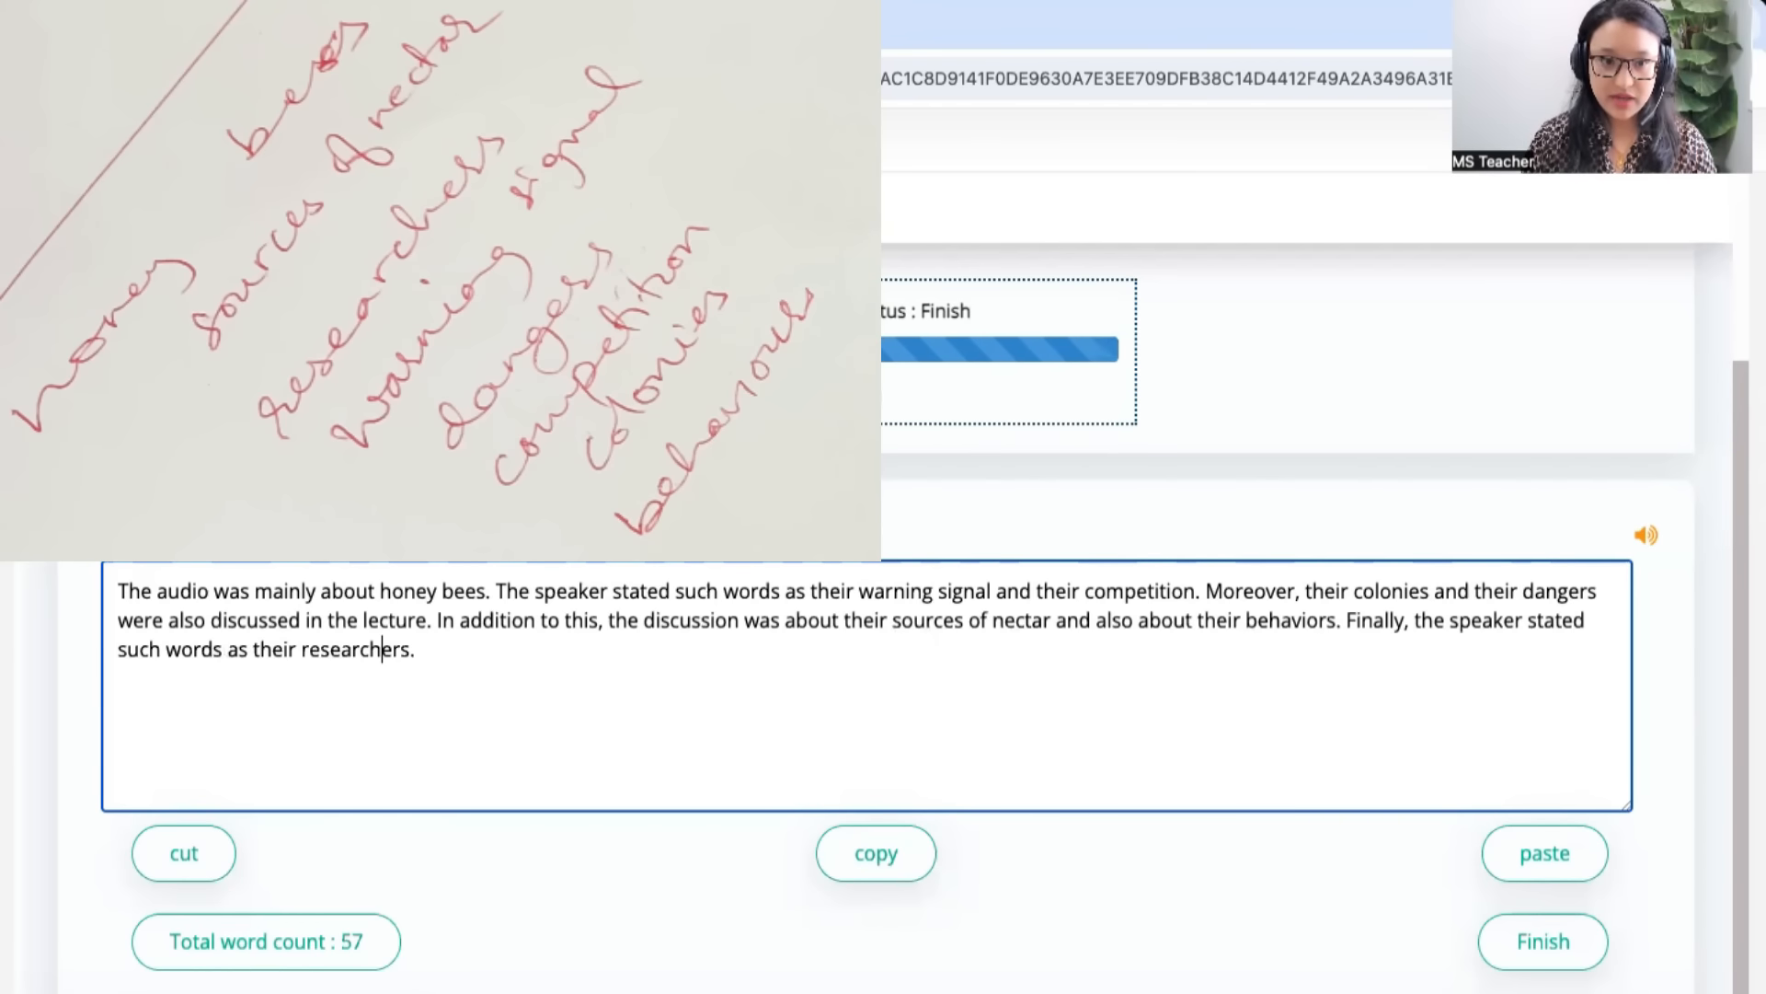
key("Backspace")
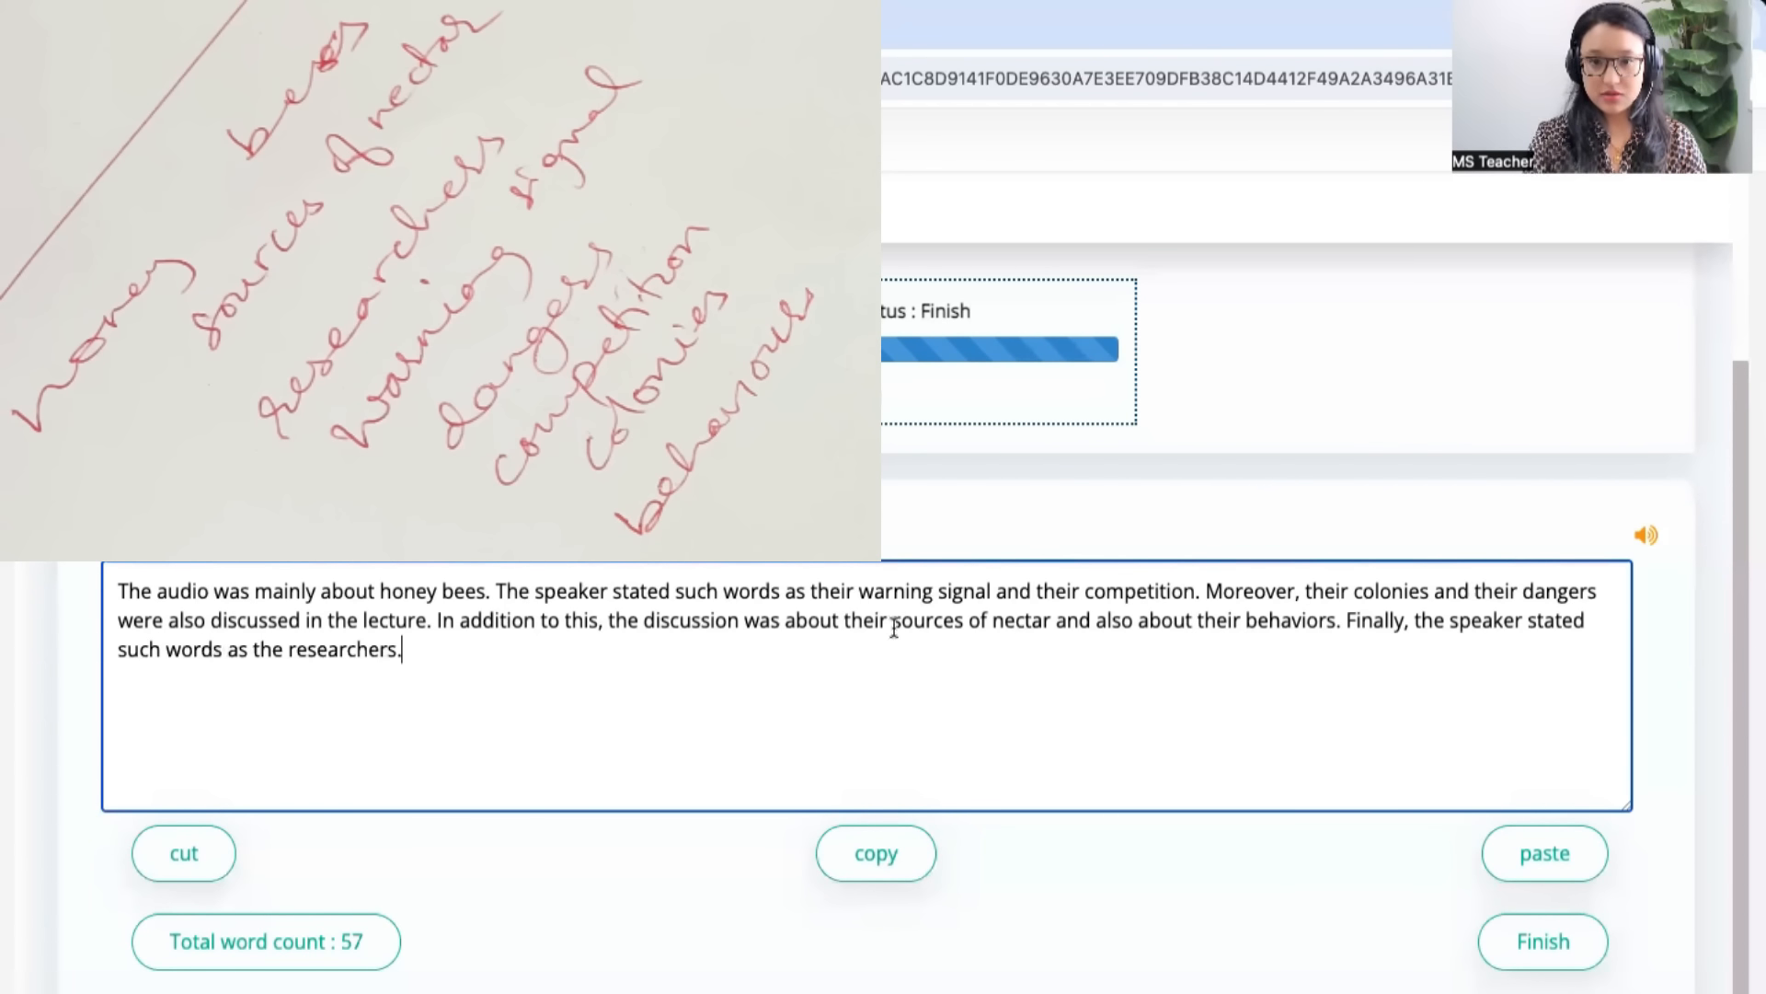
mouse_move(995, 705)
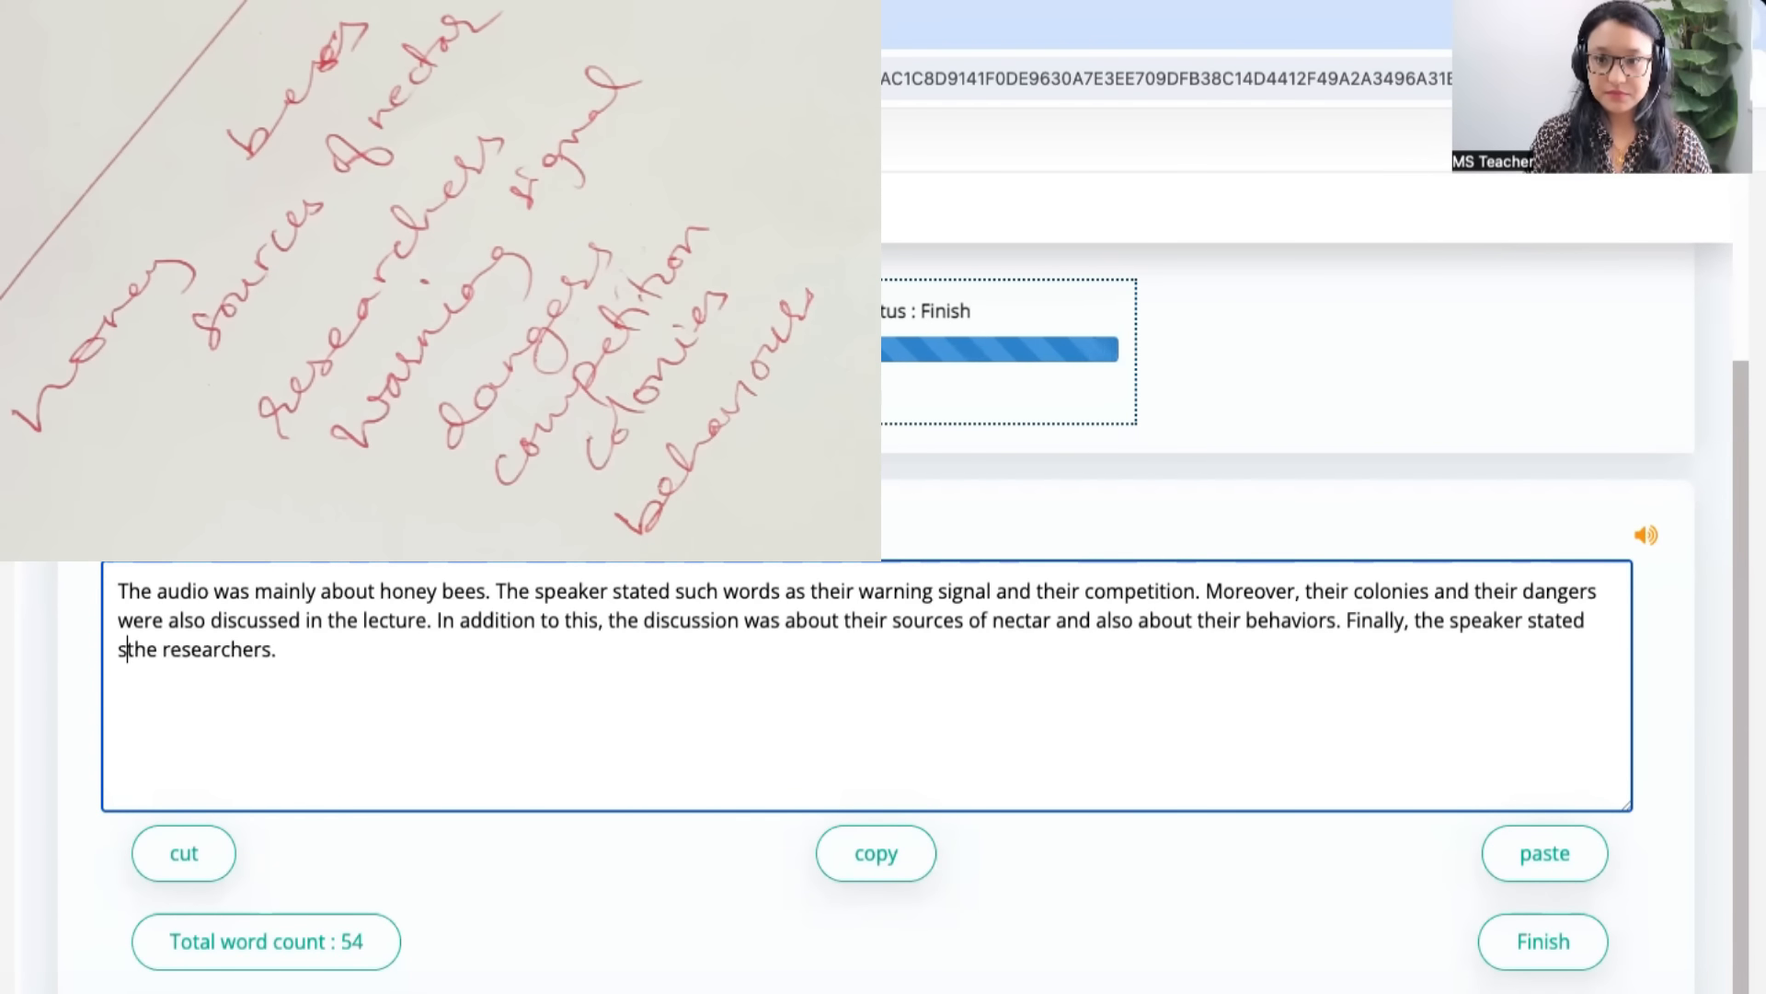
Remove the old final sentence wording so it can be retyped as concluding with facts about the researchers
key("Backspace")
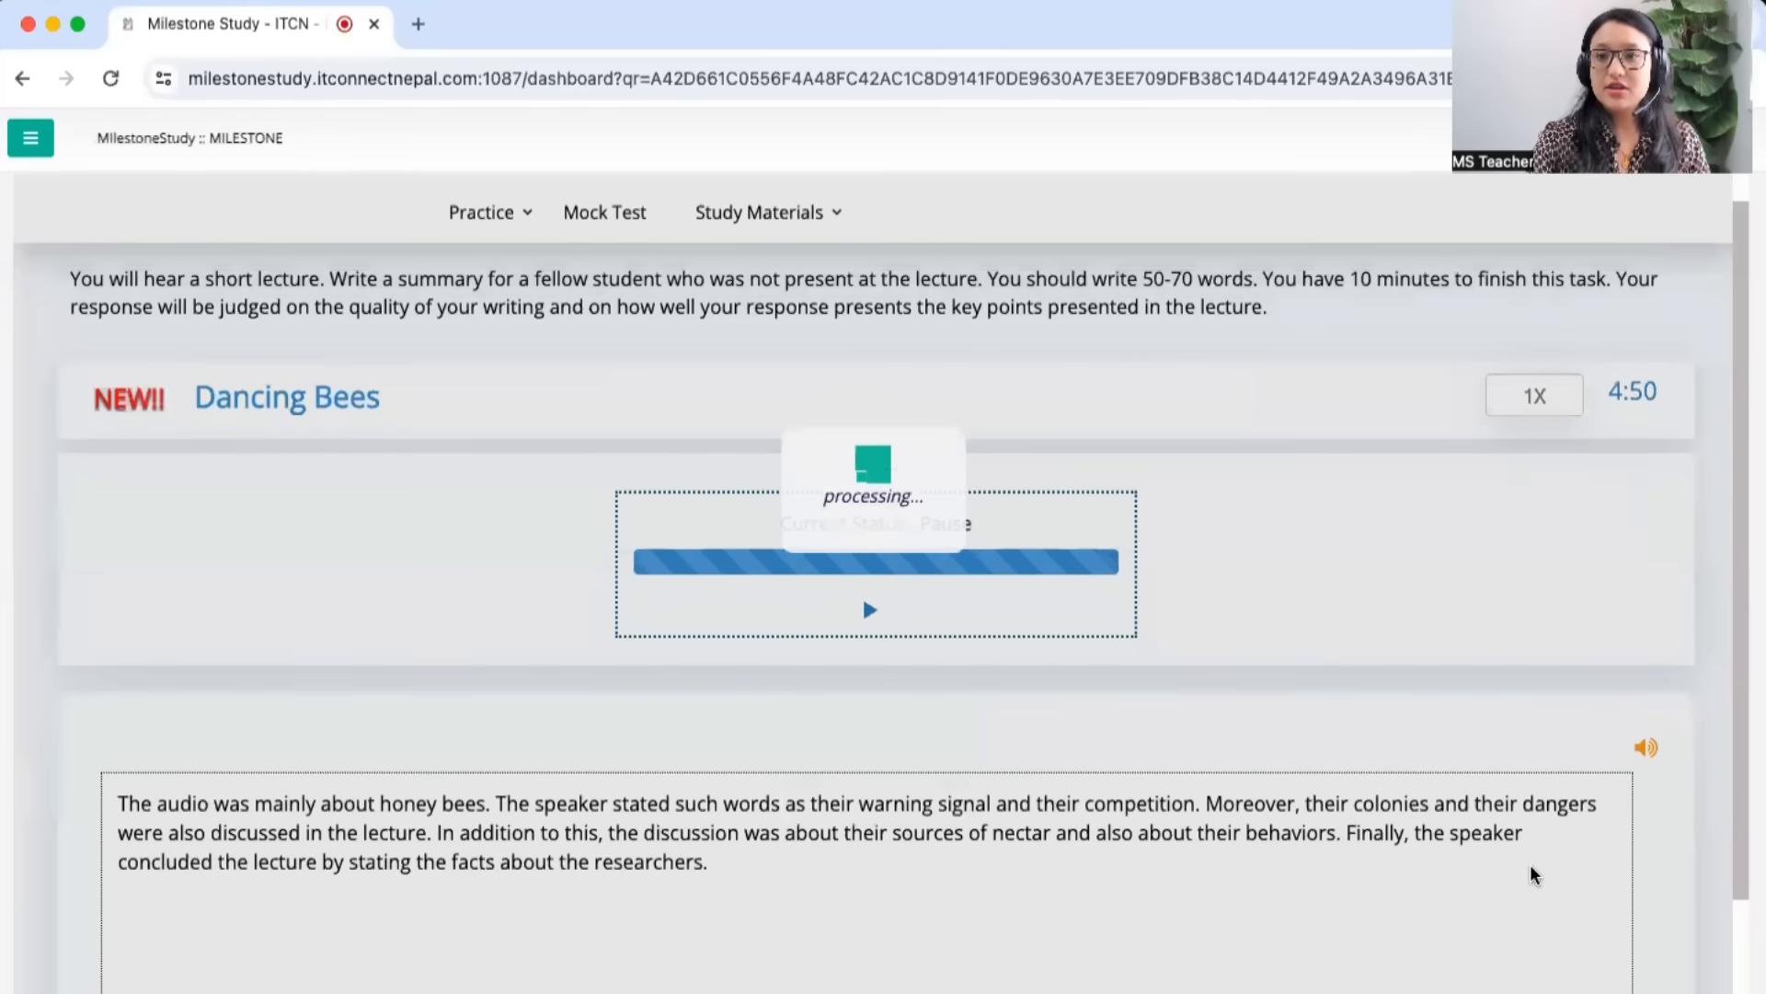
Scroll past the answer box to view the 90/90 AI score for the Dancing Bees summary
scroll("down", 3)
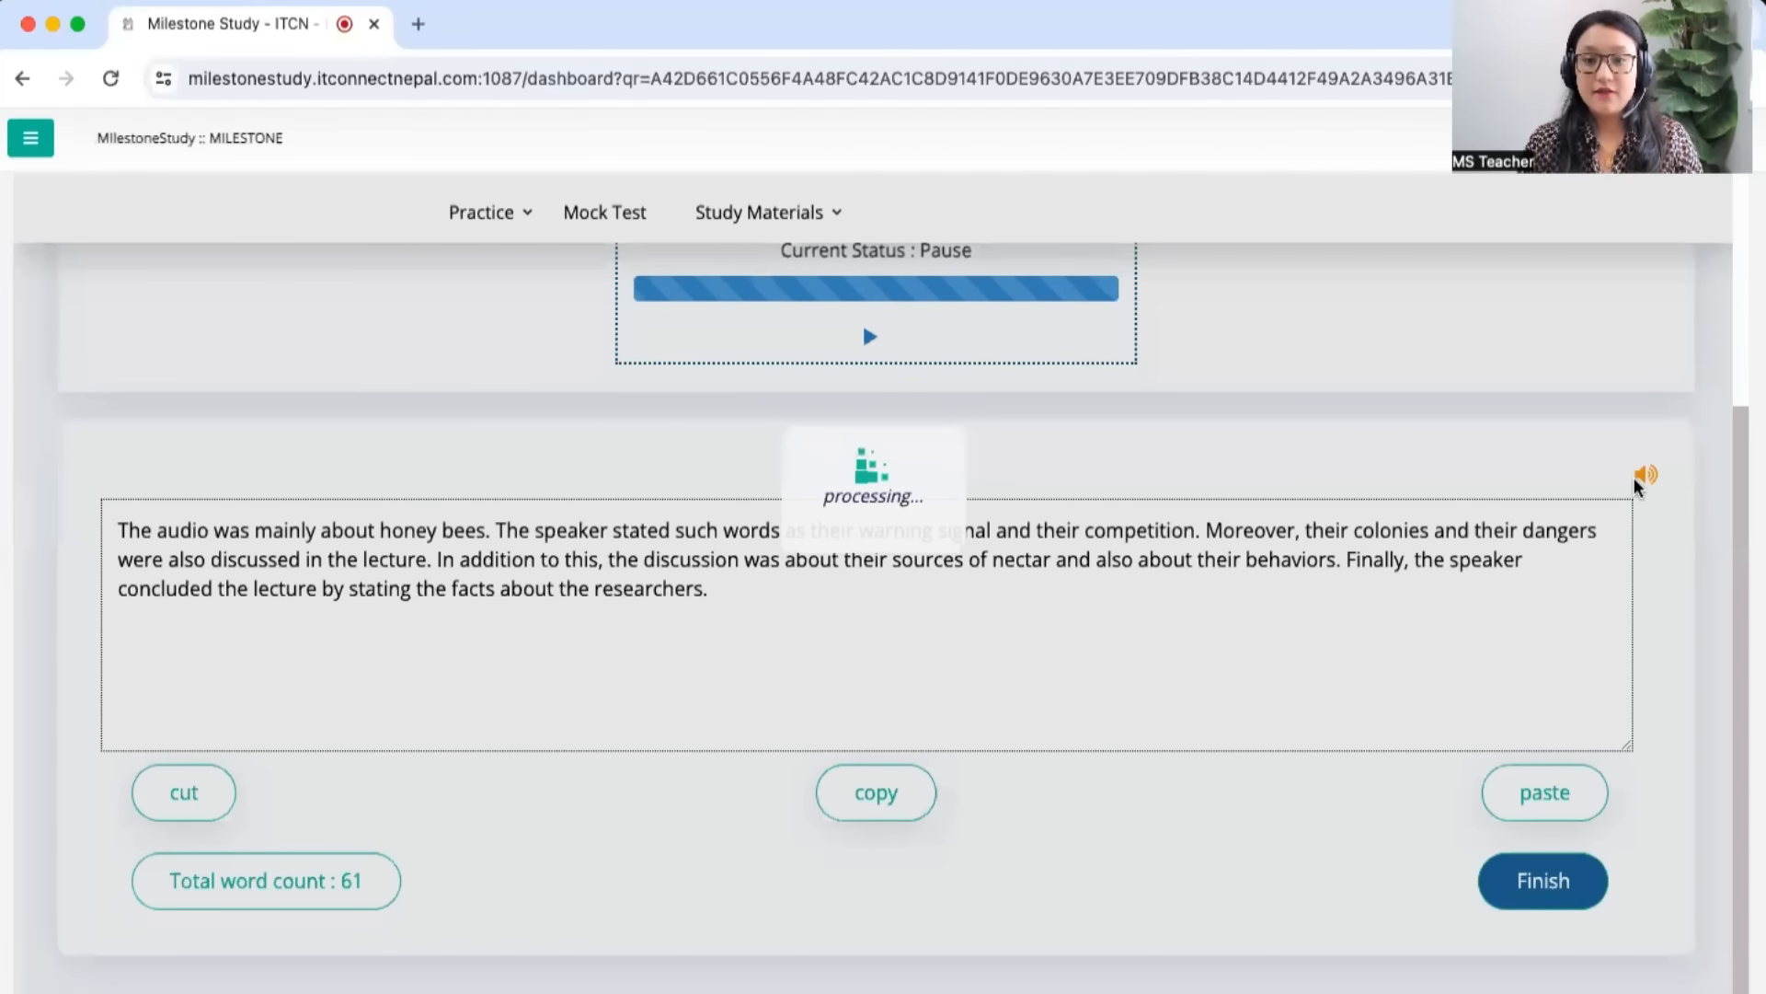
left_click(1542, 880)
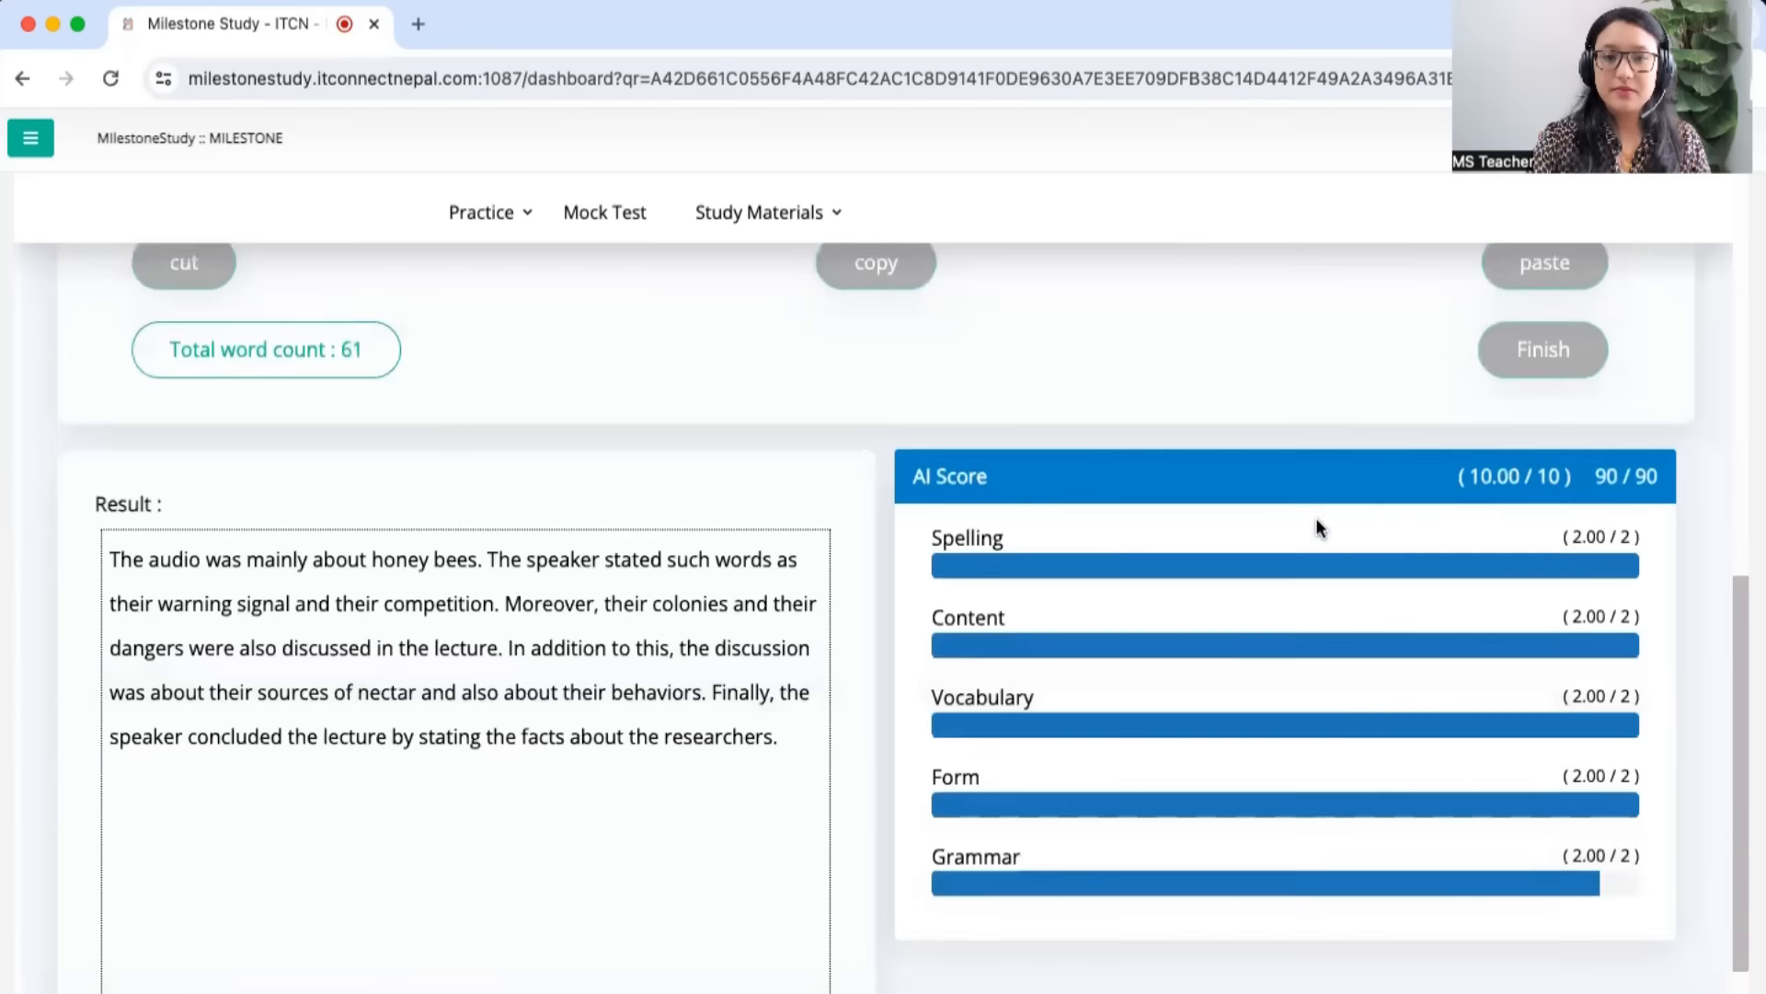
scroll("down", 3)
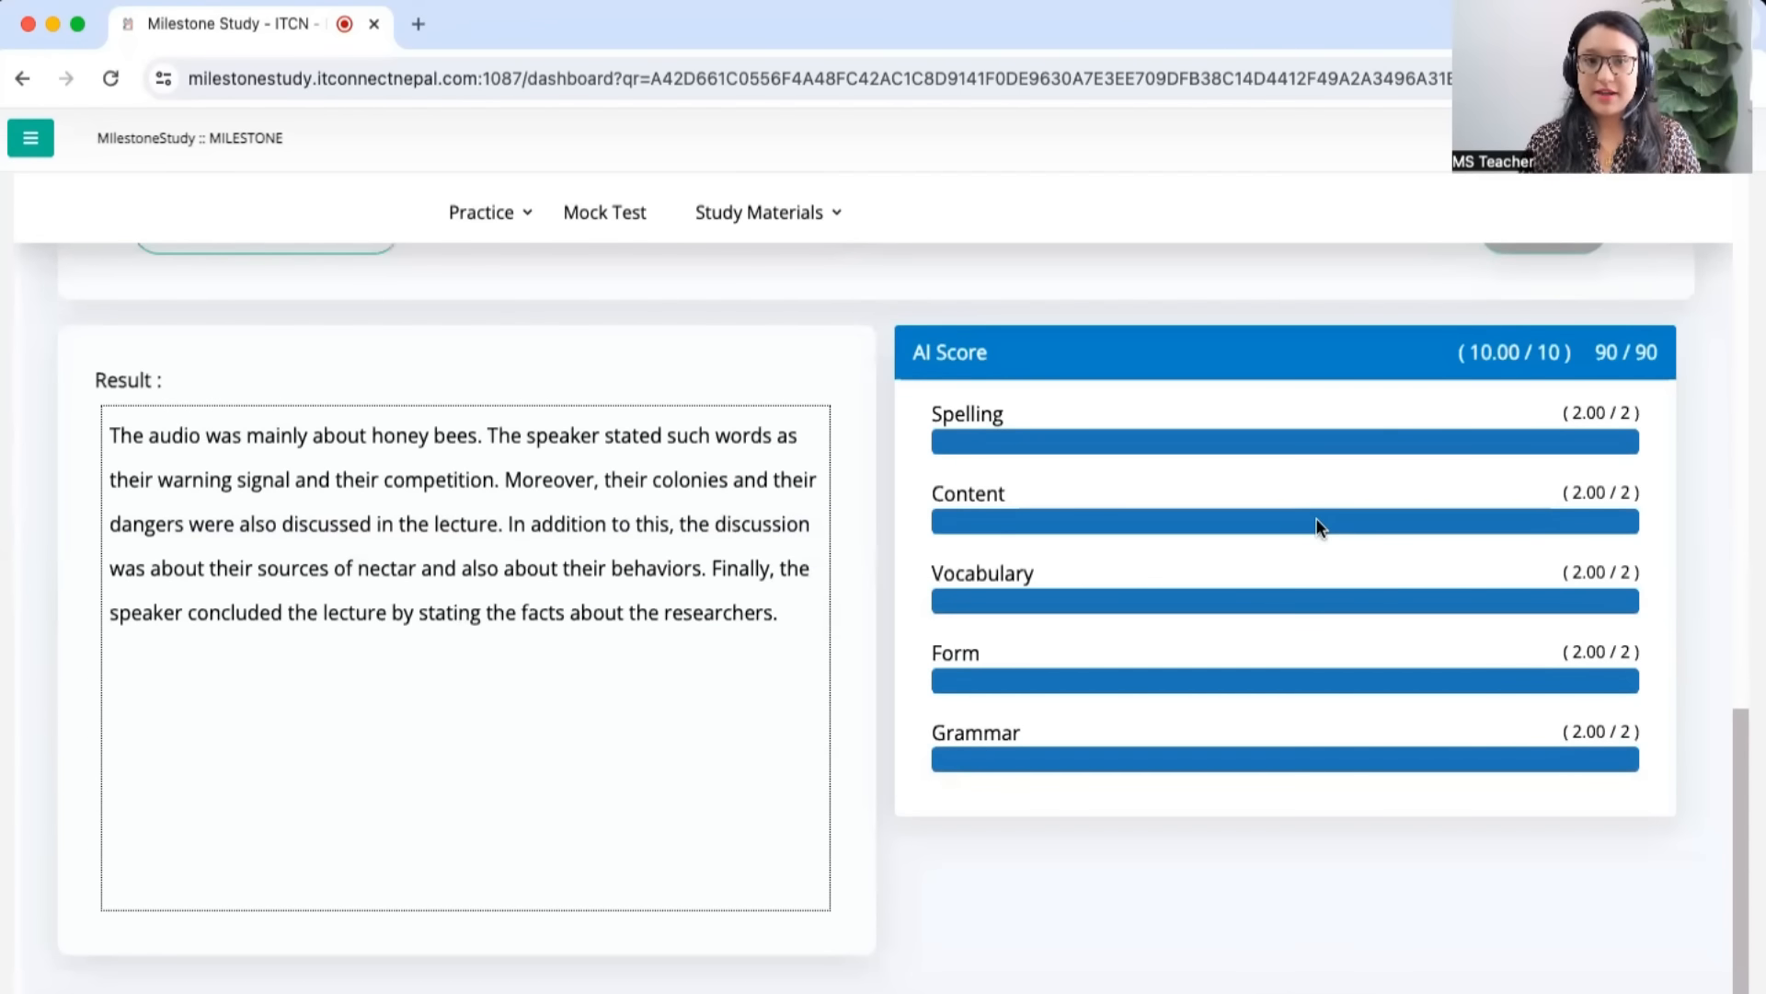